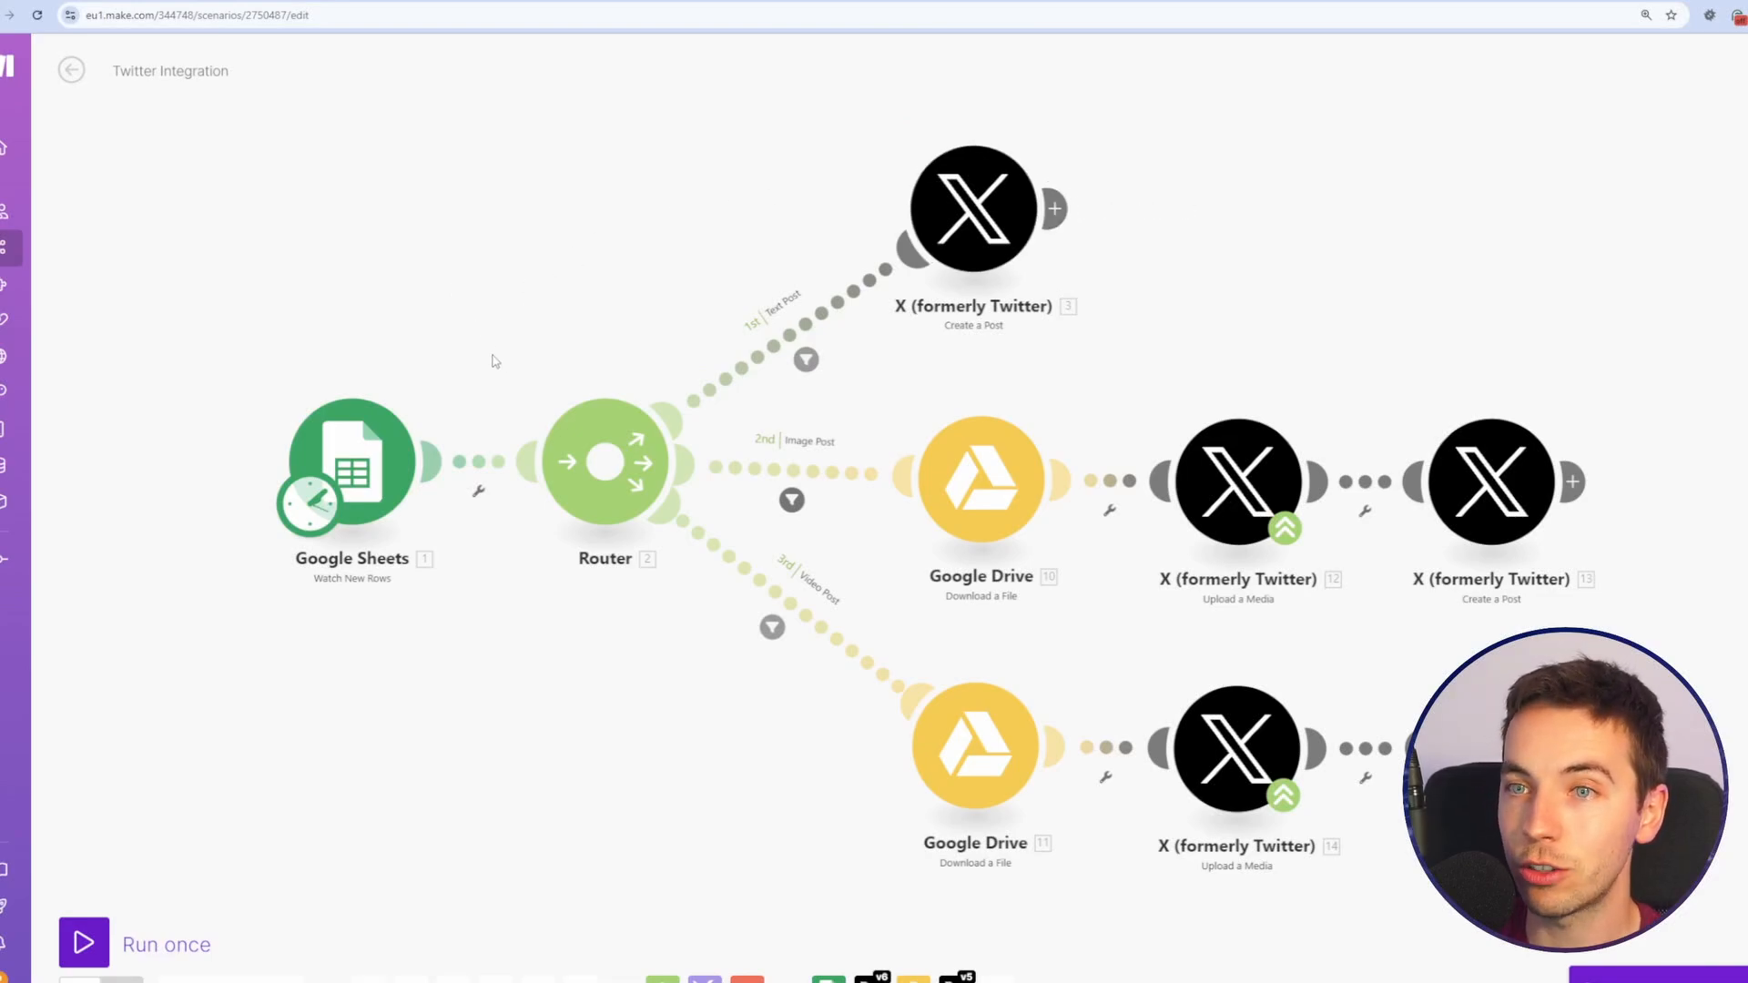
{"action": "mouse_move", "coordinate": [443, 323]}
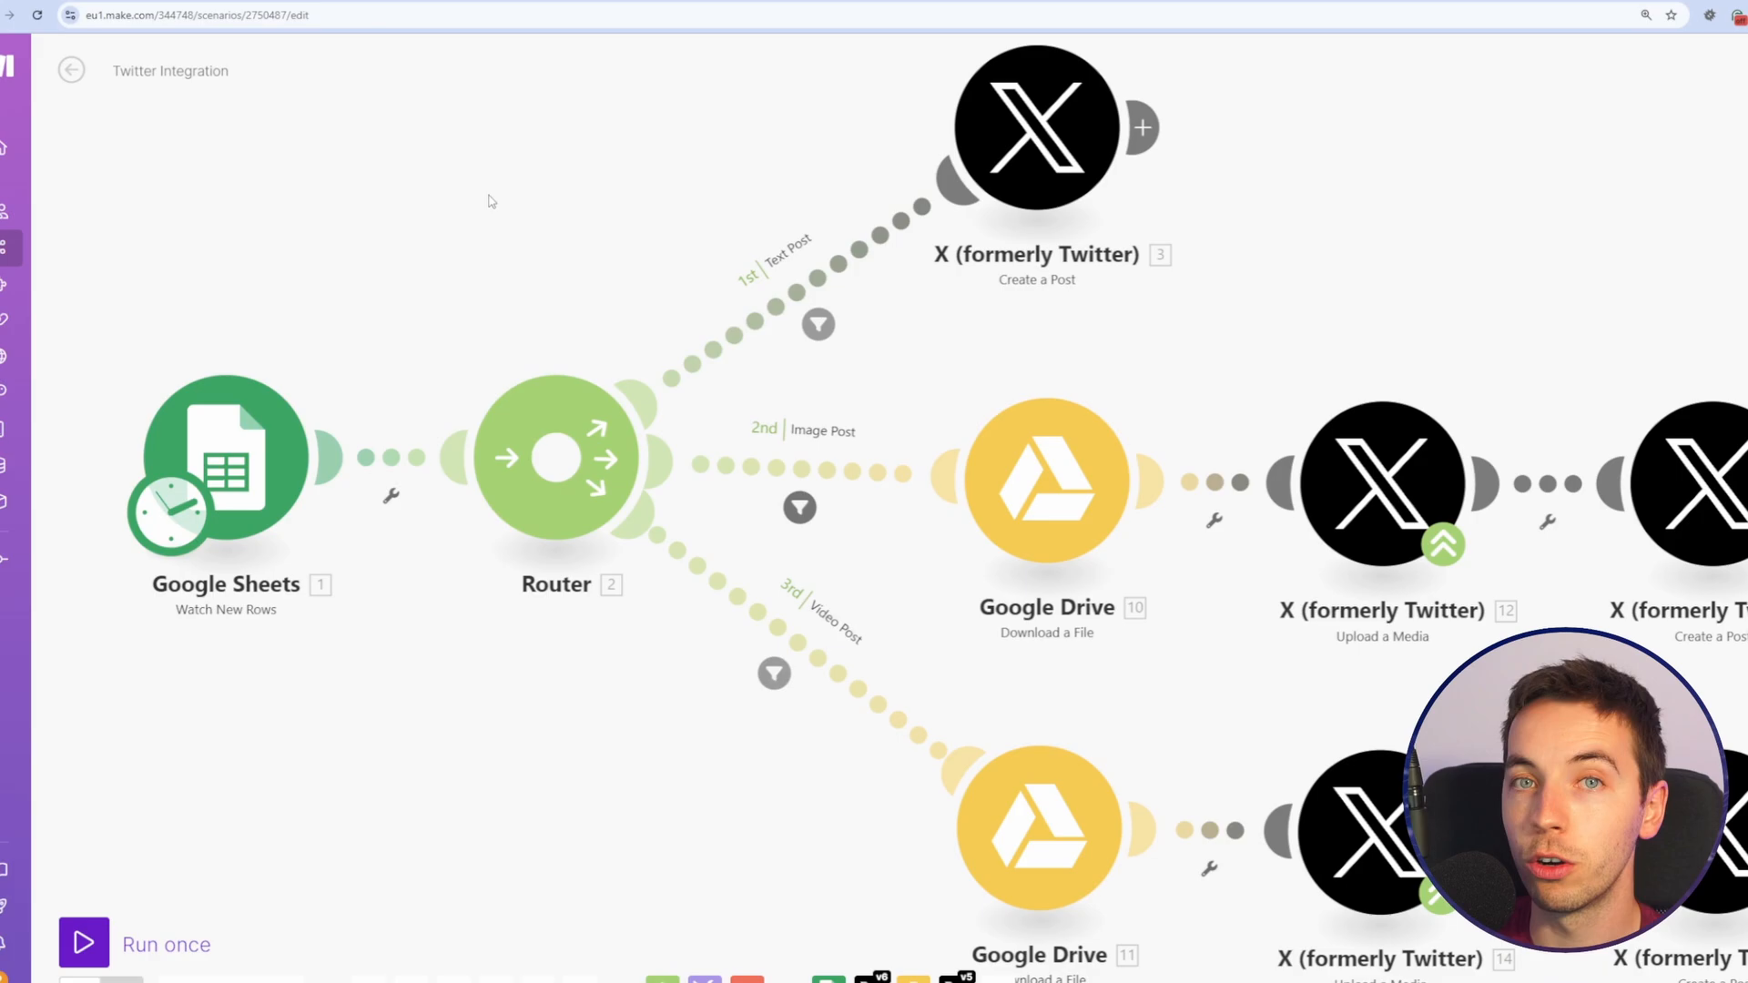
{"action": "mouse_move", "coordinate": [432, 274]}
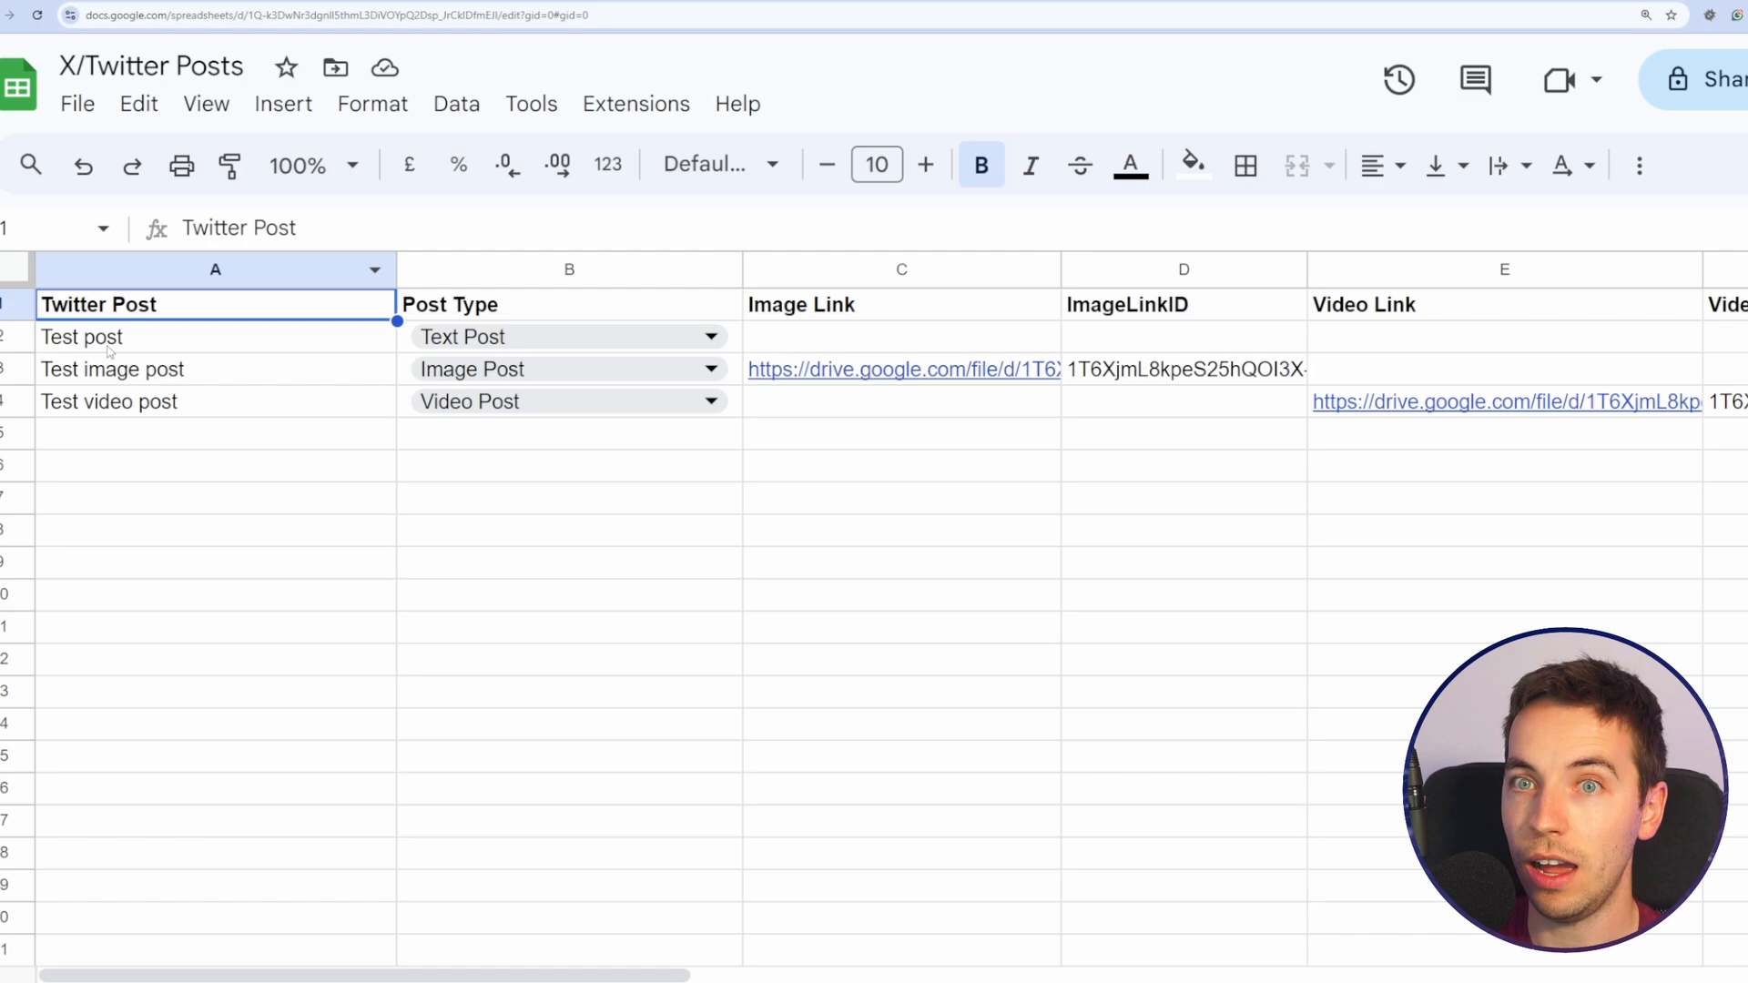
{"action": "mouse_move", "coordinate": [1104, 399]}
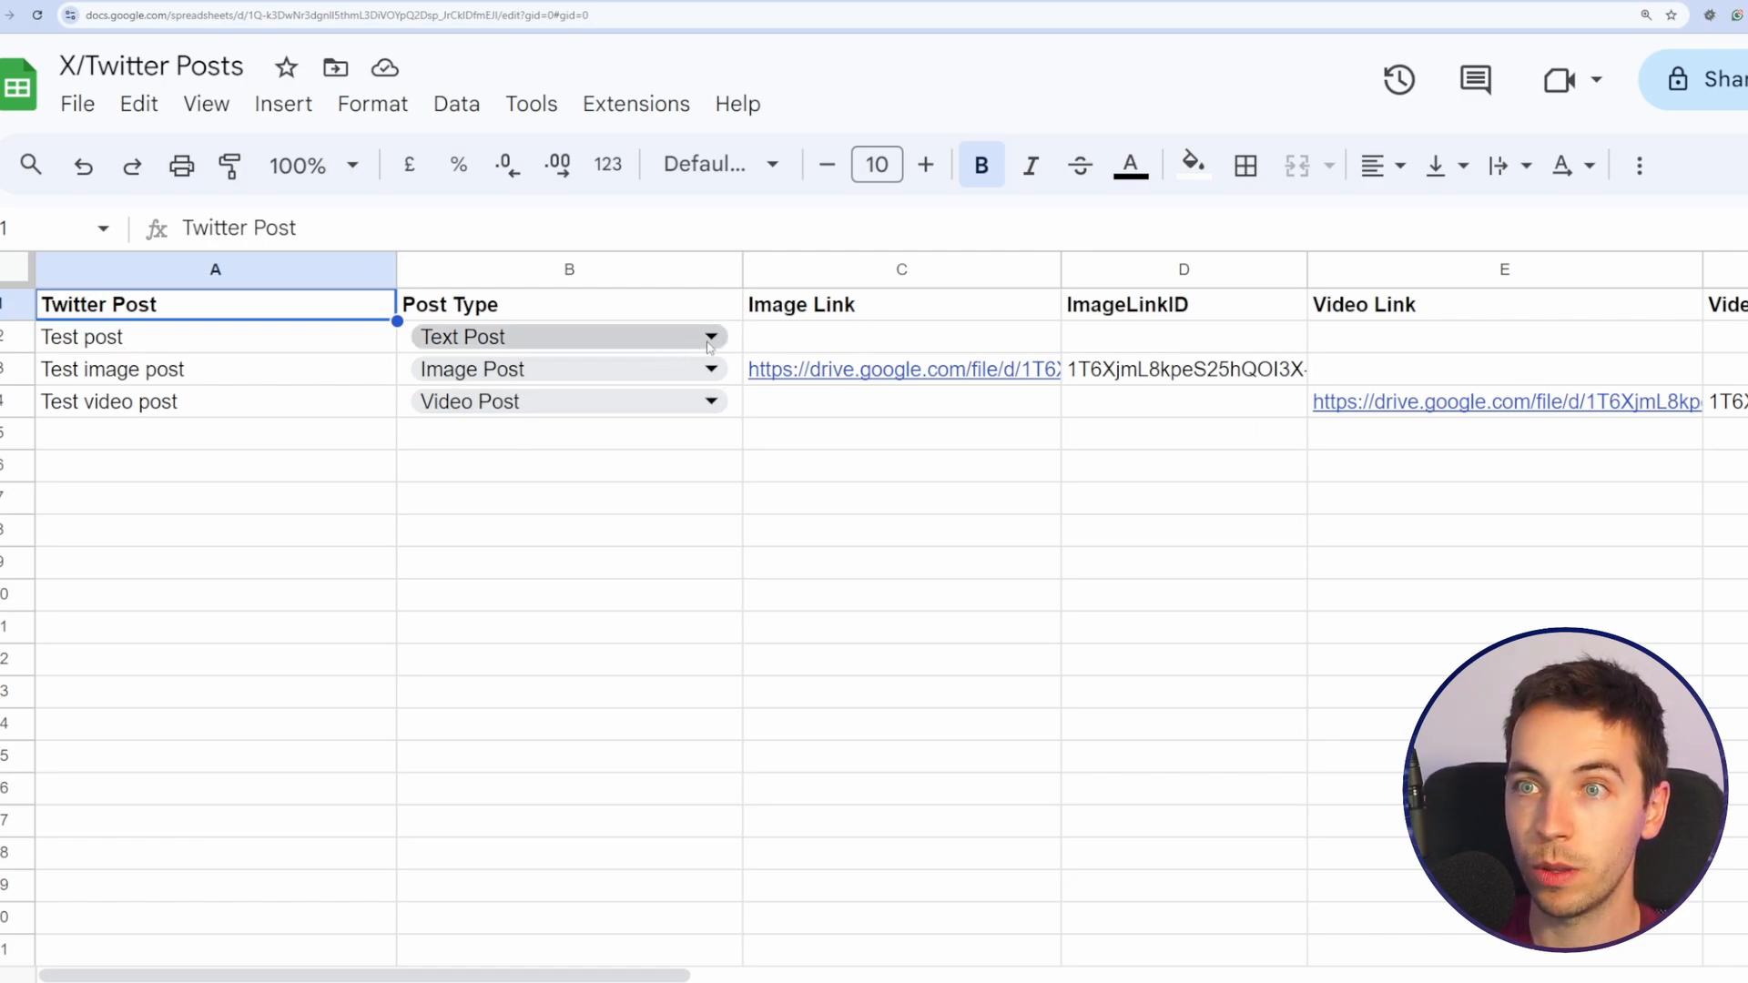
Step: Review the X/Twitter Posts sheet's Post Type rows and create the 'Twitter Integration Tutorial' scenario
{"action": "left_click", "coordinate": [710, 336]}
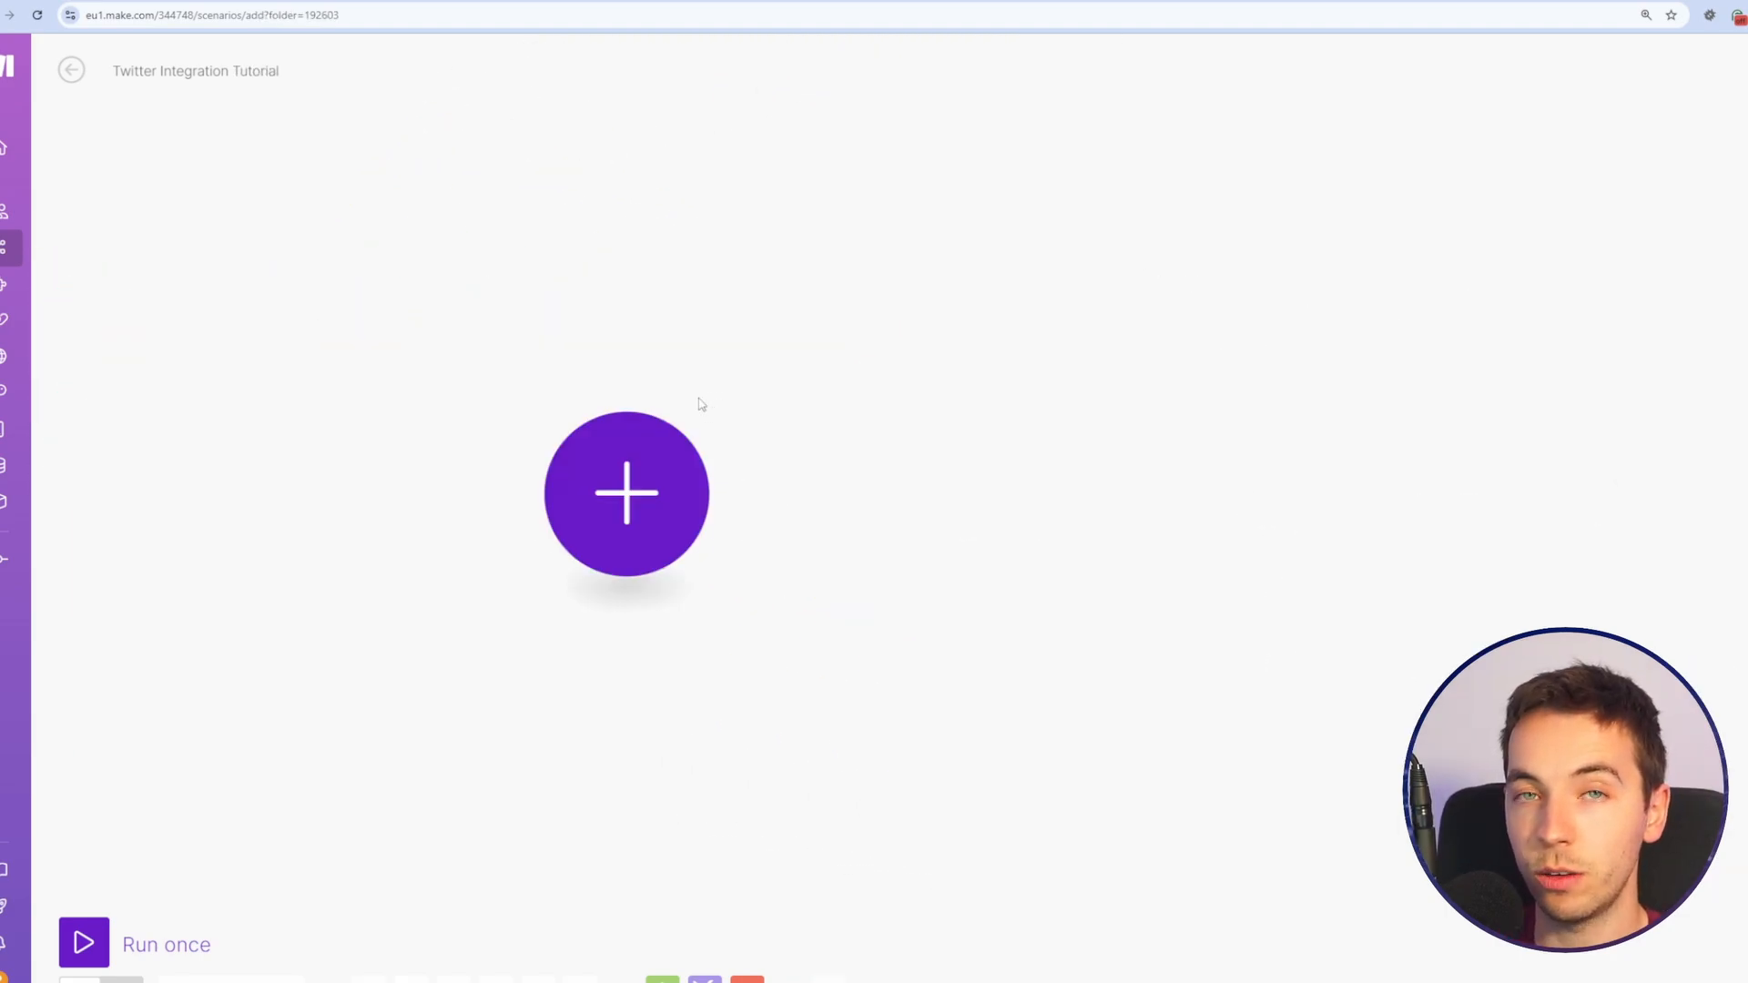
Step: Add a Google Sheets Watch New Rows trigger with a manually entered spreadsheet ID and 'Sheet1'
{"action": "left_click", "coordinate": [626, 492]}
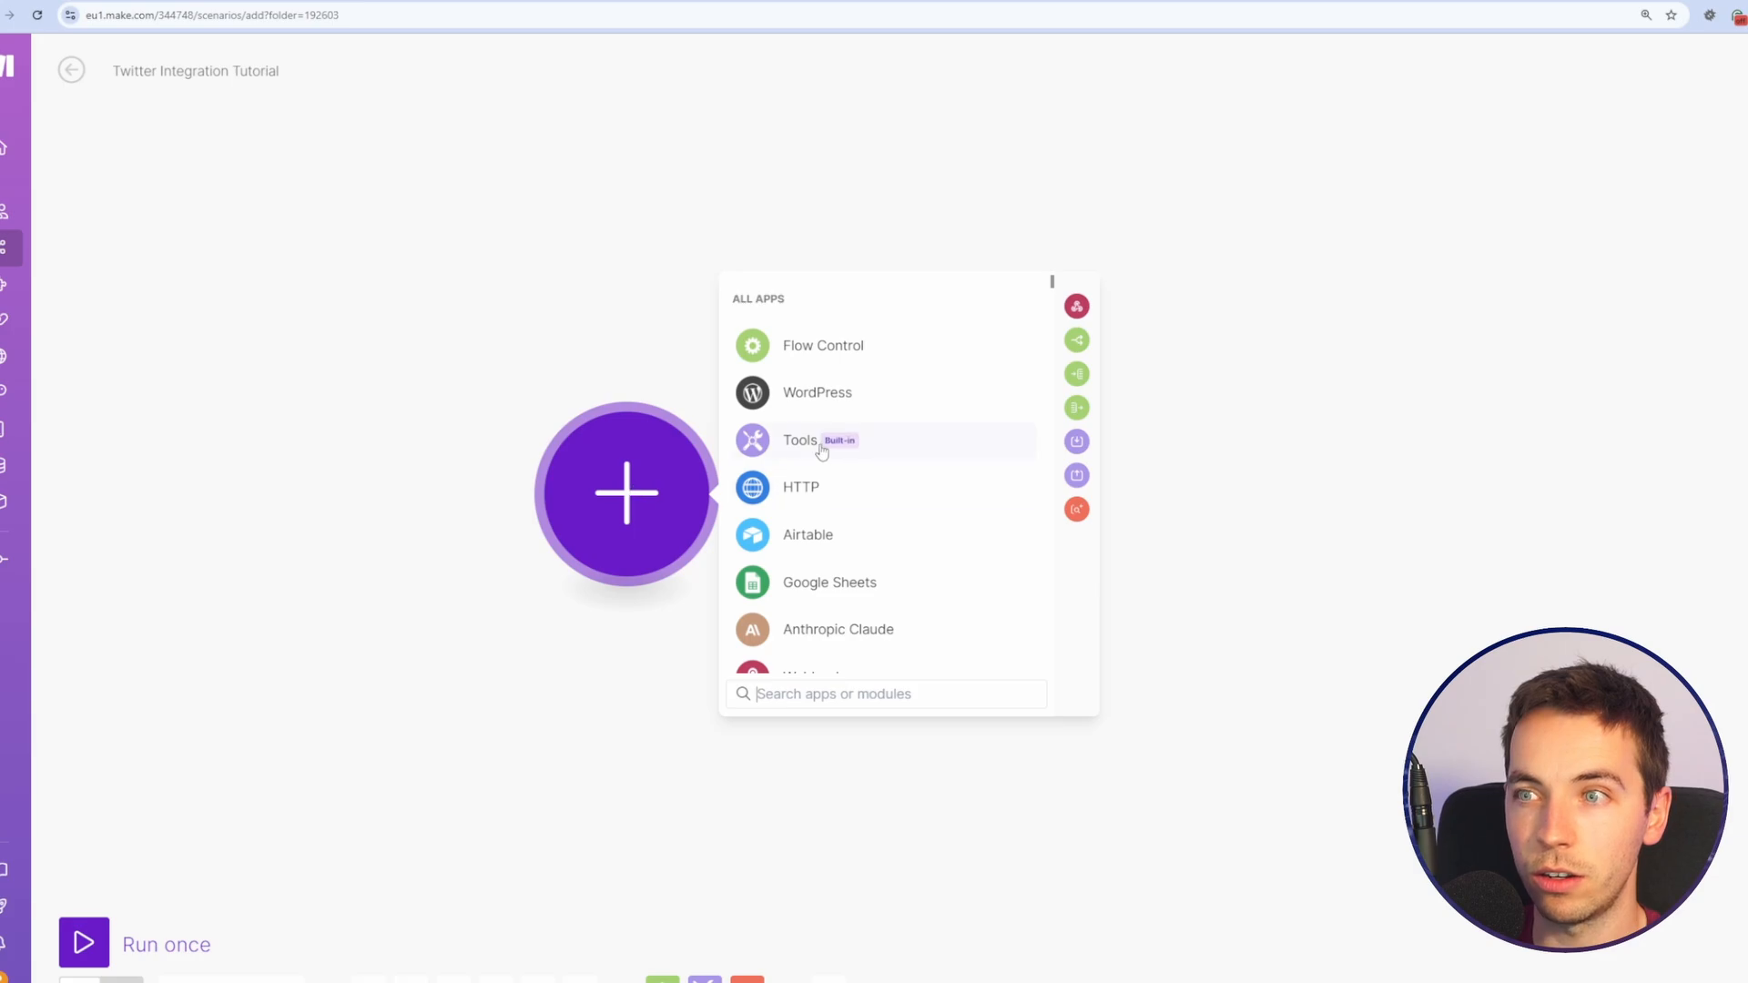
{"action": "left_click", "coordinate": [829, 582]}
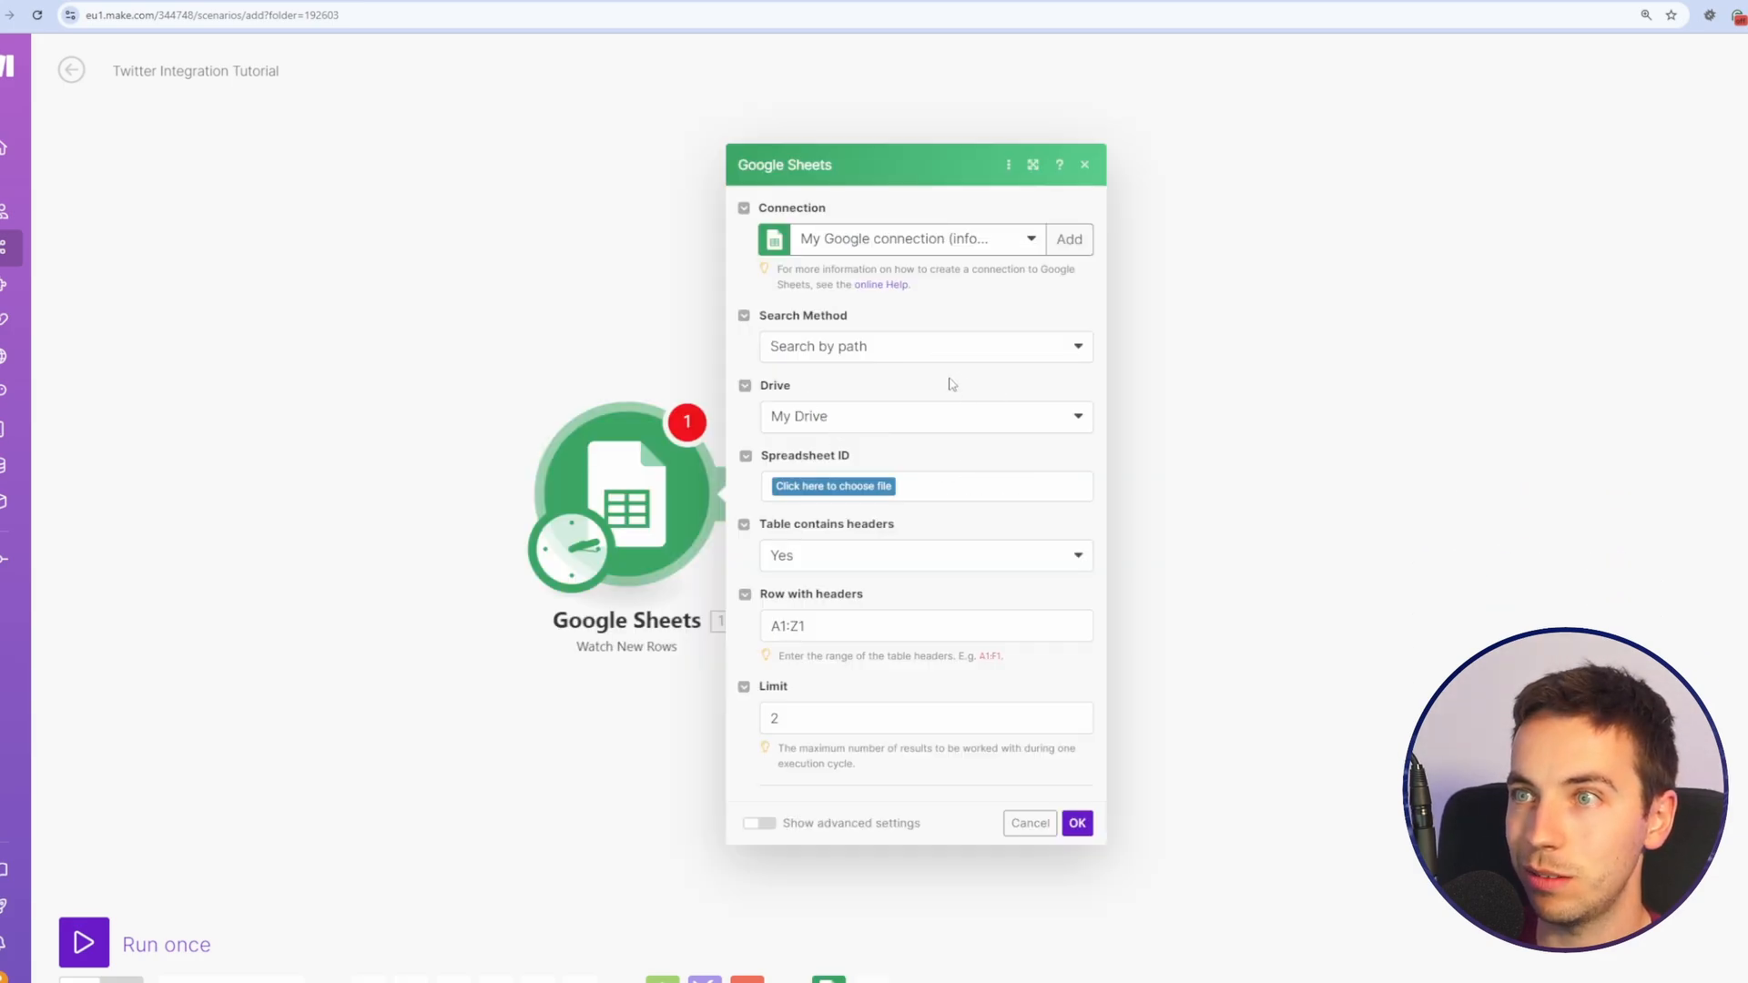
{"action": "mouse_move", "coordinate": [913, 361]}
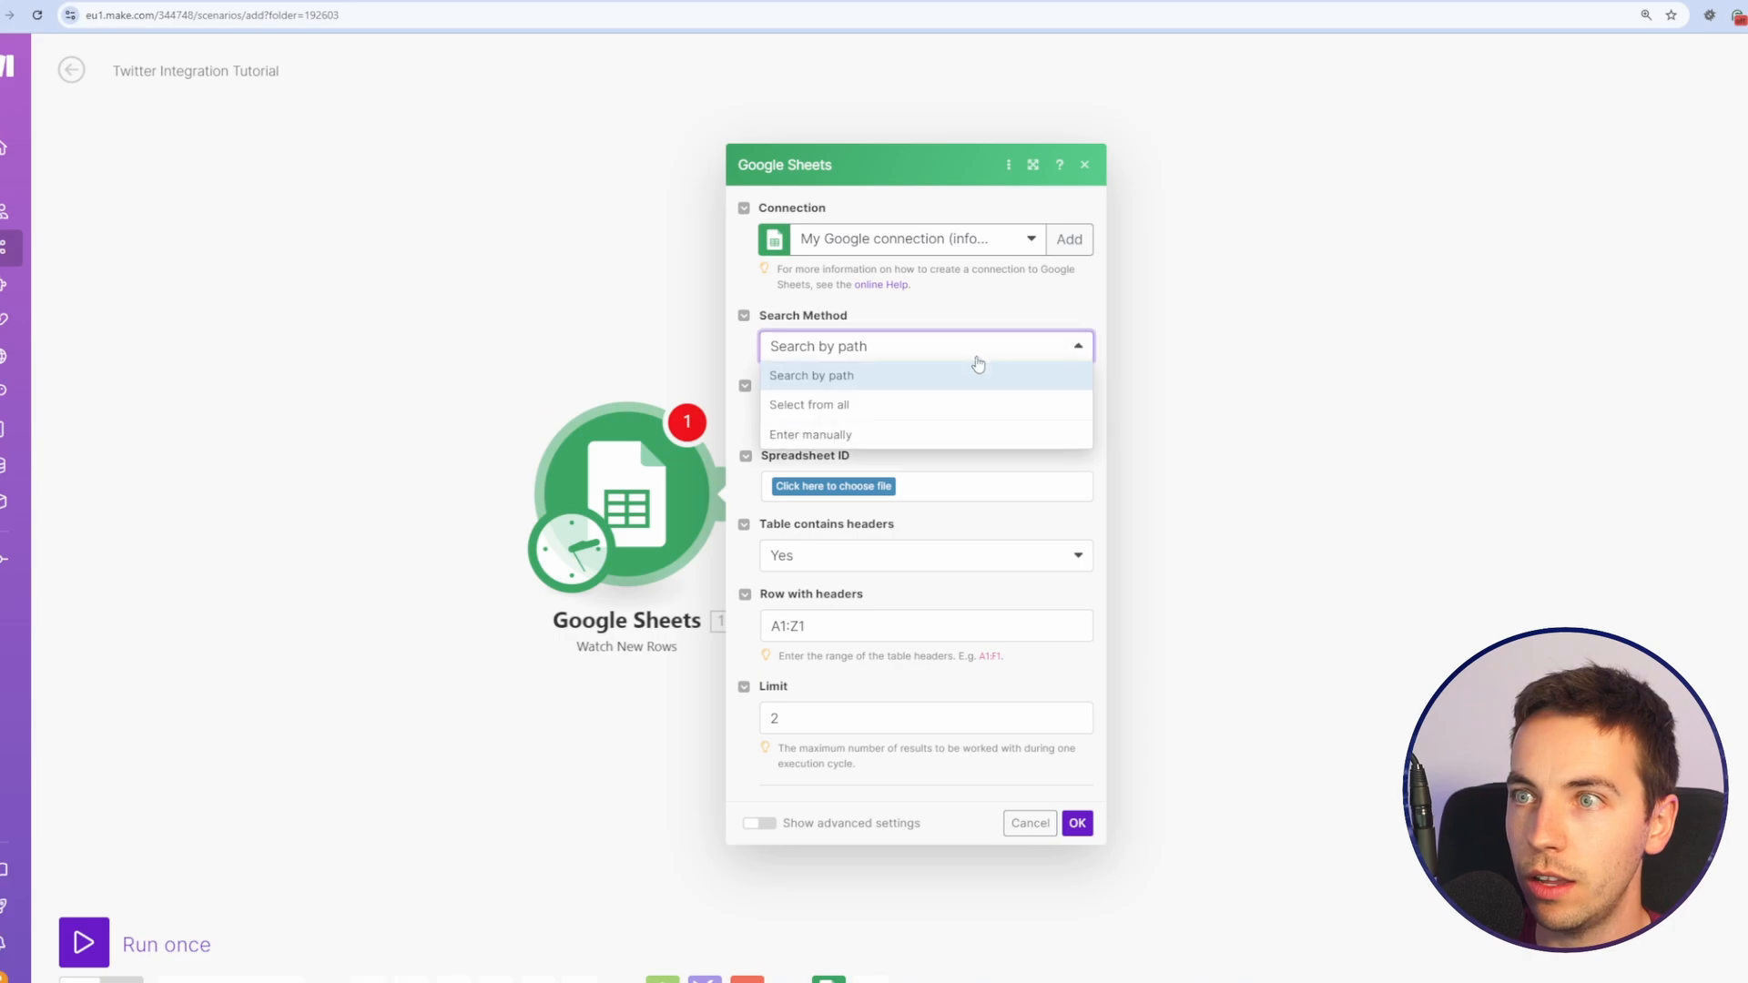
{"action": "left_click", "coordinate": [810, 434]}
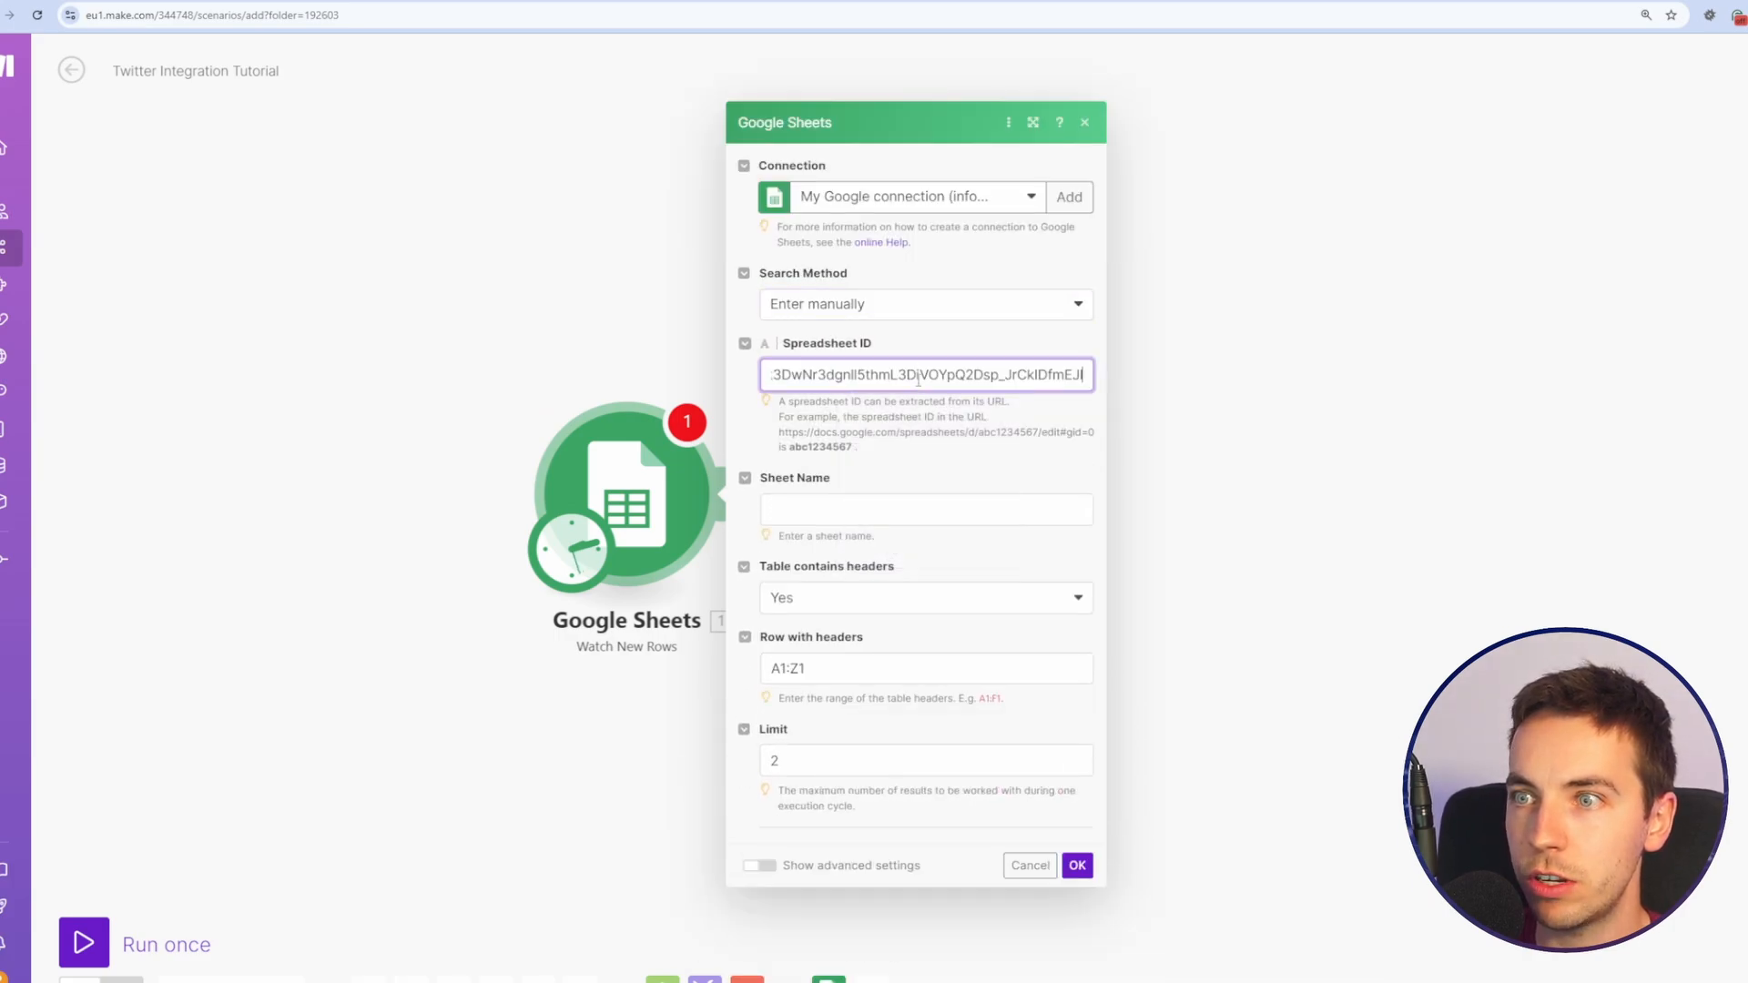
{"action": "type", "text": "Sheet1"}
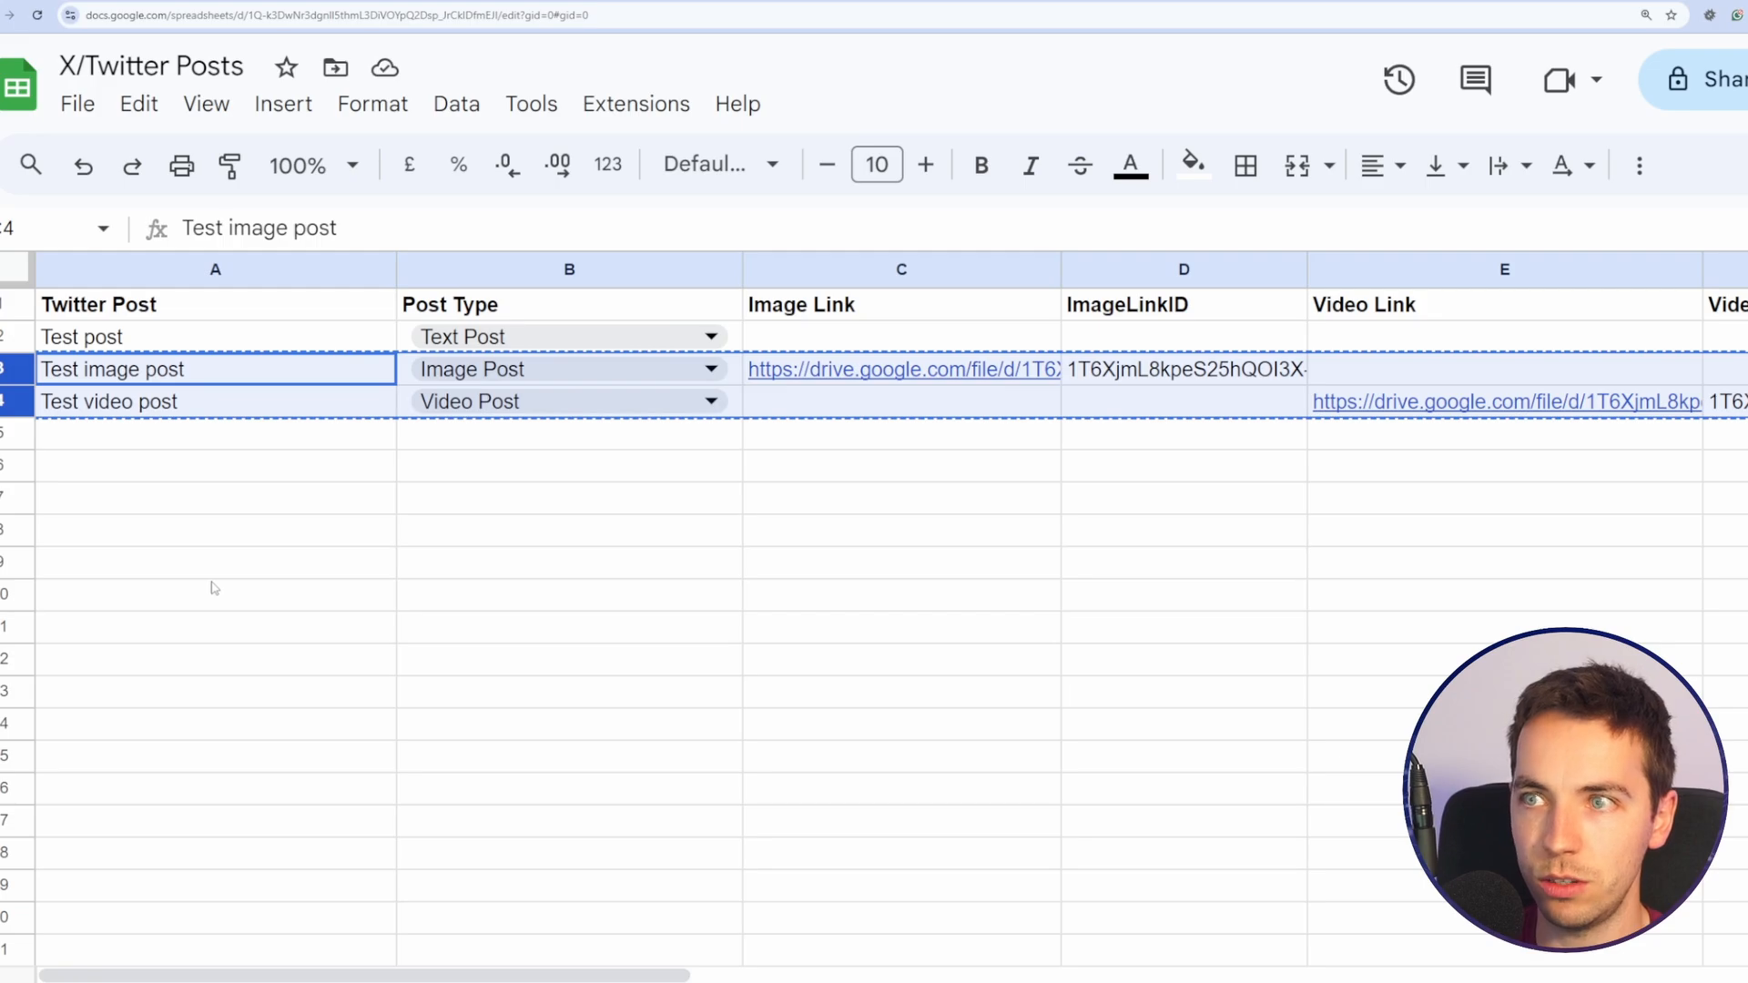
{"action": "mouse_move", "coordinate": [343, 719]}
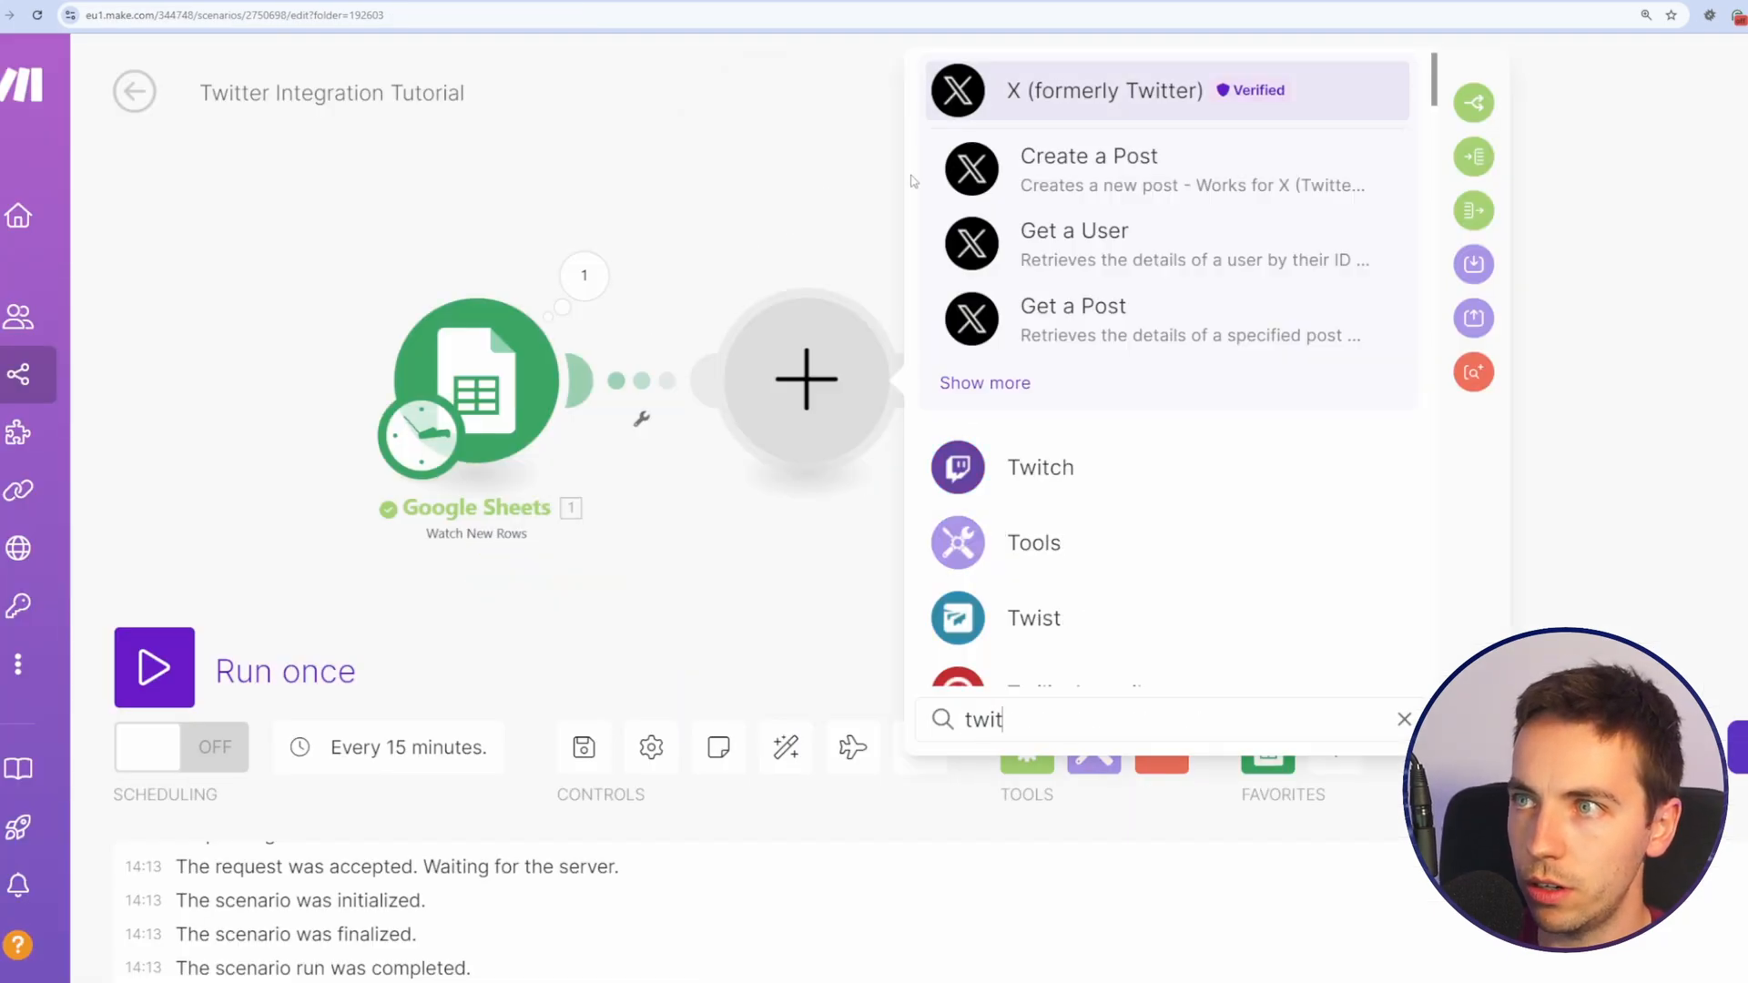
Step: Add the X Create a Post action after the Sheets trigger
{"action": "left_click", "coordinate": [1088, 156]}
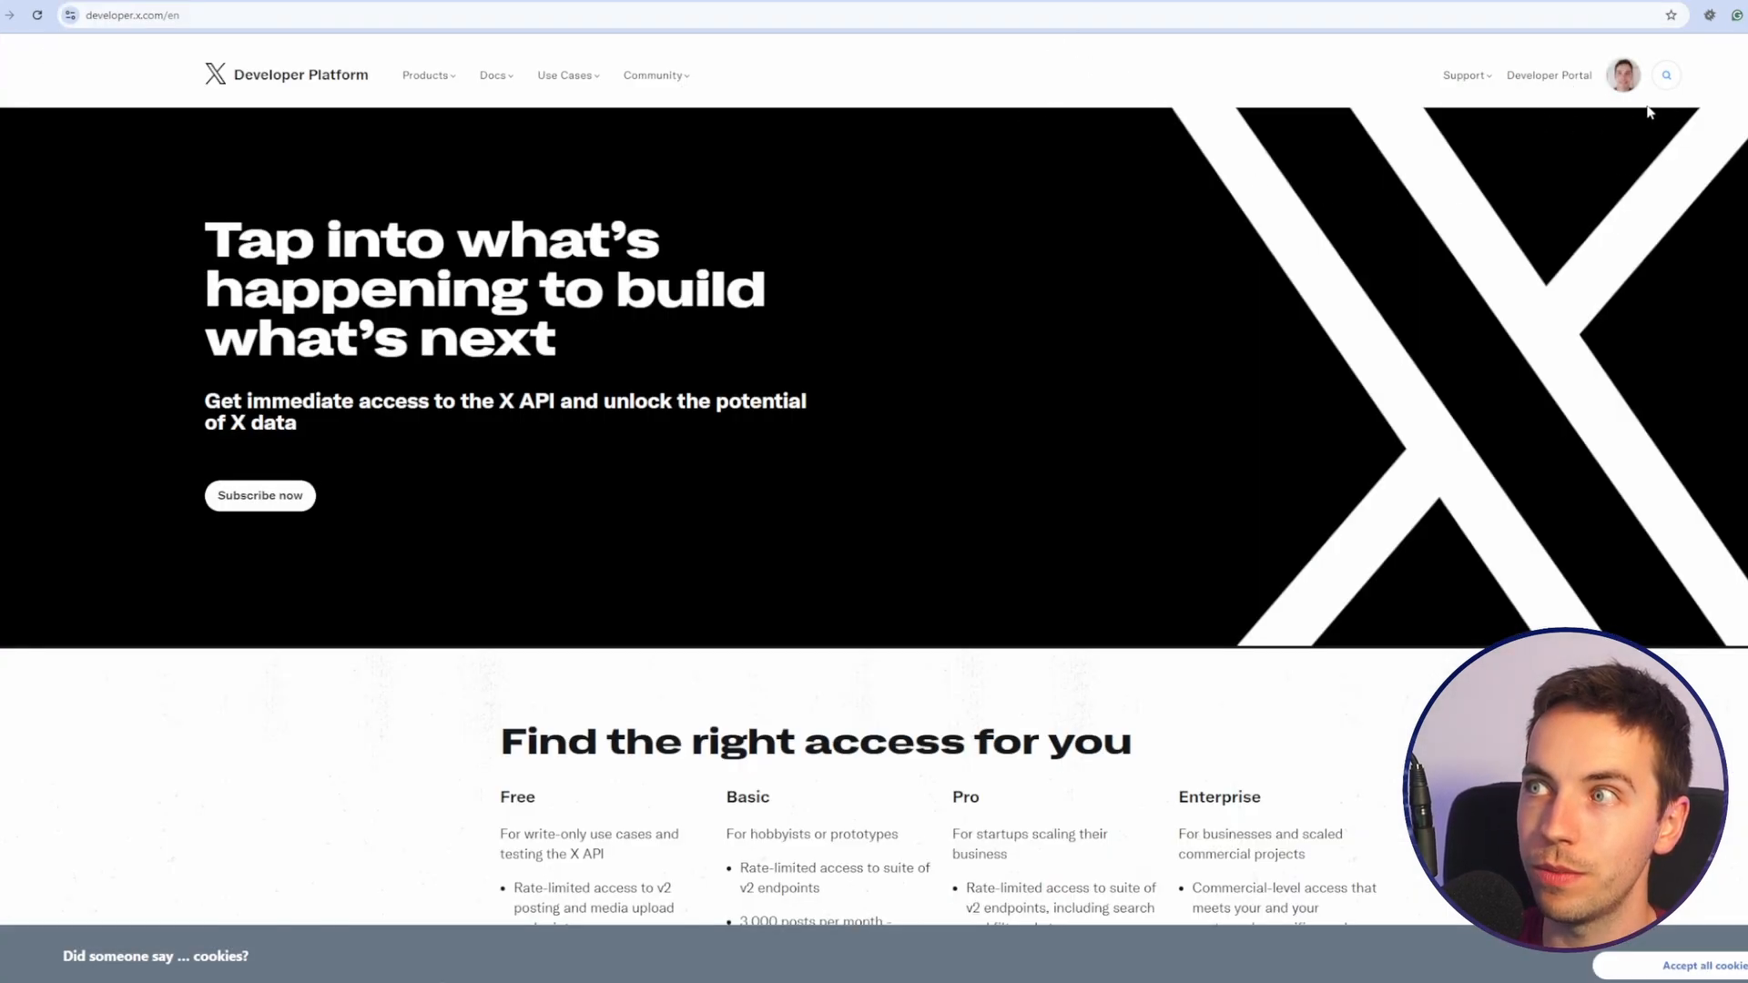
{"action": "mouse_move", "coordinate": [1358, 164]}
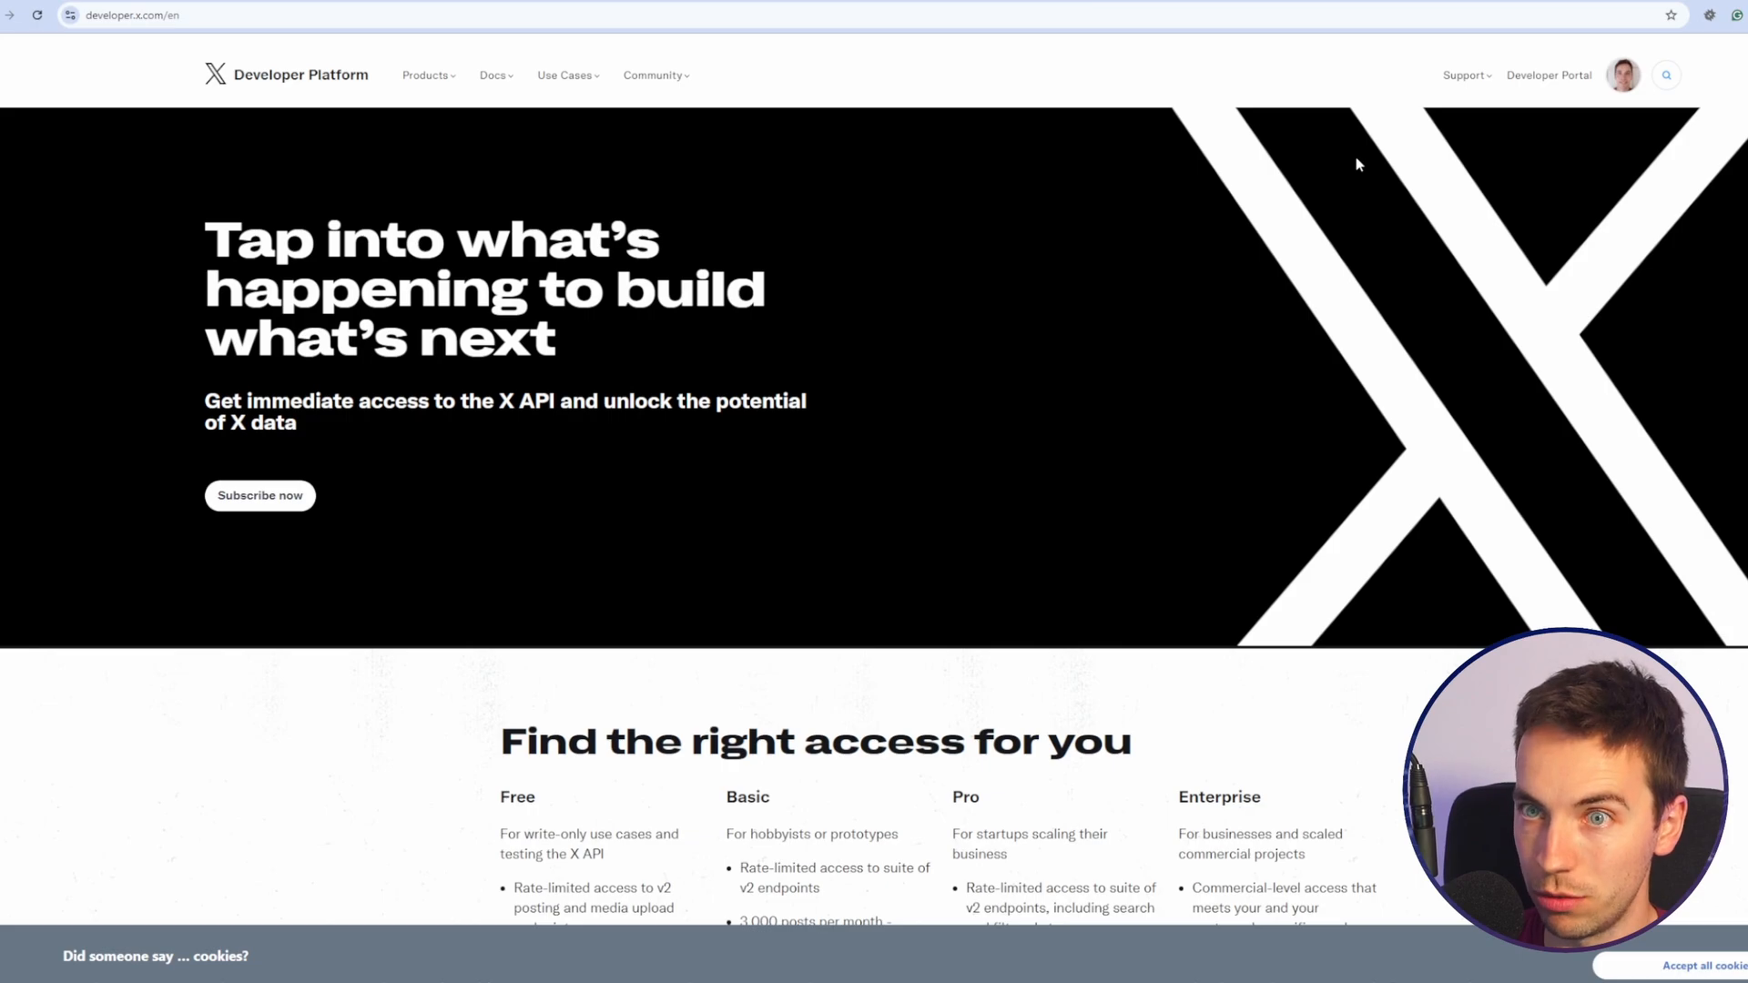
Step: Accept the X Developer Portal developer agreement
{"action": "left_click", "coordinate": [259, 495]}
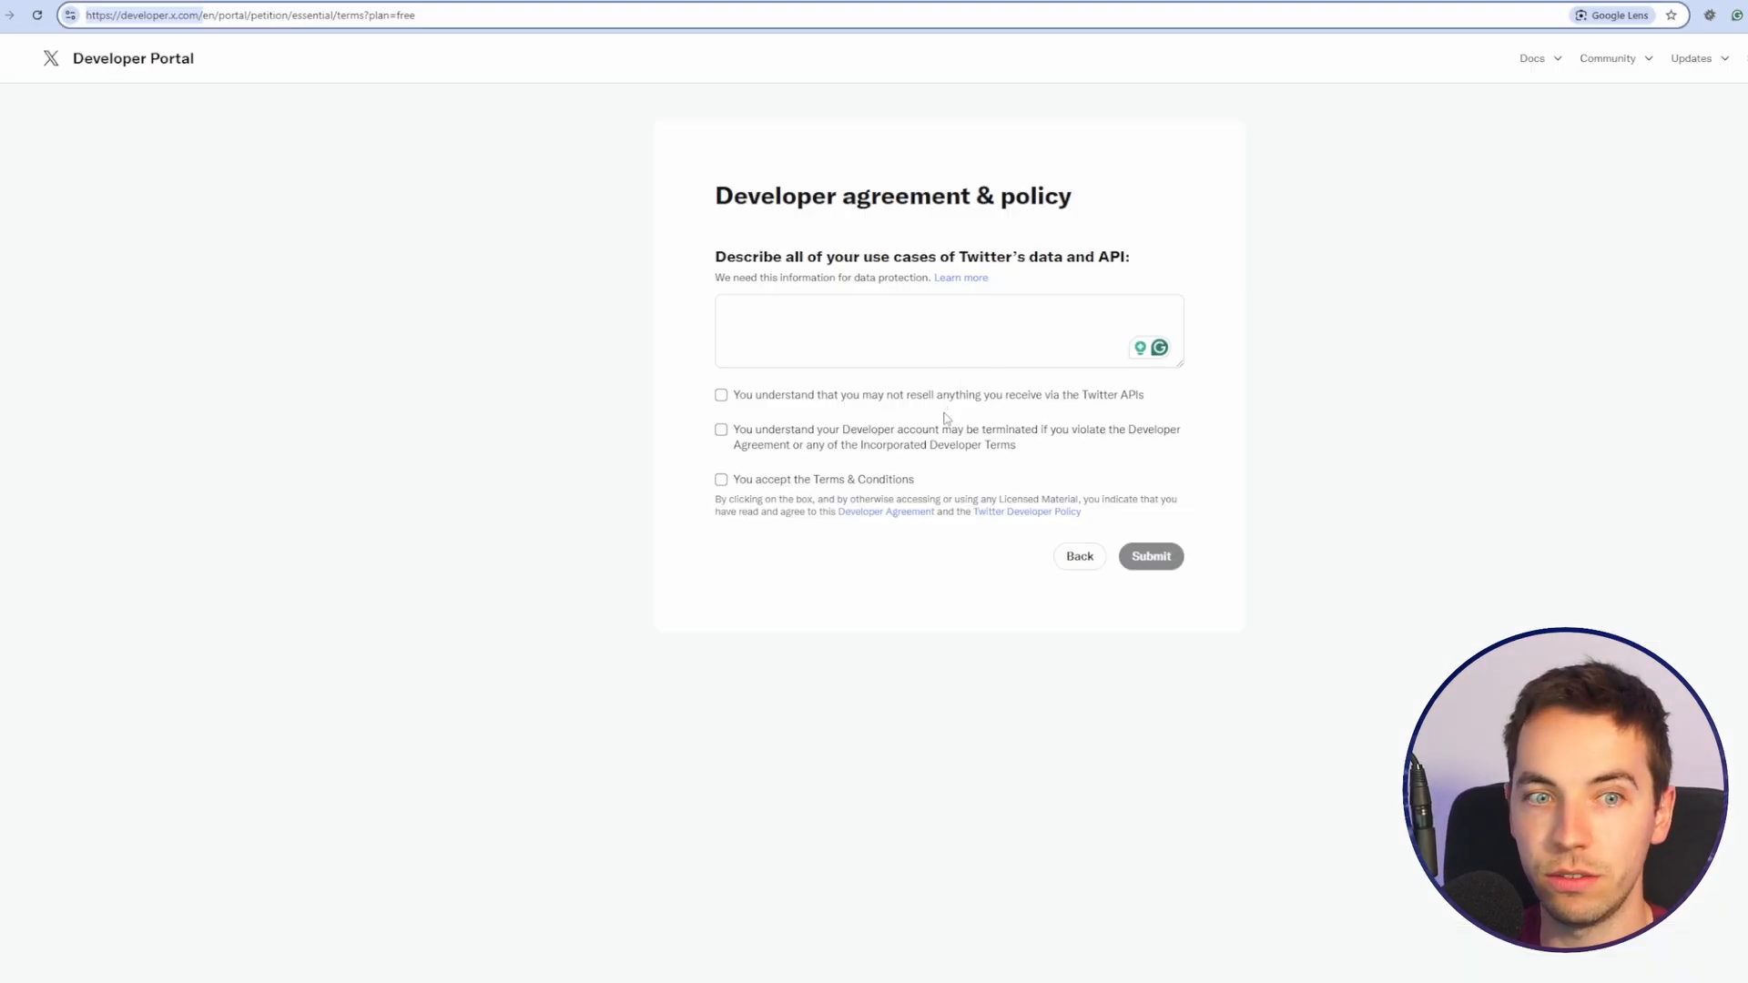
{"action": "key", "text": "ctrl+plus"}
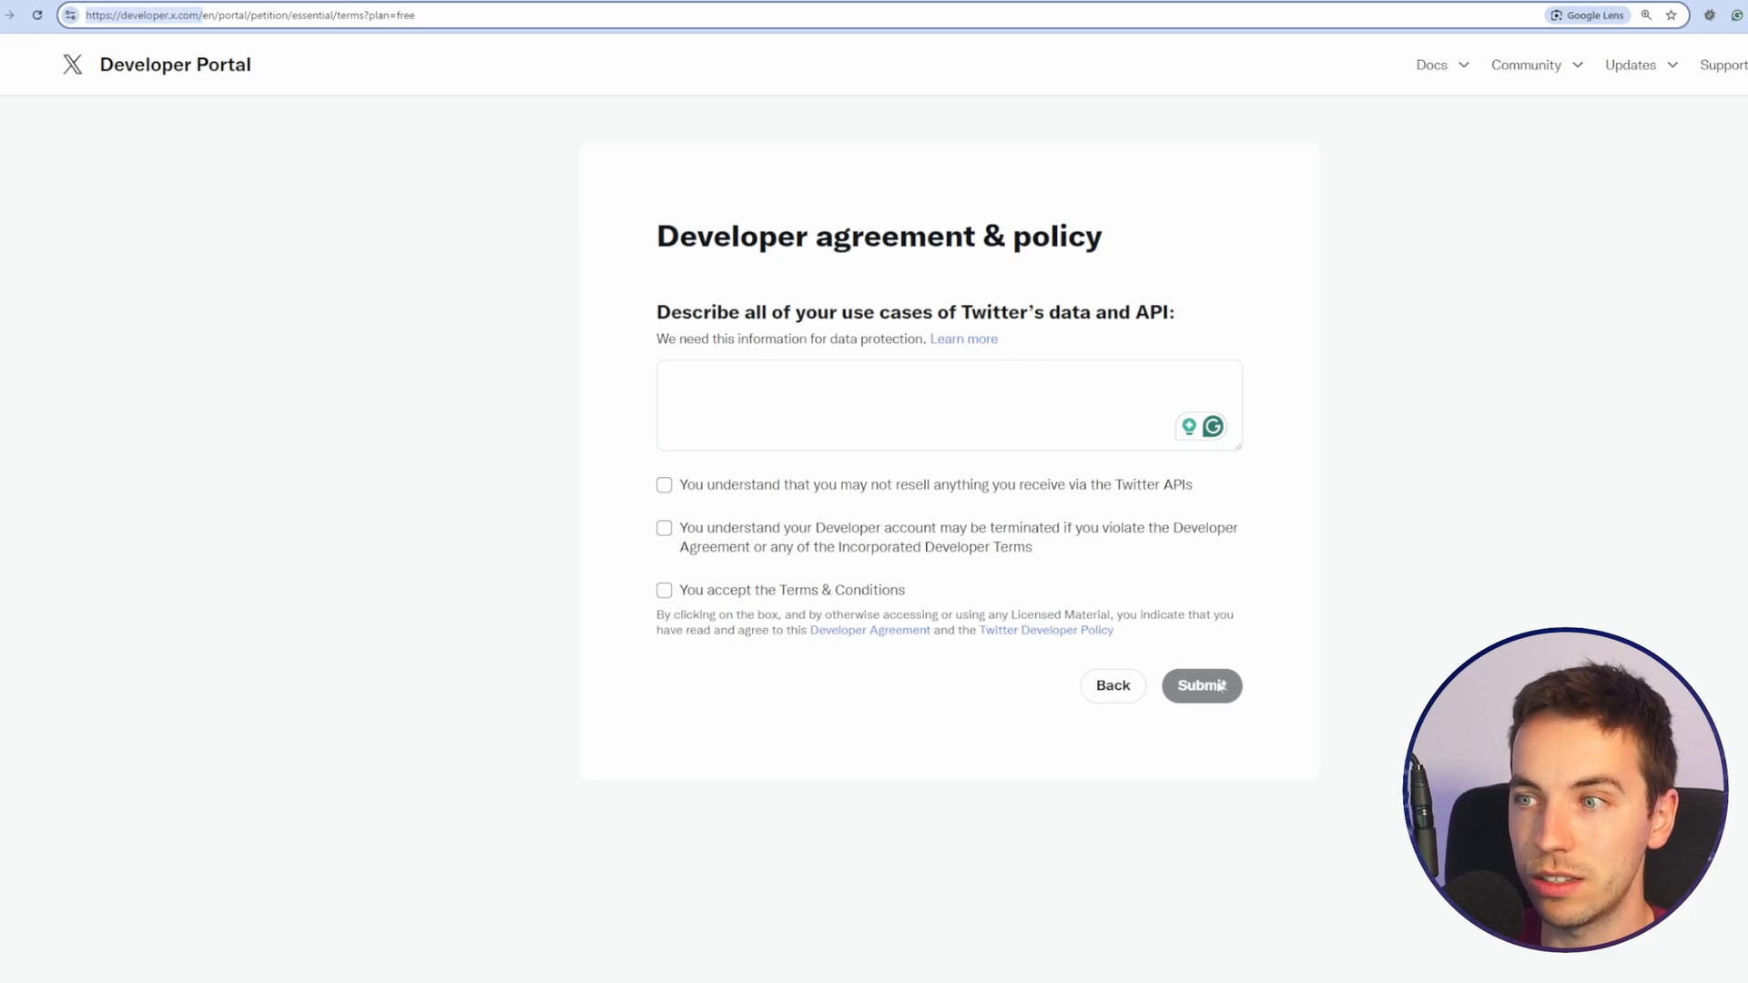
{"action": "left_click", "coordinate": [1202, 685]}
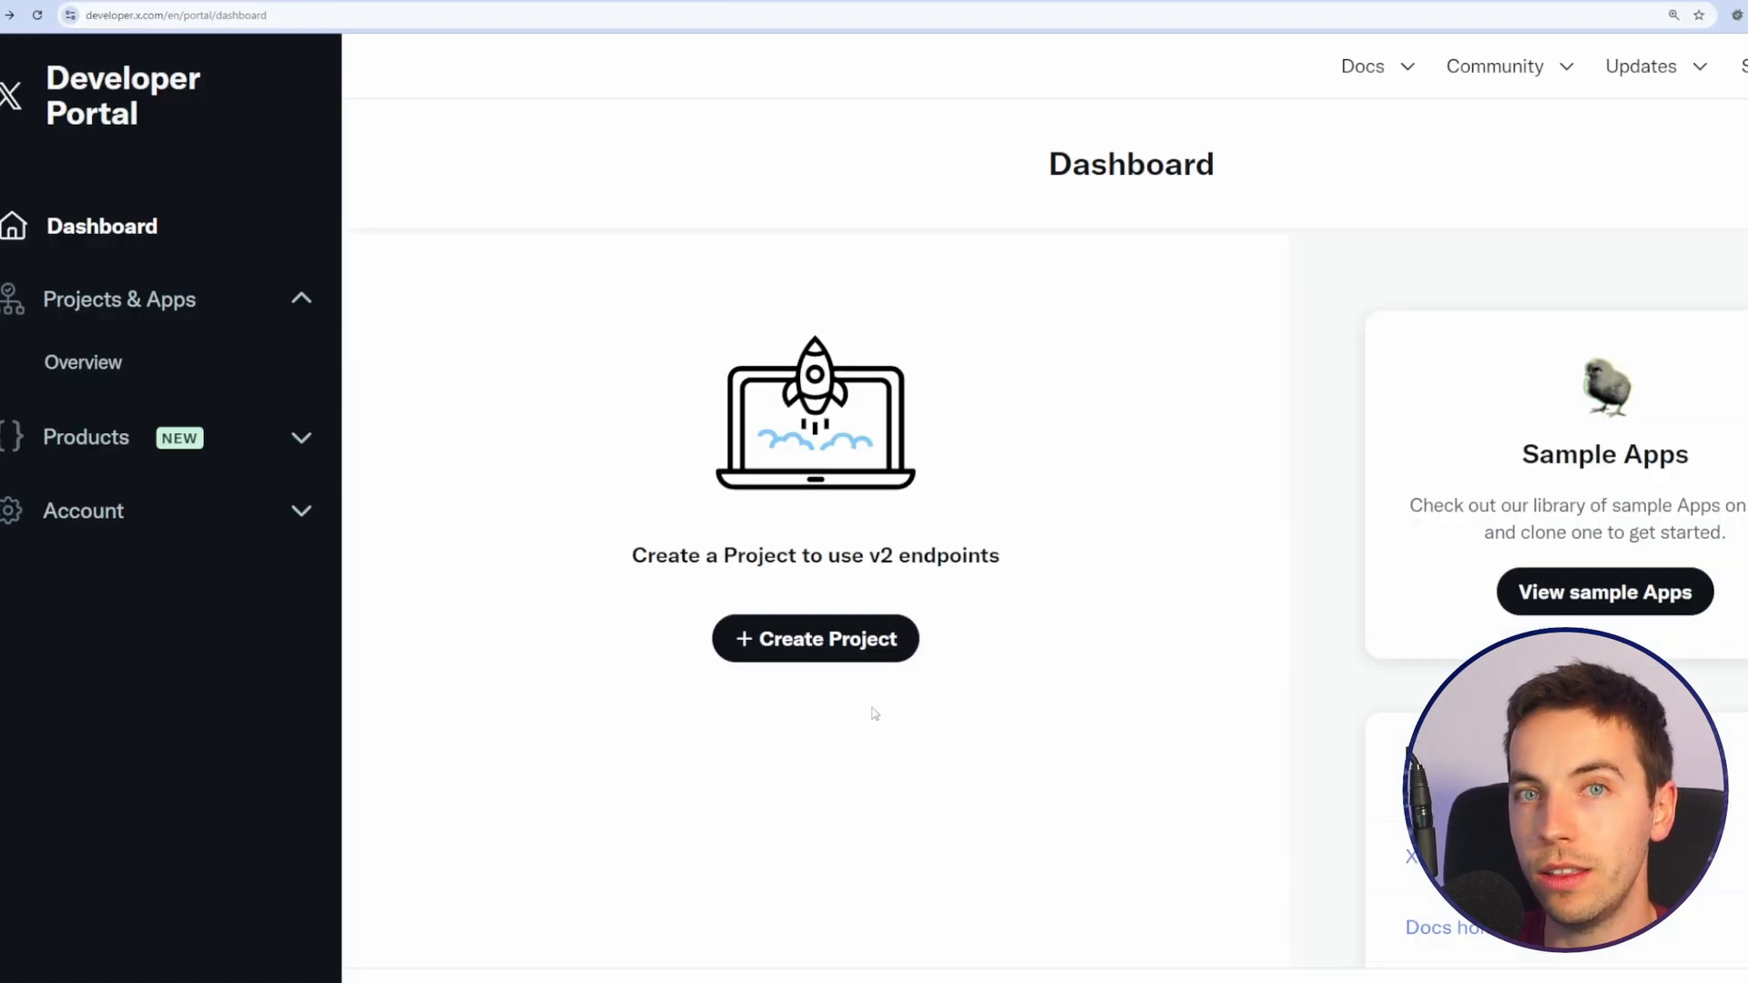
Step: Create the 'Make.com integration' bot project and its app 'Make_integration_taia'
{"action": "left_click", "coordinate": [815, 639]}
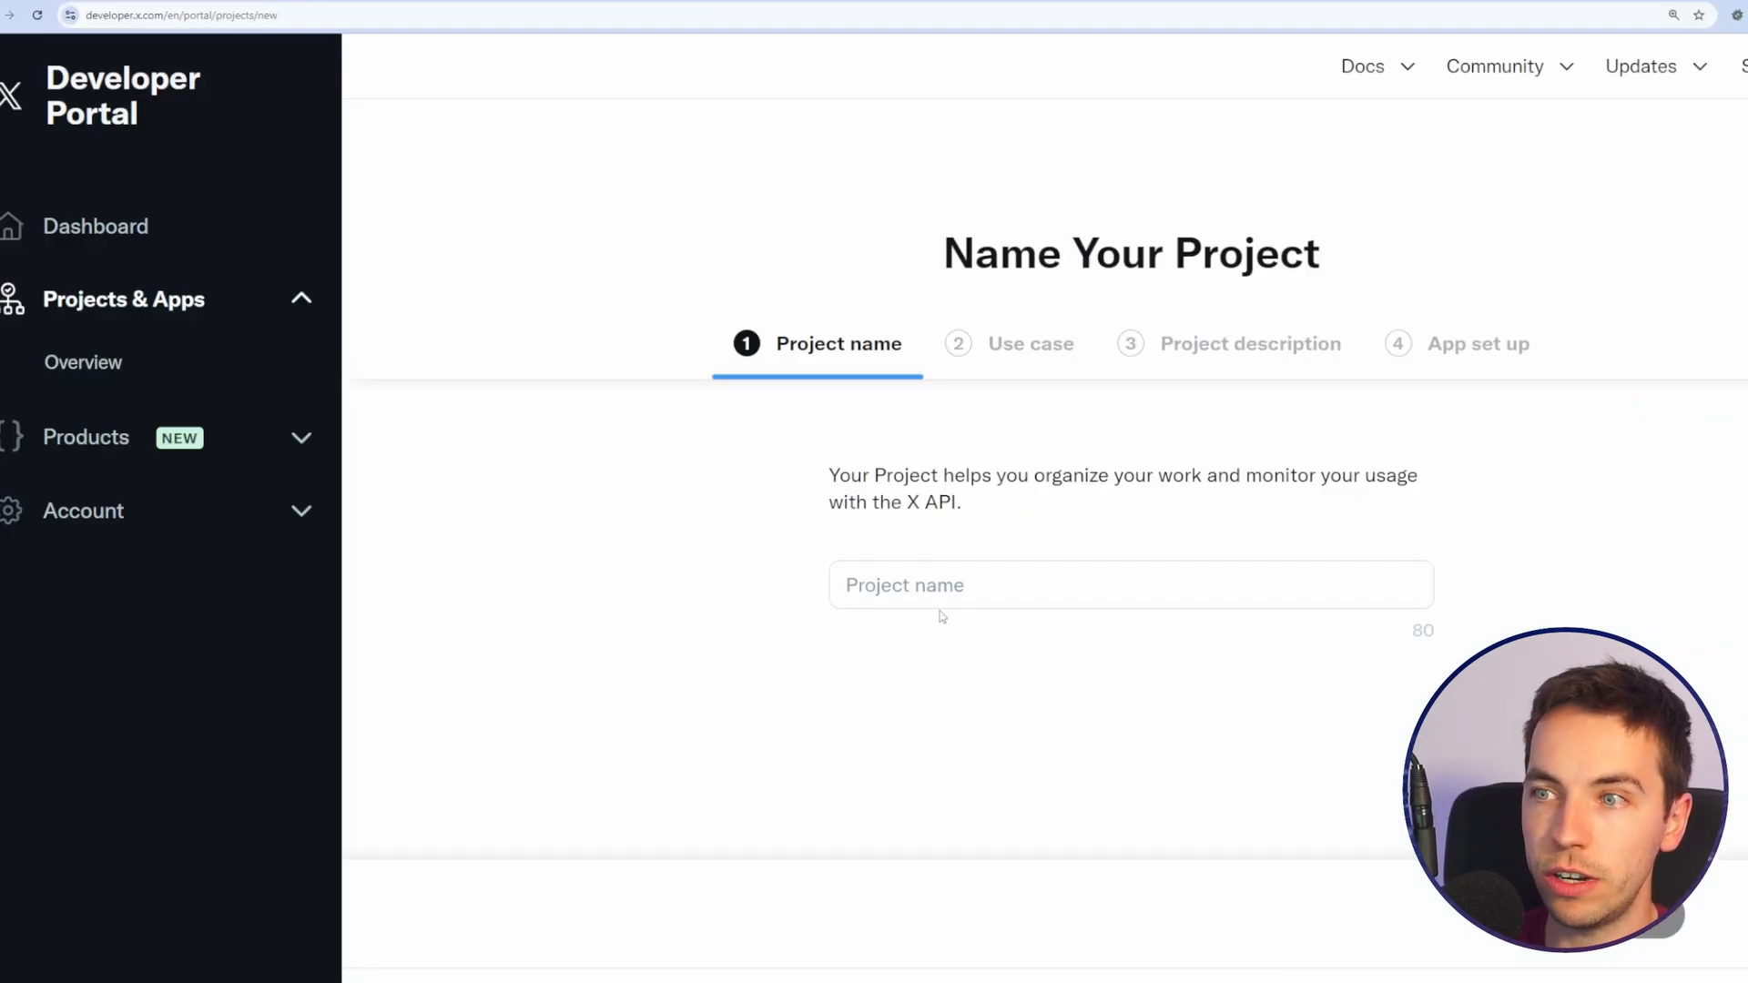
{"action": "left_click", "coordinate": [1129, 585]}
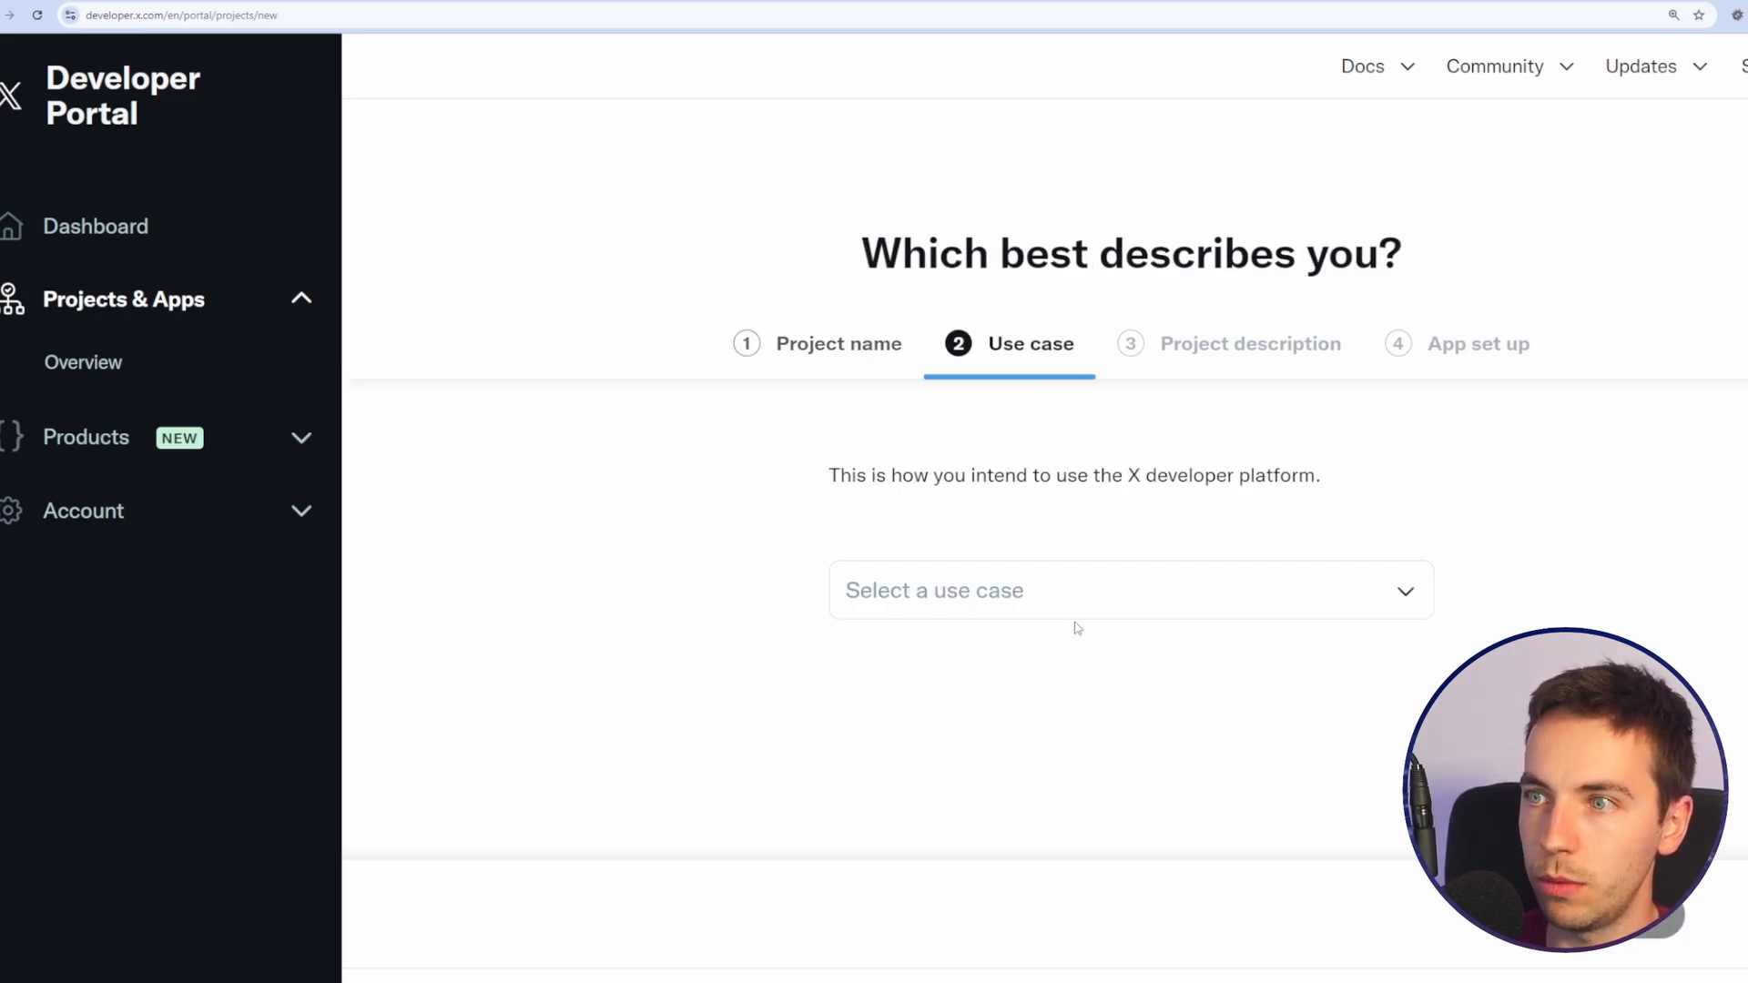
{"action": "left_click", "coordinate": [1129, 590]}
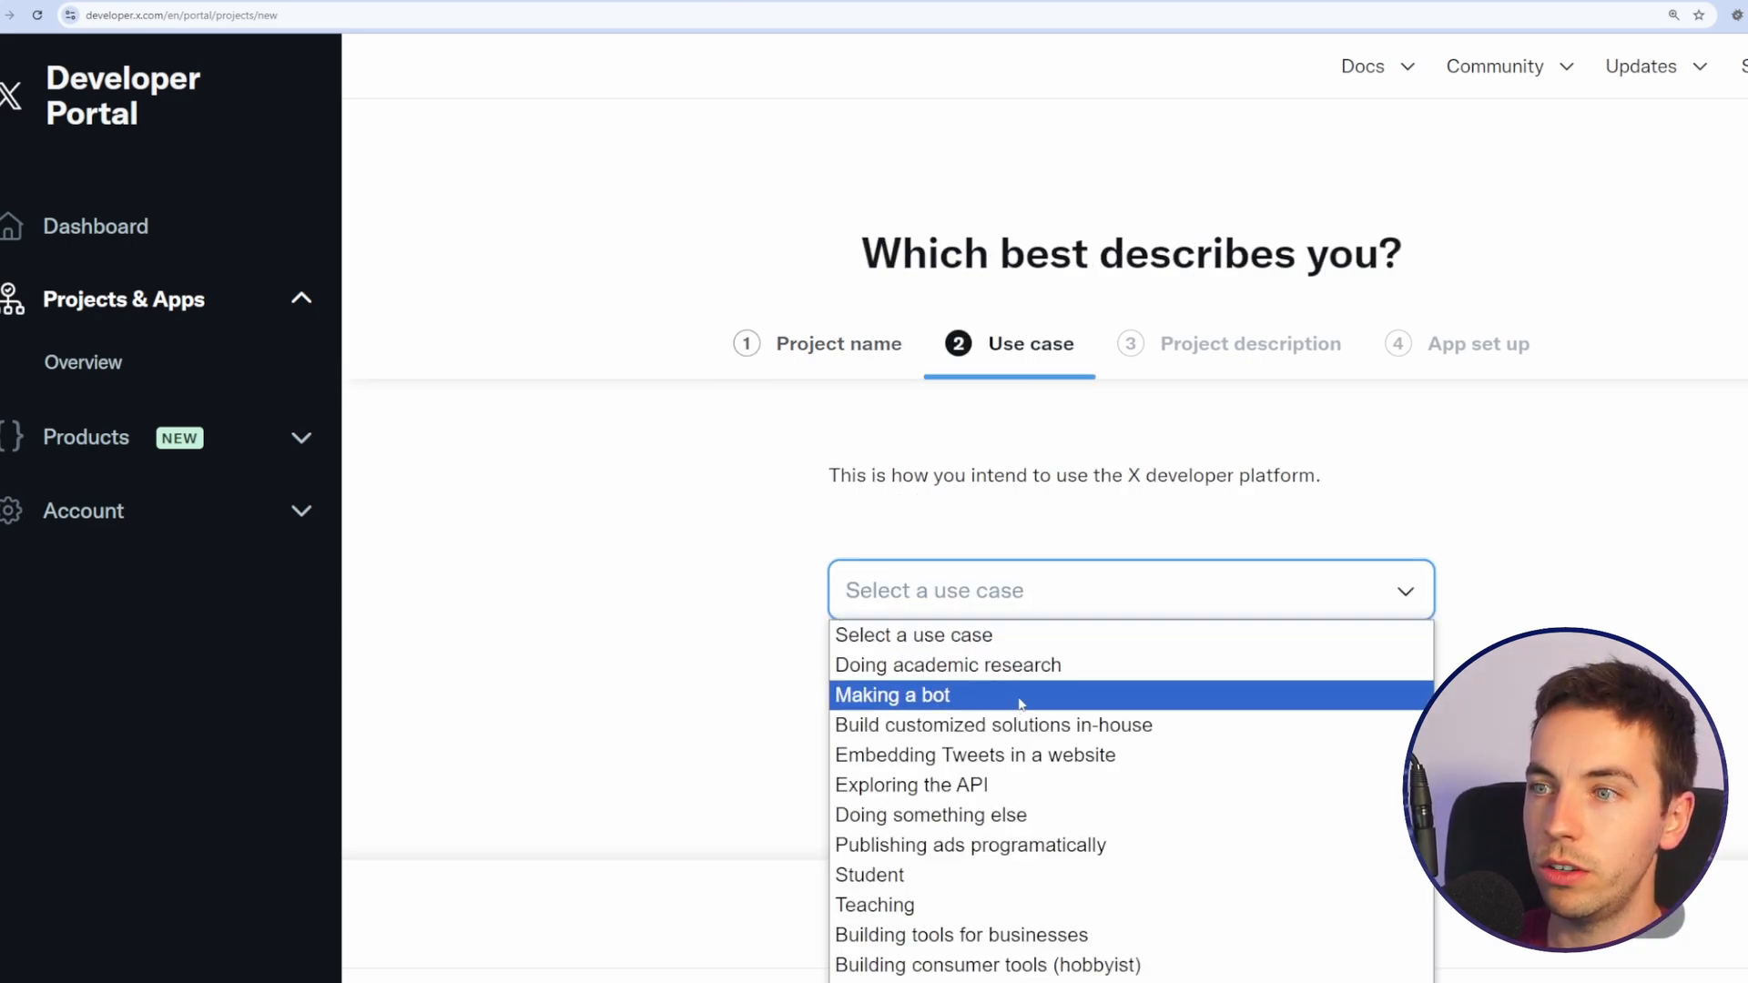
{"action": "left_click", "coordinate": [892, 695]}
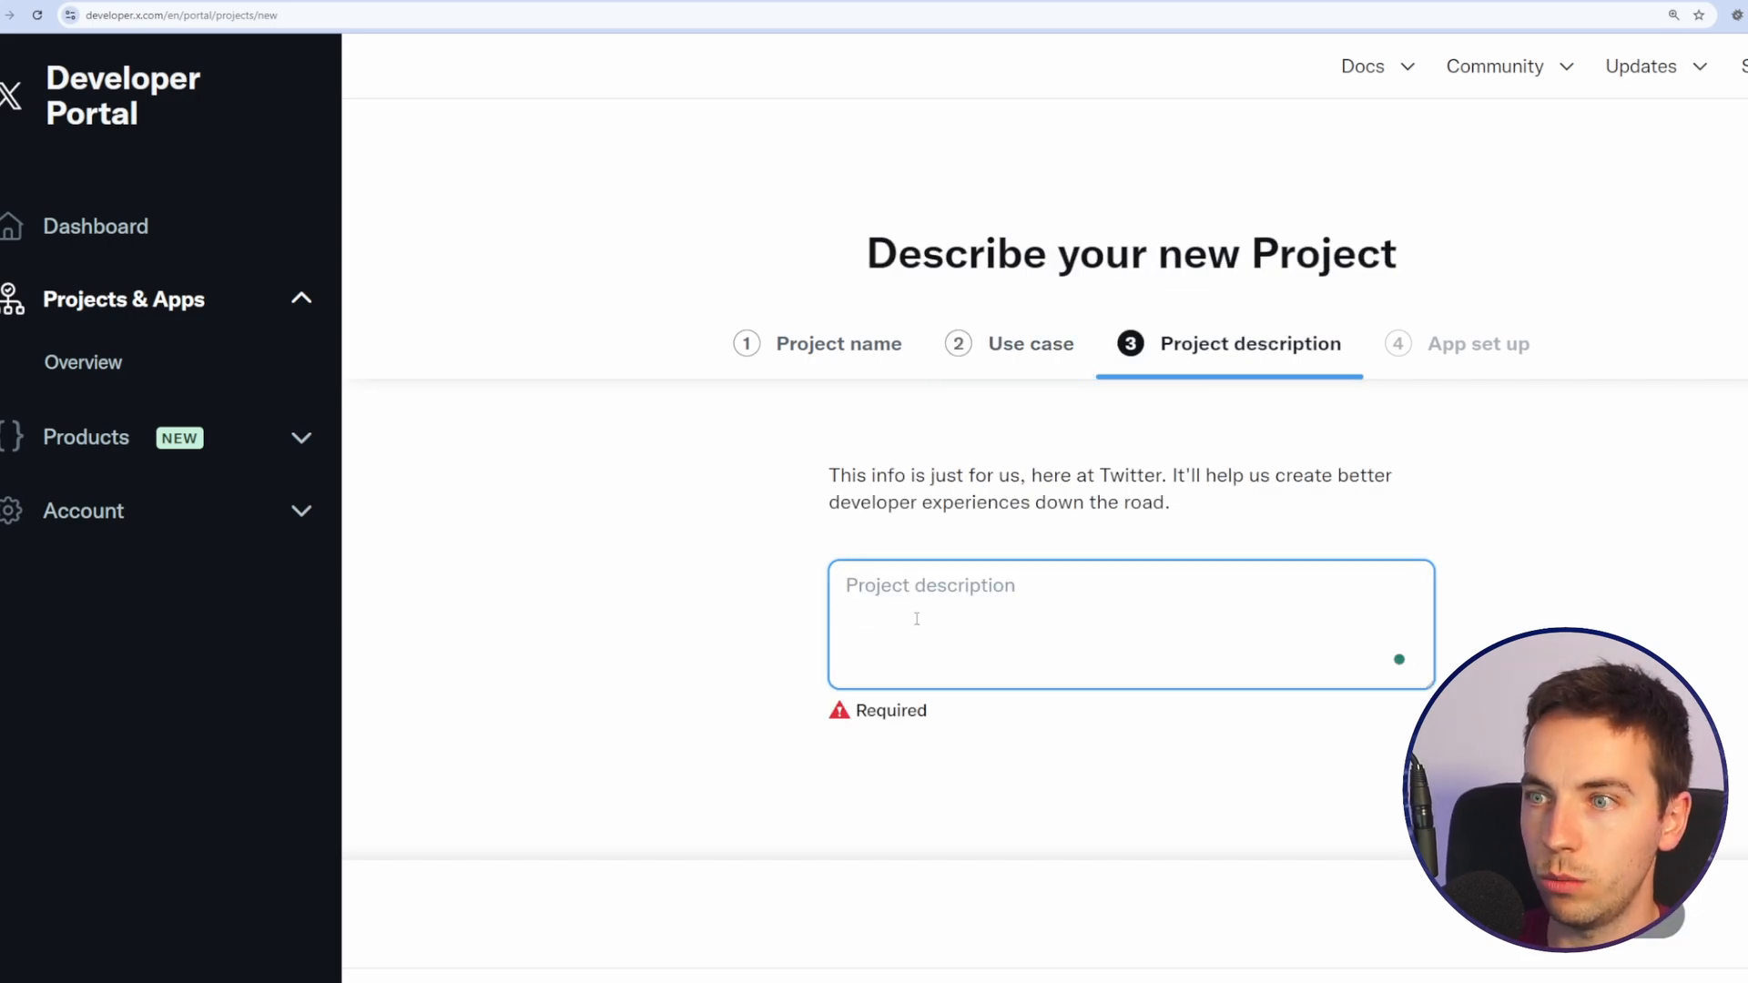
{"action": "type", "text": "Internal integration with our systems"}
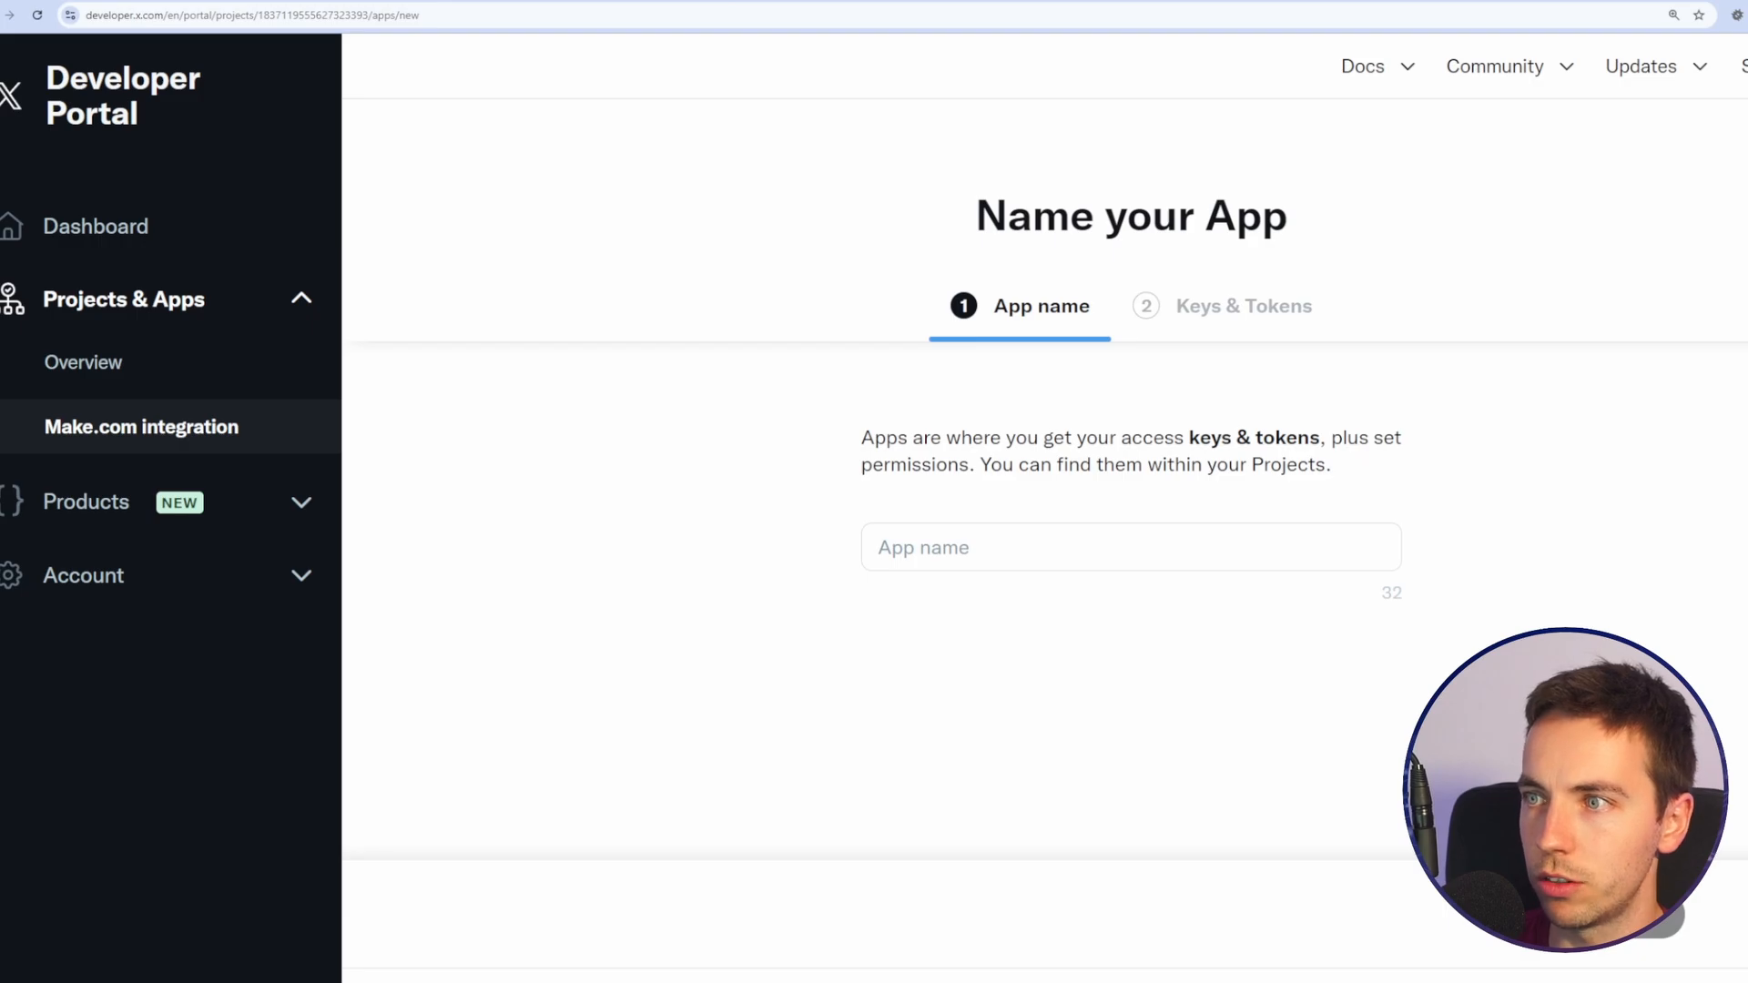
{"action": "left_click", "coordinate": [1129, 548]}
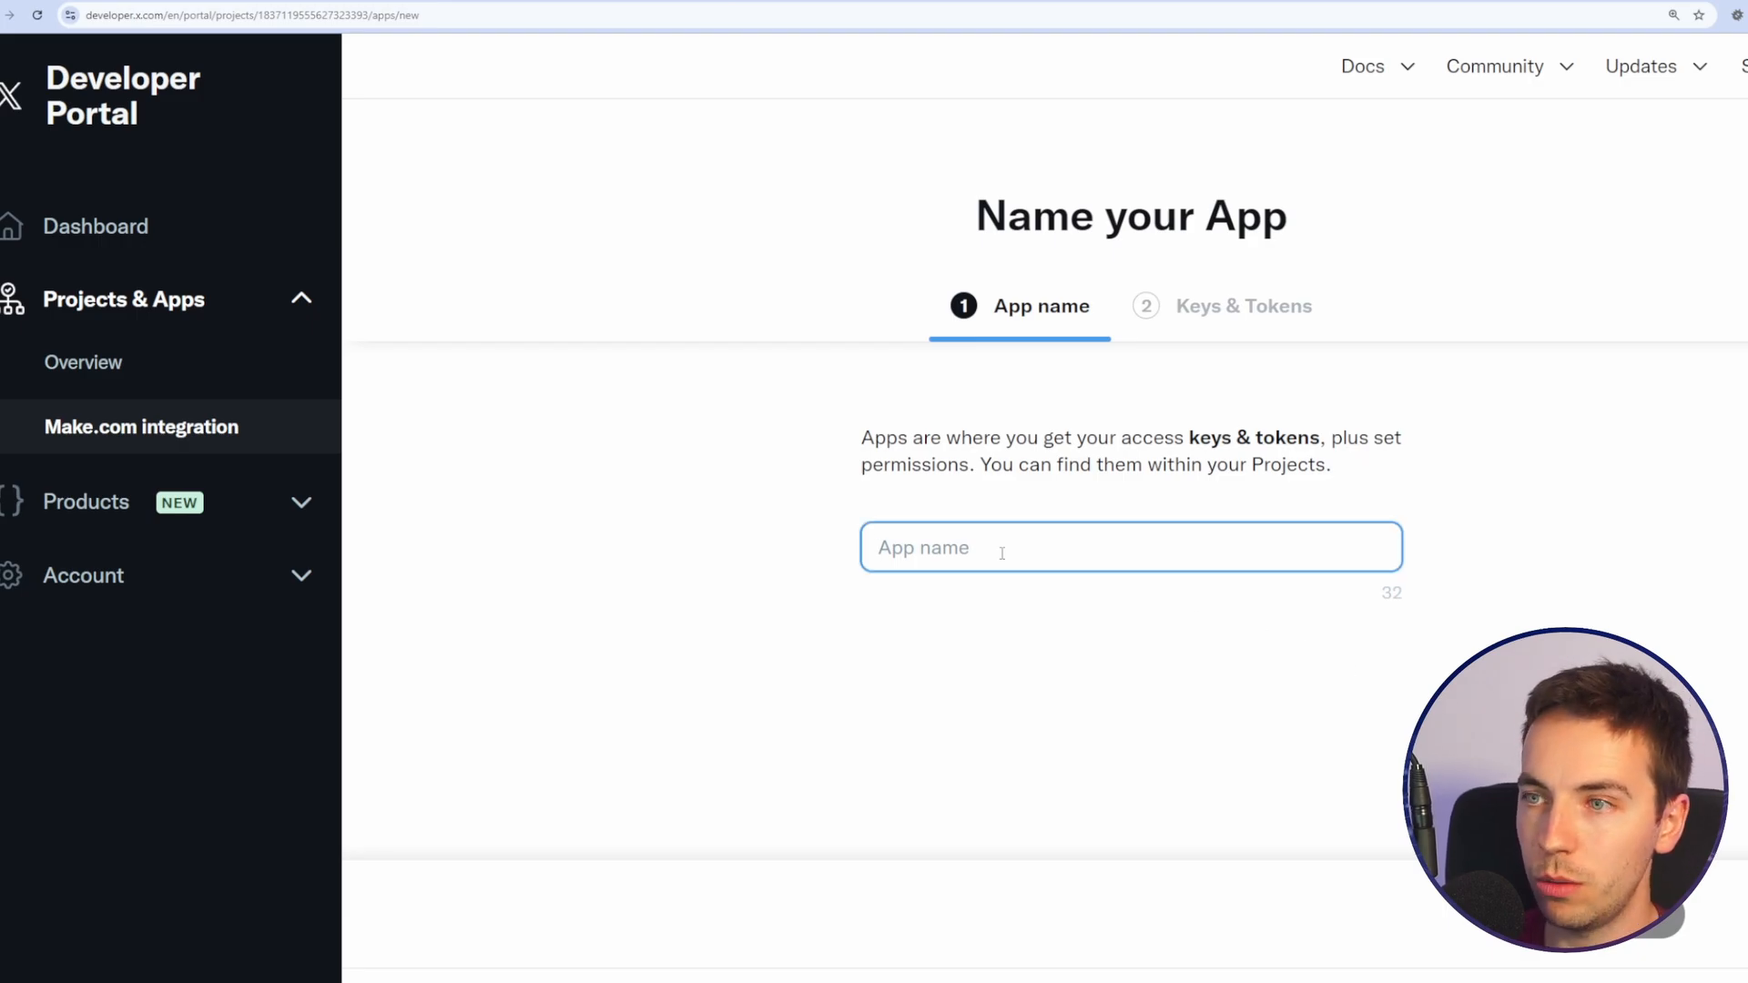
{"action": "type", "text": "Make_integration_ta"}
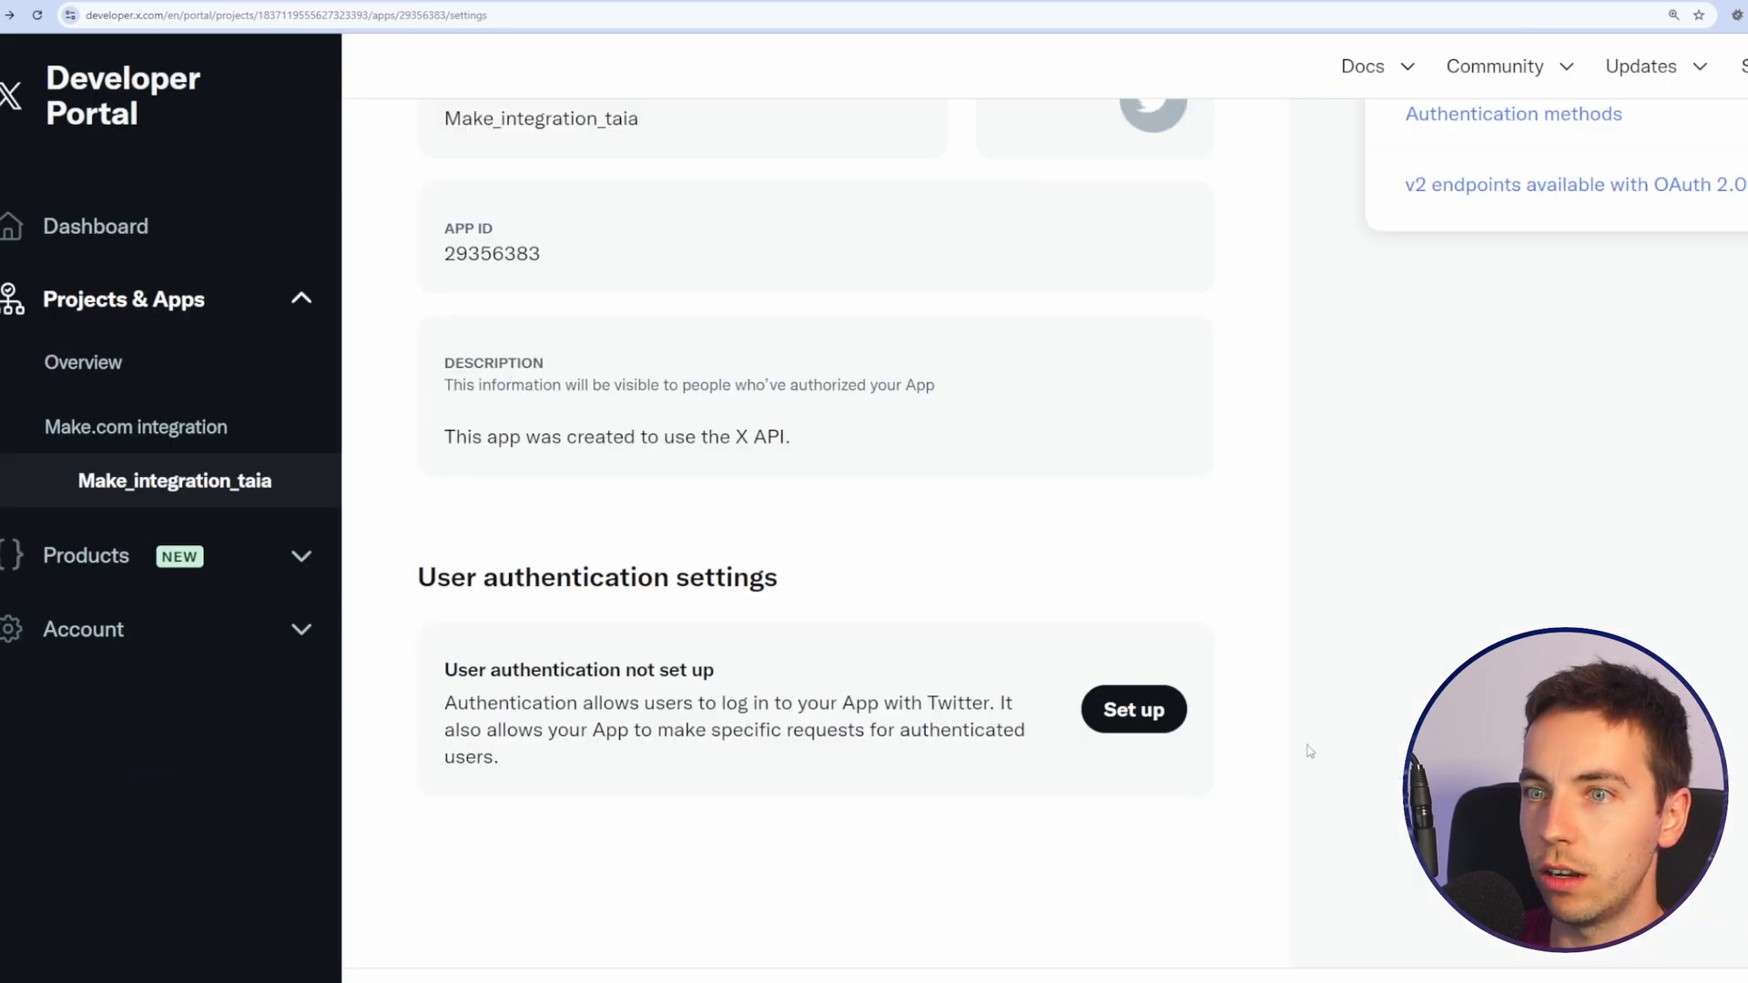
Step: Set up read, write and direct message permissions as a Web App with Integromat callback URLs
{"action": "left_click", "coordinate": [1132, 710]}
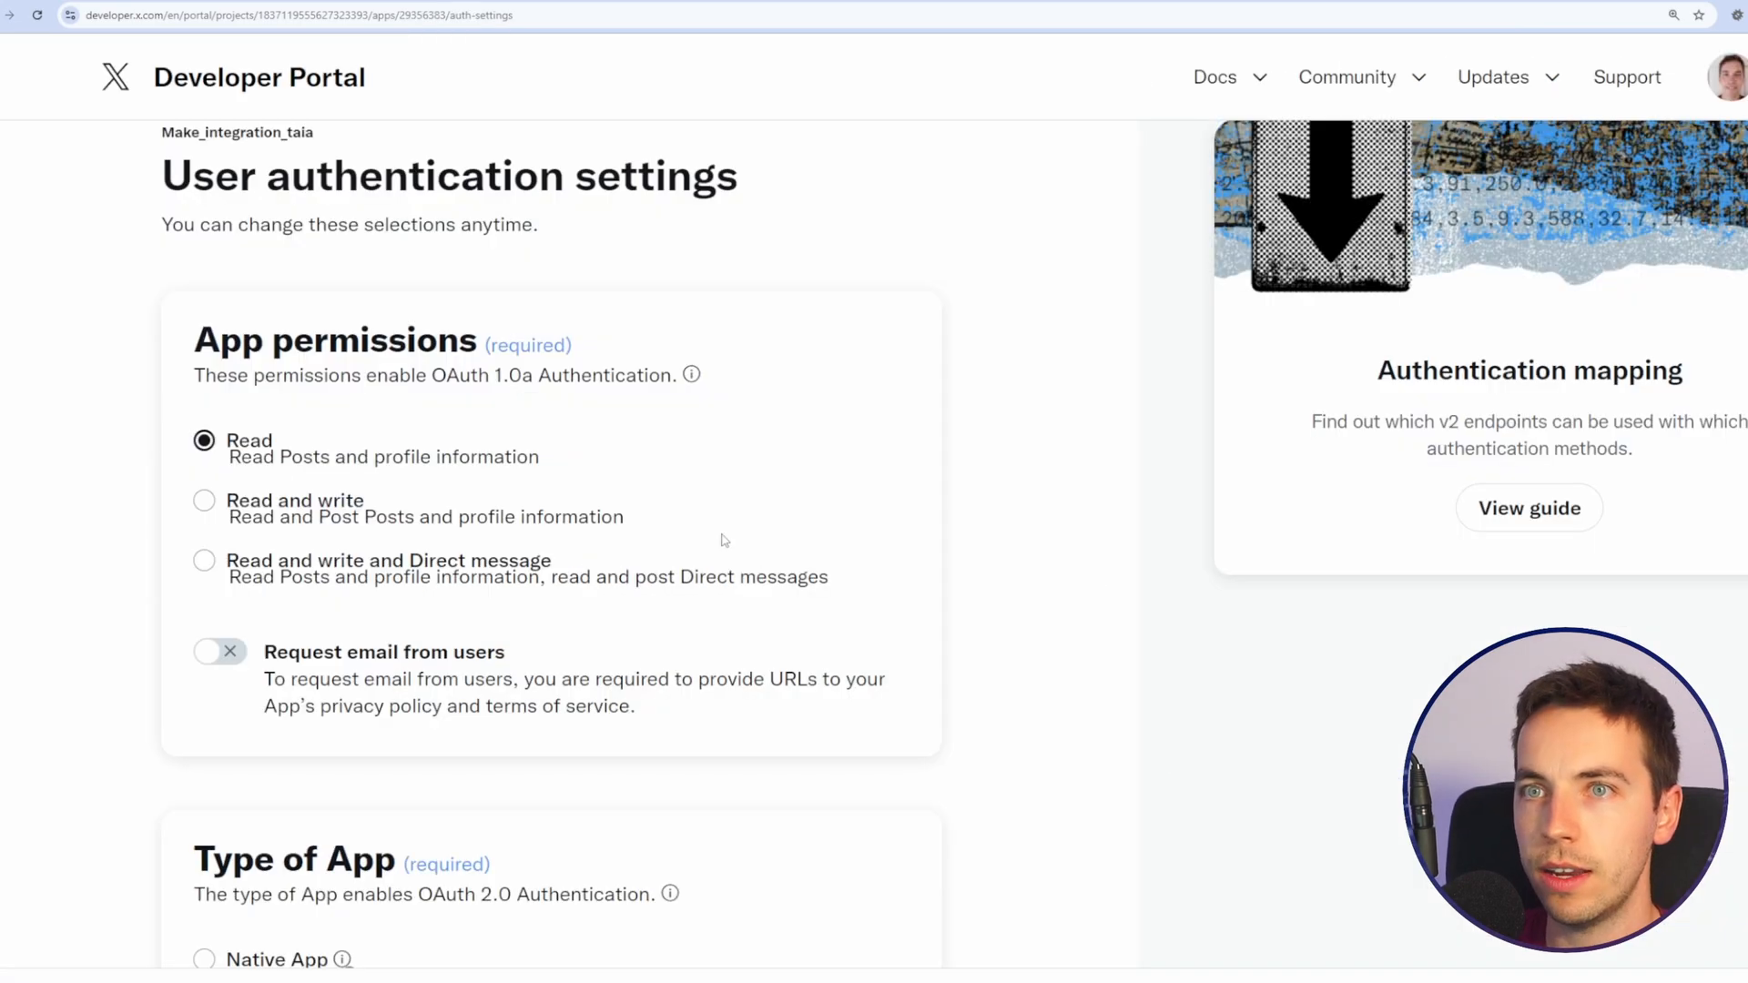
{"action": "left_click", "coordinate": [204, 561]}
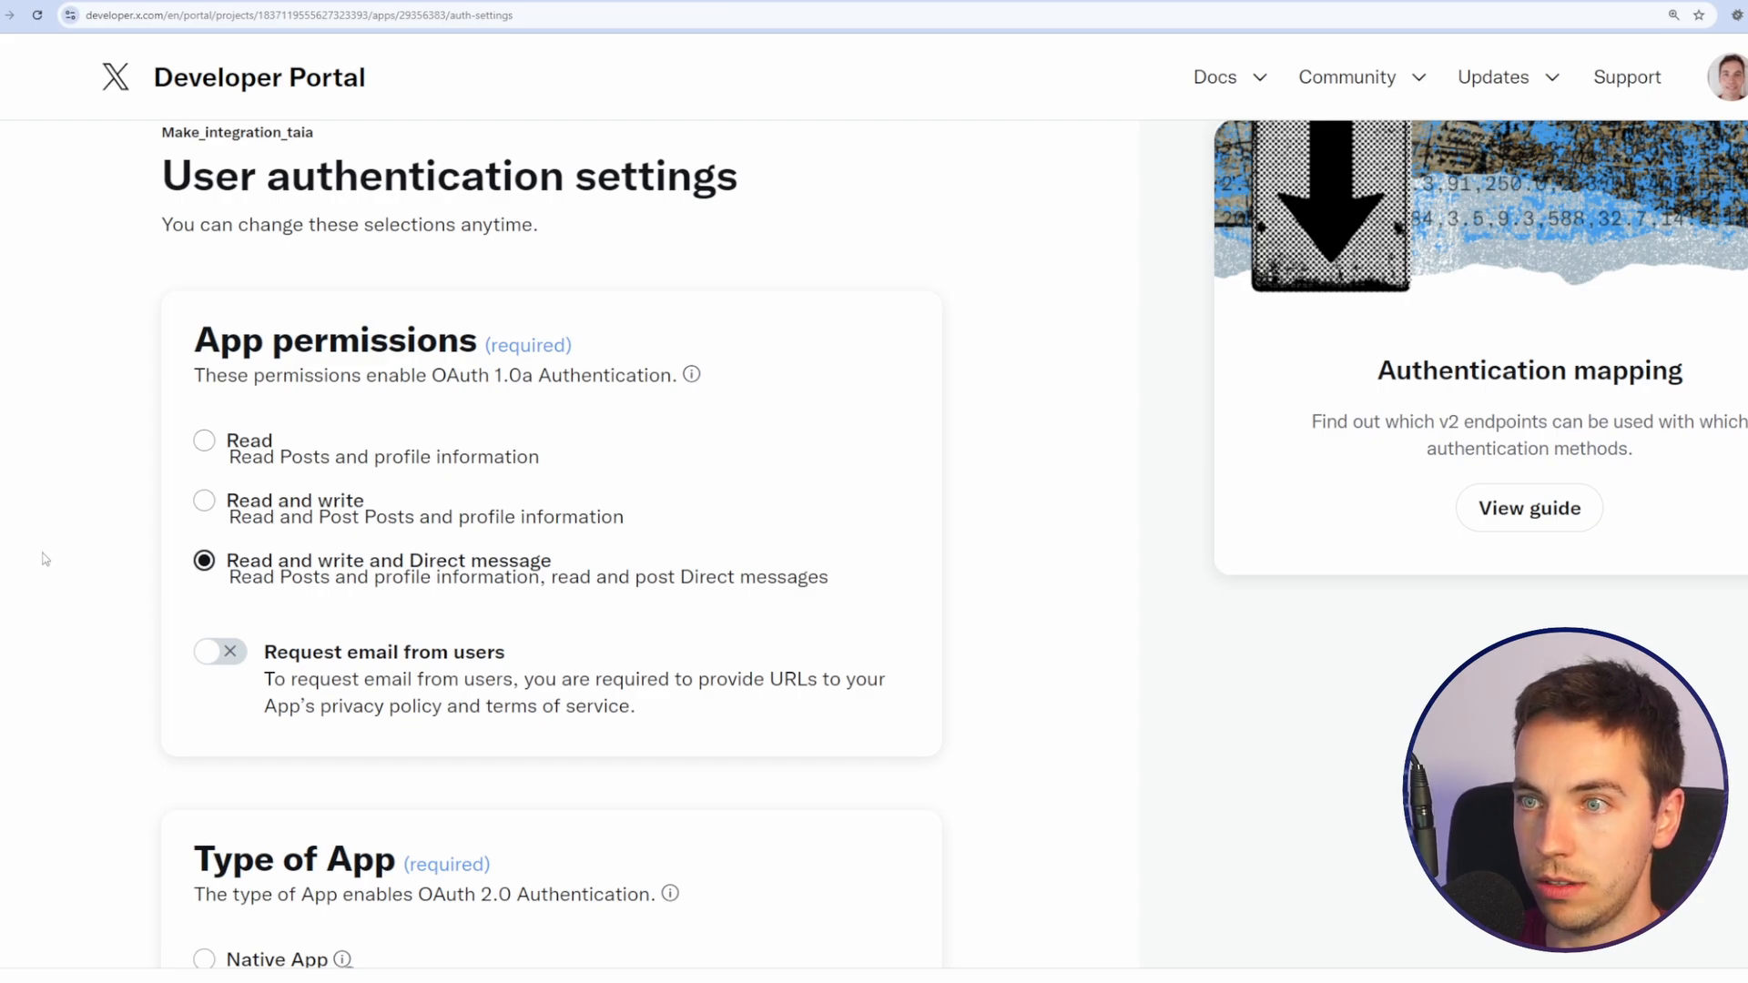
{"action": "scroll", "scroll_direction": "down", "scroll_amount": 3}
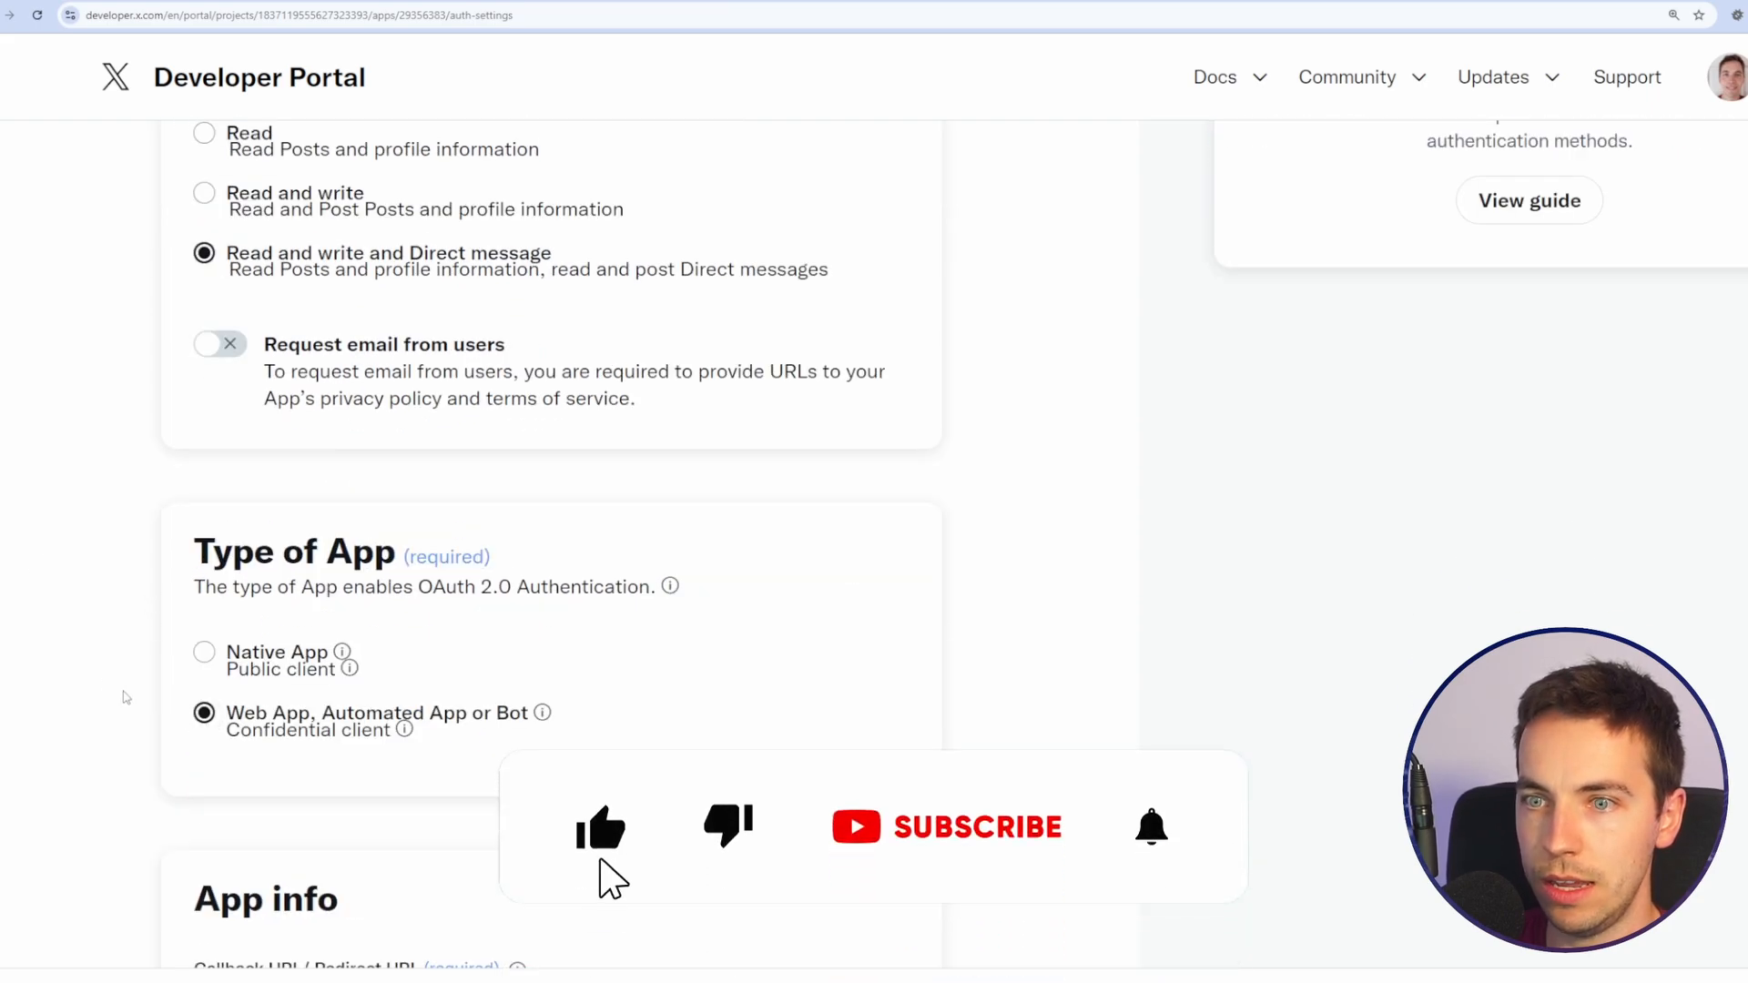
{"action": "scroll", "scroll_direction": "down", "scroll_amount": 3}
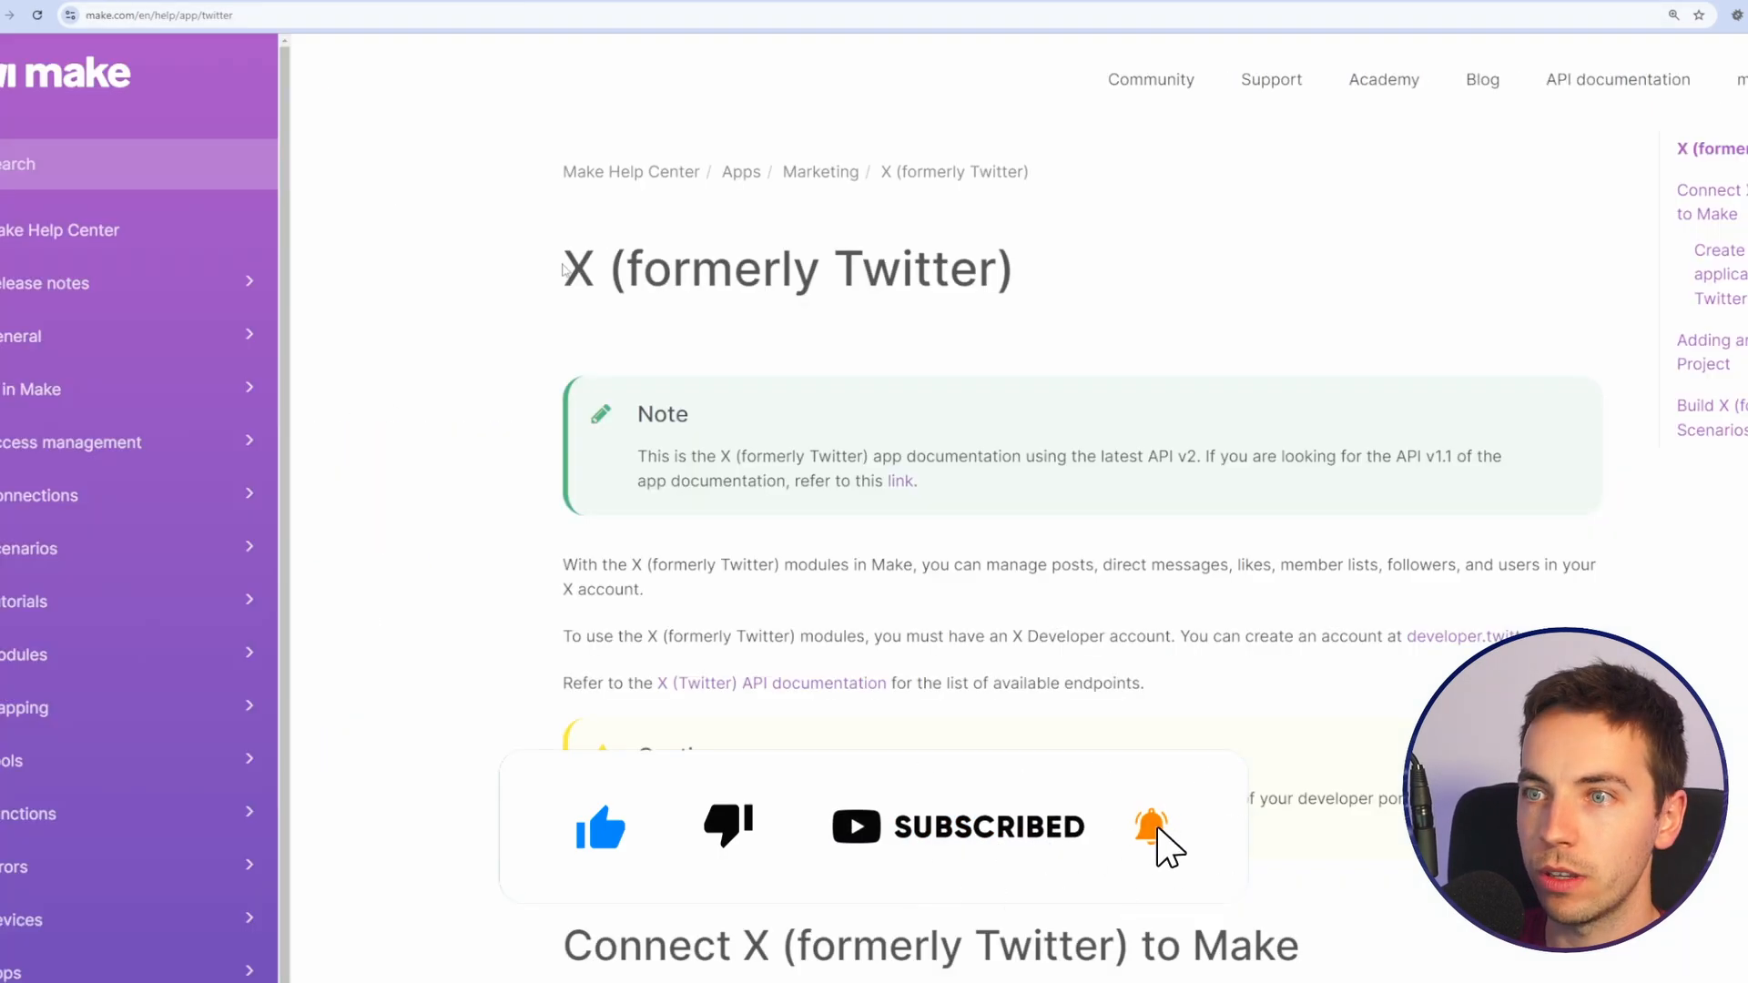
{"action": "scroll", "scroll_direction": "down", "scroll_amount": 3}
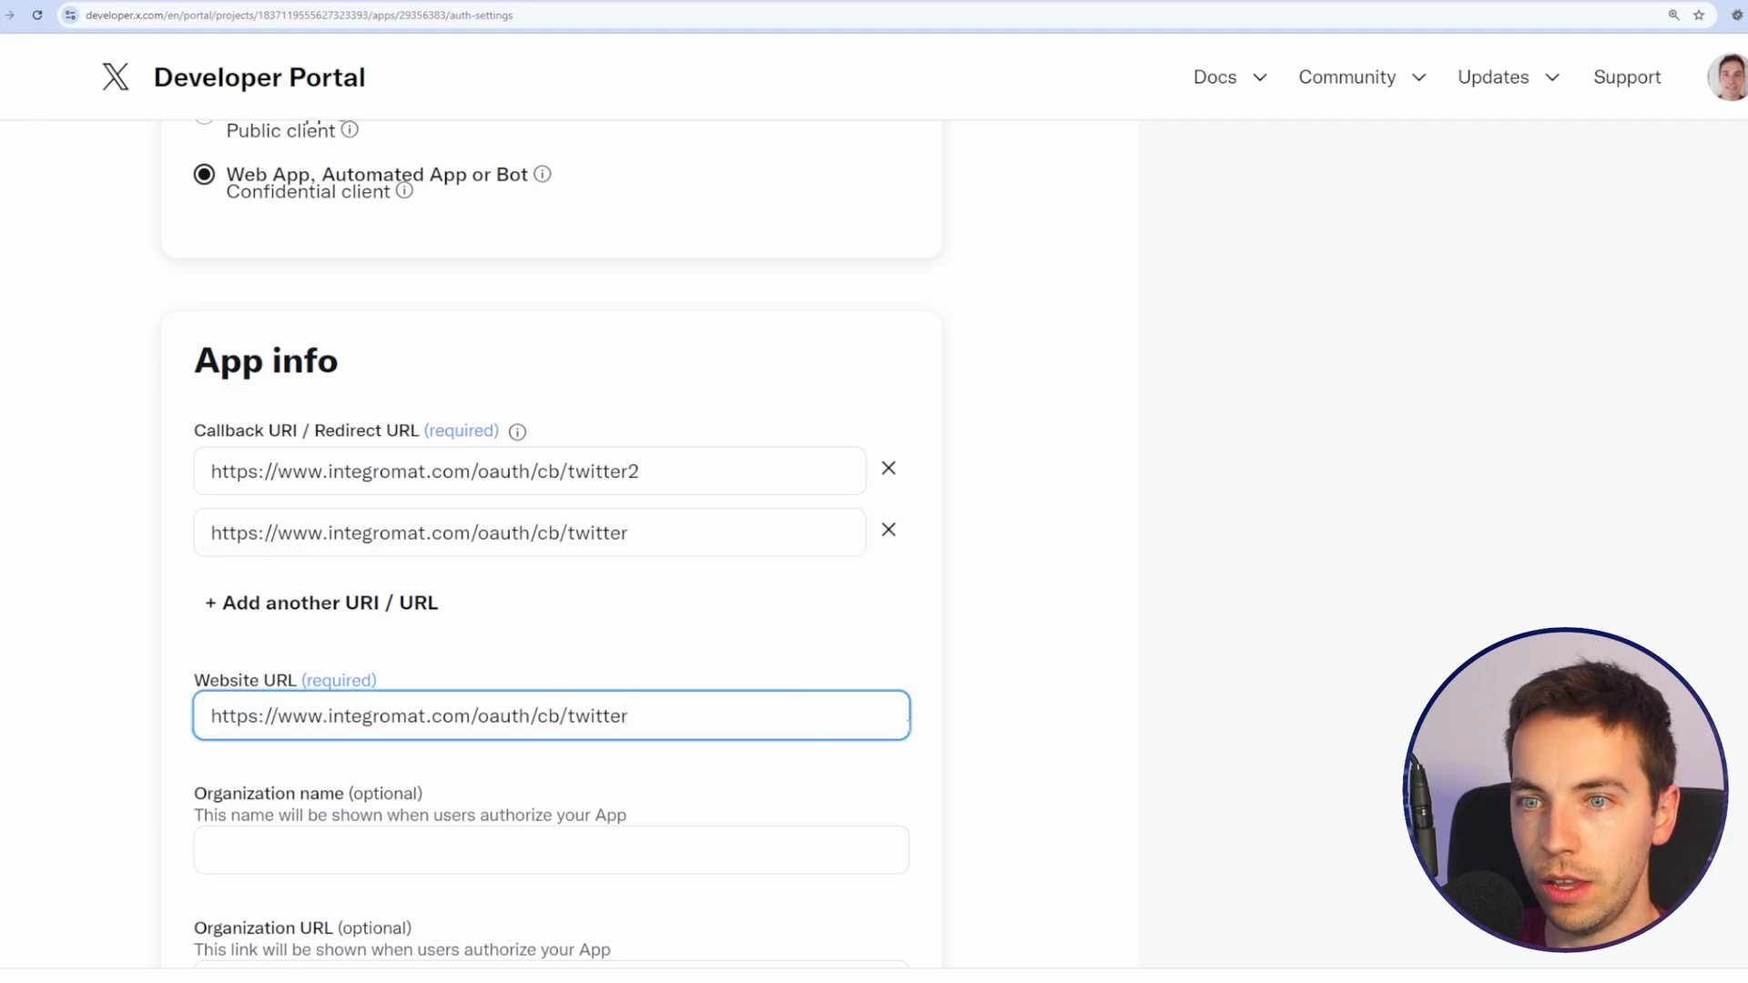
{"action": "key", "text": "ctrl+plus"}
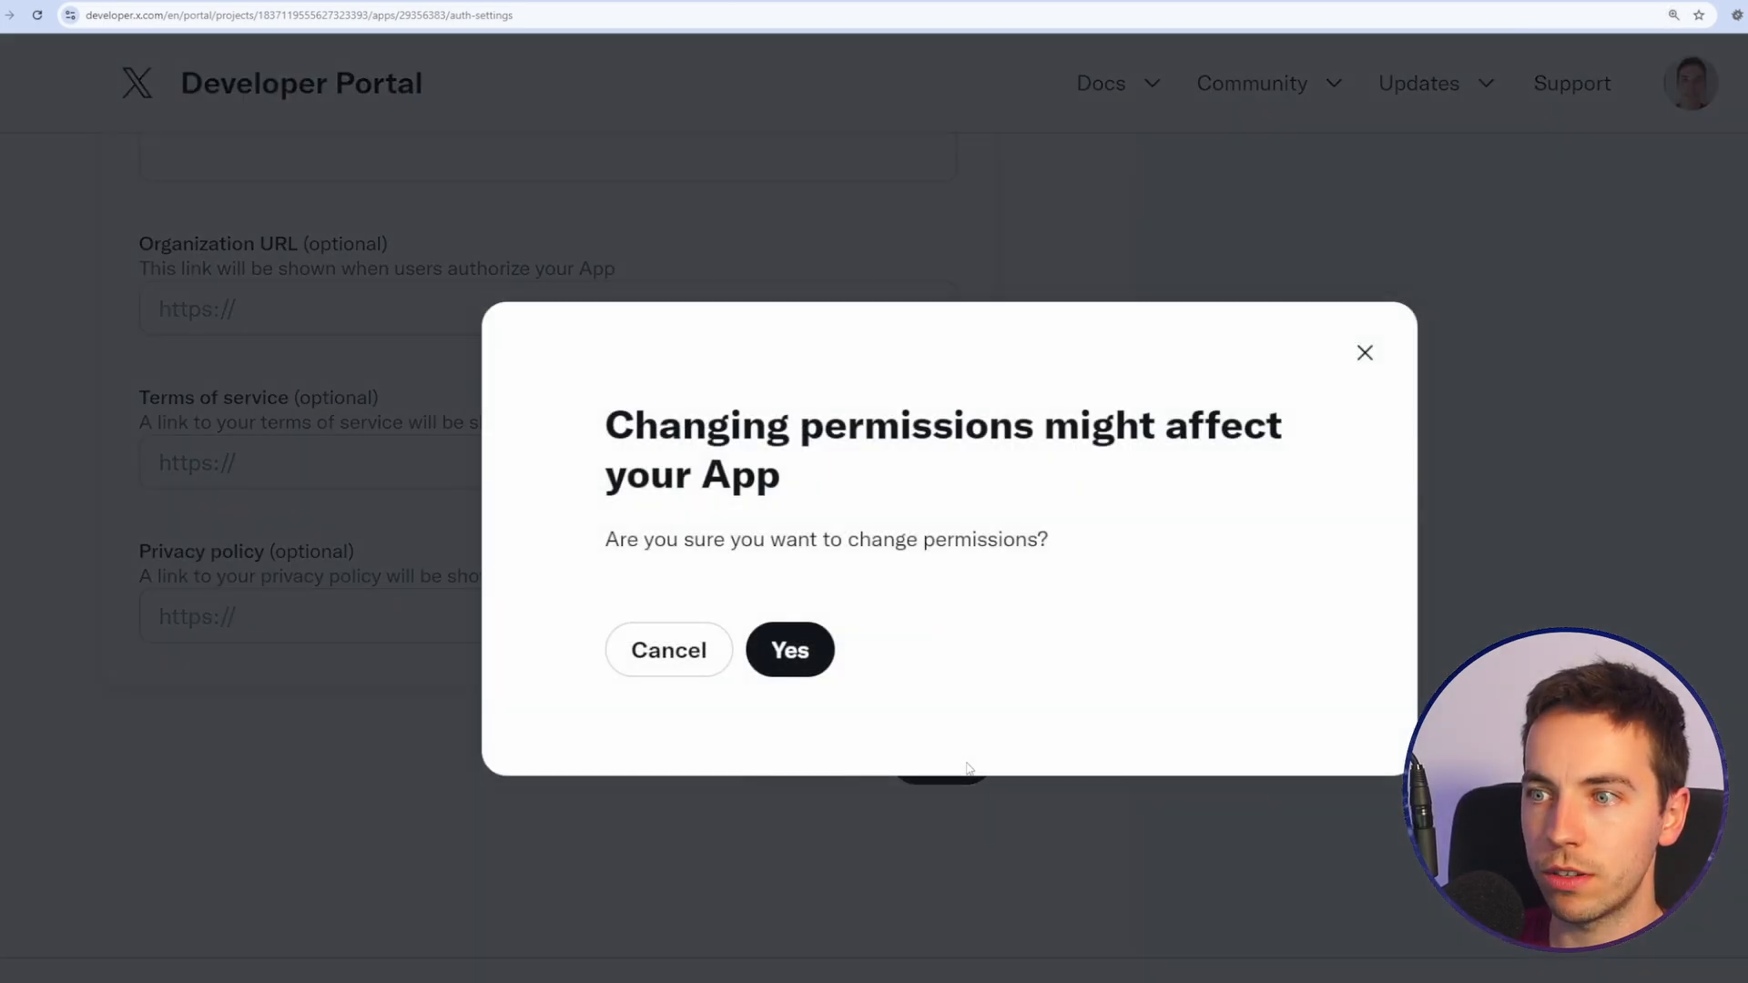
{"action": "left_click", "coordinate": [789, 651]}
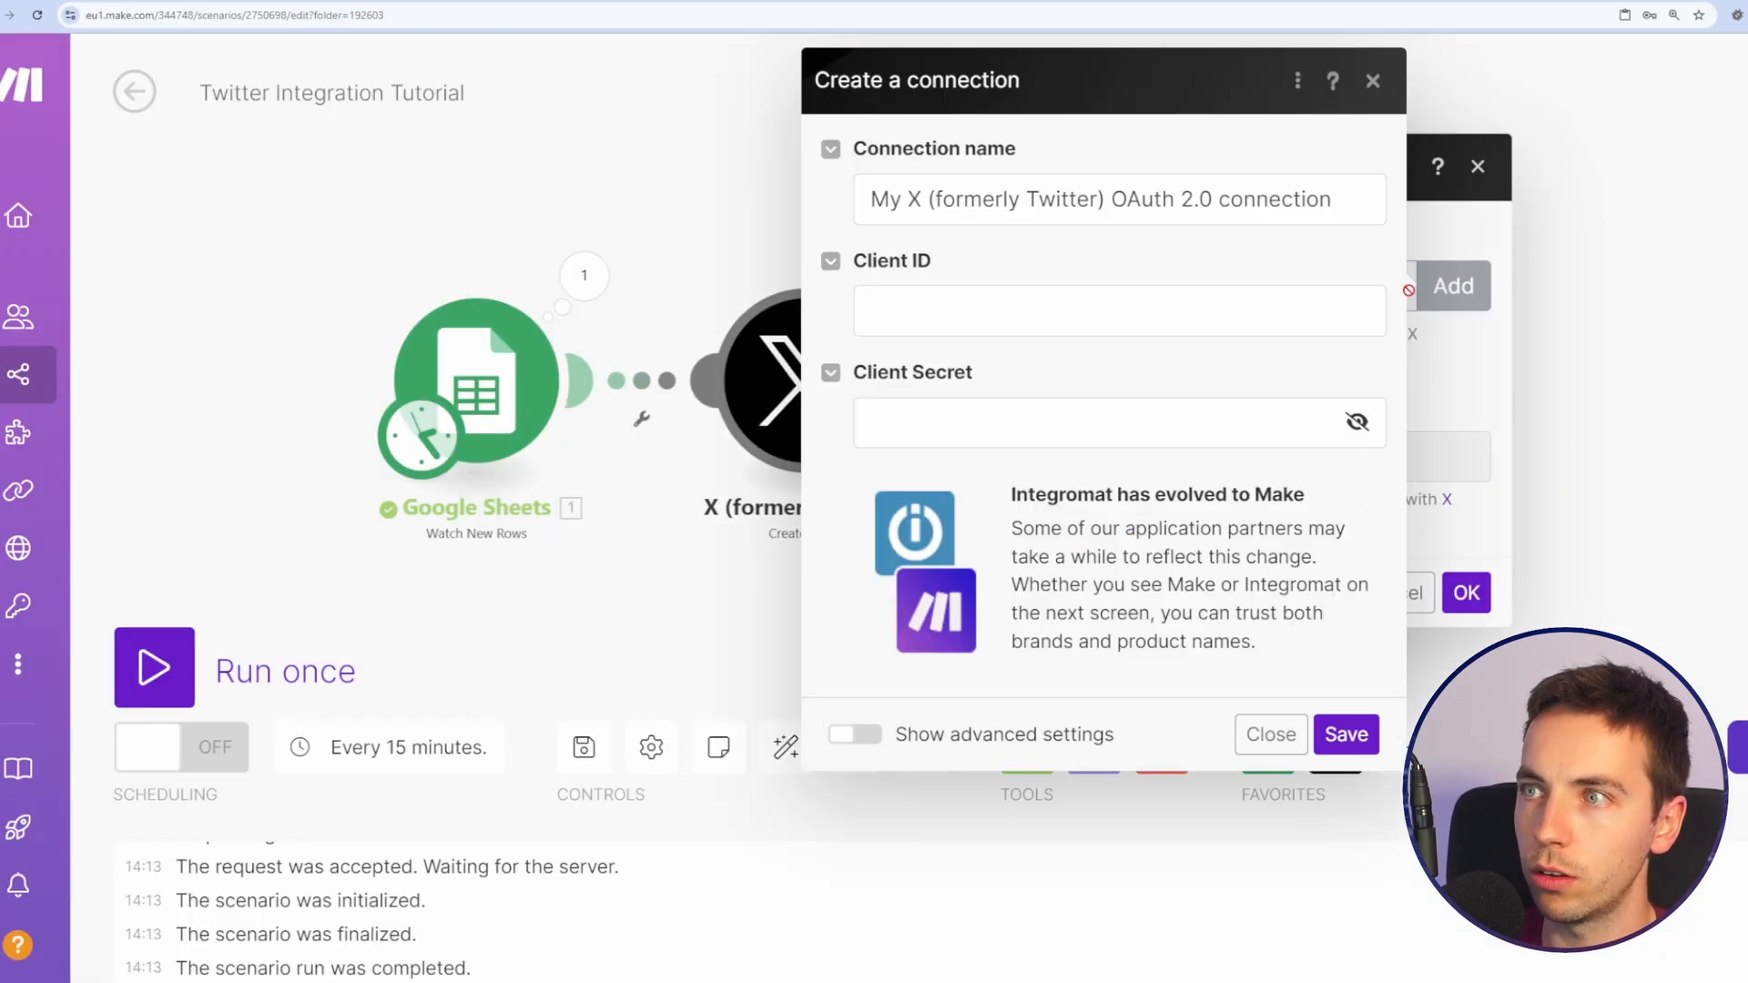
Step: Save the X OAuth 2.0 connection with client ID and secret, and authorize the app
{"action": "type", "text": "AW -"}
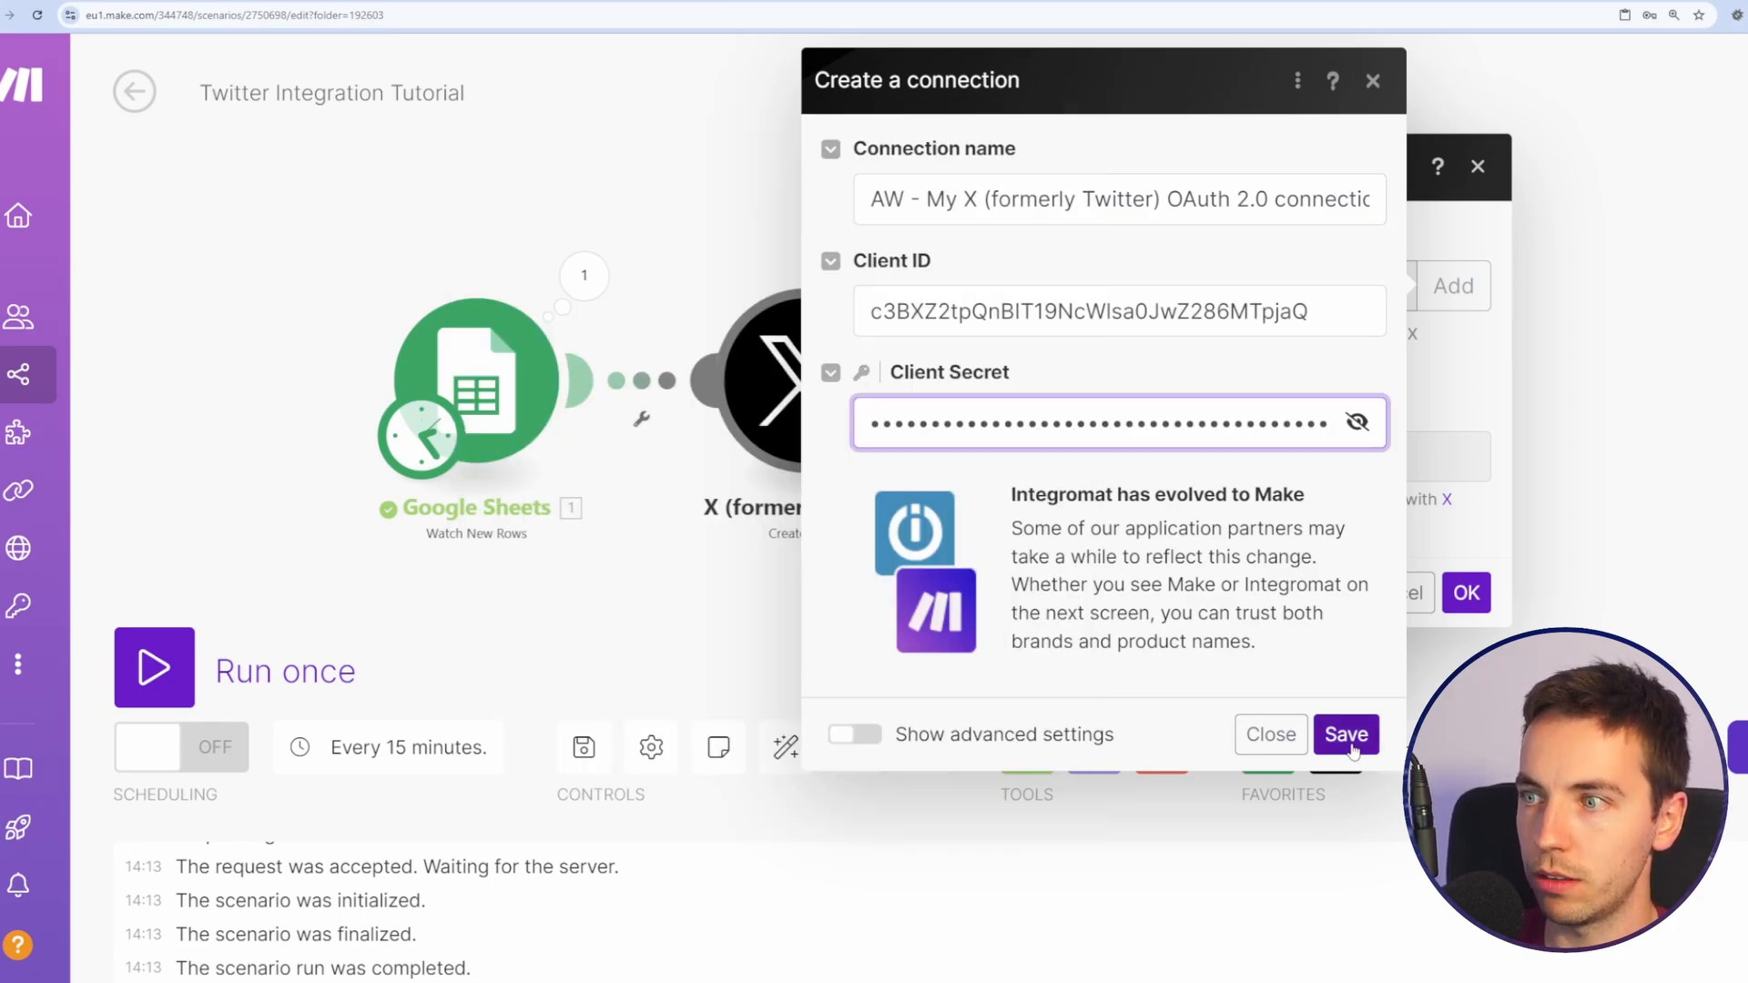
{"action": "left_click", "coordinate": [1345, 735]}
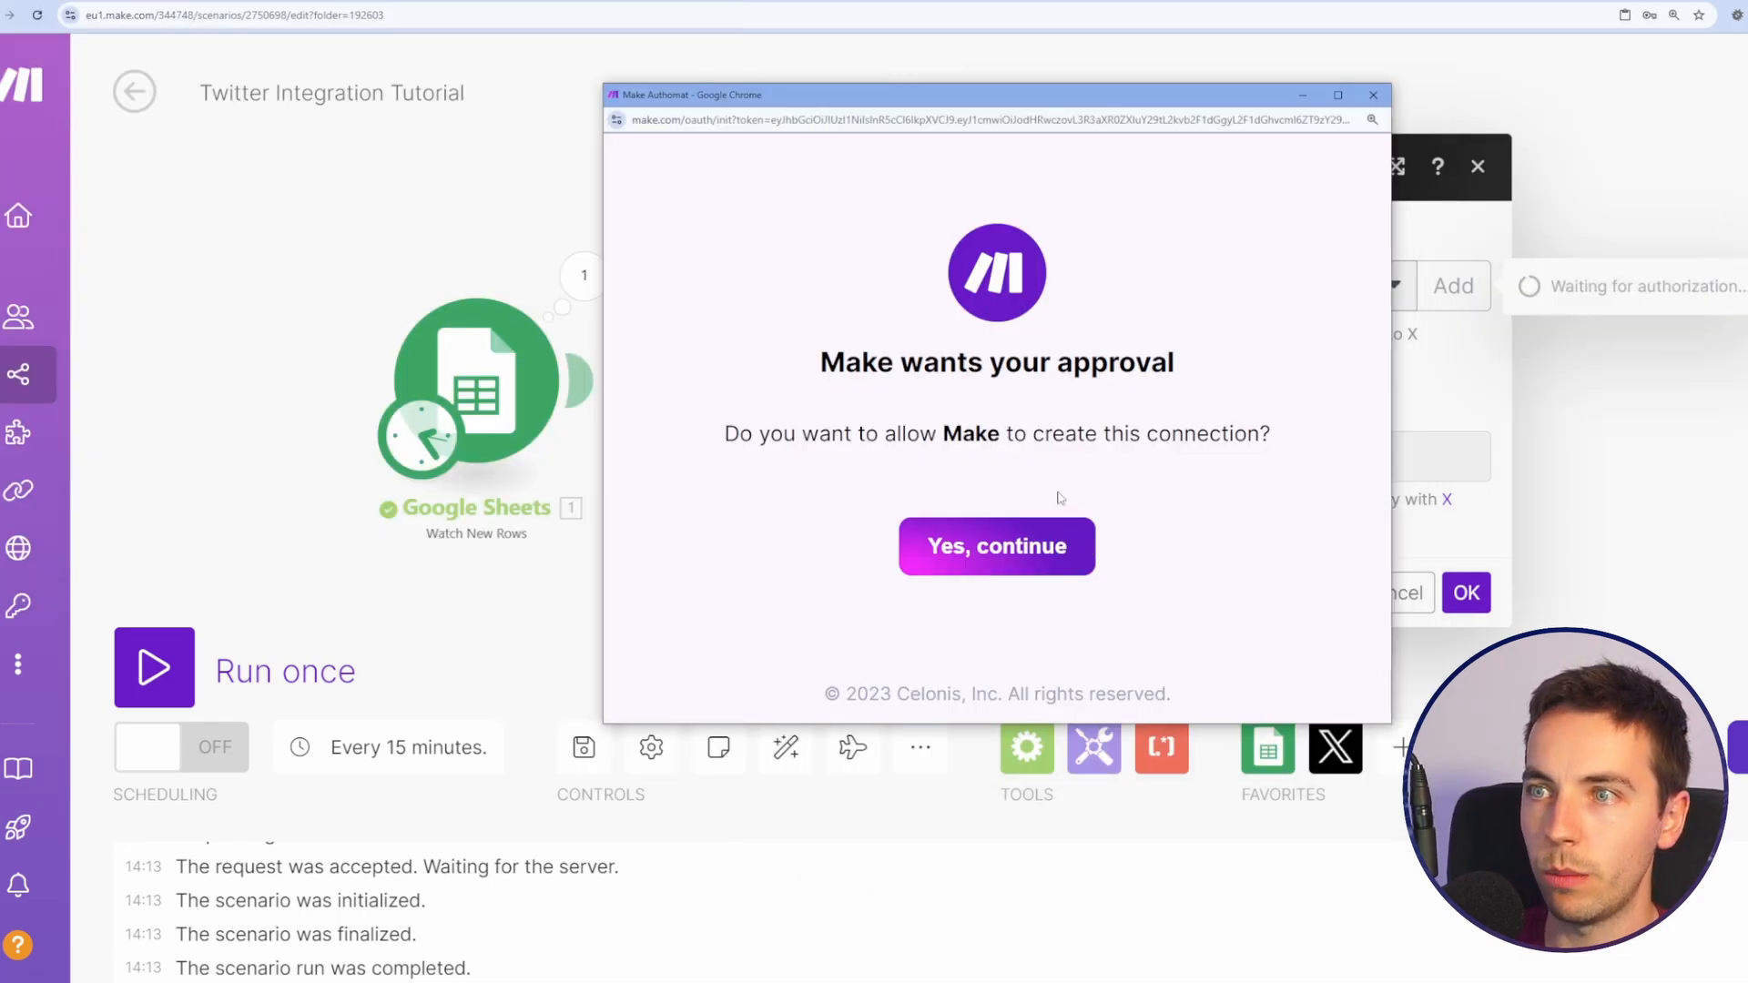
{"action": "left_click", "coordinate": [995, 546]}
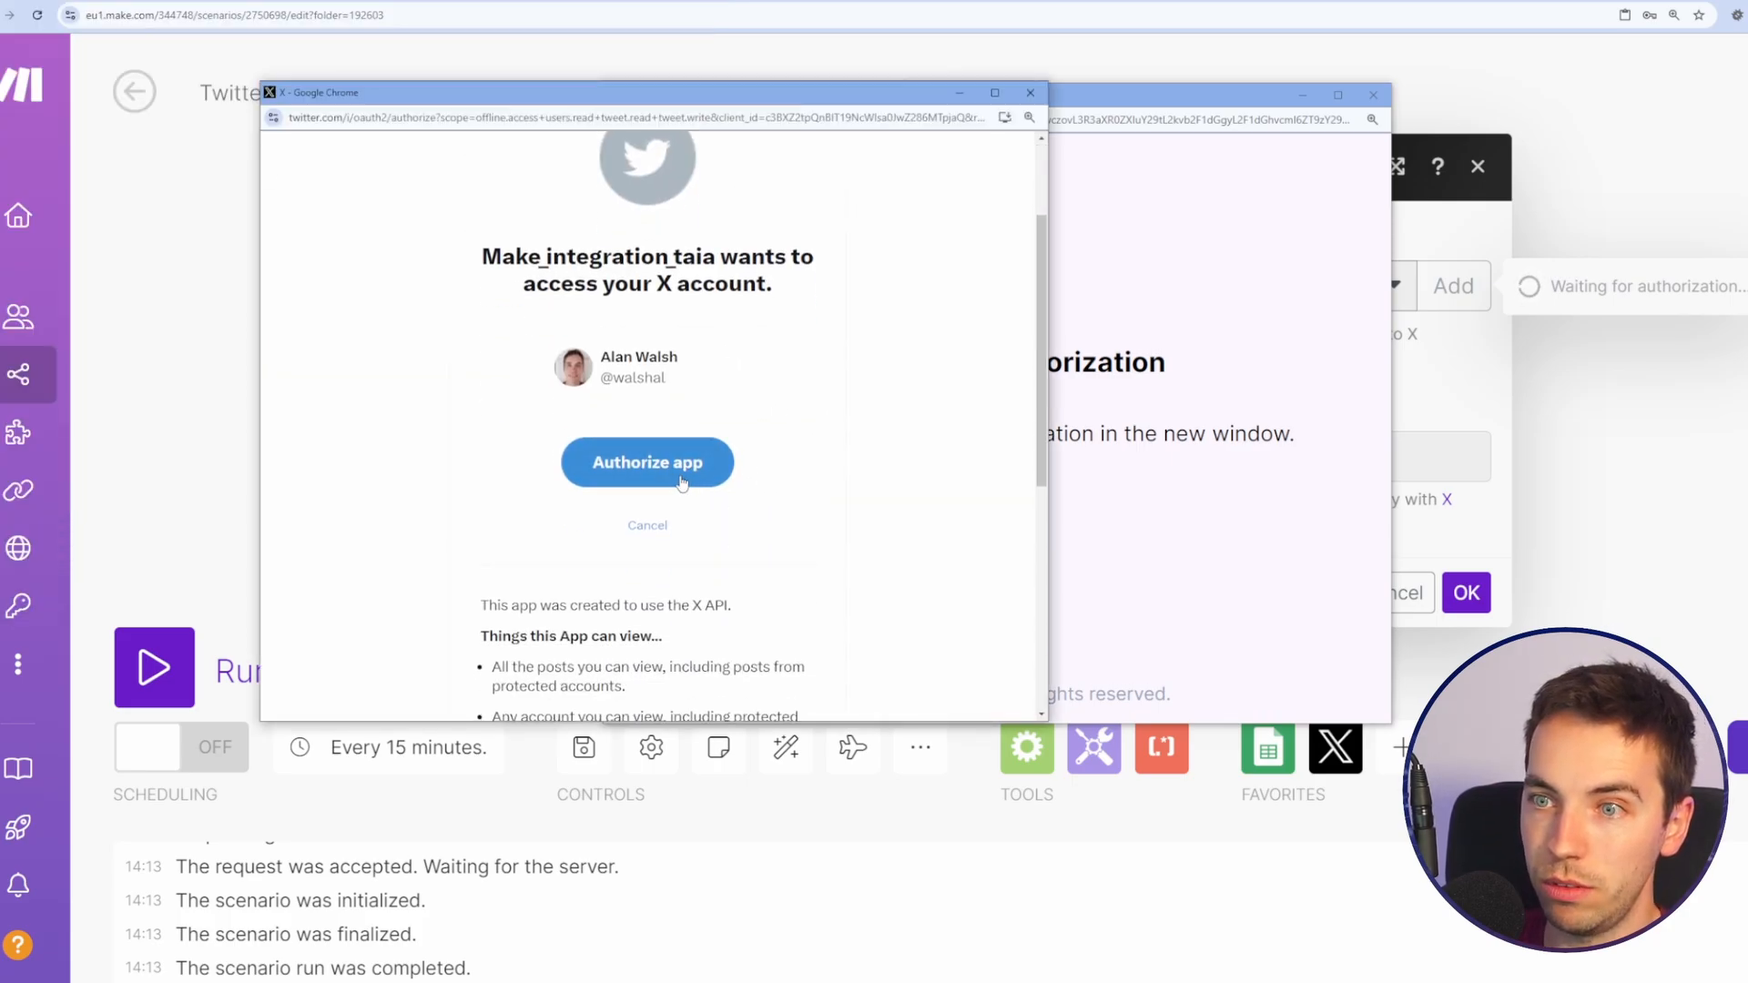
{"action": "mouse_move", "coordinate": [959, 437]}
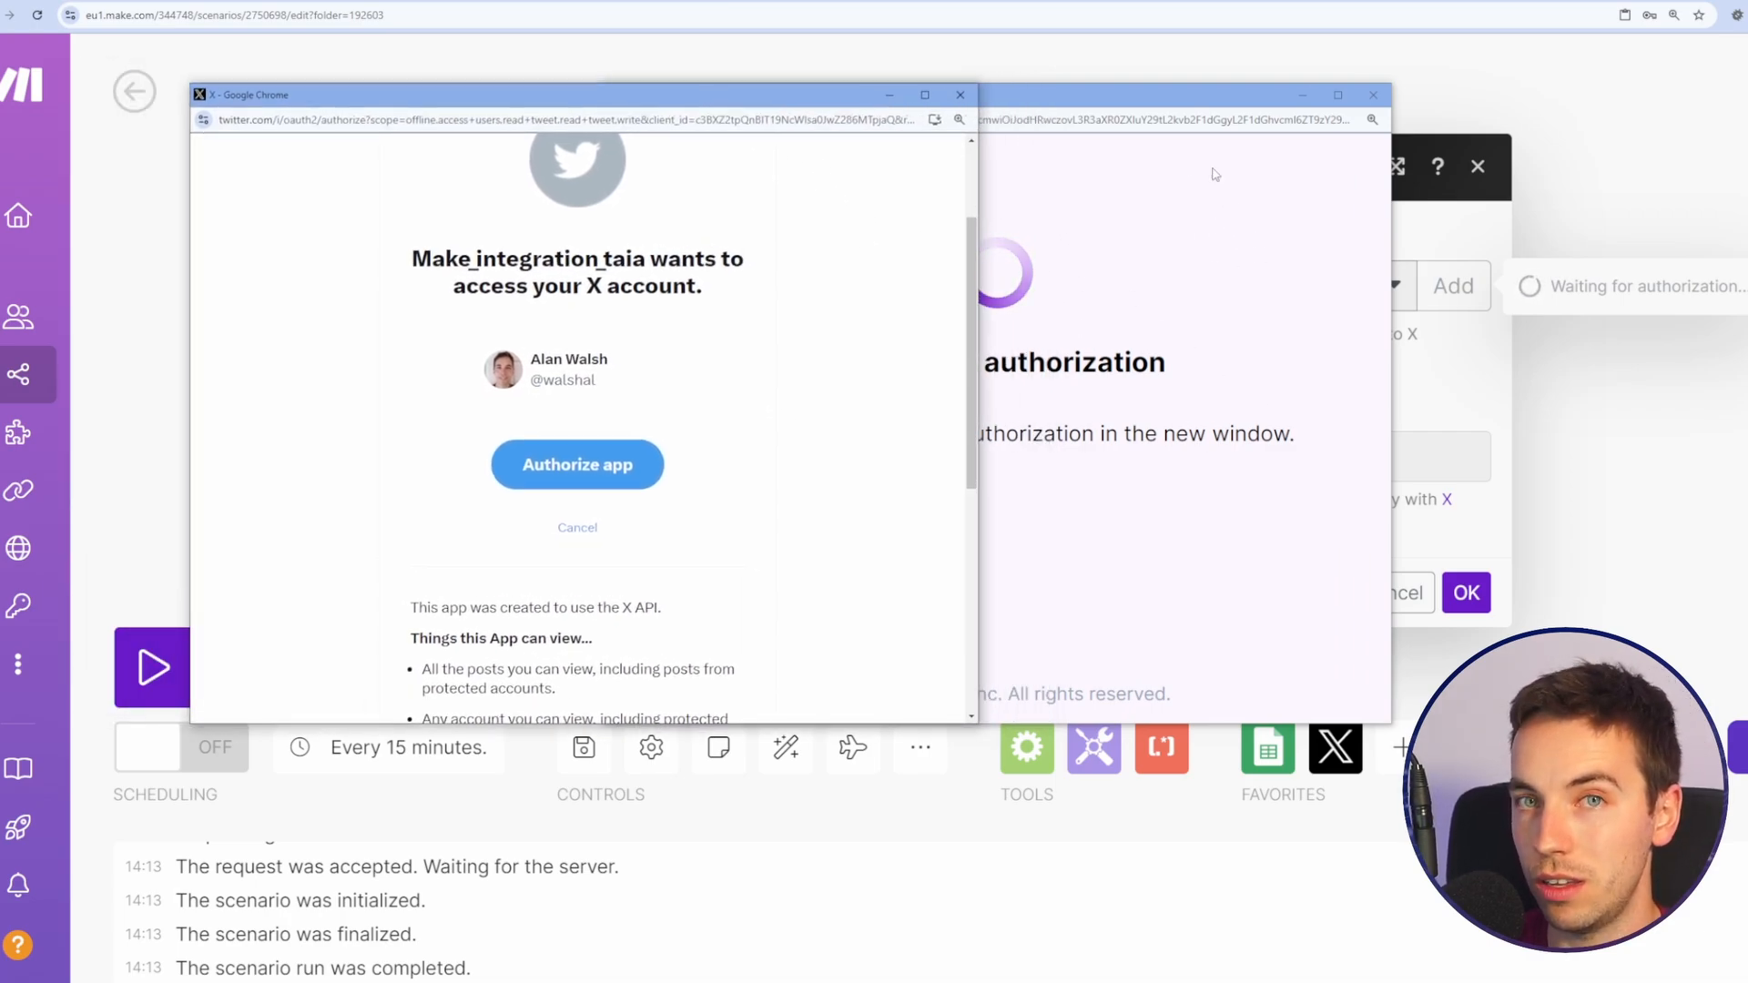
{"action": "mouse_move", "coordinate": [1344, 326]}
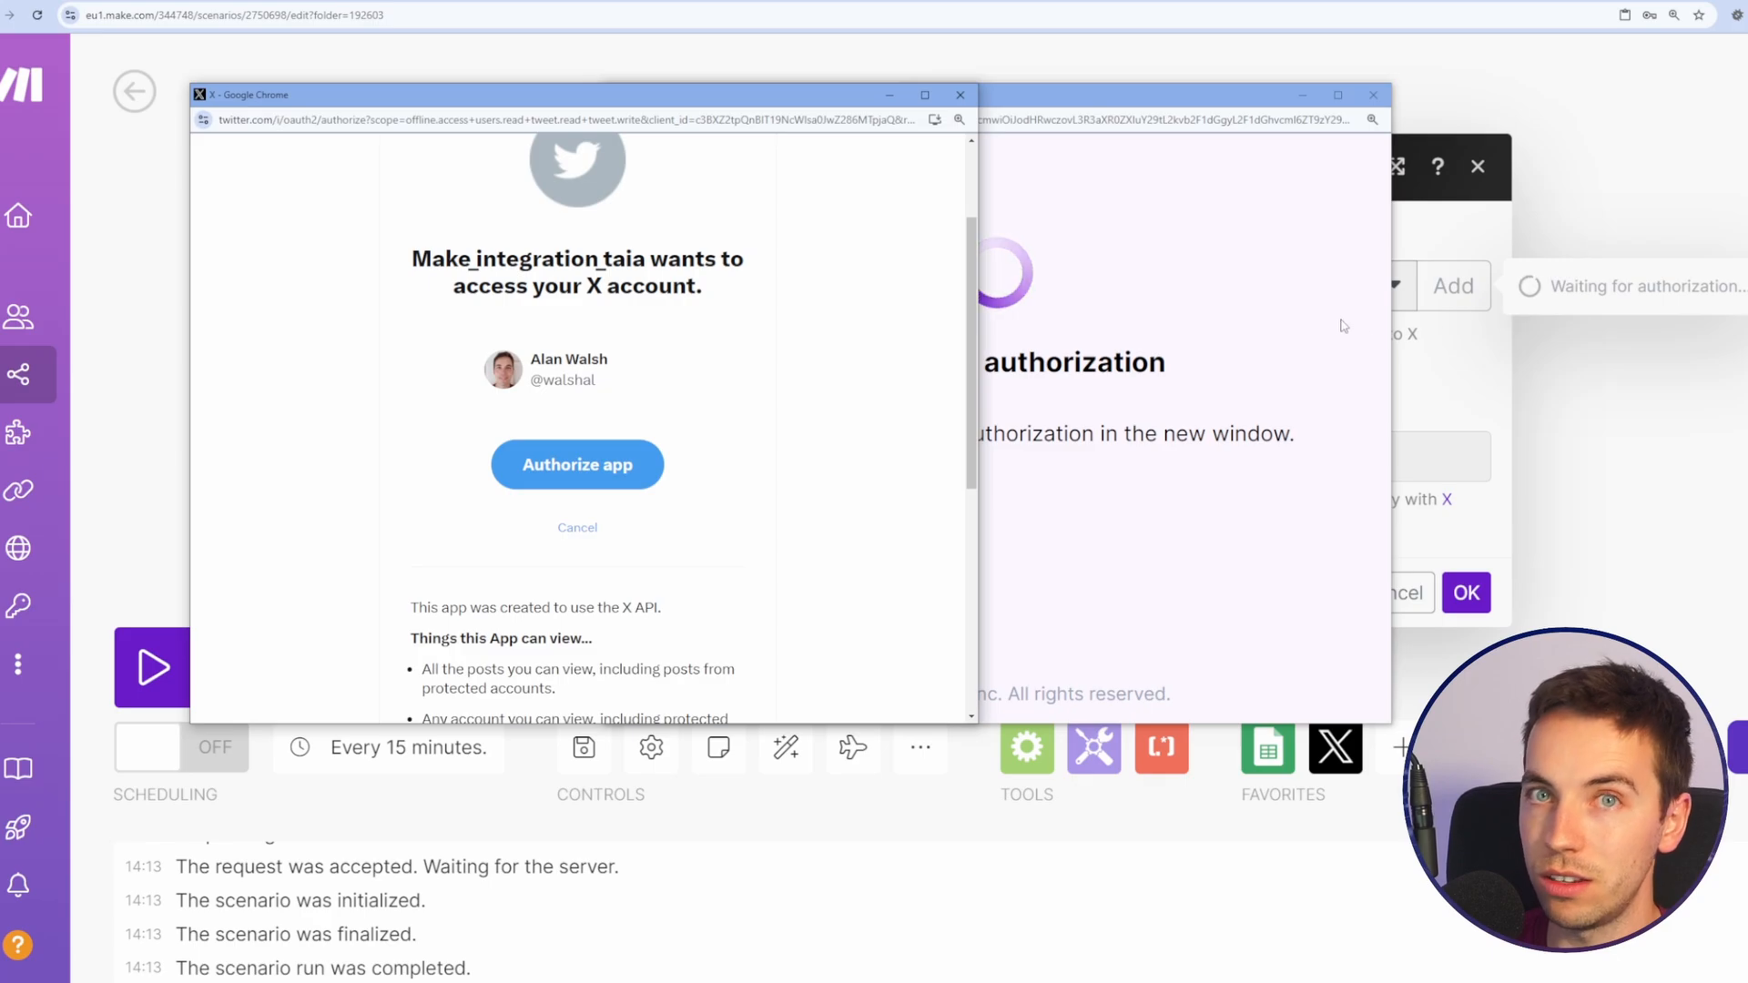
{"action": "left_click", "coordinate": [577, 464]}
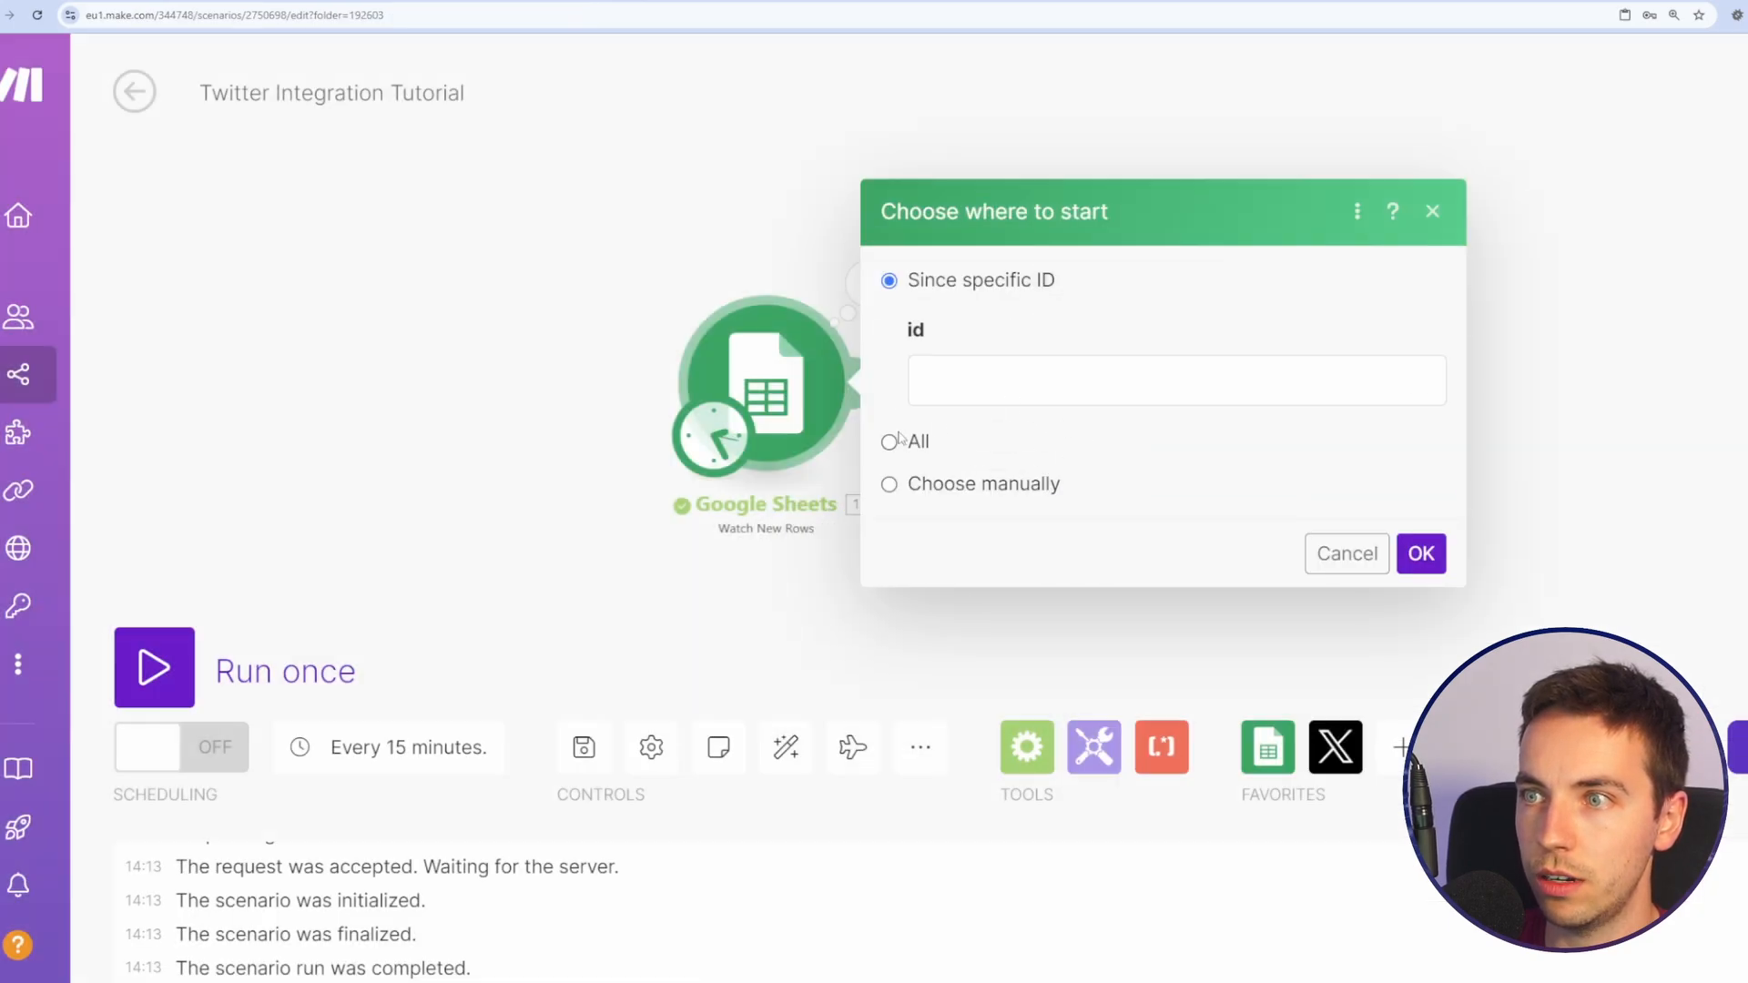
Step: Run the scenario over all rows and inspect the X module's 'This is a test post' output
{"action": "left_click", "coordinate": [1420, 555]}
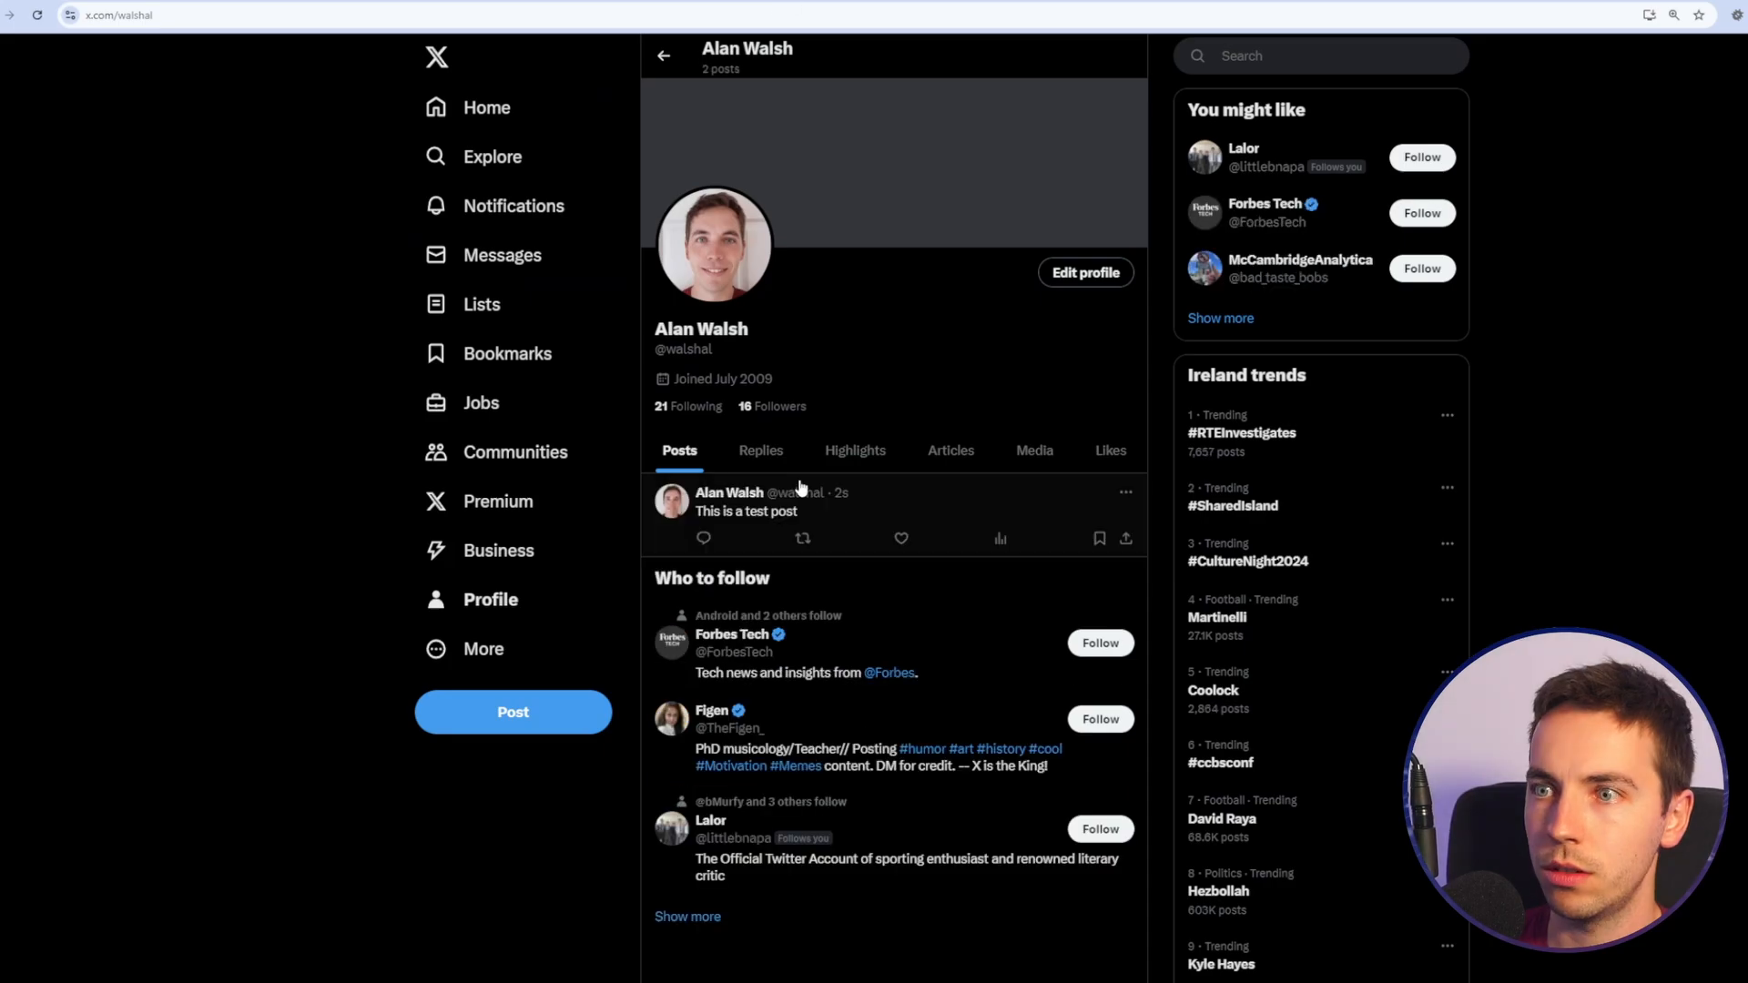
{"action": "mouse_move", "coordinate": [1127, 492]}
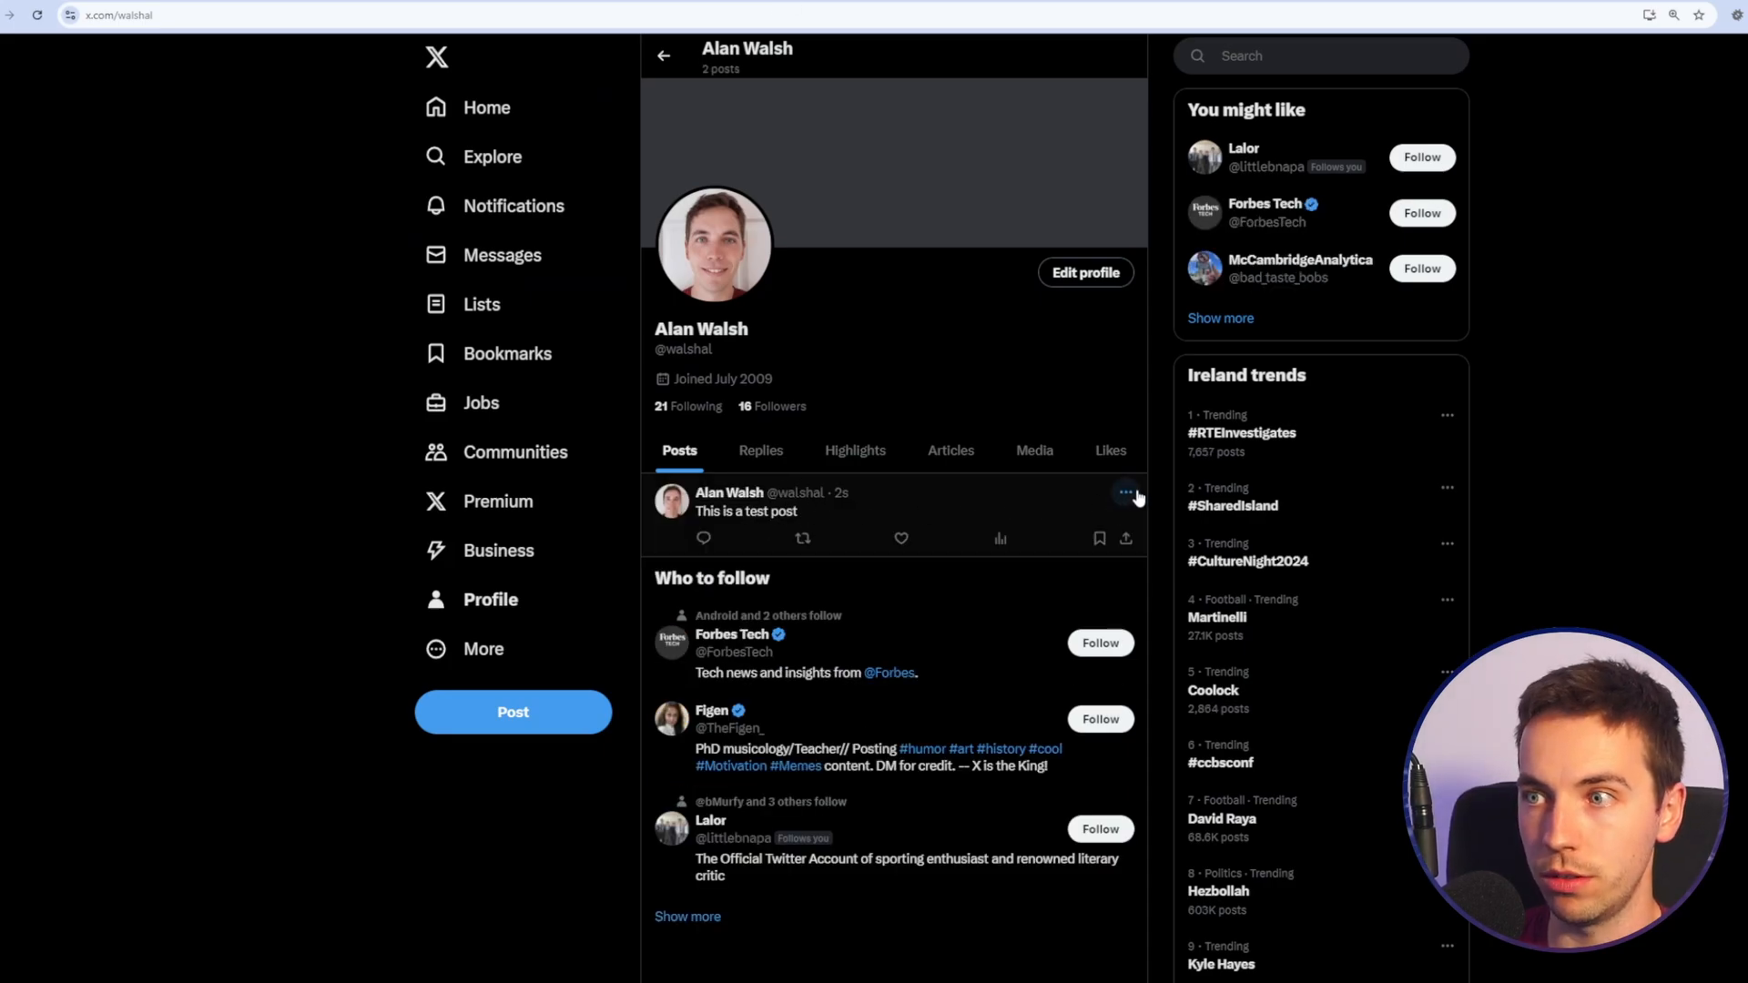
{"action": "left_click", "coordinate": [1127, 492]}
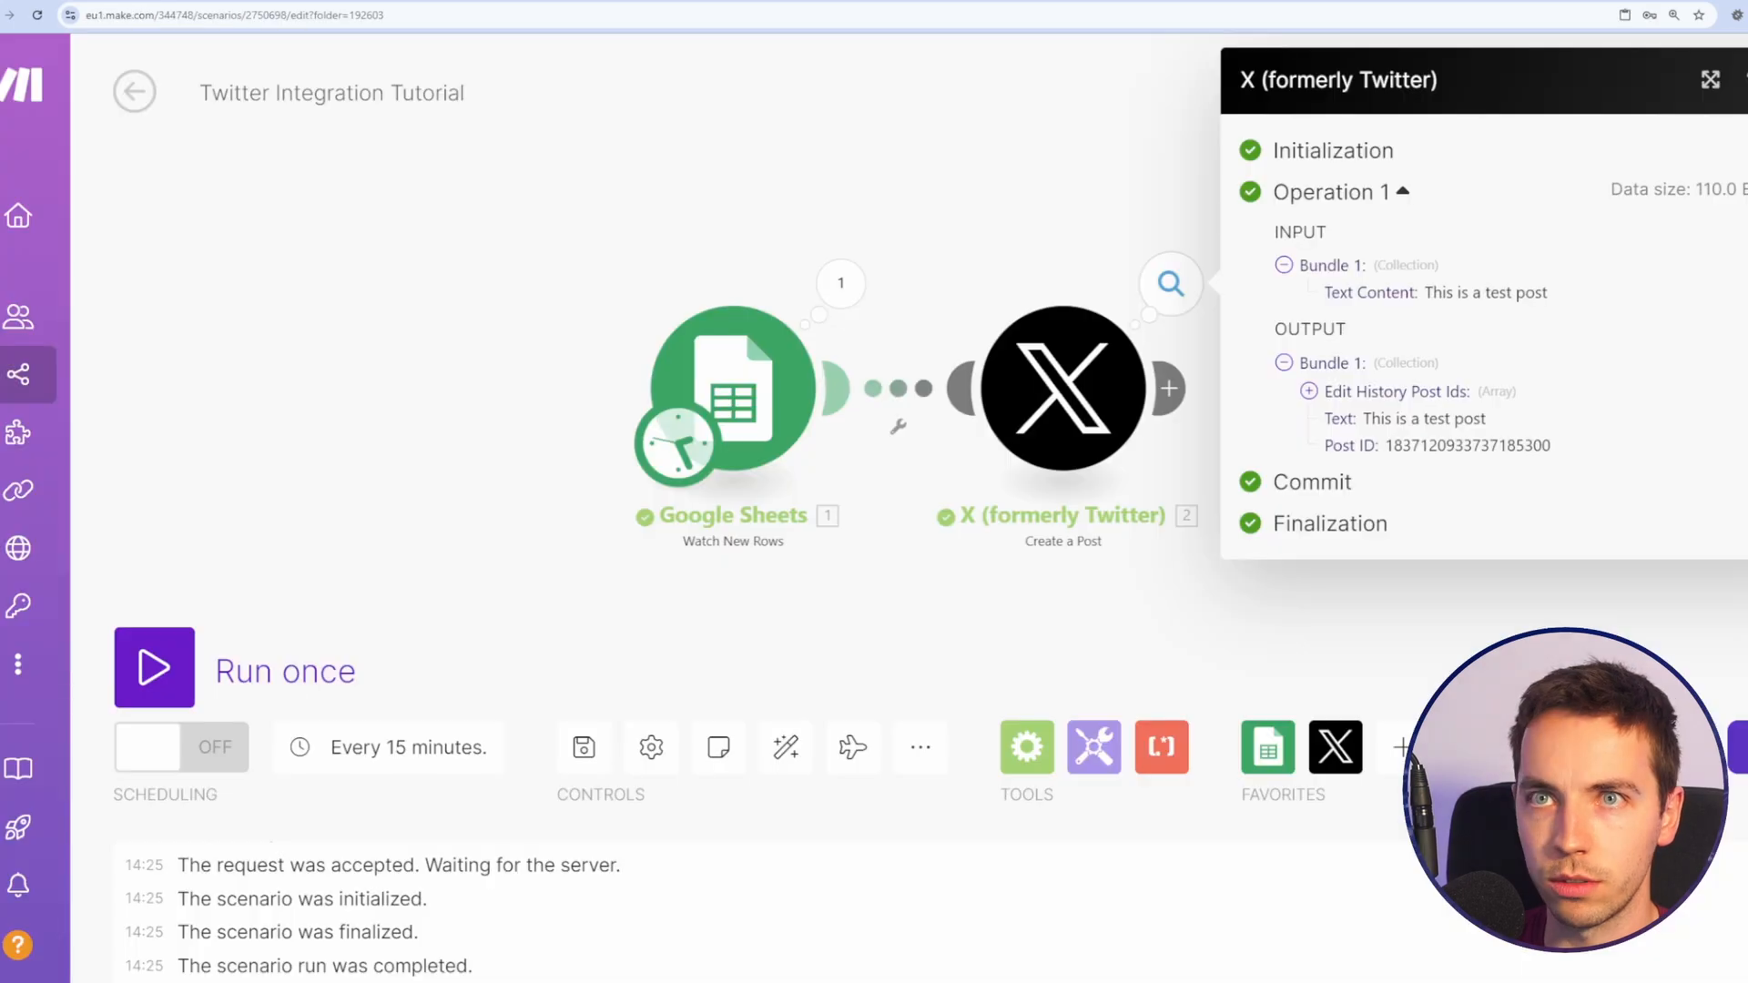
{"action": "left_click", "coordinate": [1710, 79]}
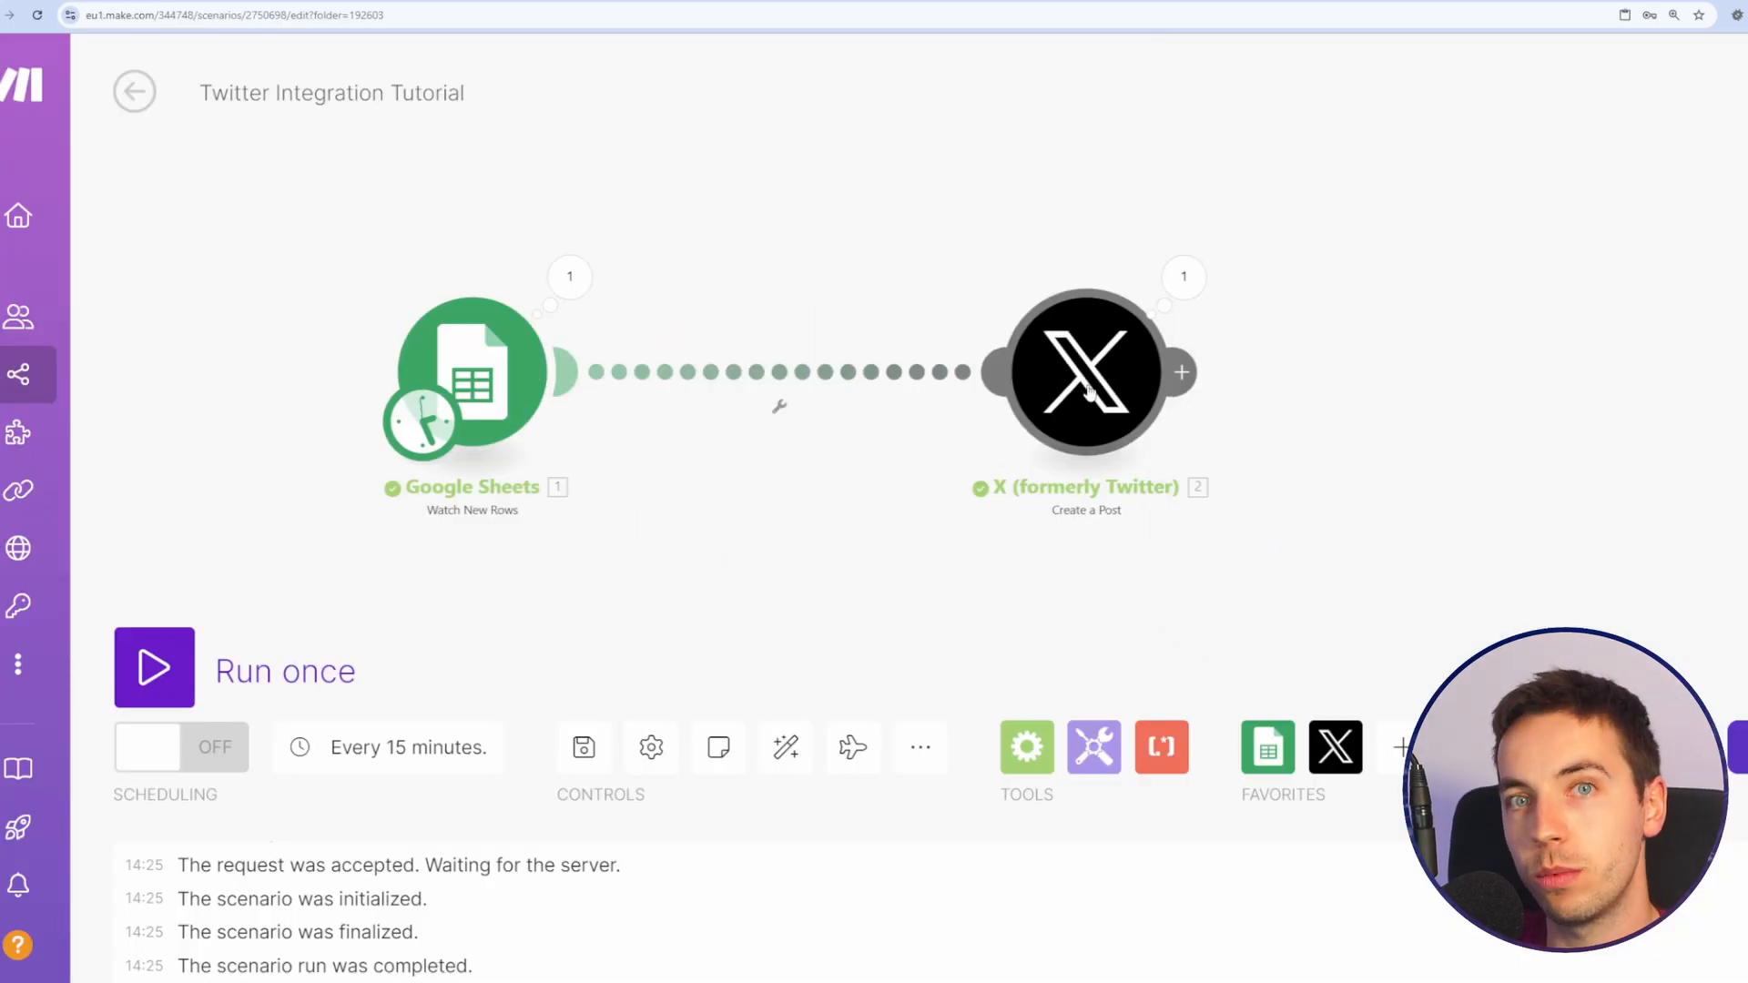
{"action": "mouse_move", "coordinate": [765, 252]}
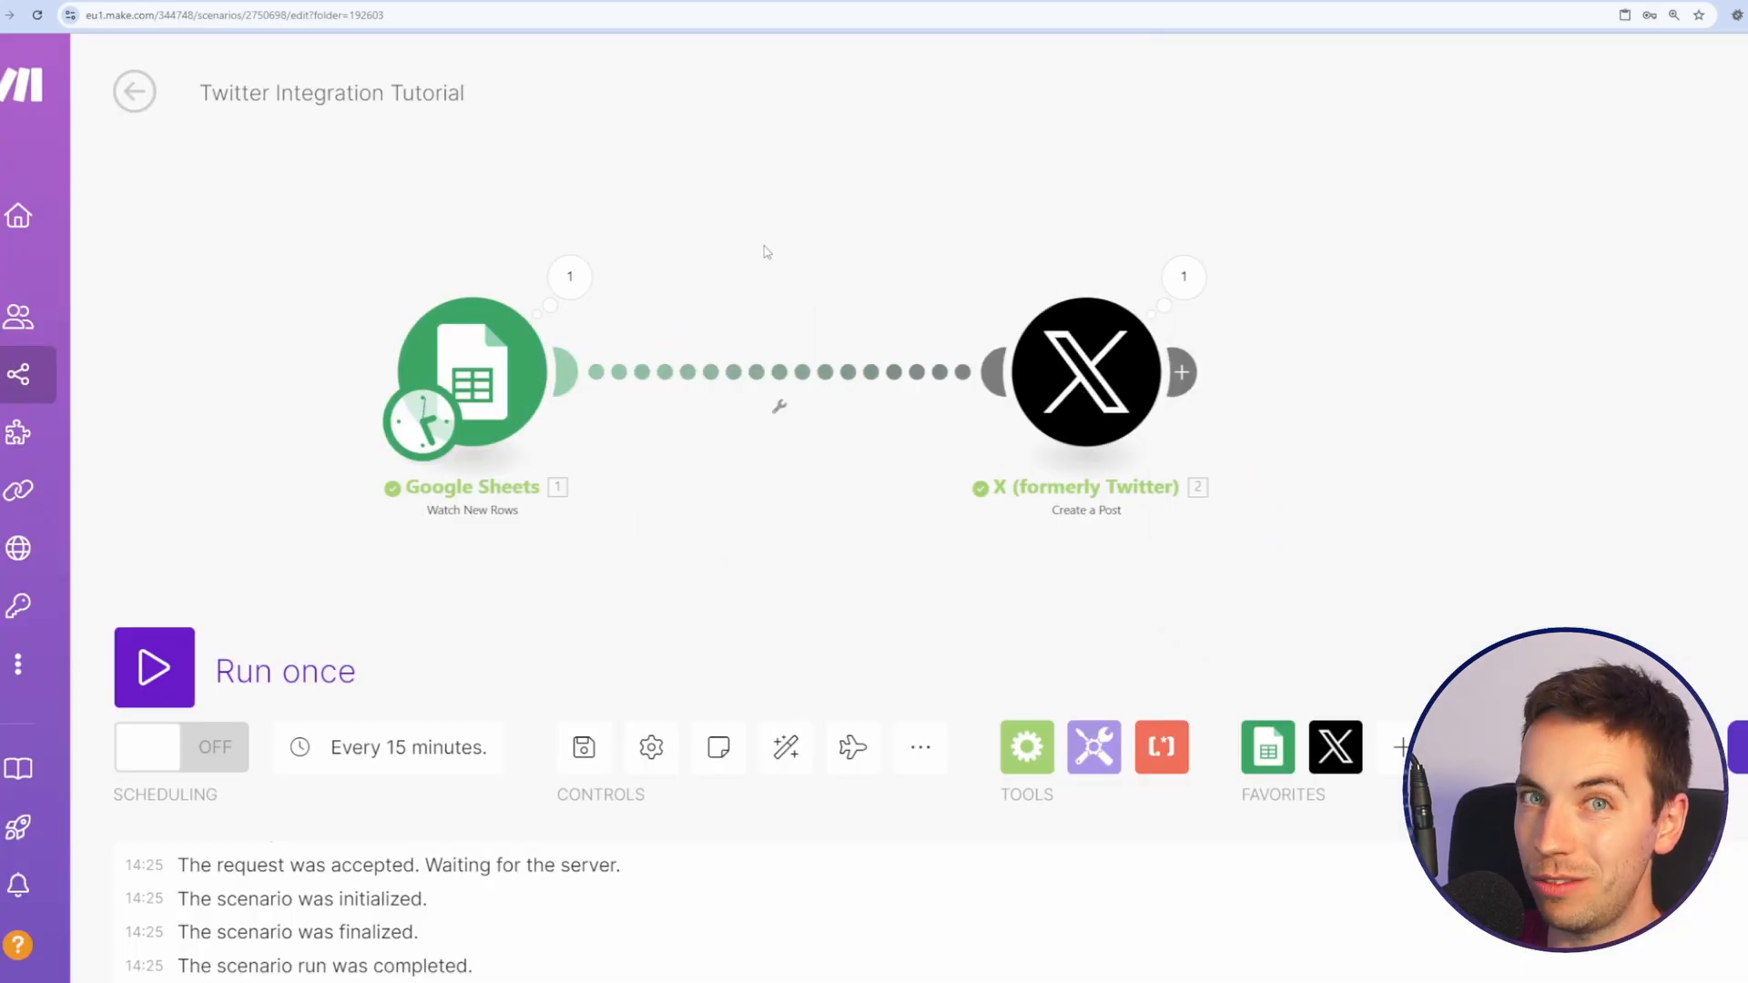
Step: Add a router with a Post Type (B) equal to Text Post filter and an Image Post route
{"action": "left_click", "coordinate": [778, 406]}
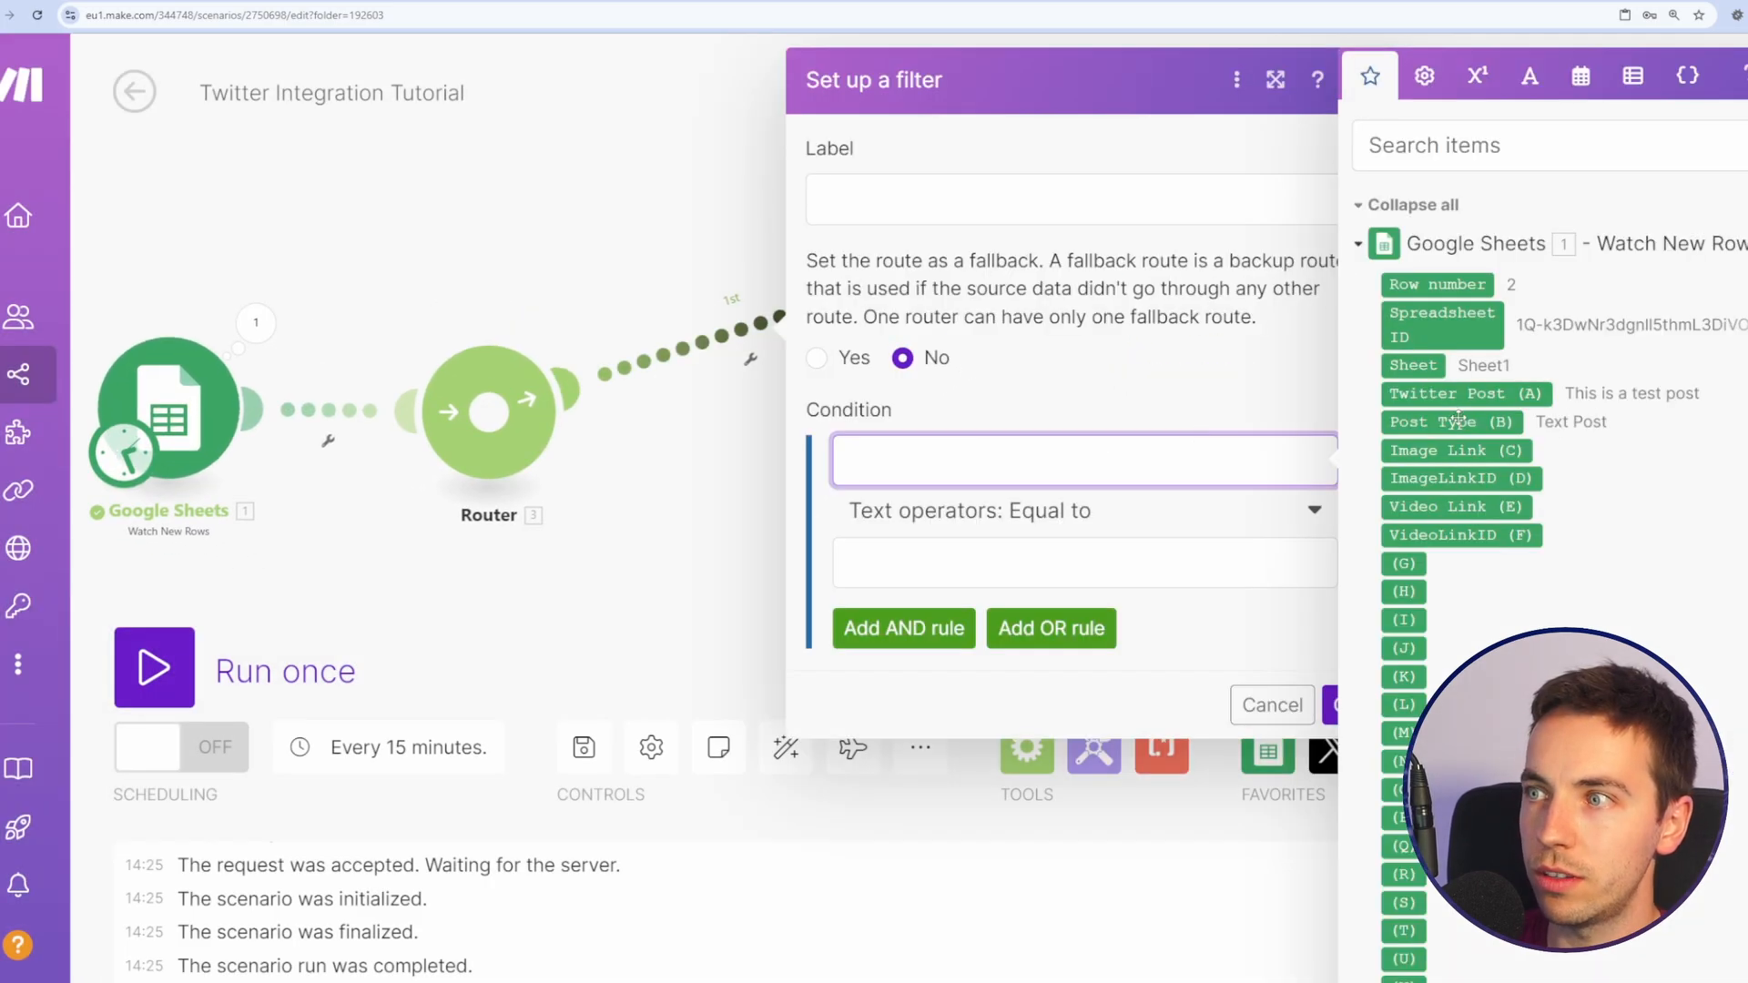
{"action": "left_click", "coordinate": [1450, 421]}
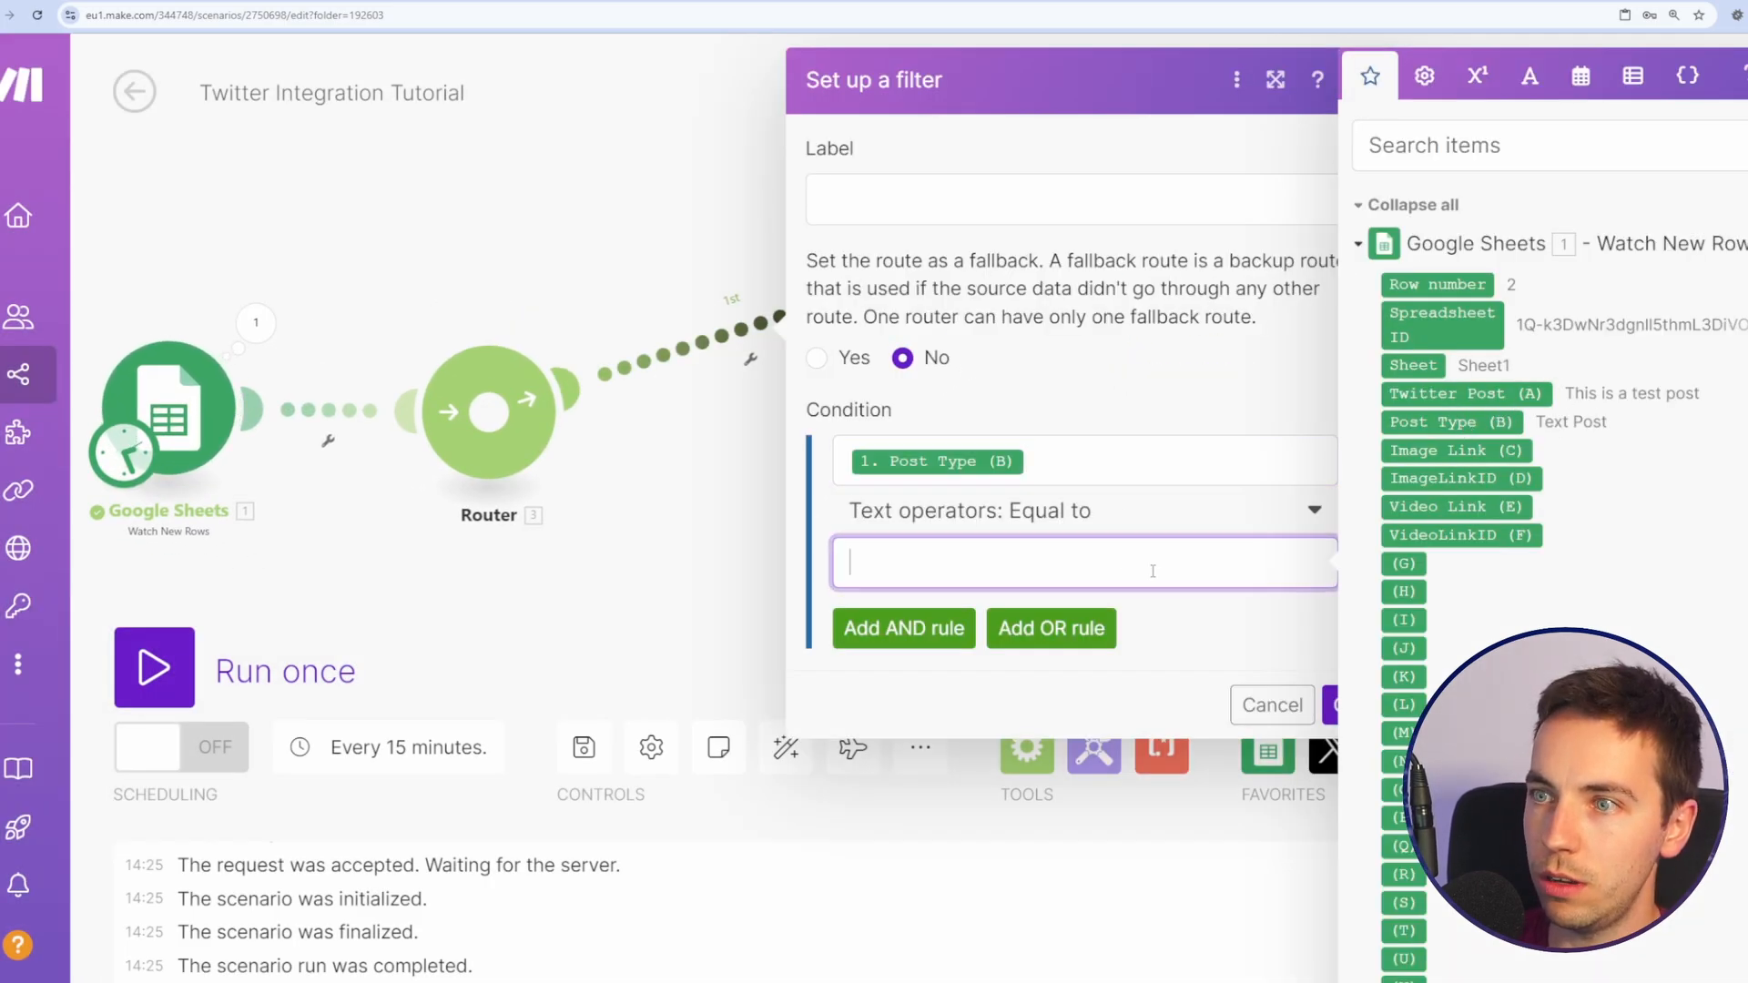
{"action": "left_click", "coordinate": [1271, 705]}
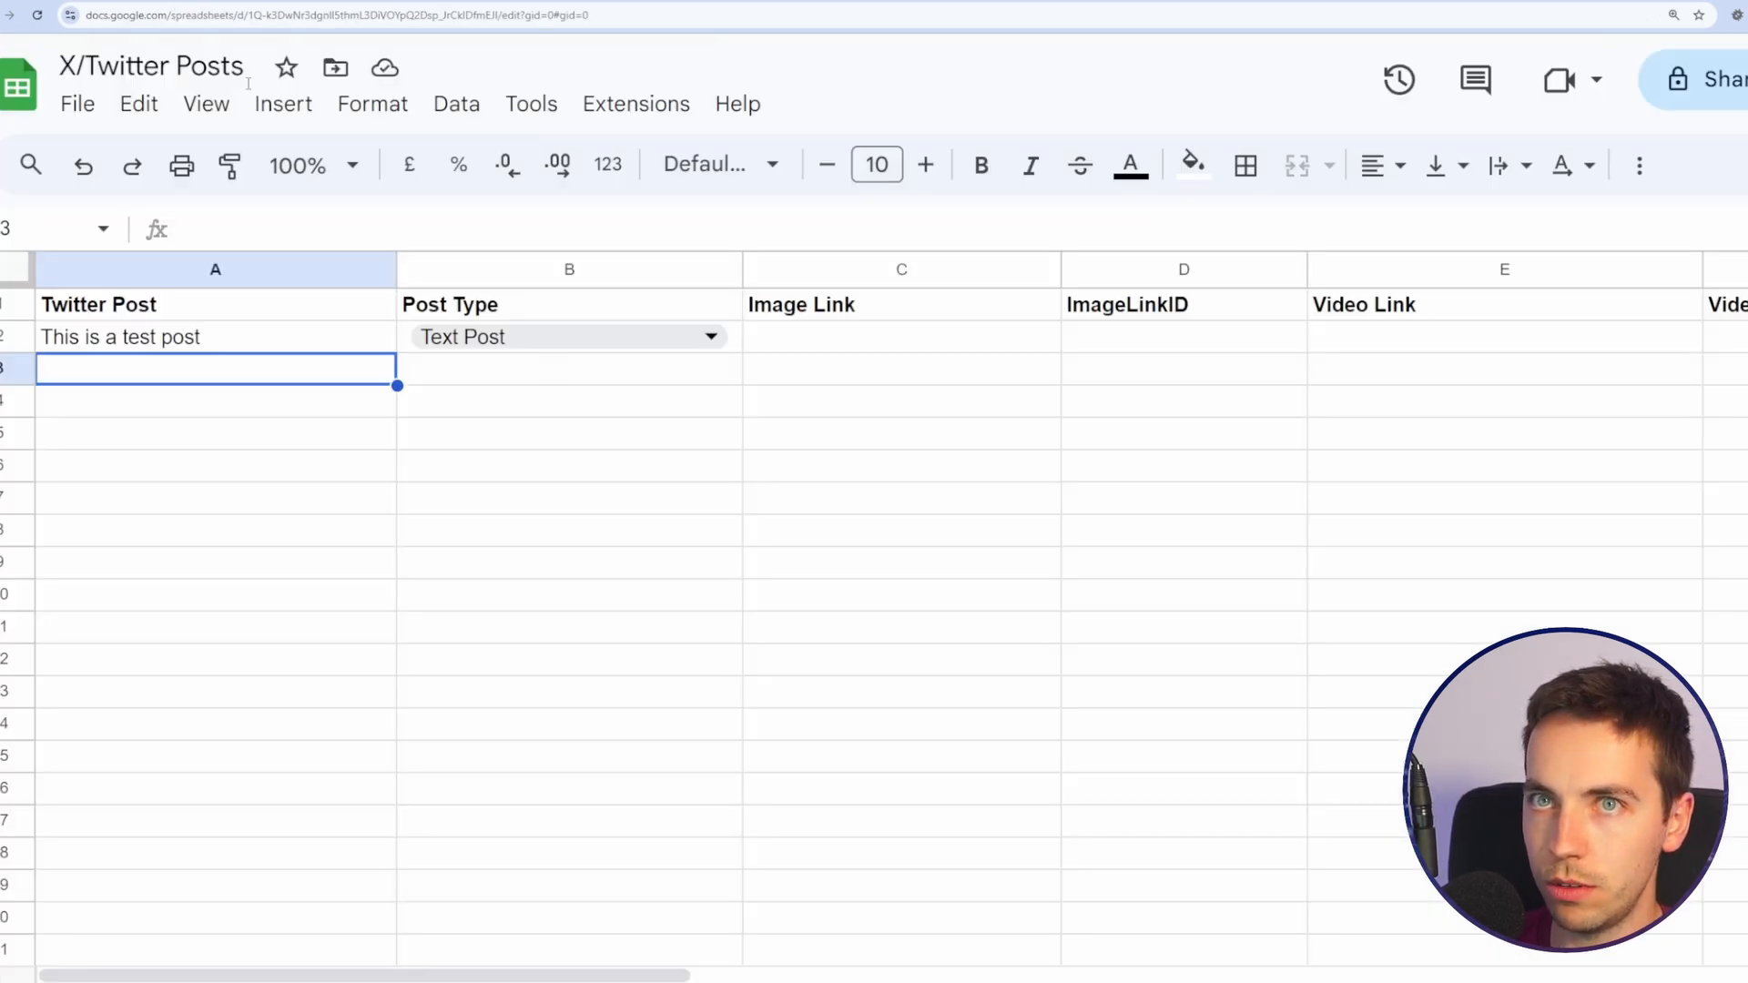
{"action": "left_click", "coordinate": [901, 368]}
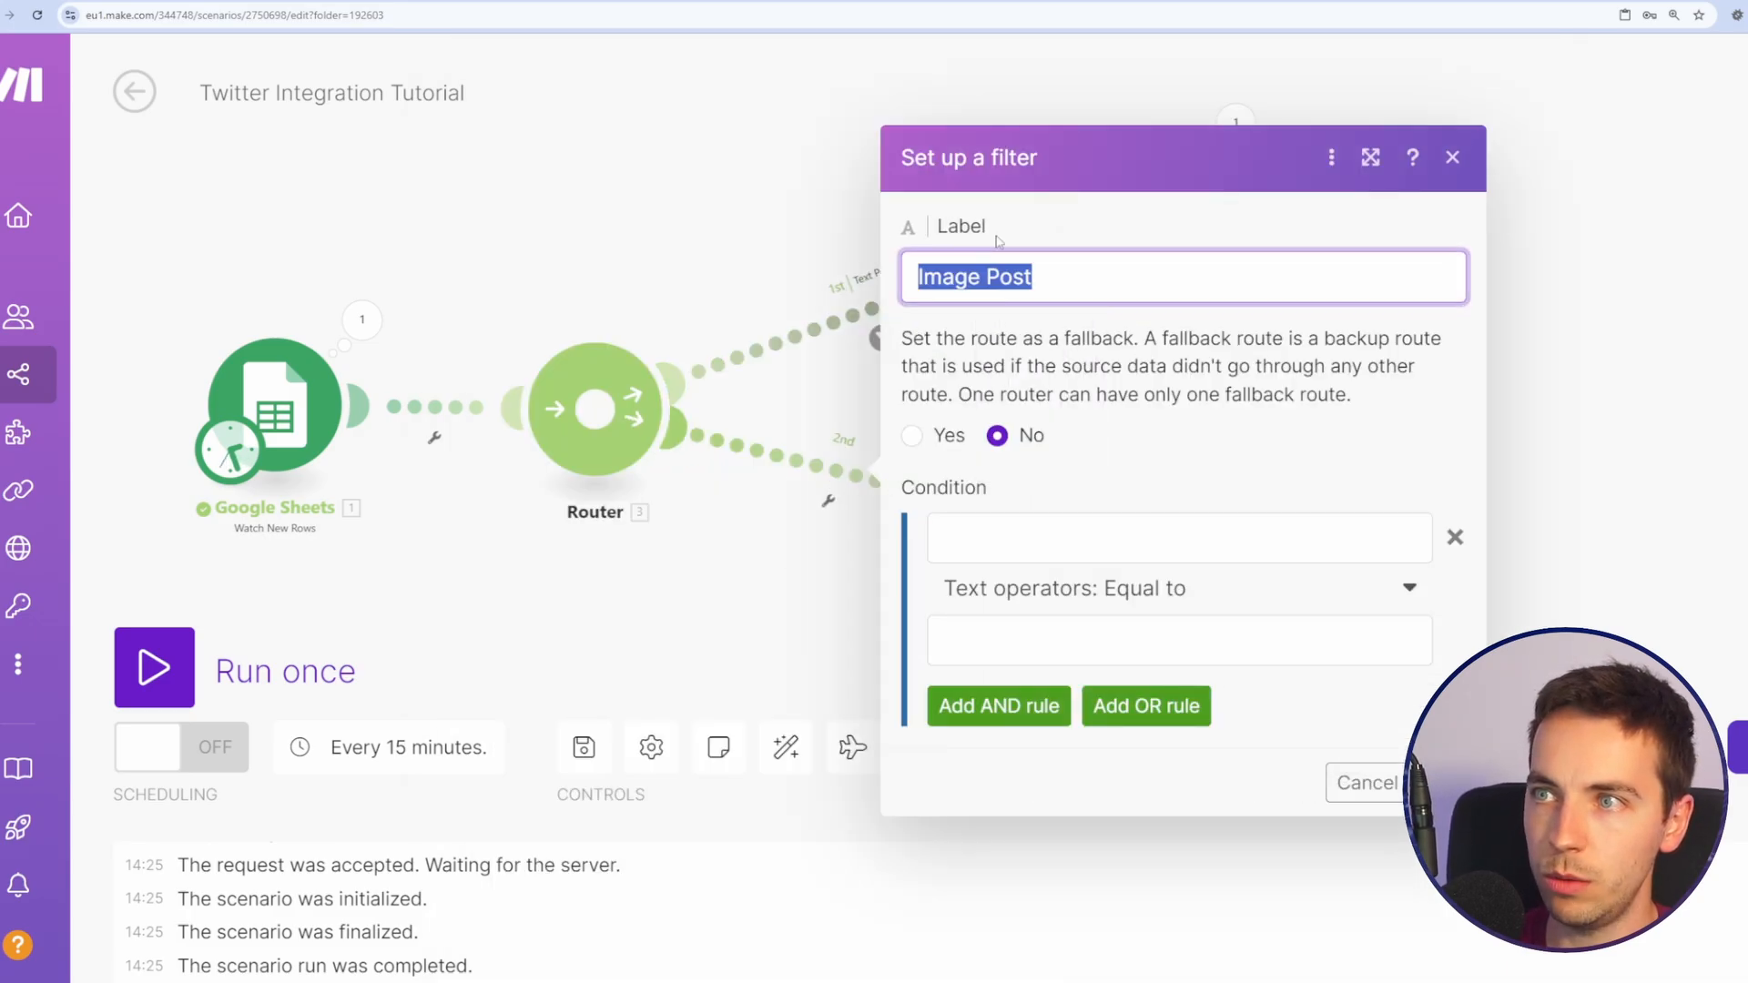
{"action": "left_click", "coordinate": [1176, 537]}
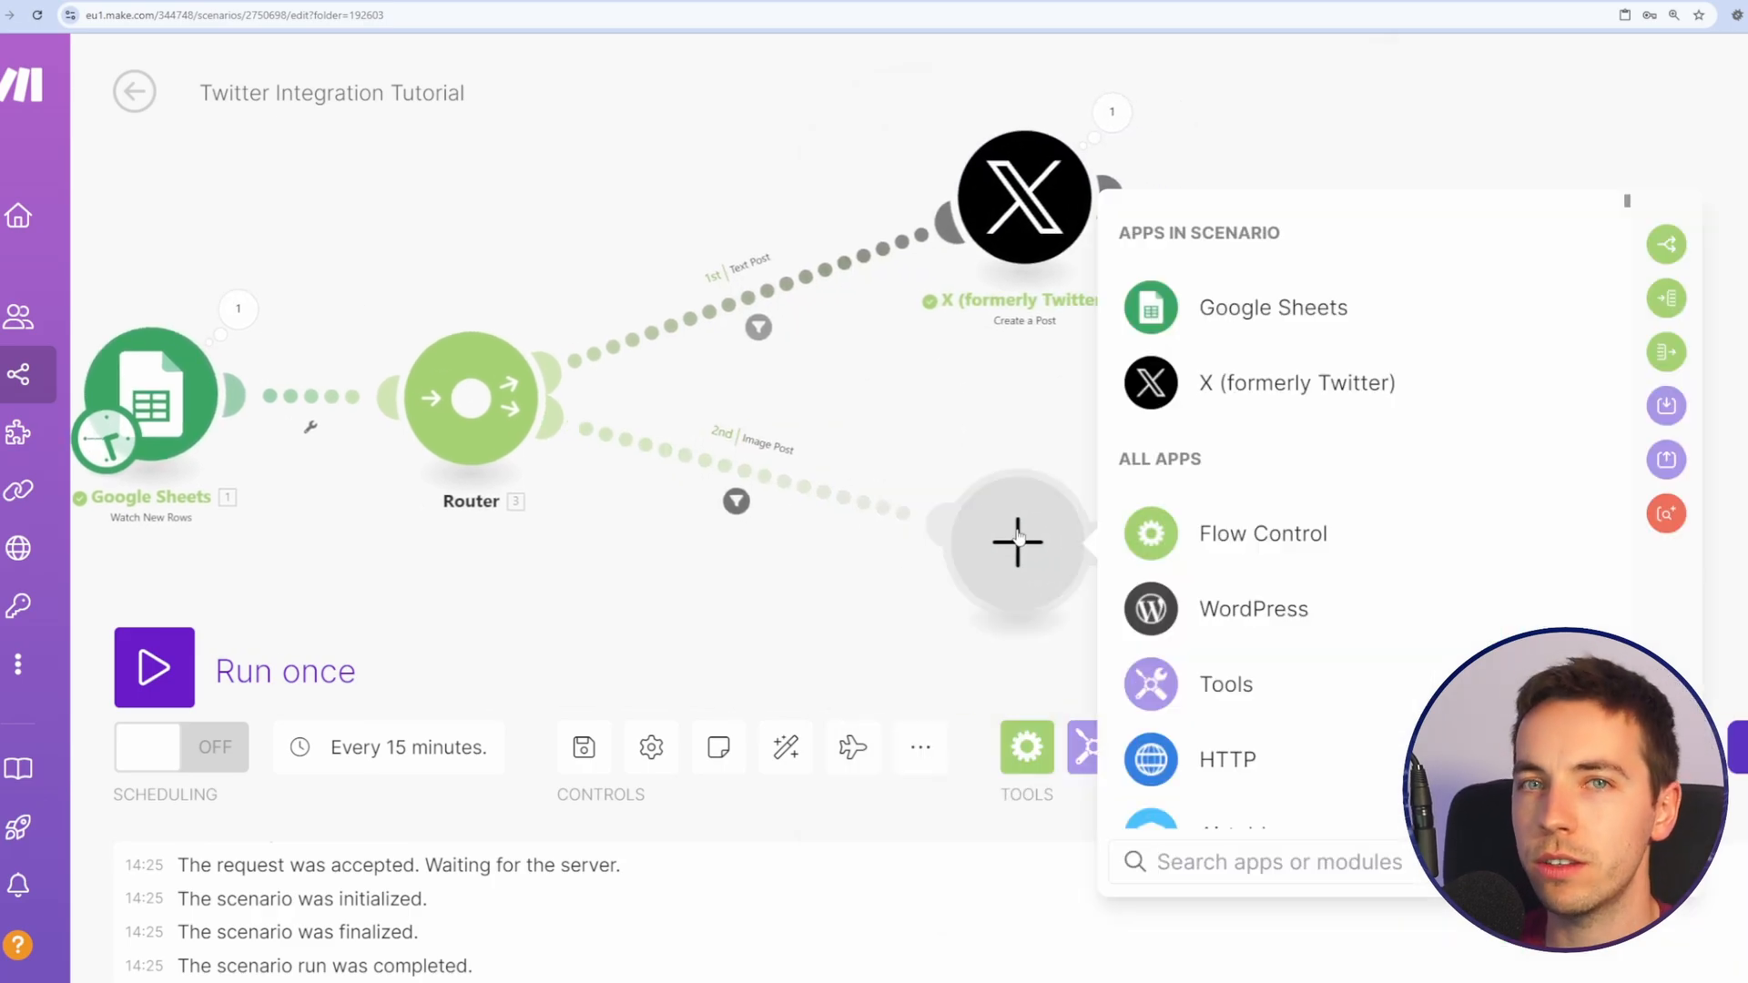
Step: Place a v5 X Upload a Media module on the Image Post route
{"action": "left_click", "coordinate": [1296, 383]}
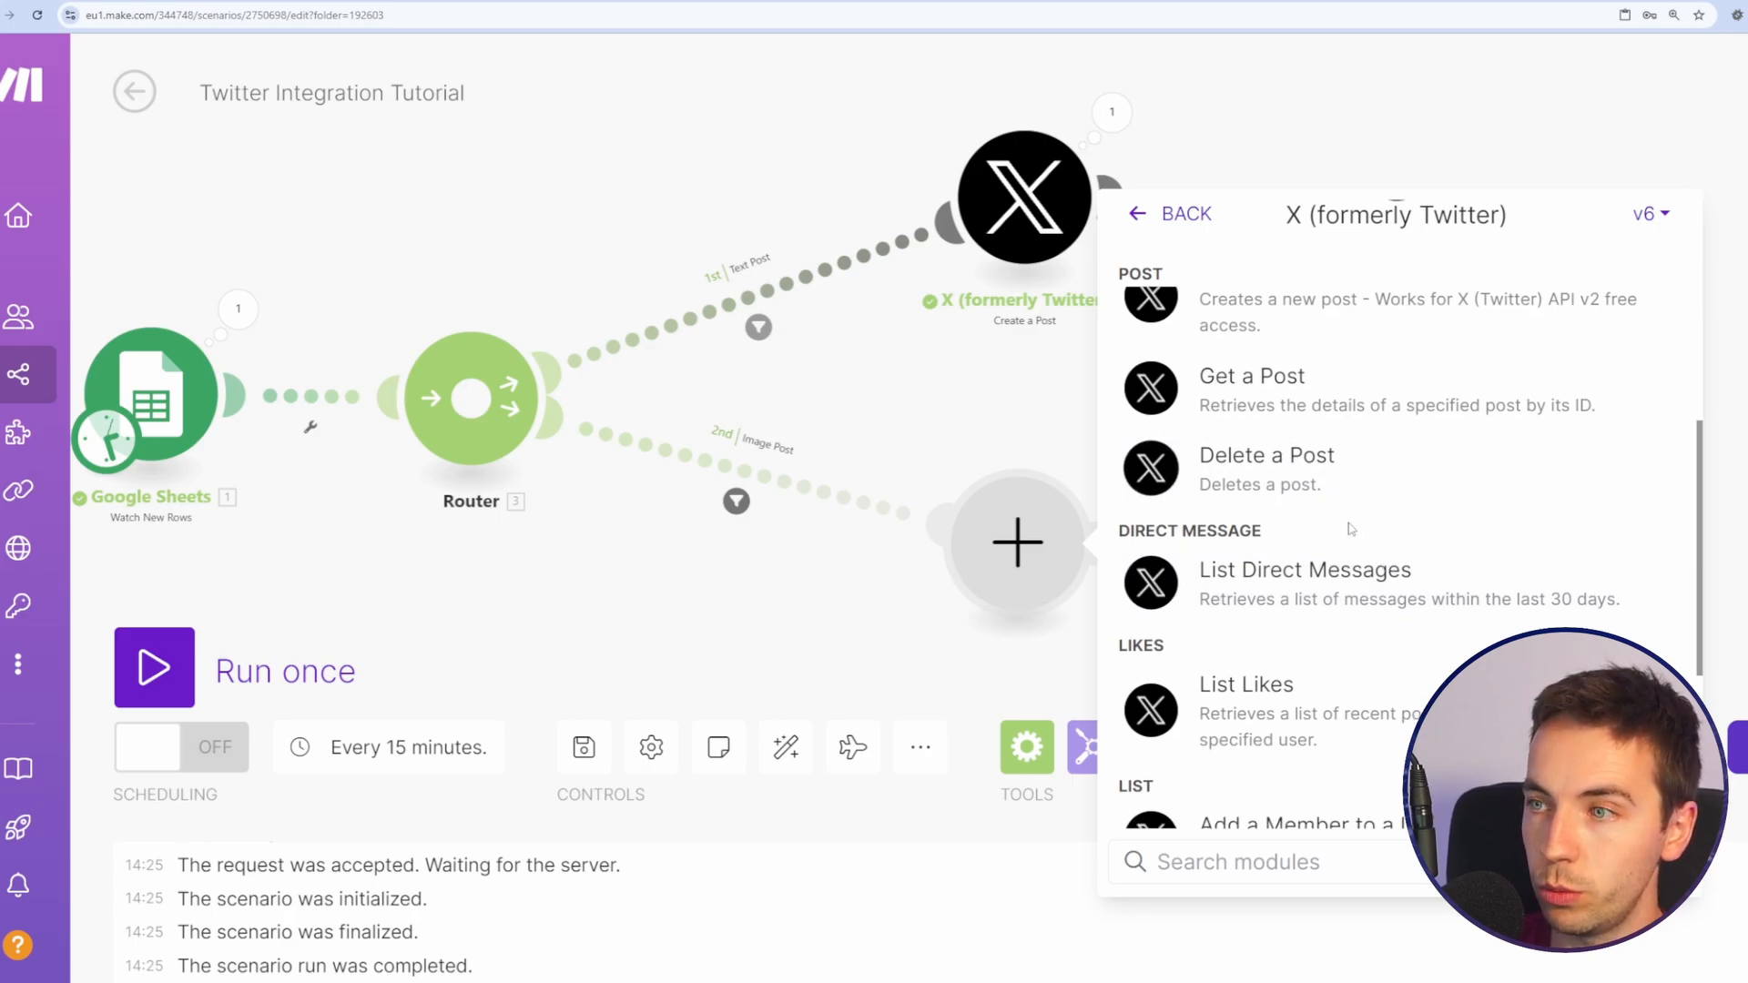
{"action": "scroll", "scroll_direction": "down", "scroll_amount": 3}
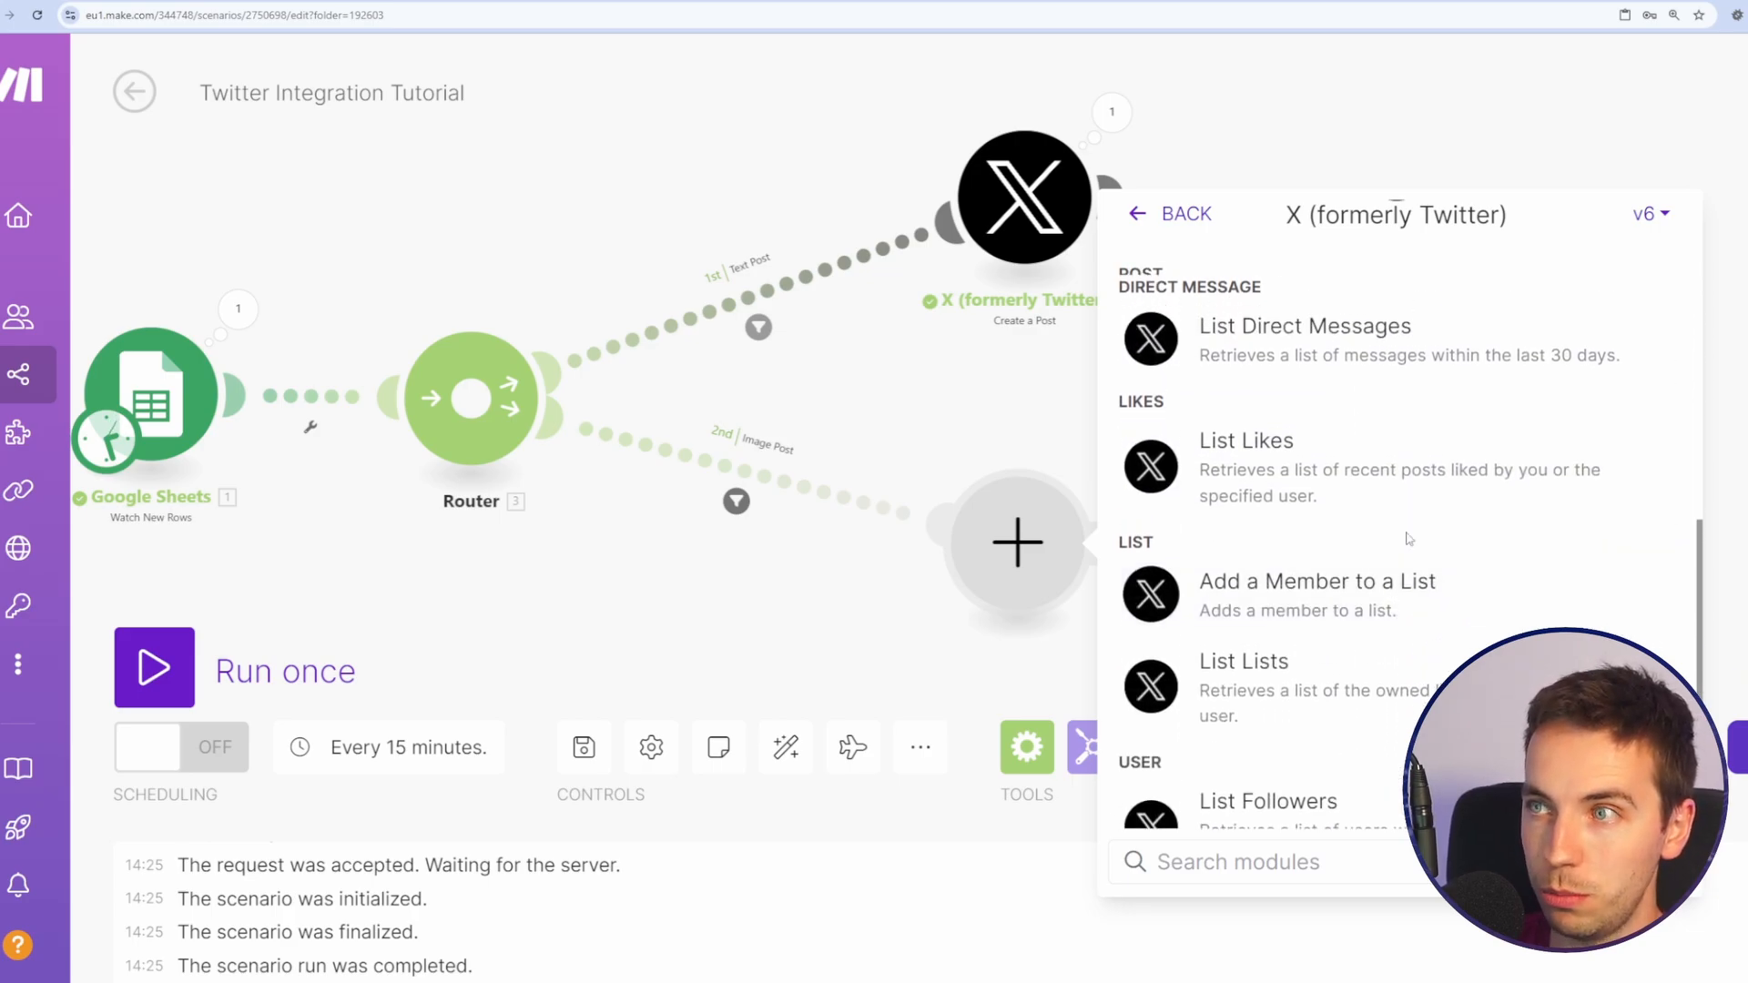
{"action": "left_click", "coordinate": [1649, 214]}
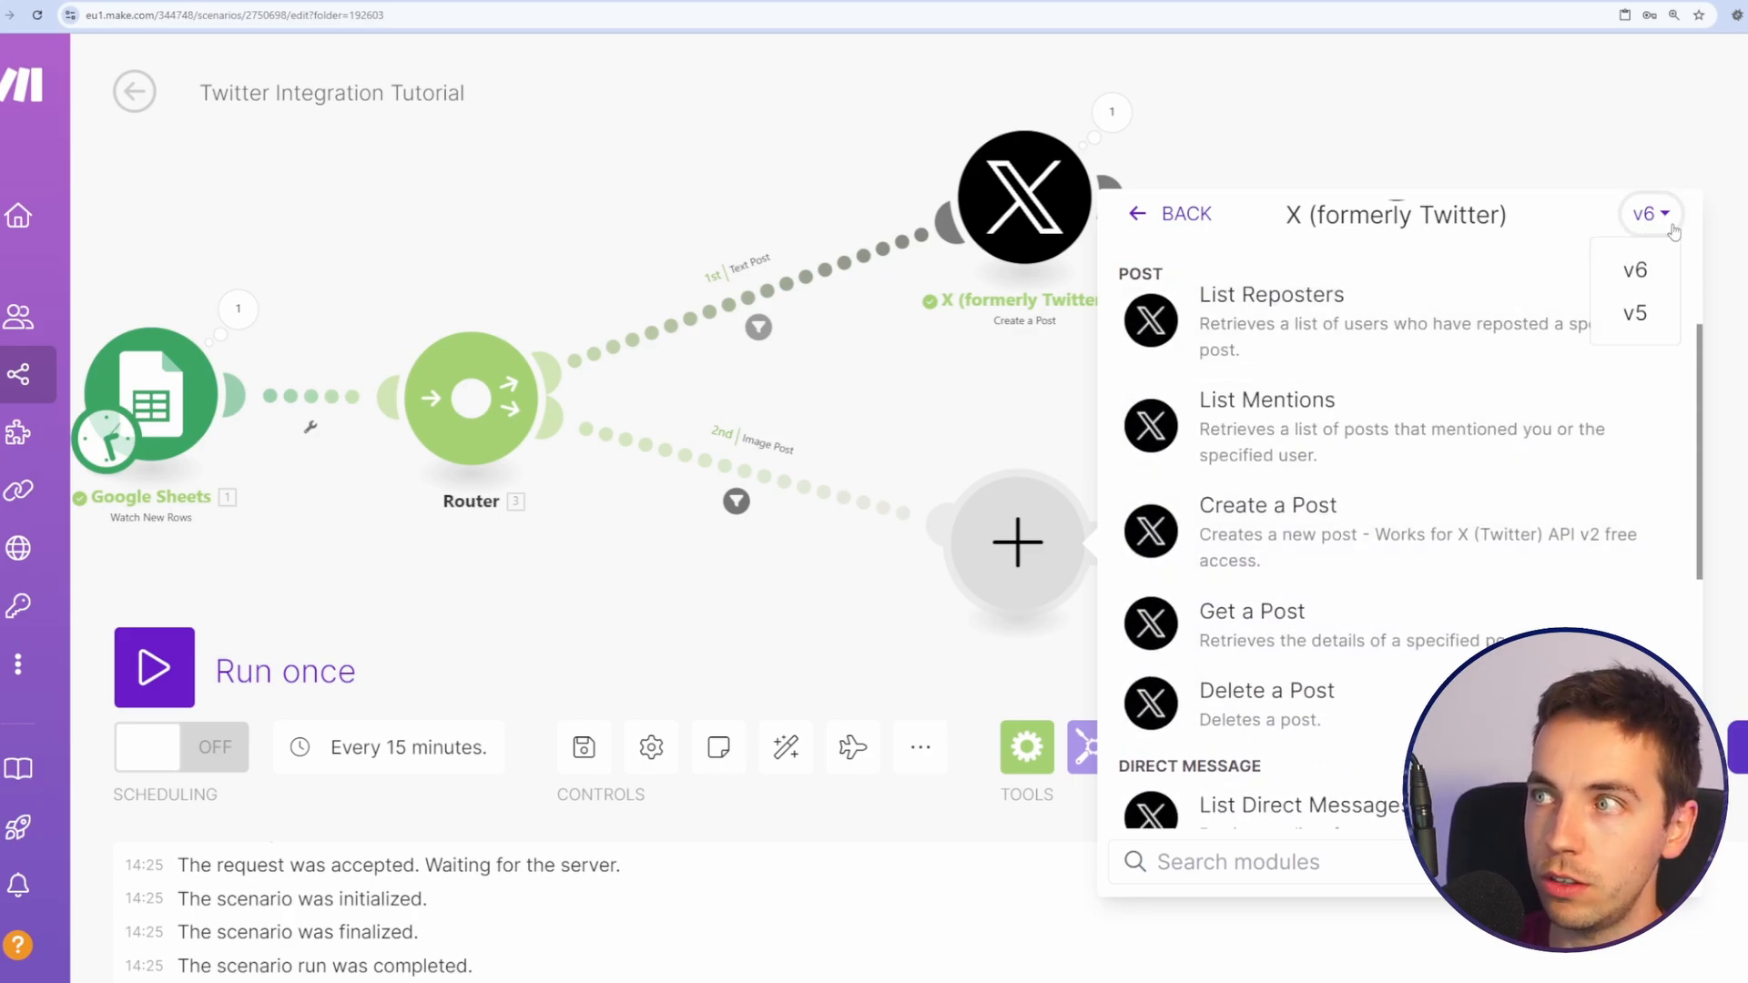
{"action": "left_click", "coordinate": [1632, 313]}
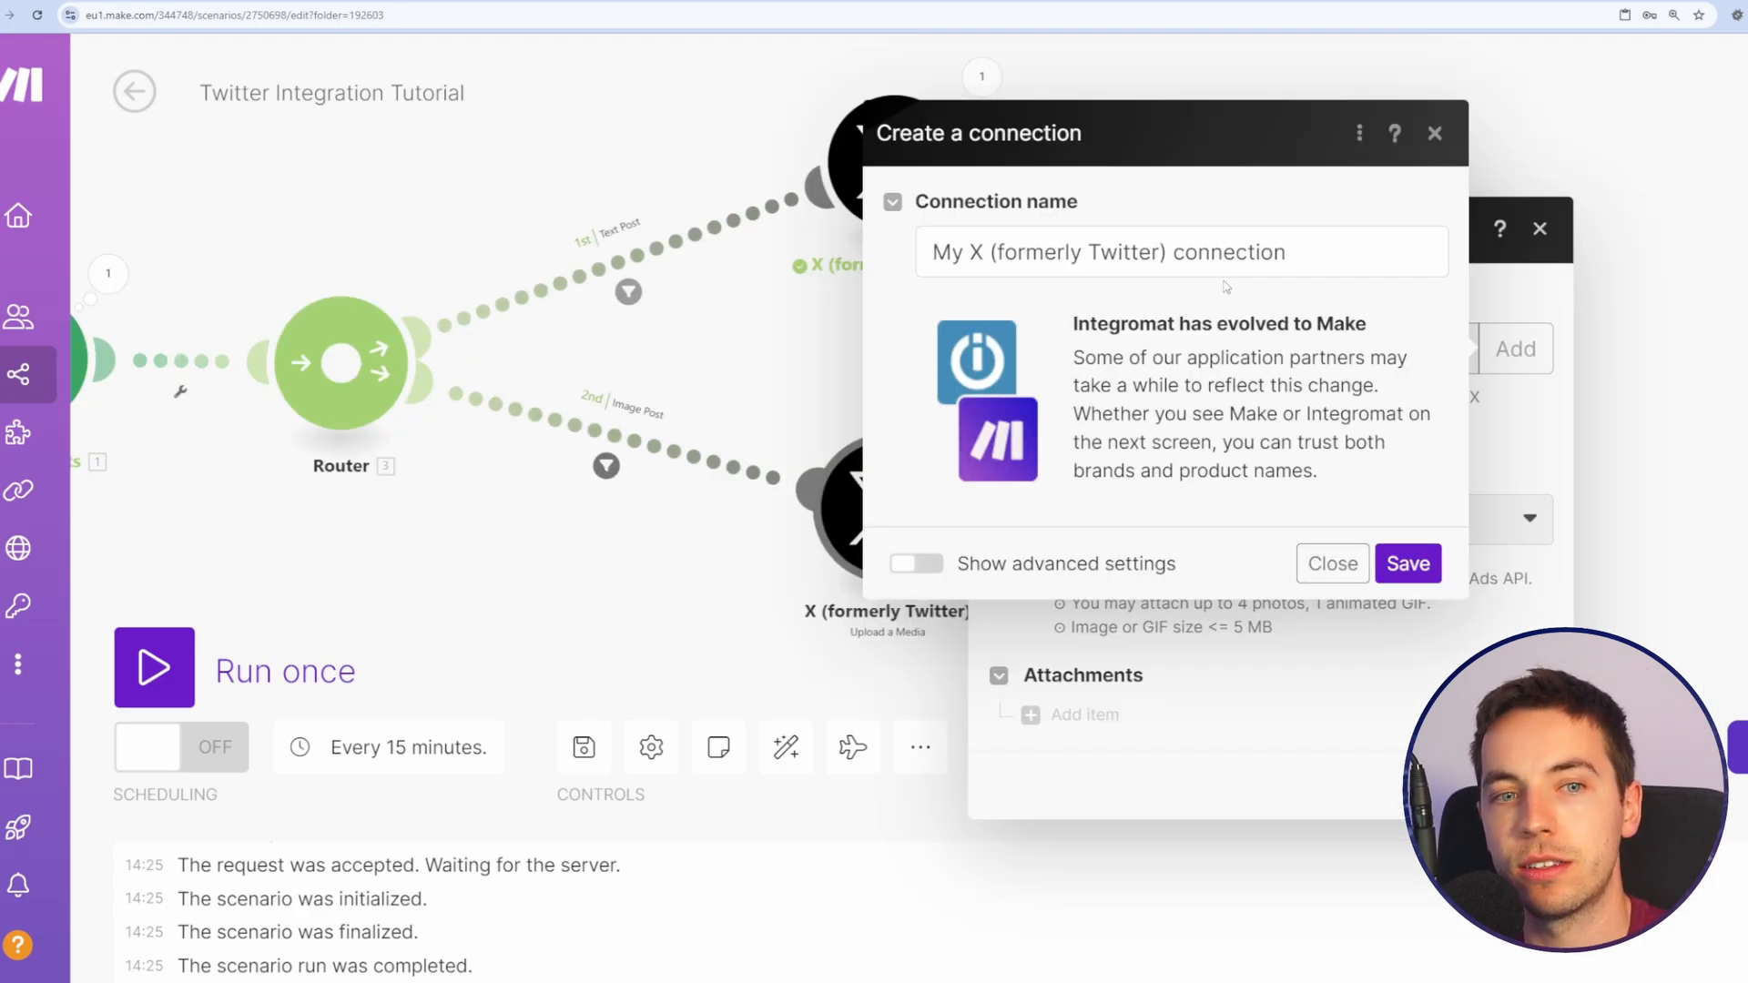
Step: Select the X connection via advanced settings and authorize the app in the Twitter popup
{"action": "left_click", "coordinate": [914, 563]}
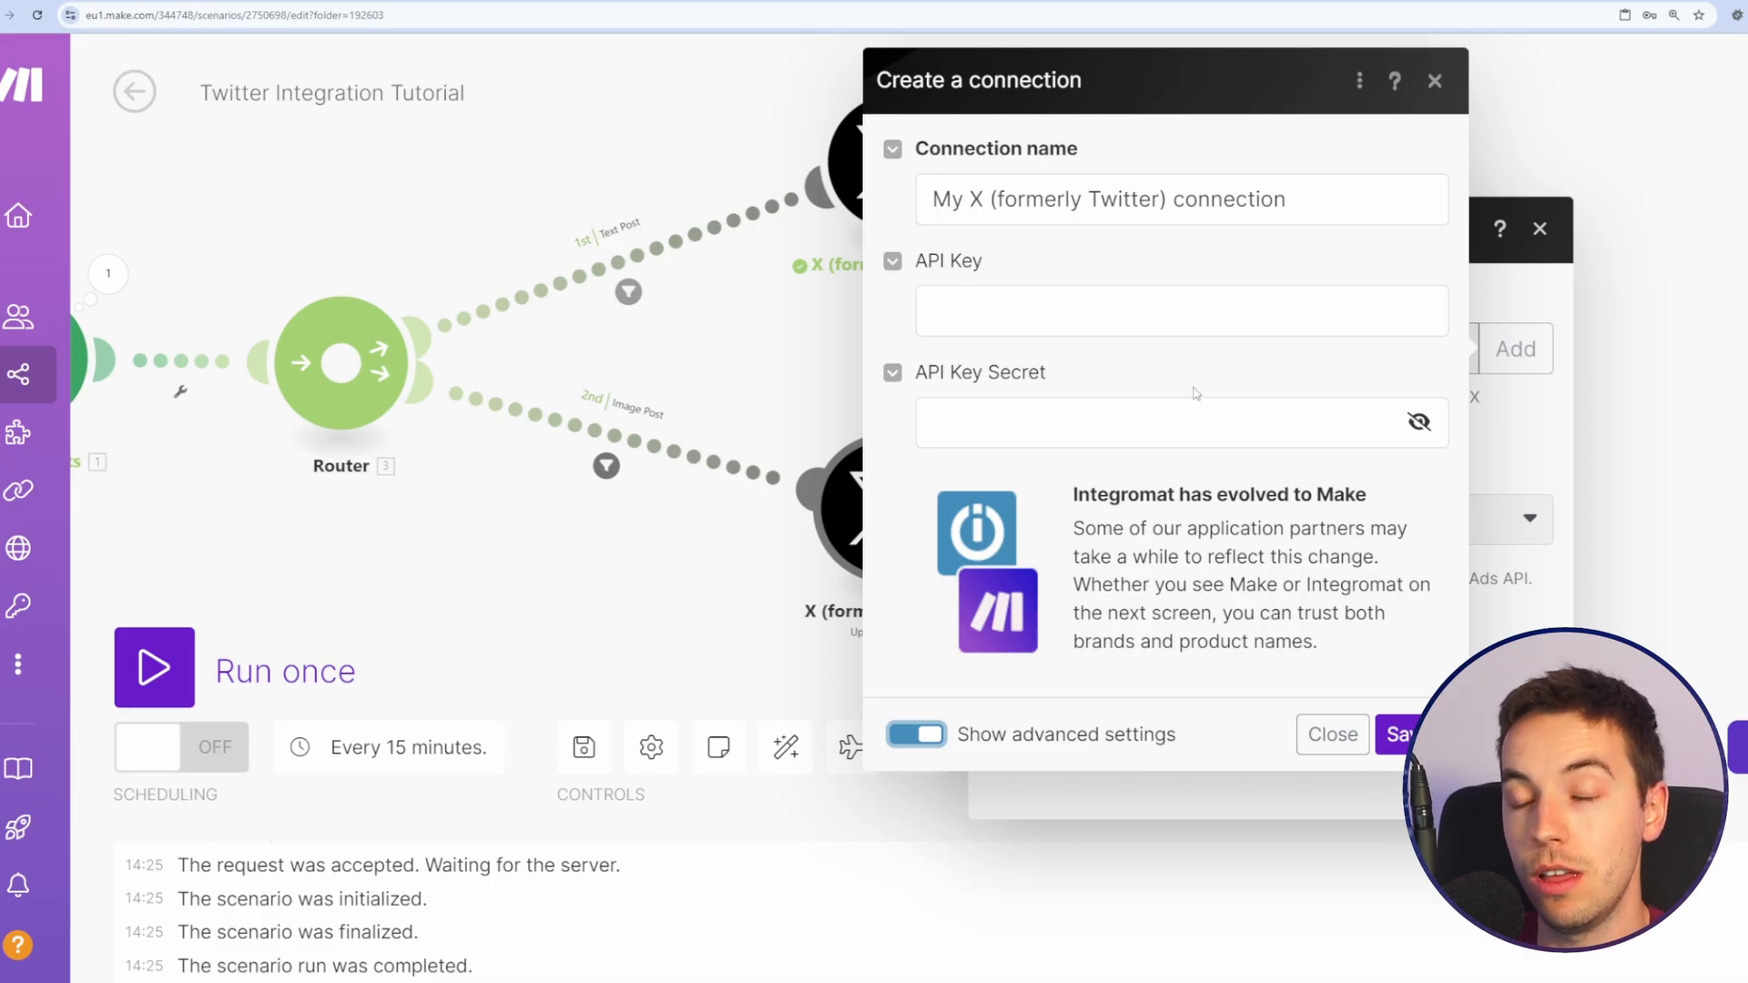
{"action": "mouse_move", "coordinate": [1078, 374]}
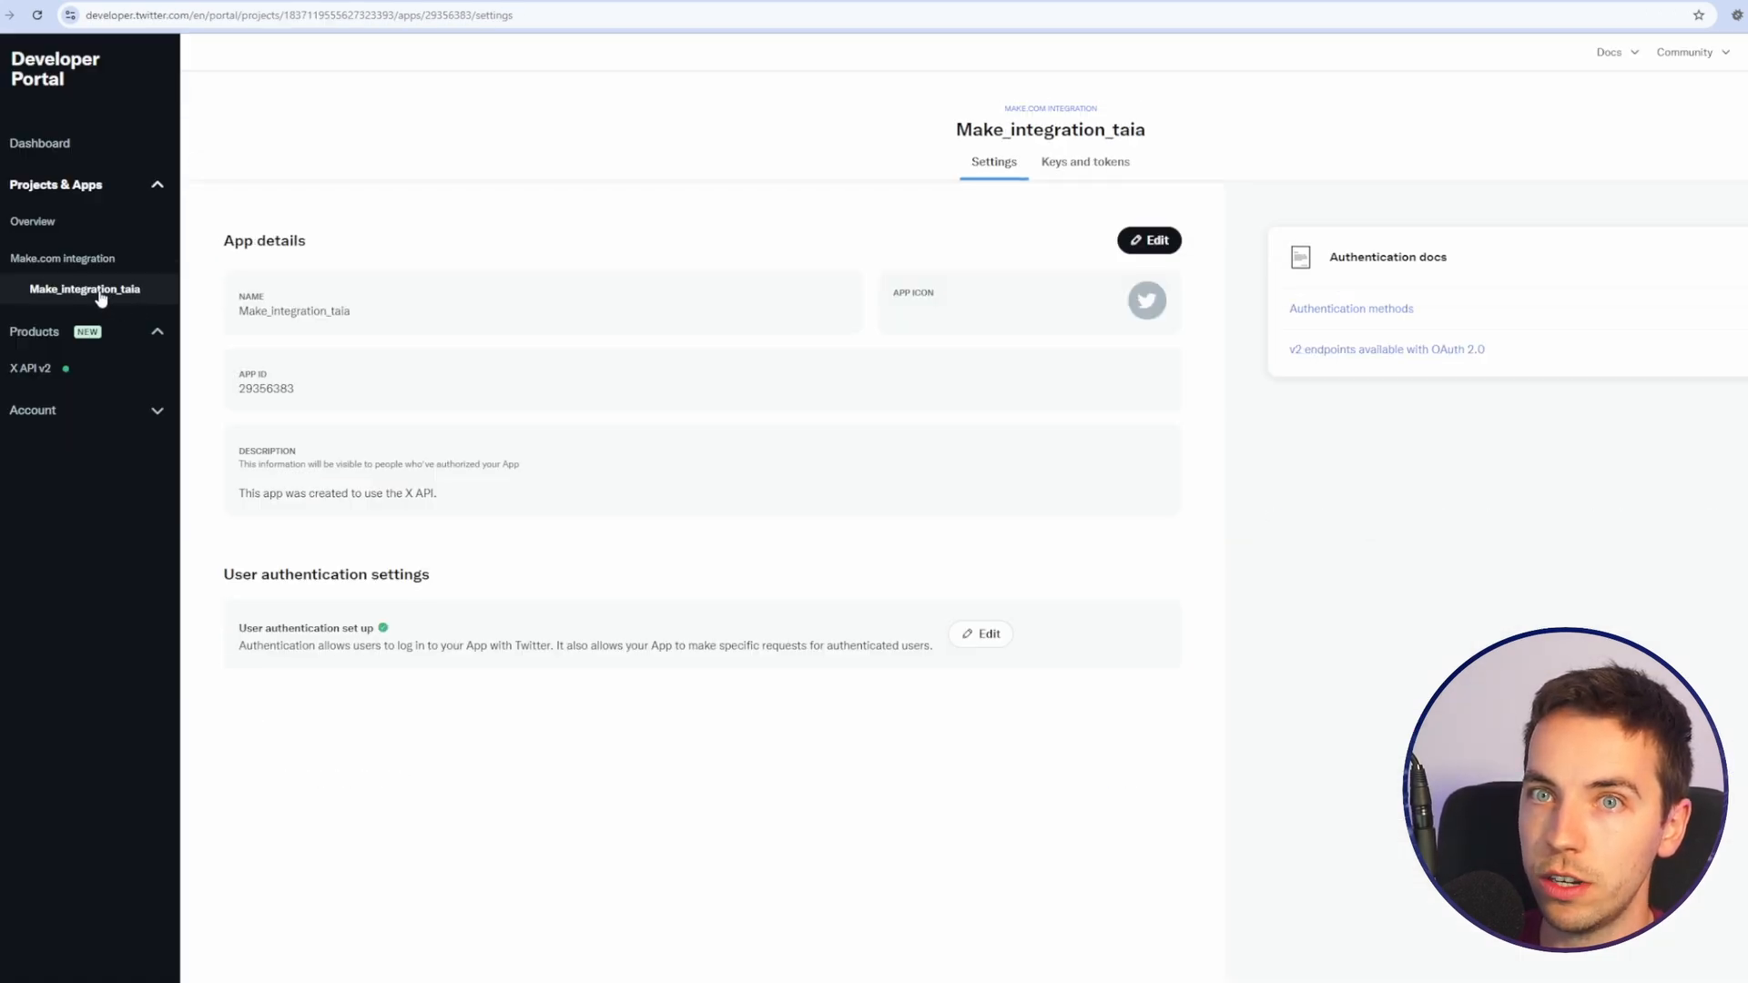
{"action": "mouse_move", "coordinate": [1037, 355]}
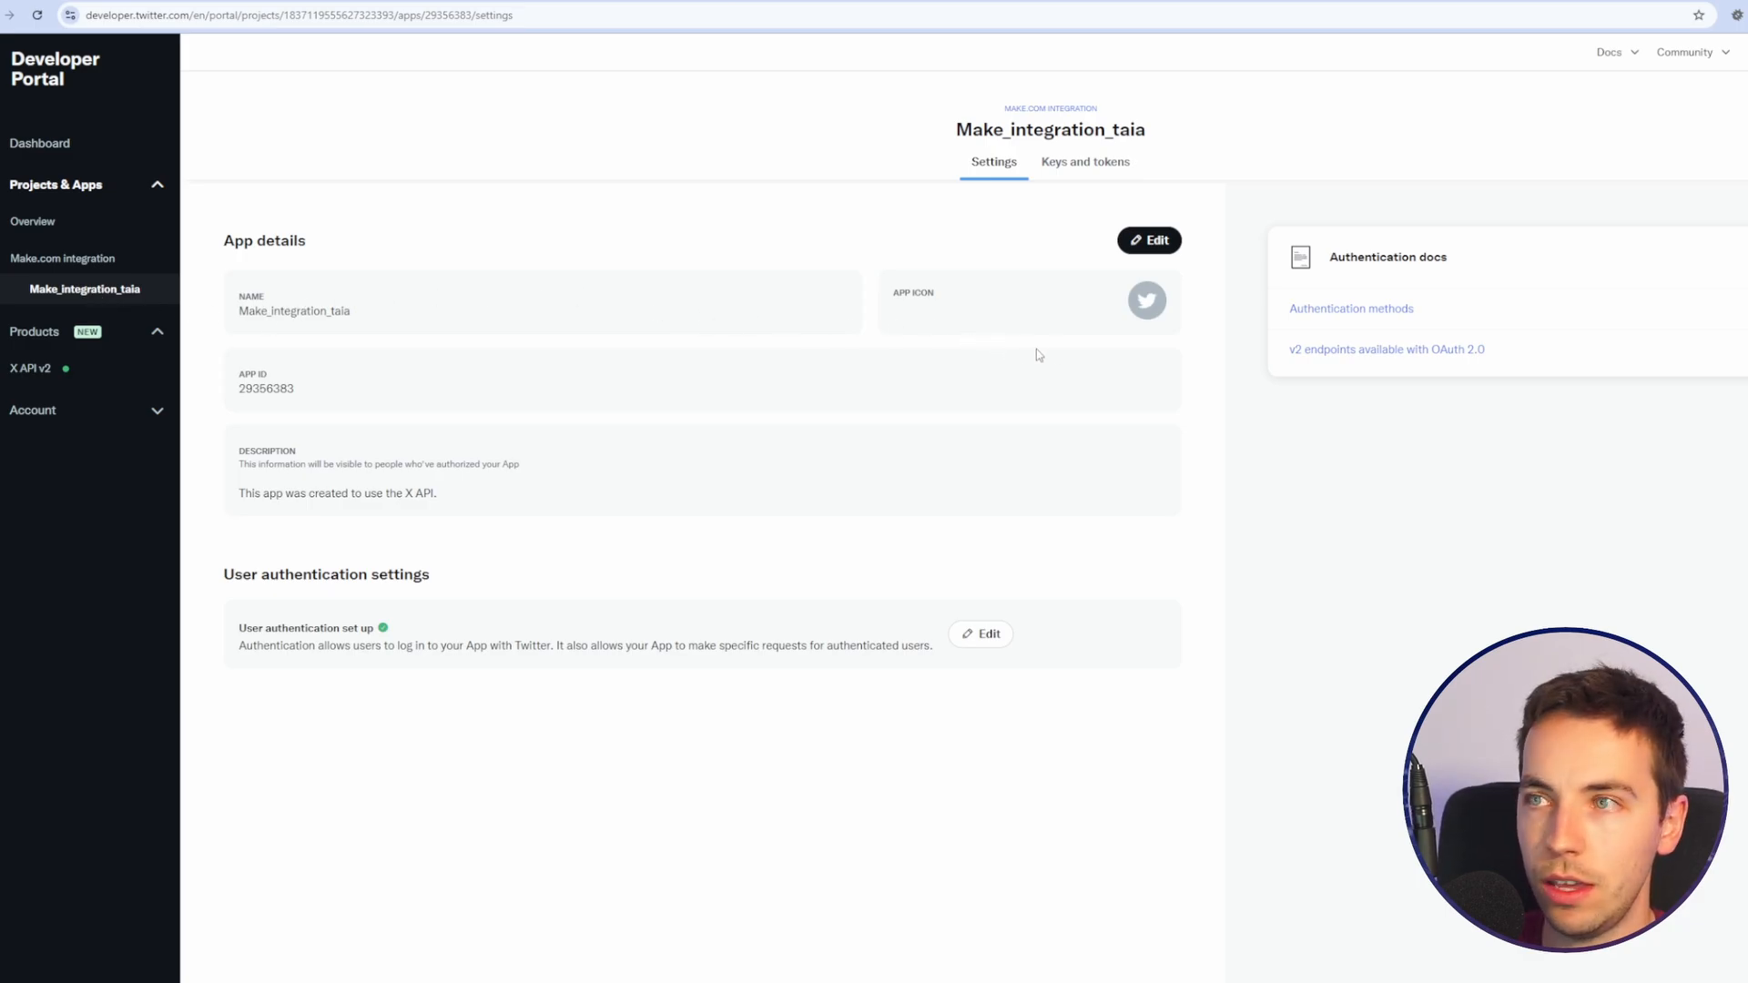
{"action": "left_click", "coordinate": [1084, 162]}
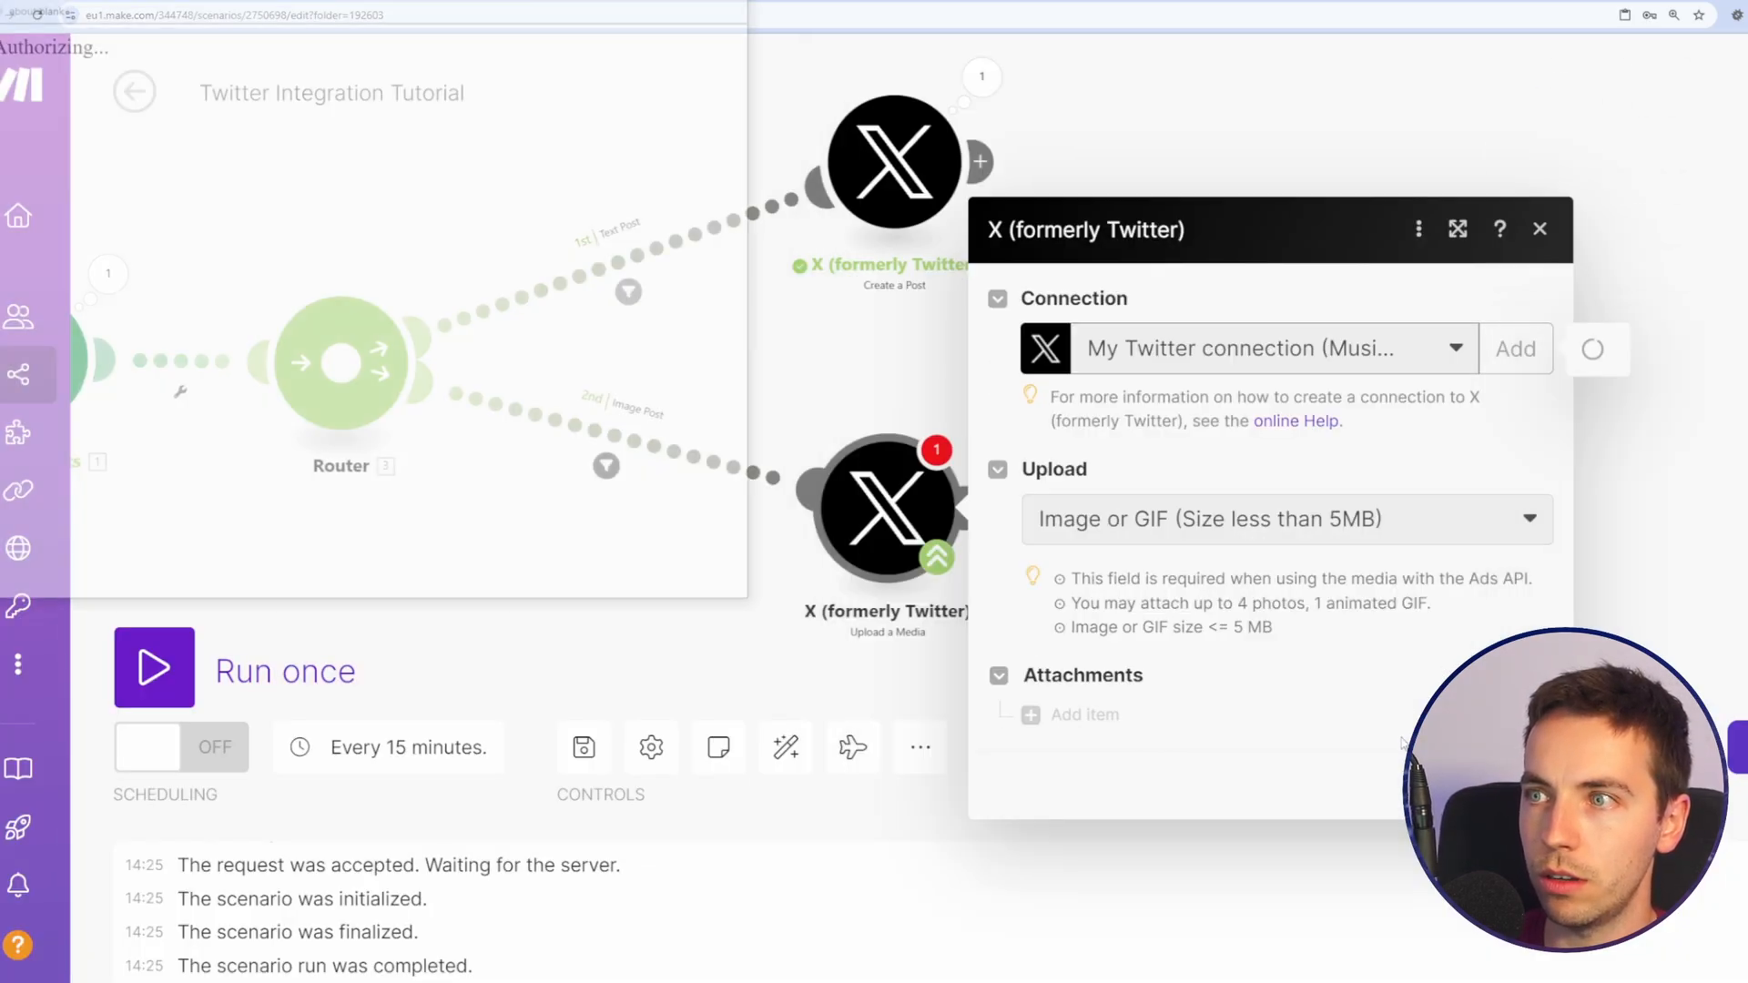
{"action": "left_click", "coordinate": [1515, 348]}
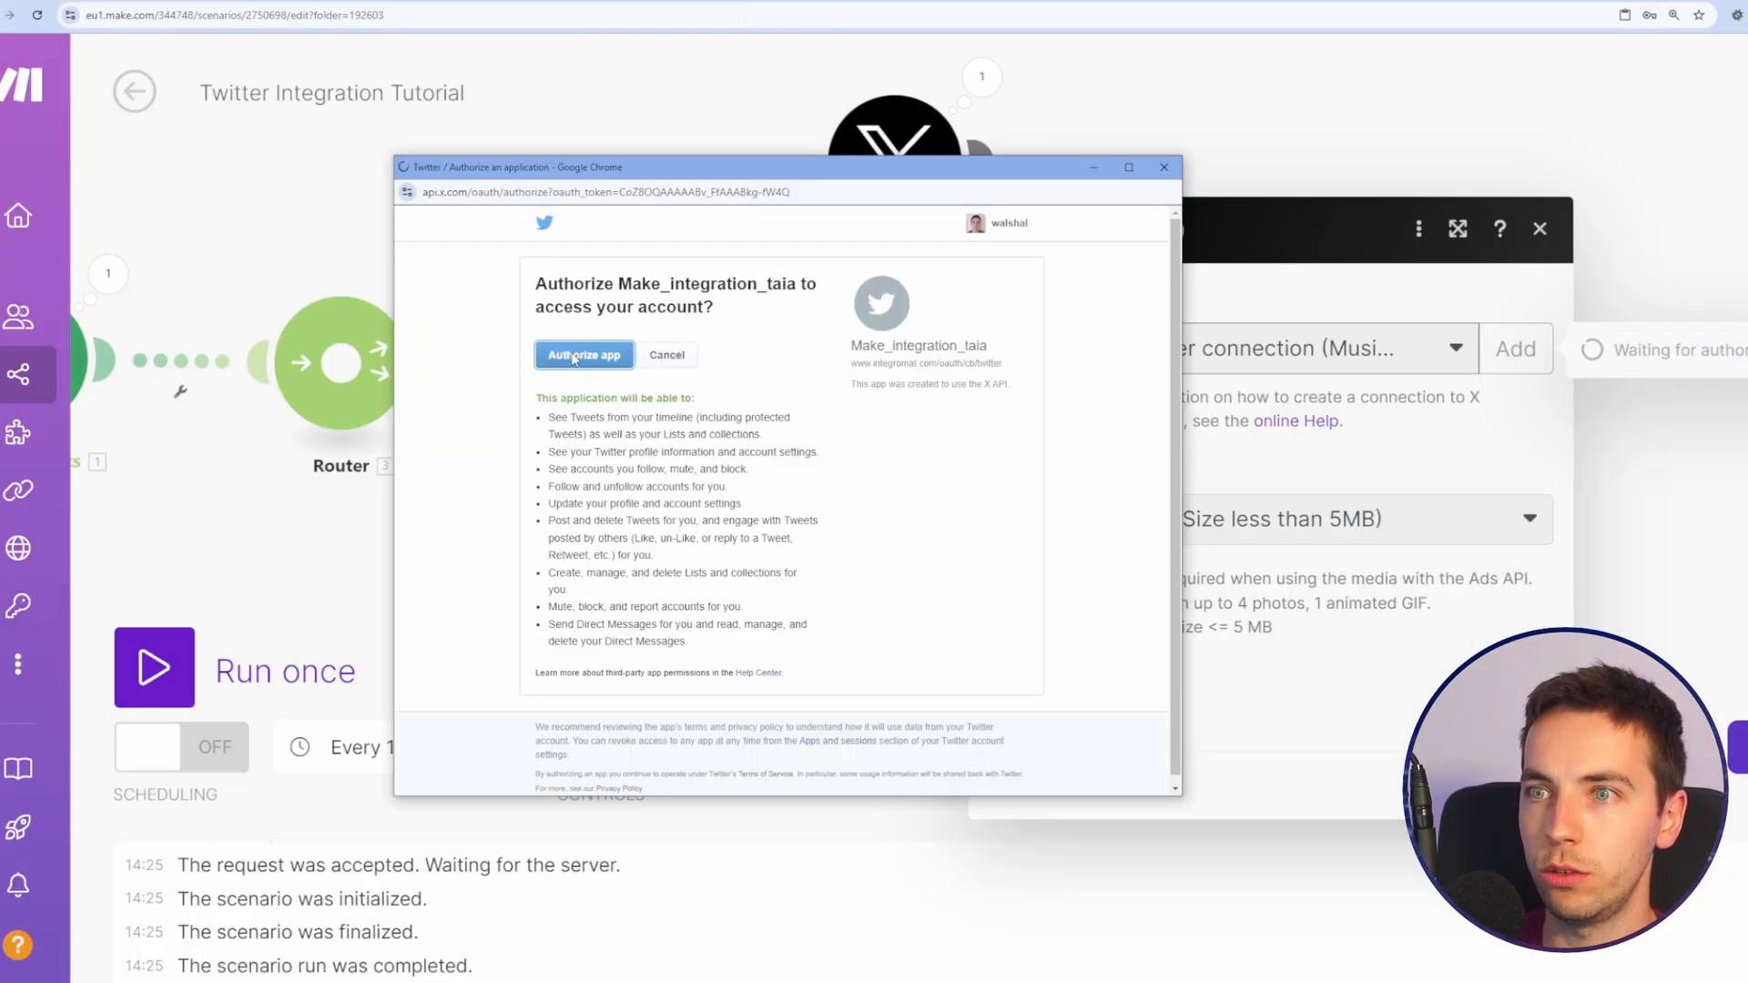
{"action": "left_click", "coordinate": [583, 355]}
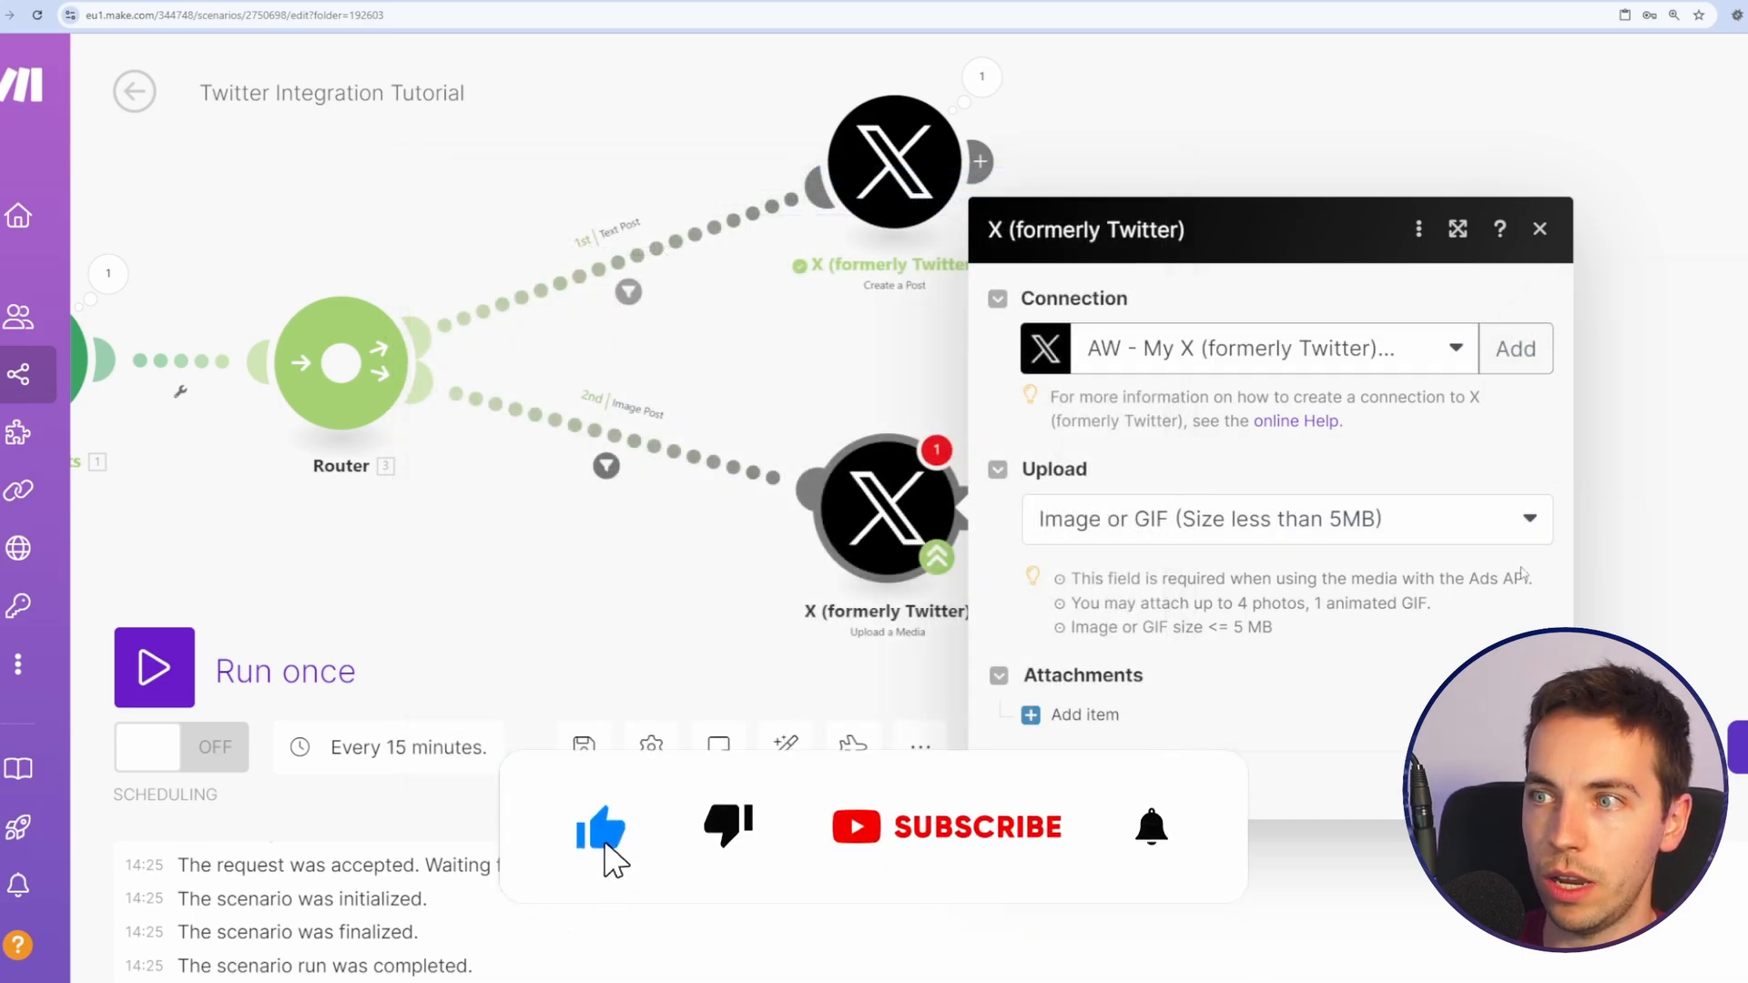
Step: Insert a Google Drive 'Download a File' module before the image upload and begin its File ID
{"action": "left_click", "coordinate": [1082, 714]}
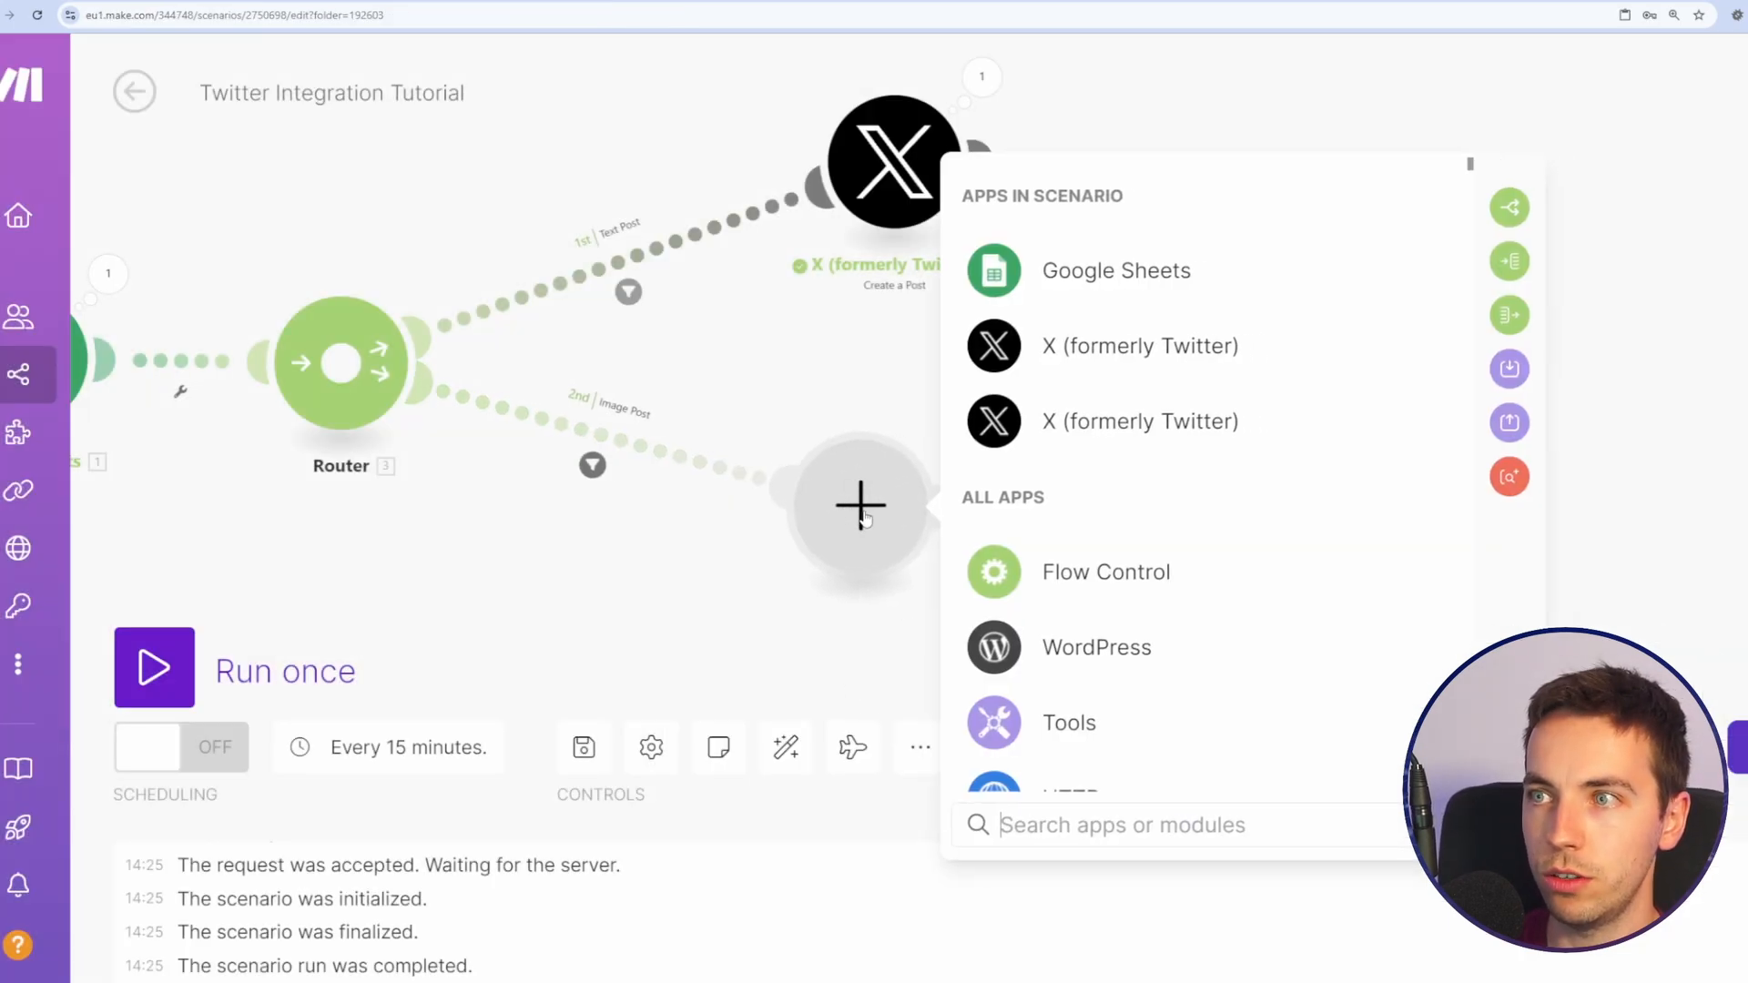
{"action": "type", "text": "drive"}
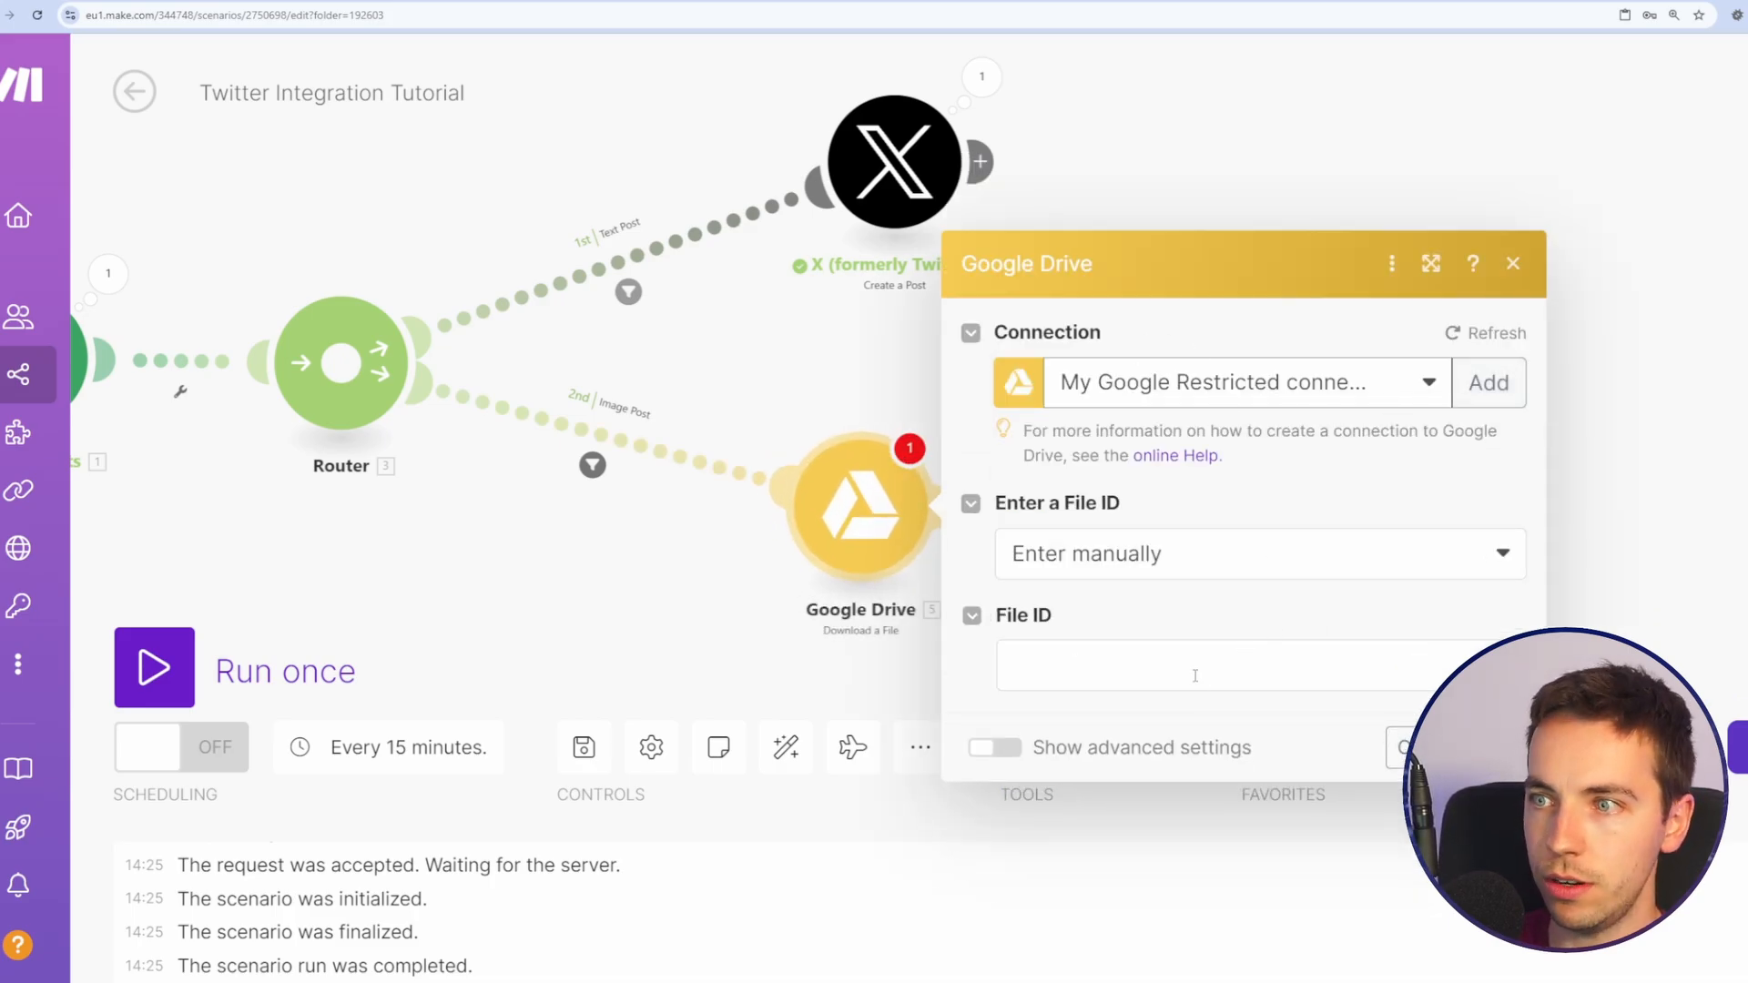
{"action": "left_click", "coordinate": [1195, 666]}
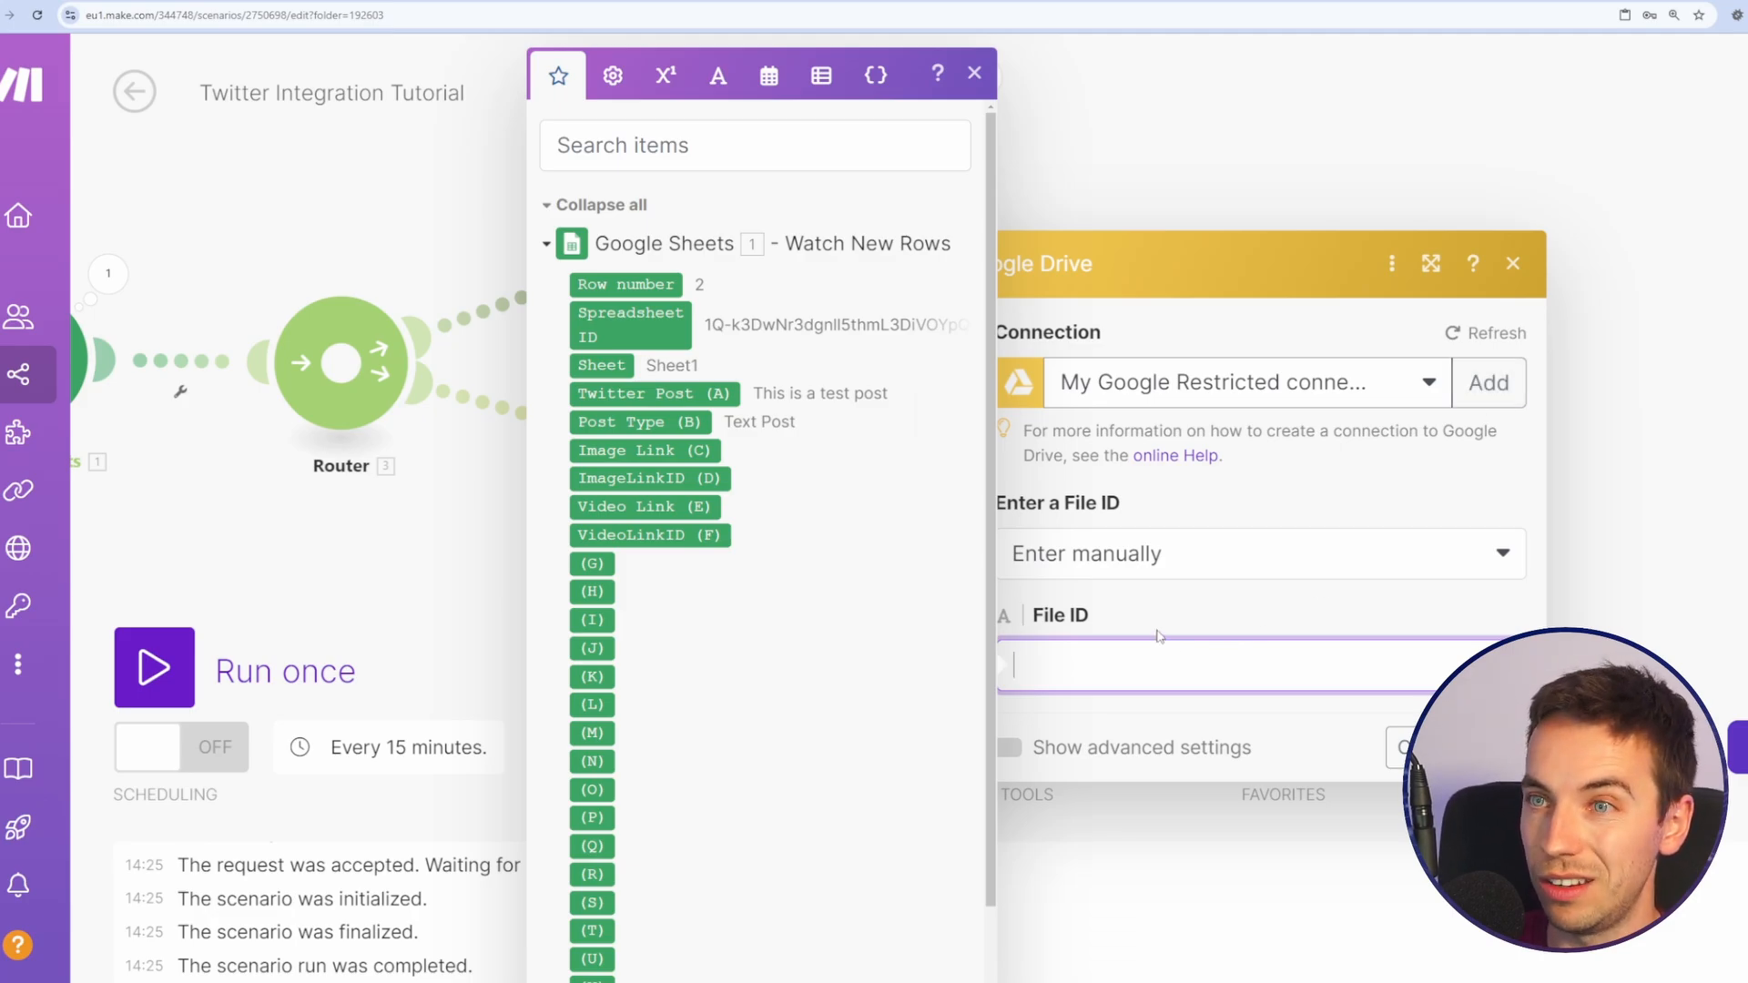
{"action": "mouse_move", "coordinate": [1026, 602]}
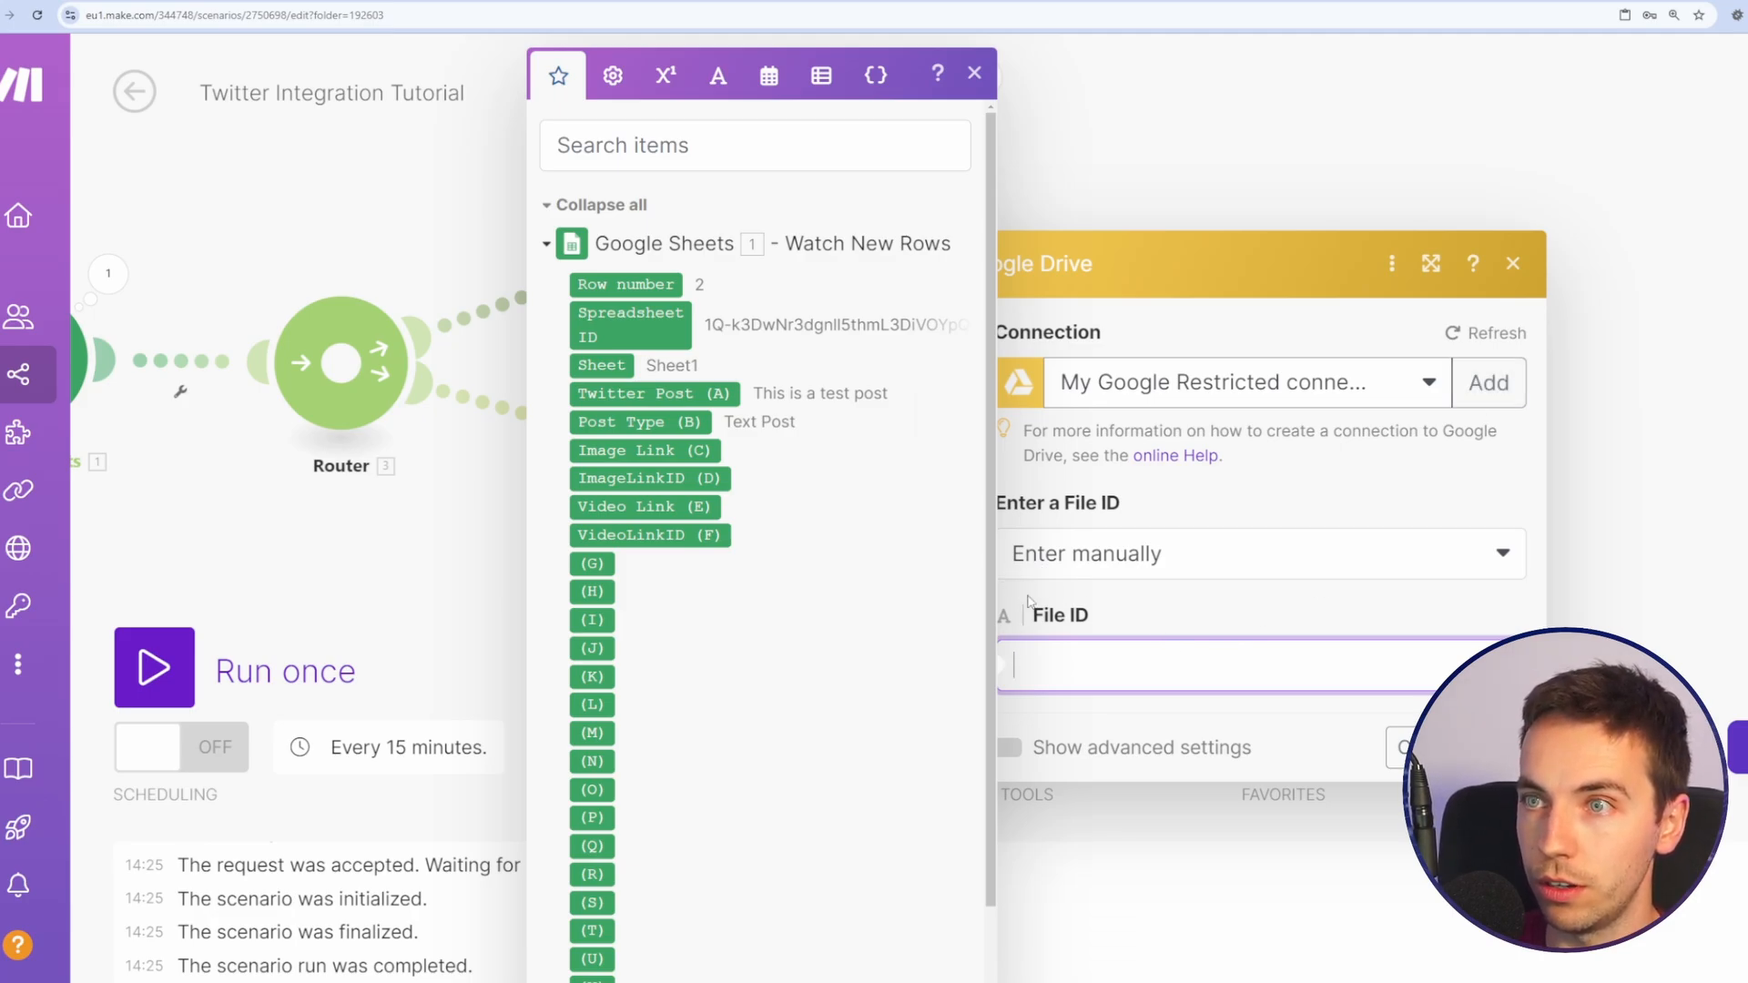
{"action": "mouse_move", "coordinate": [650, 478]}
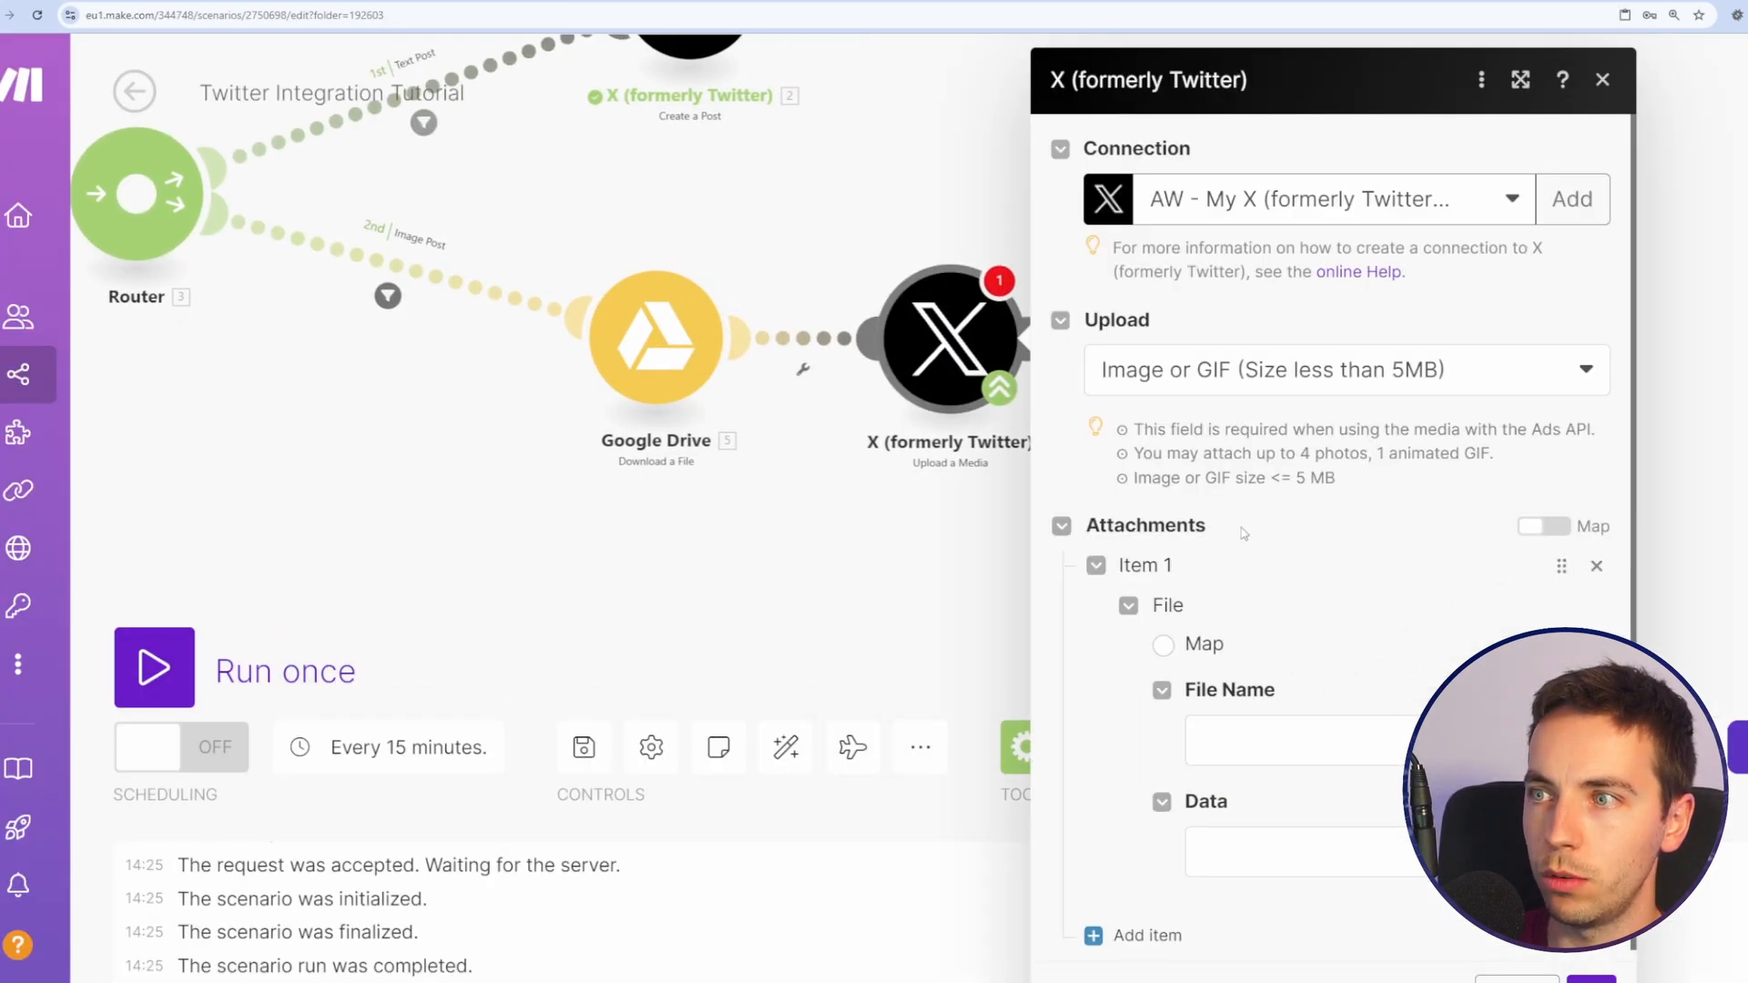
Step: Set the Upload a Media attachment file to 'Google Drive - Download a File' and confirm
{"action": "left_click", "coordinate": [1163, 644]}
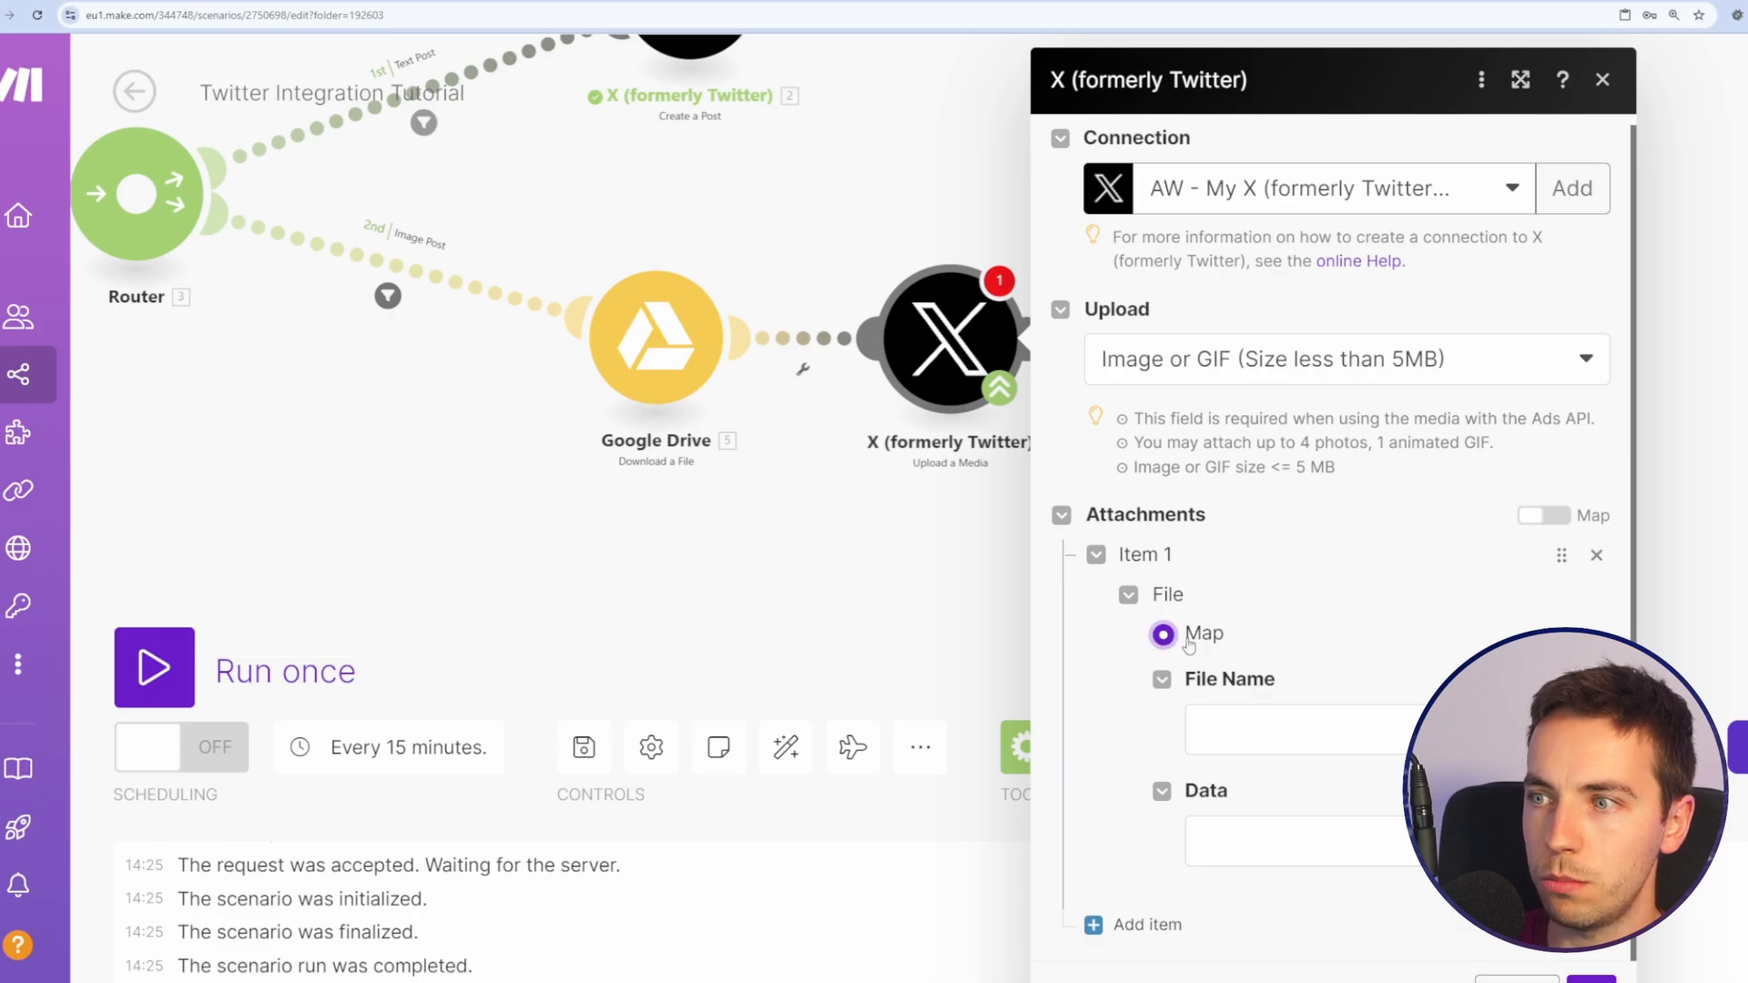
{"action": "left_click", "coordinate": [582, 747]}
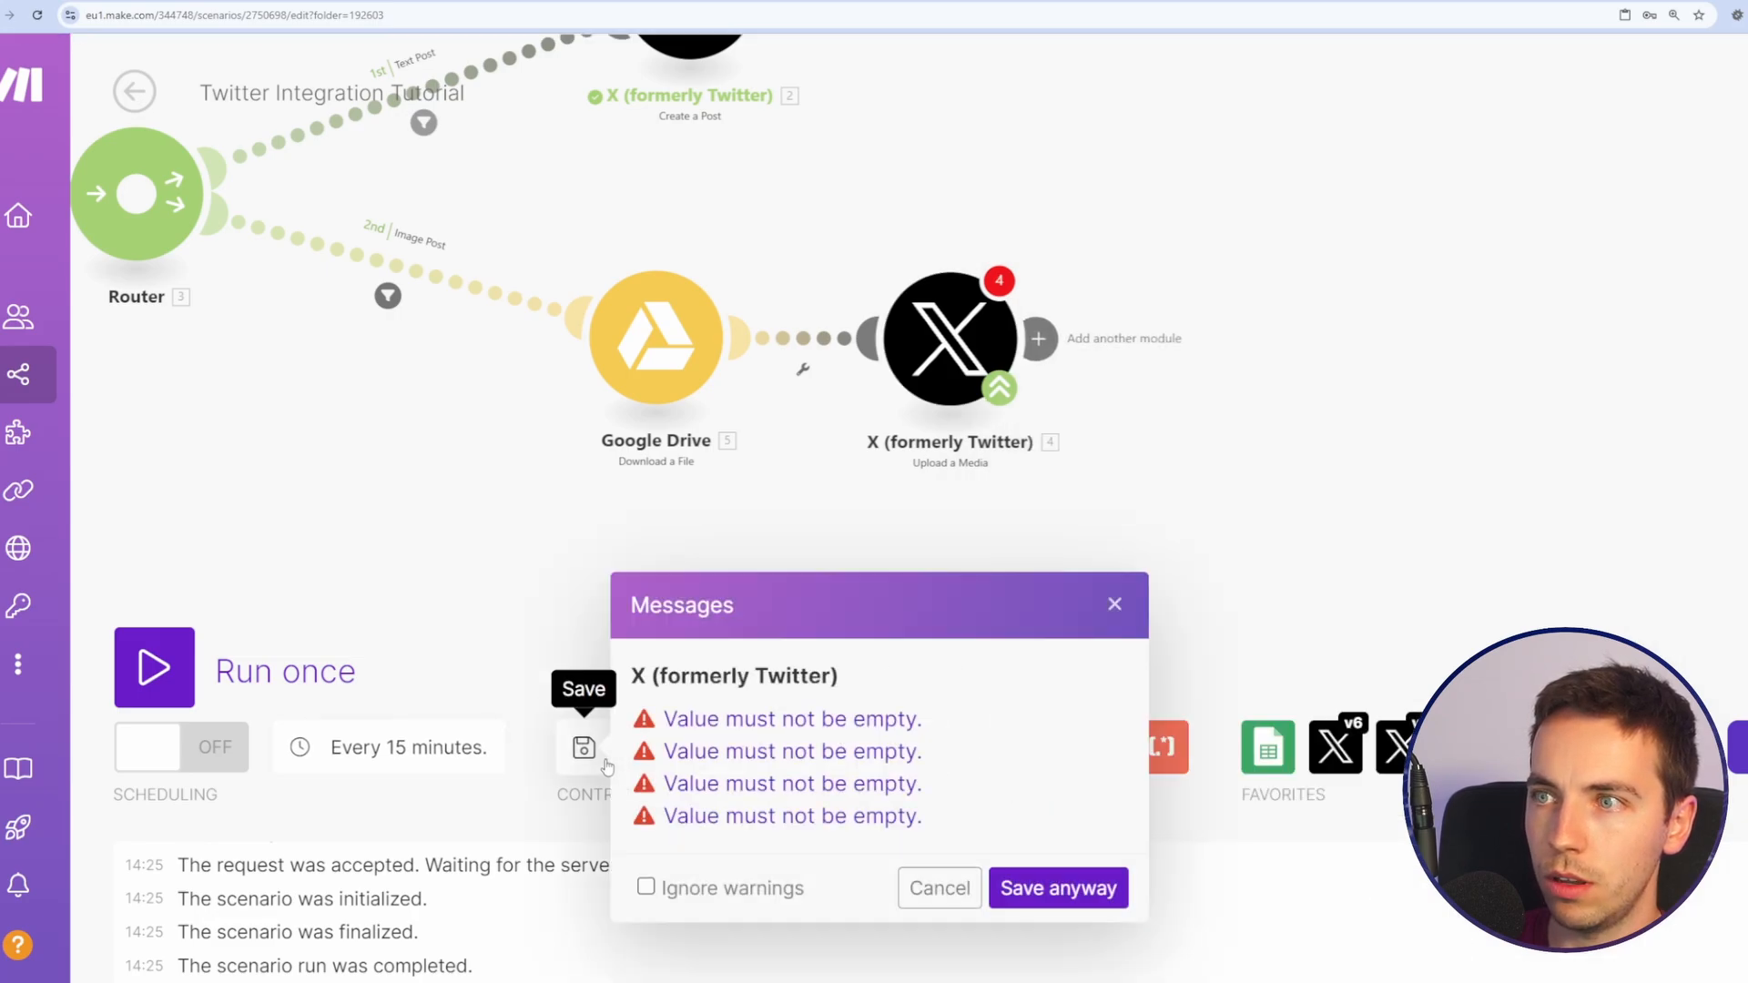
{"action": "left_click", "coordinate": [1057, 887]}
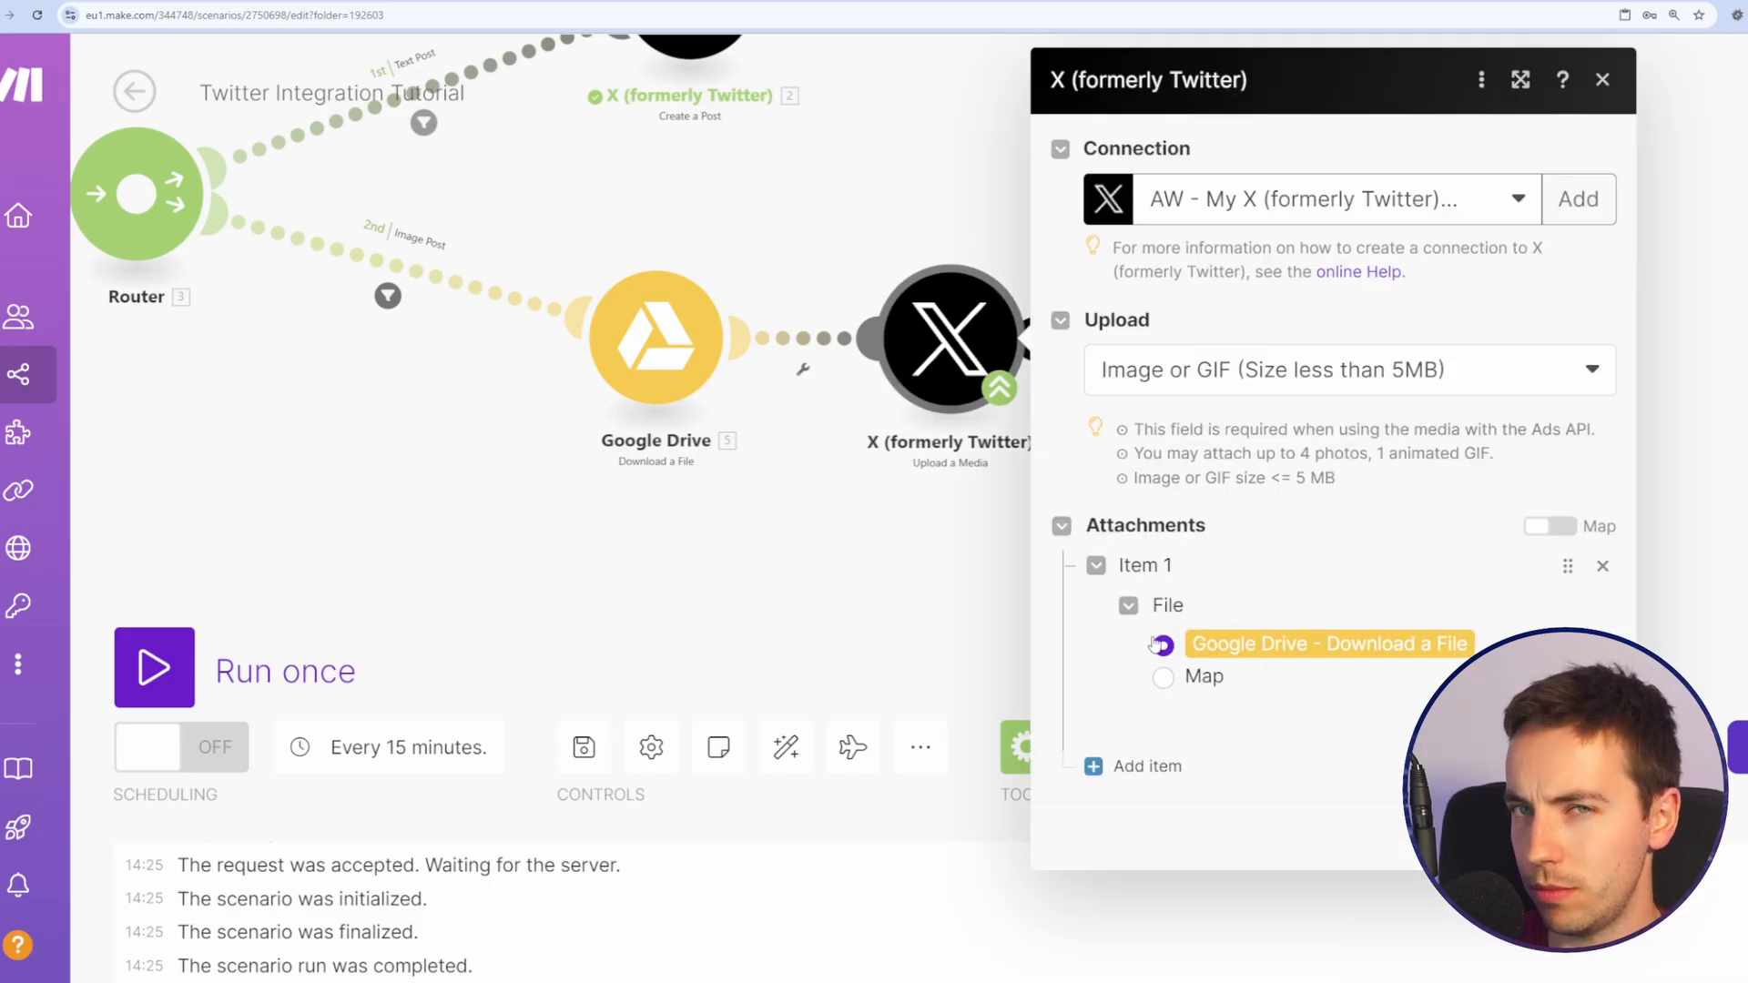
{"action": "left_click", "coordinate": [1163, 645]}
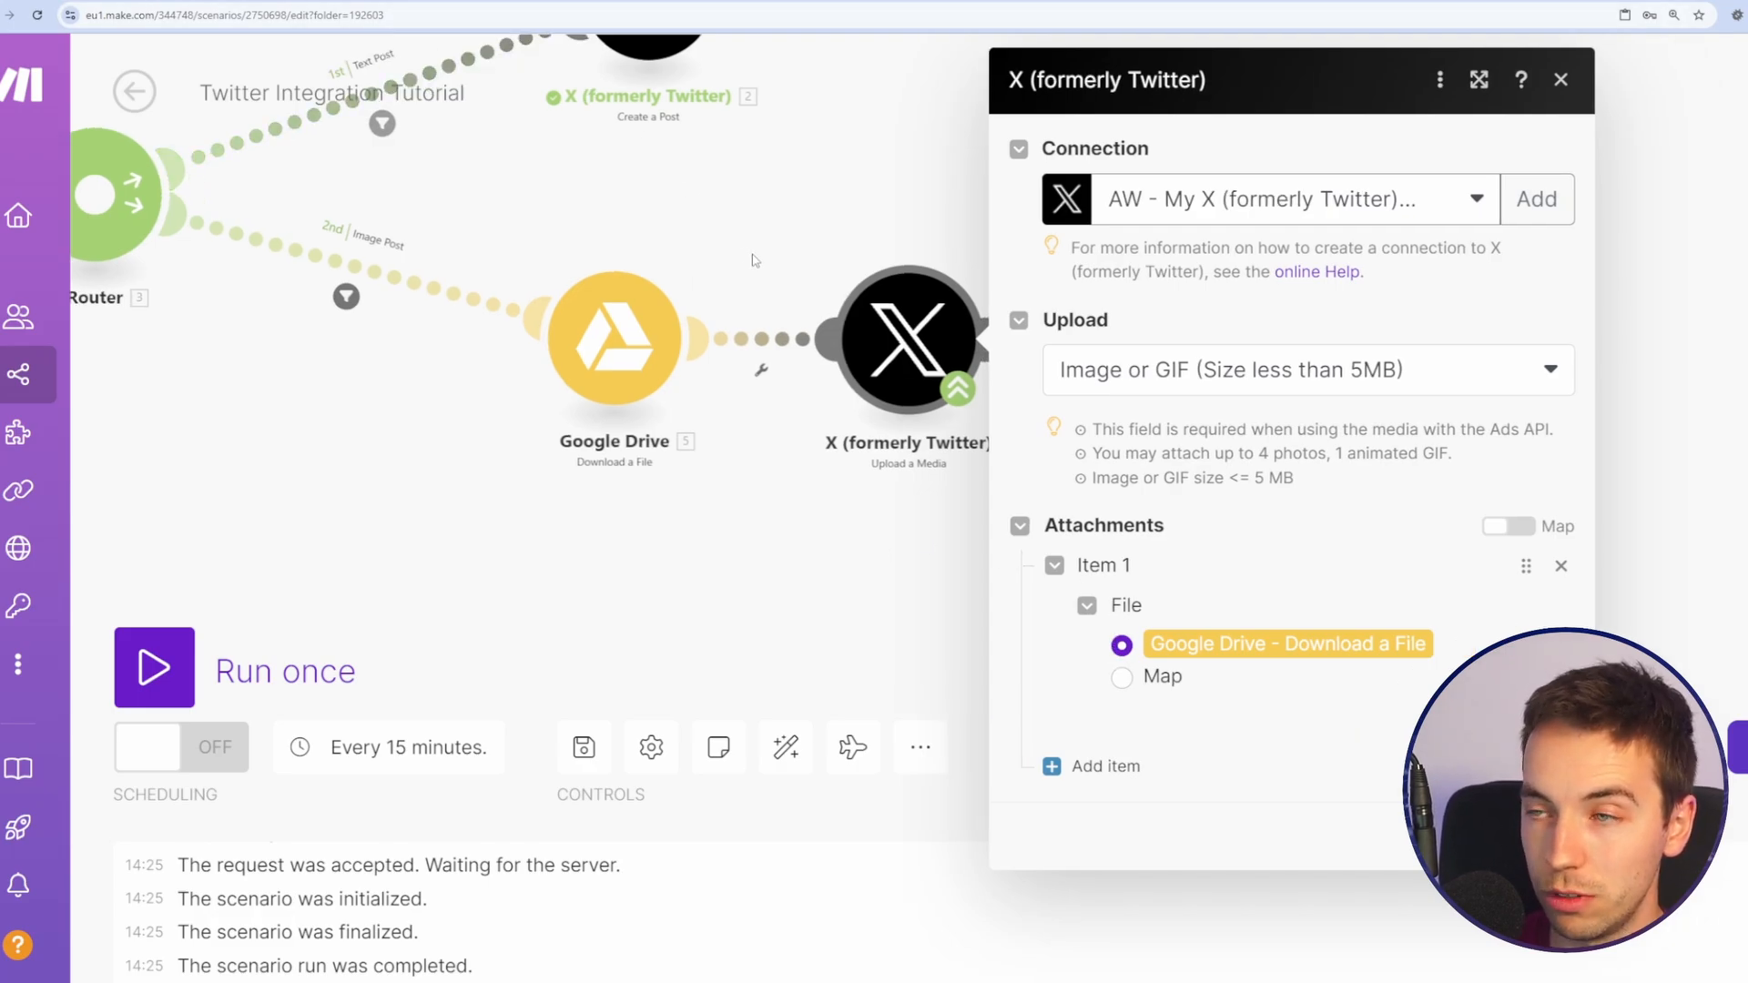
{"action": "mouse_move", "coordinate": [962, 426]}
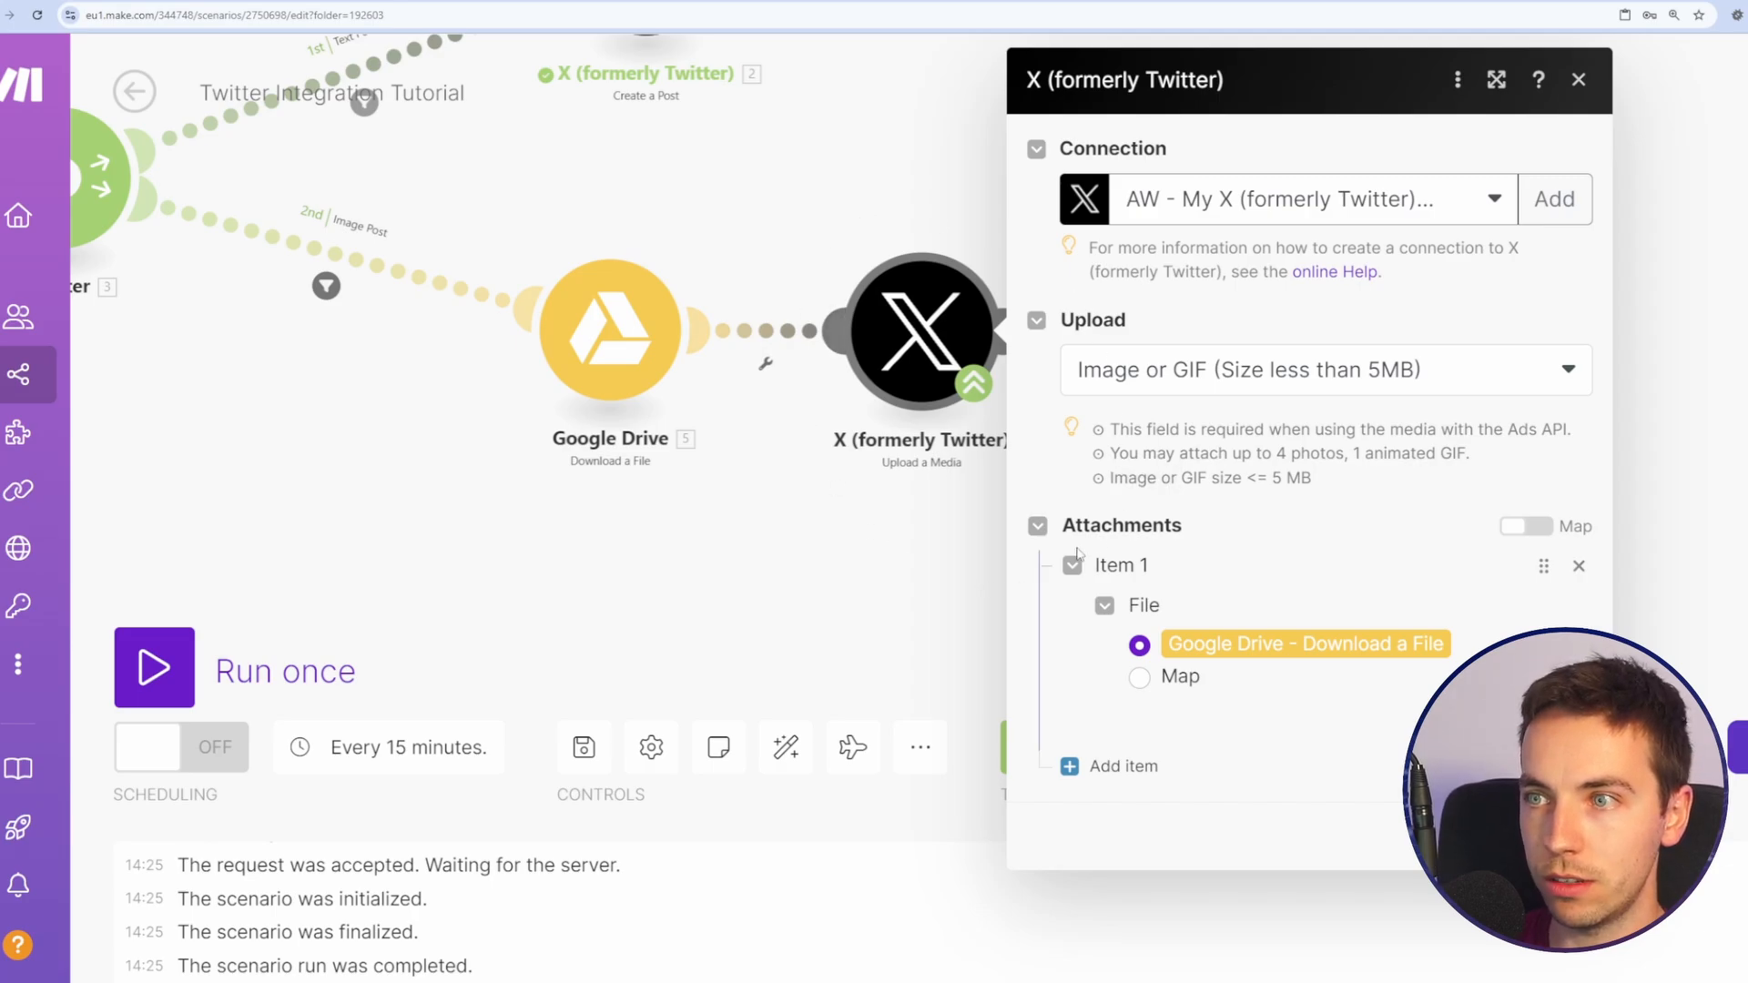
{"action": "mouse_move", "coordinate": [1226, 587]}
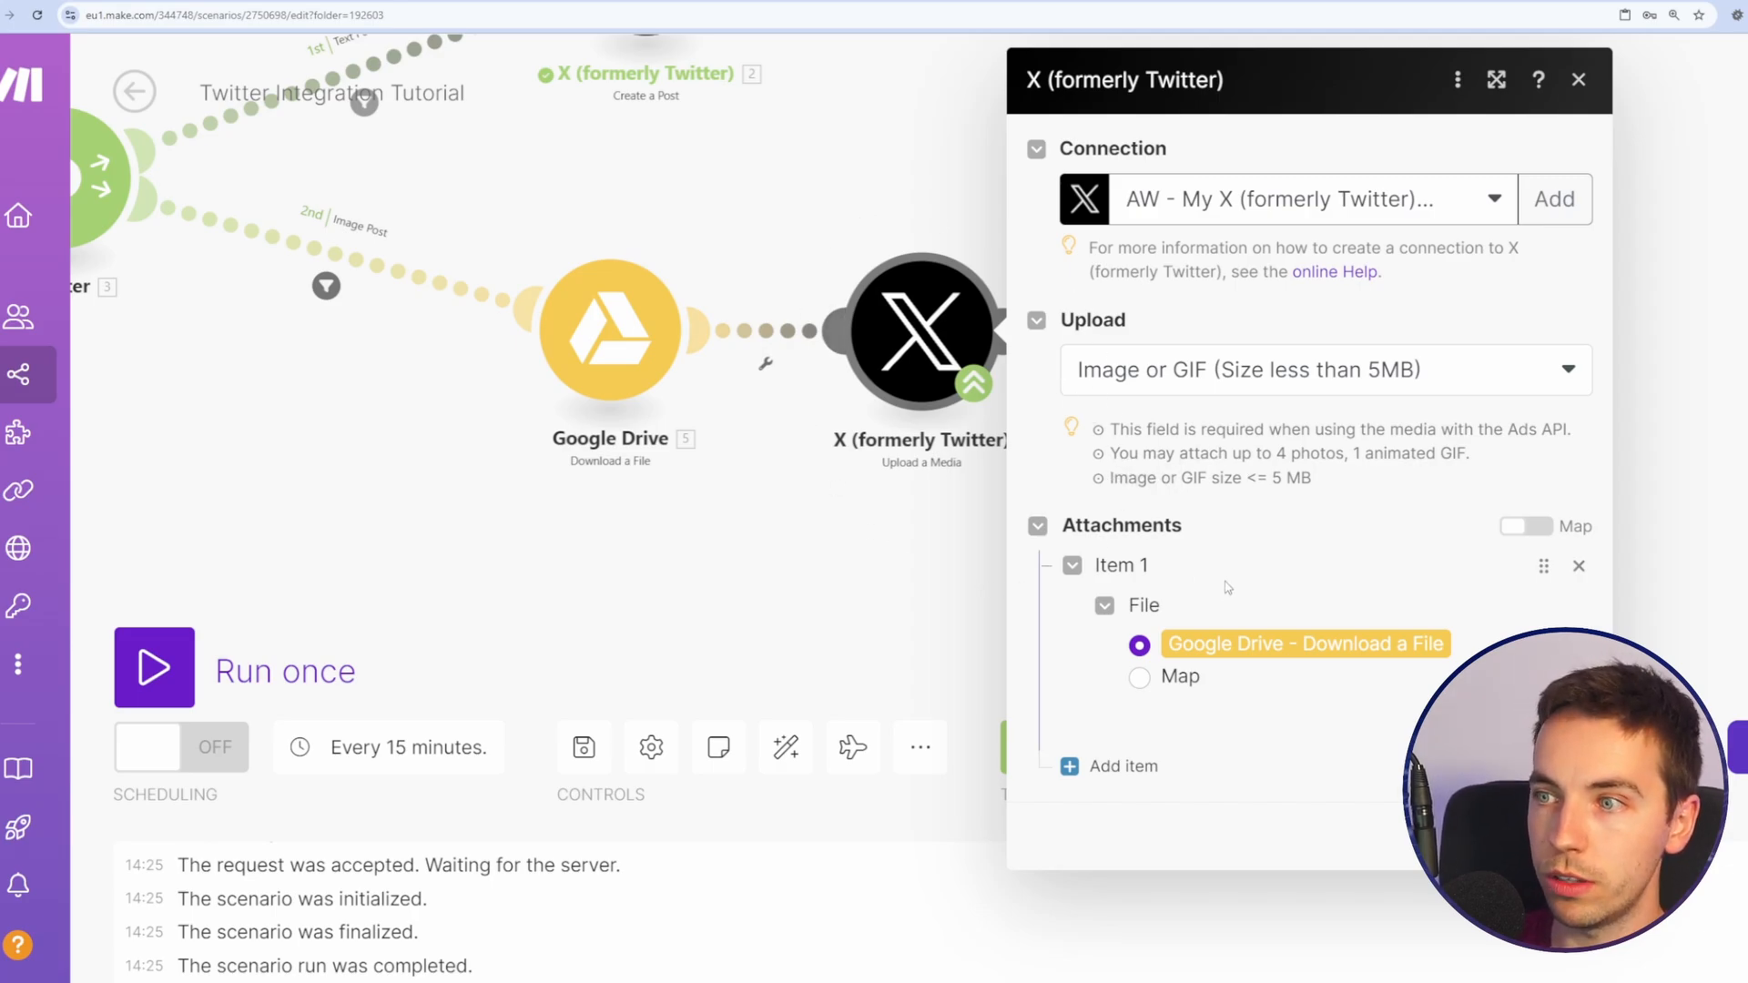
{"action": "left_click", "coordinate": [1578, 80]}
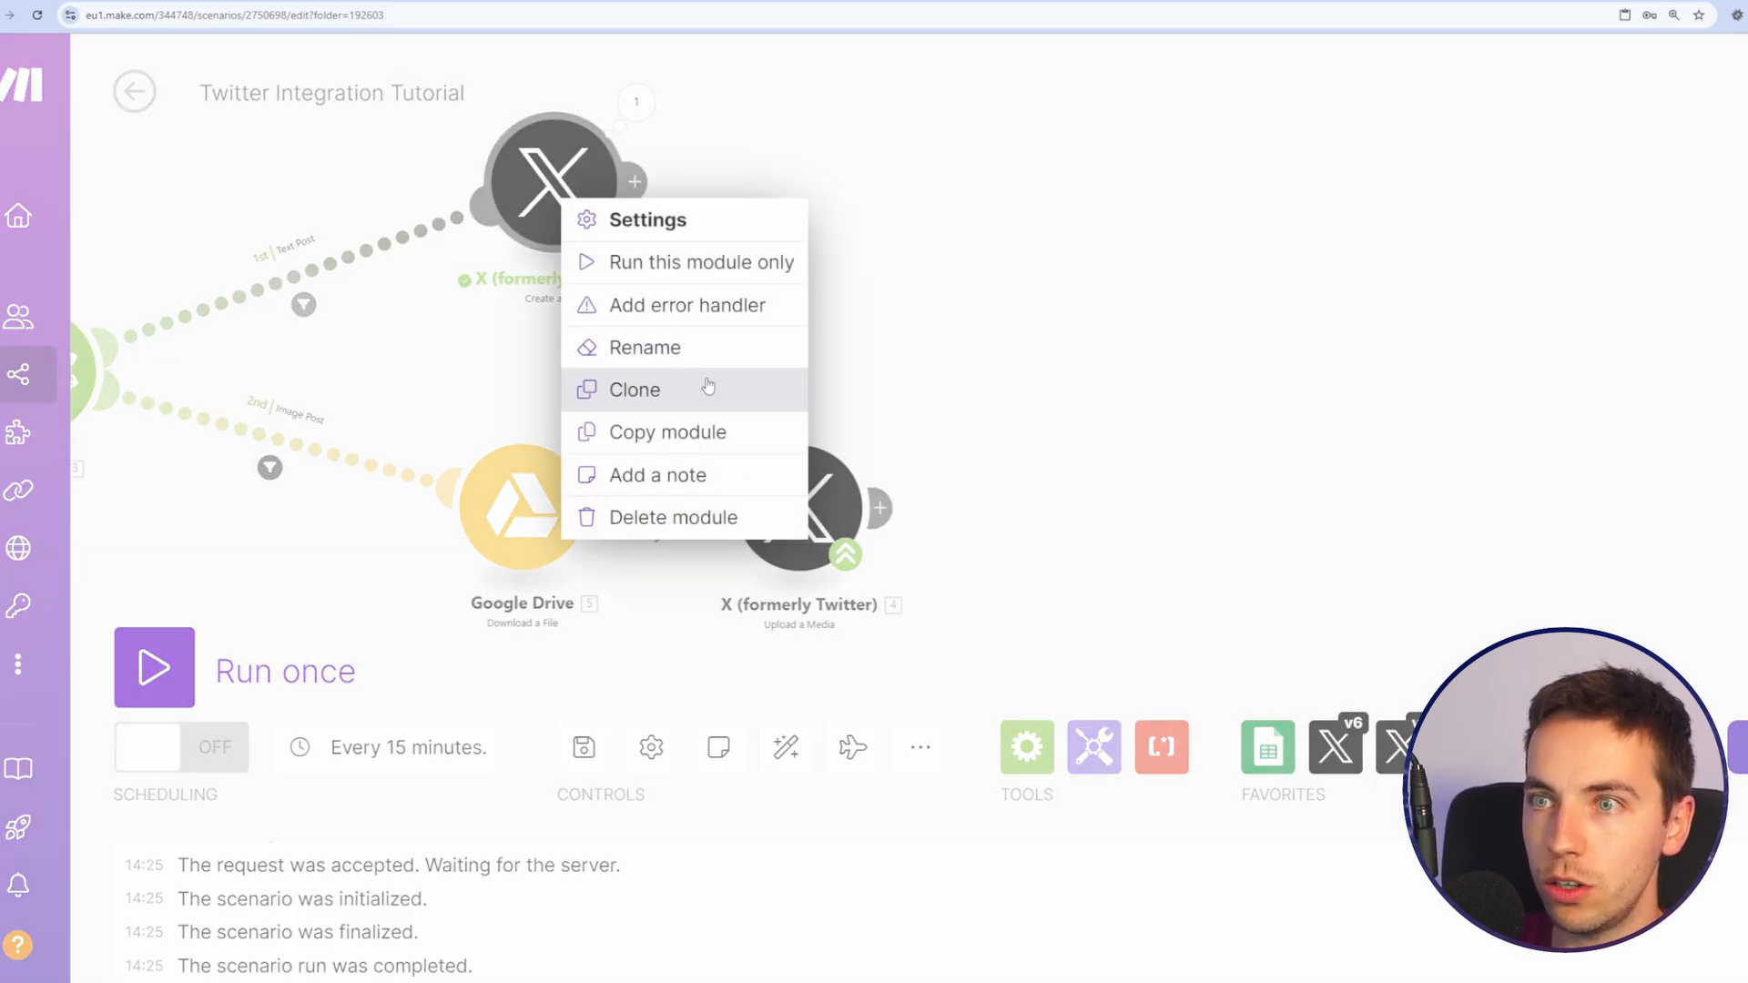
Step: Clone Create a Post after Upload a Media and map Media IDs[] into Media IDs
{"action": "left_click", "coordinate": [634, 389]}
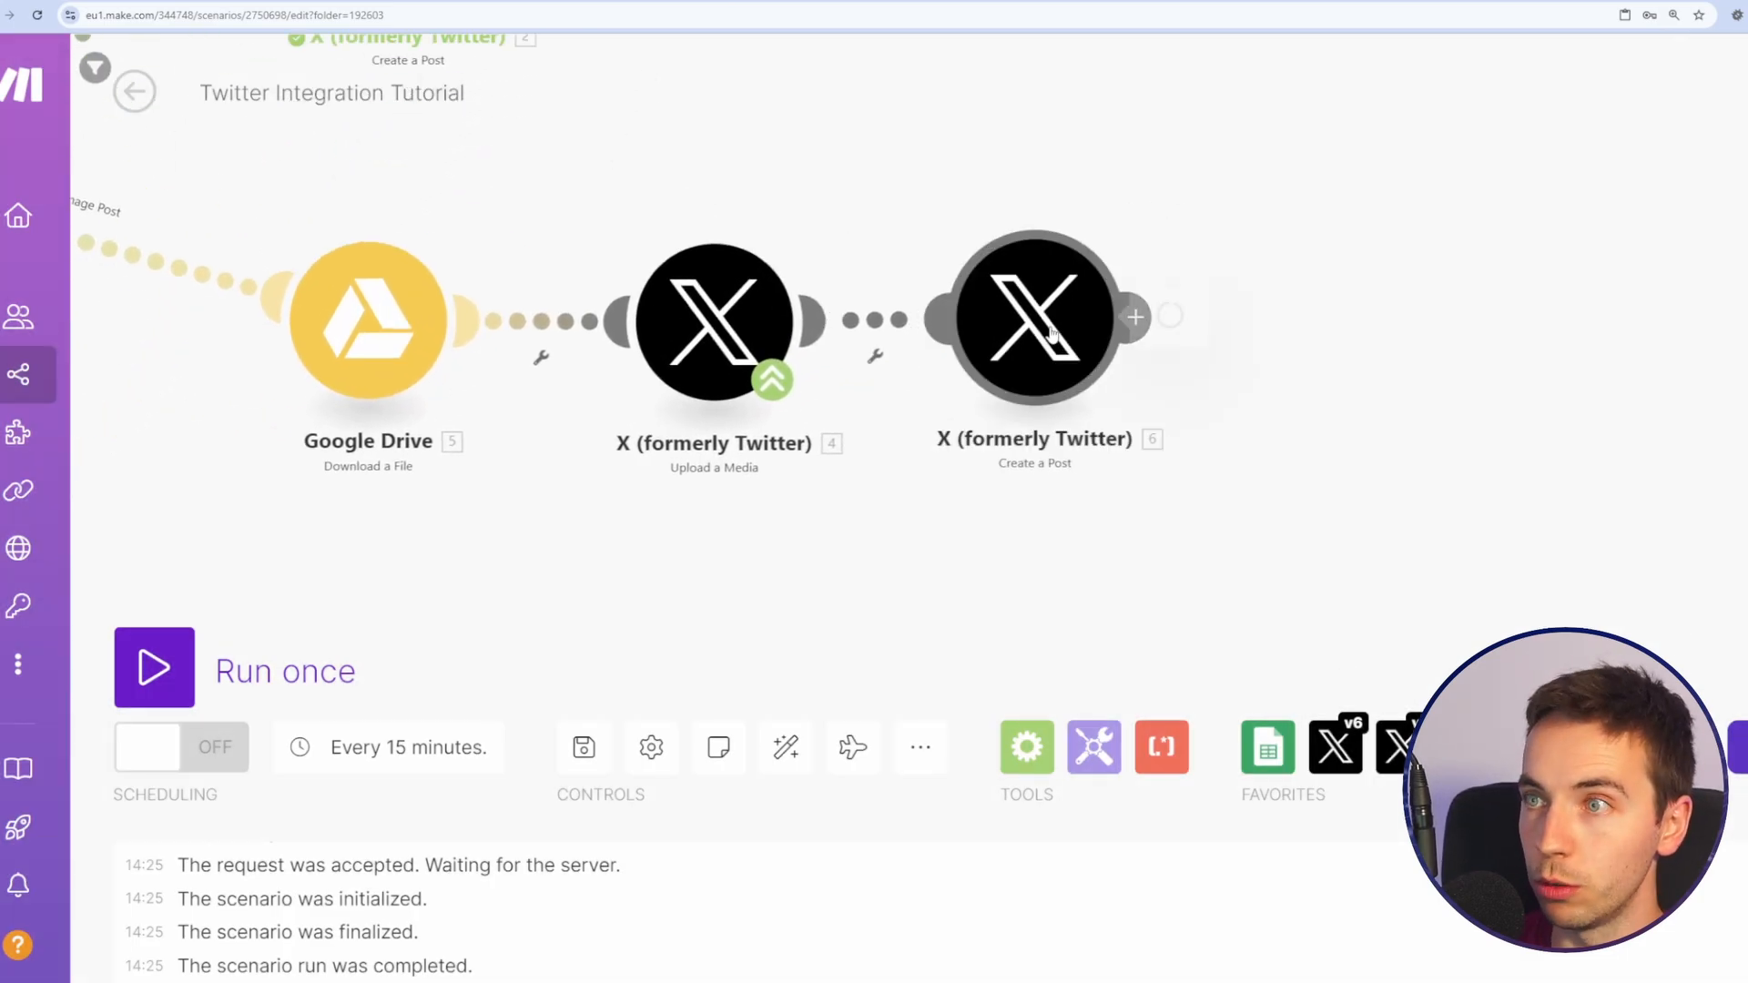
{"action": "left_click", "coordinate": [1033, 318]}
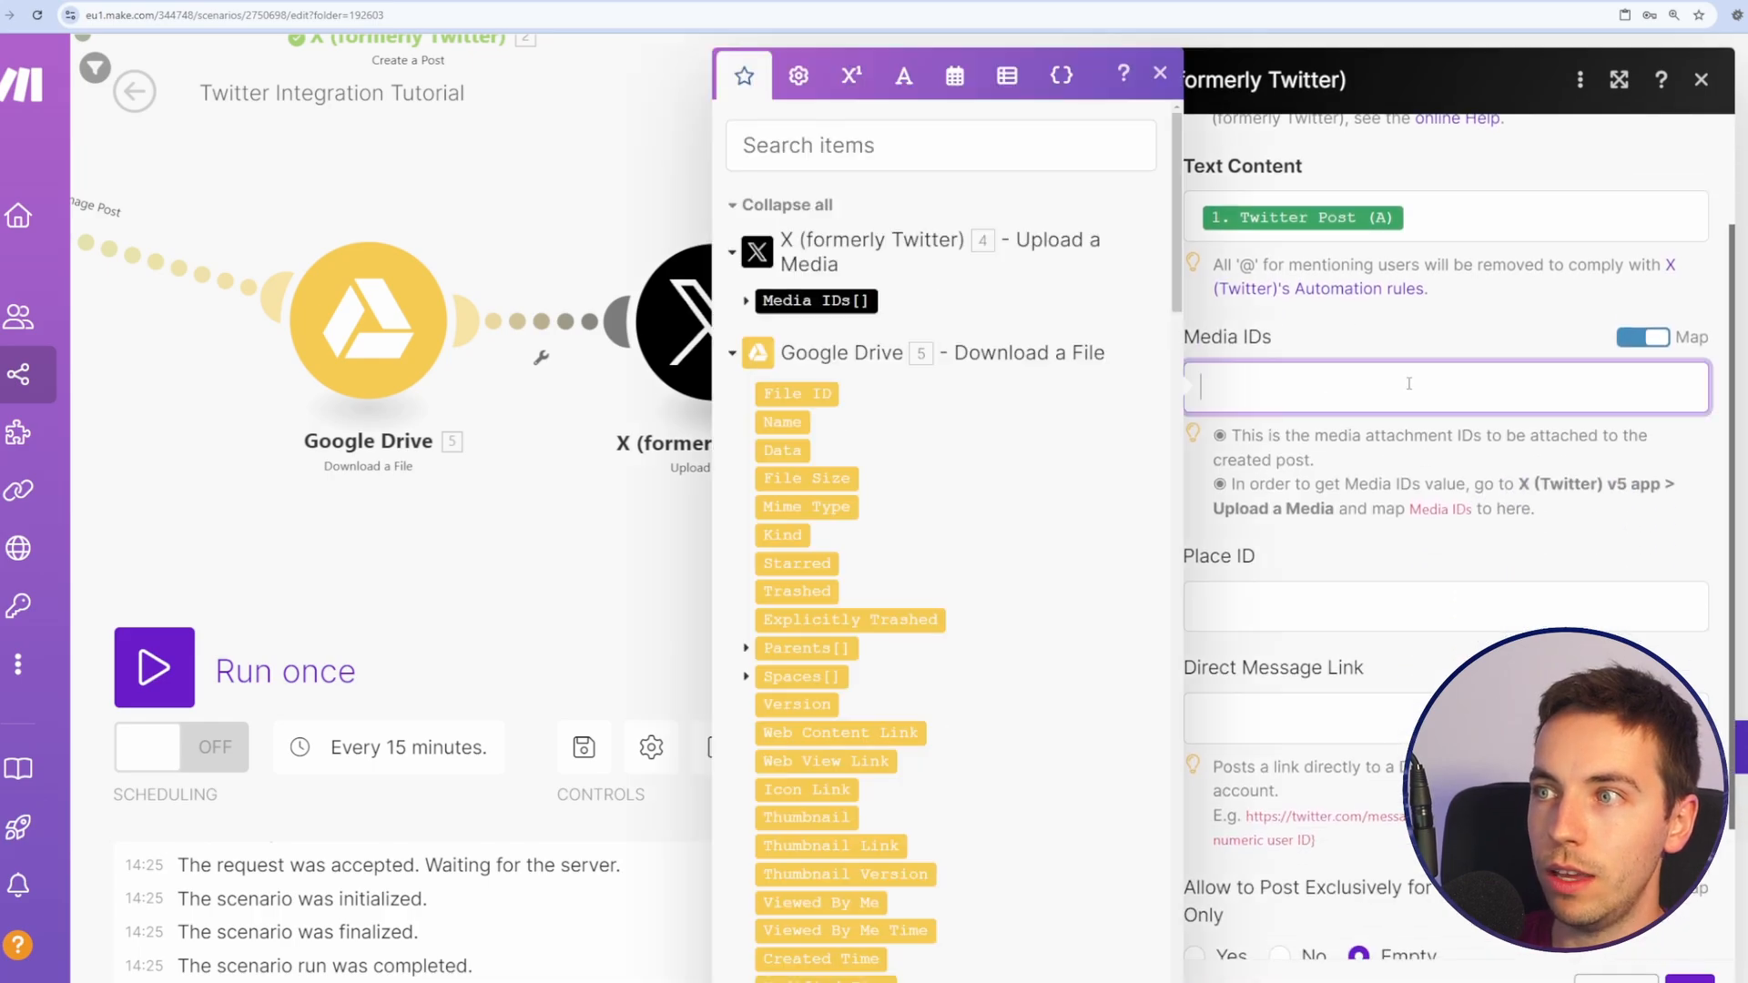
{"action": "left_click", "coordinate": [815, 301]}
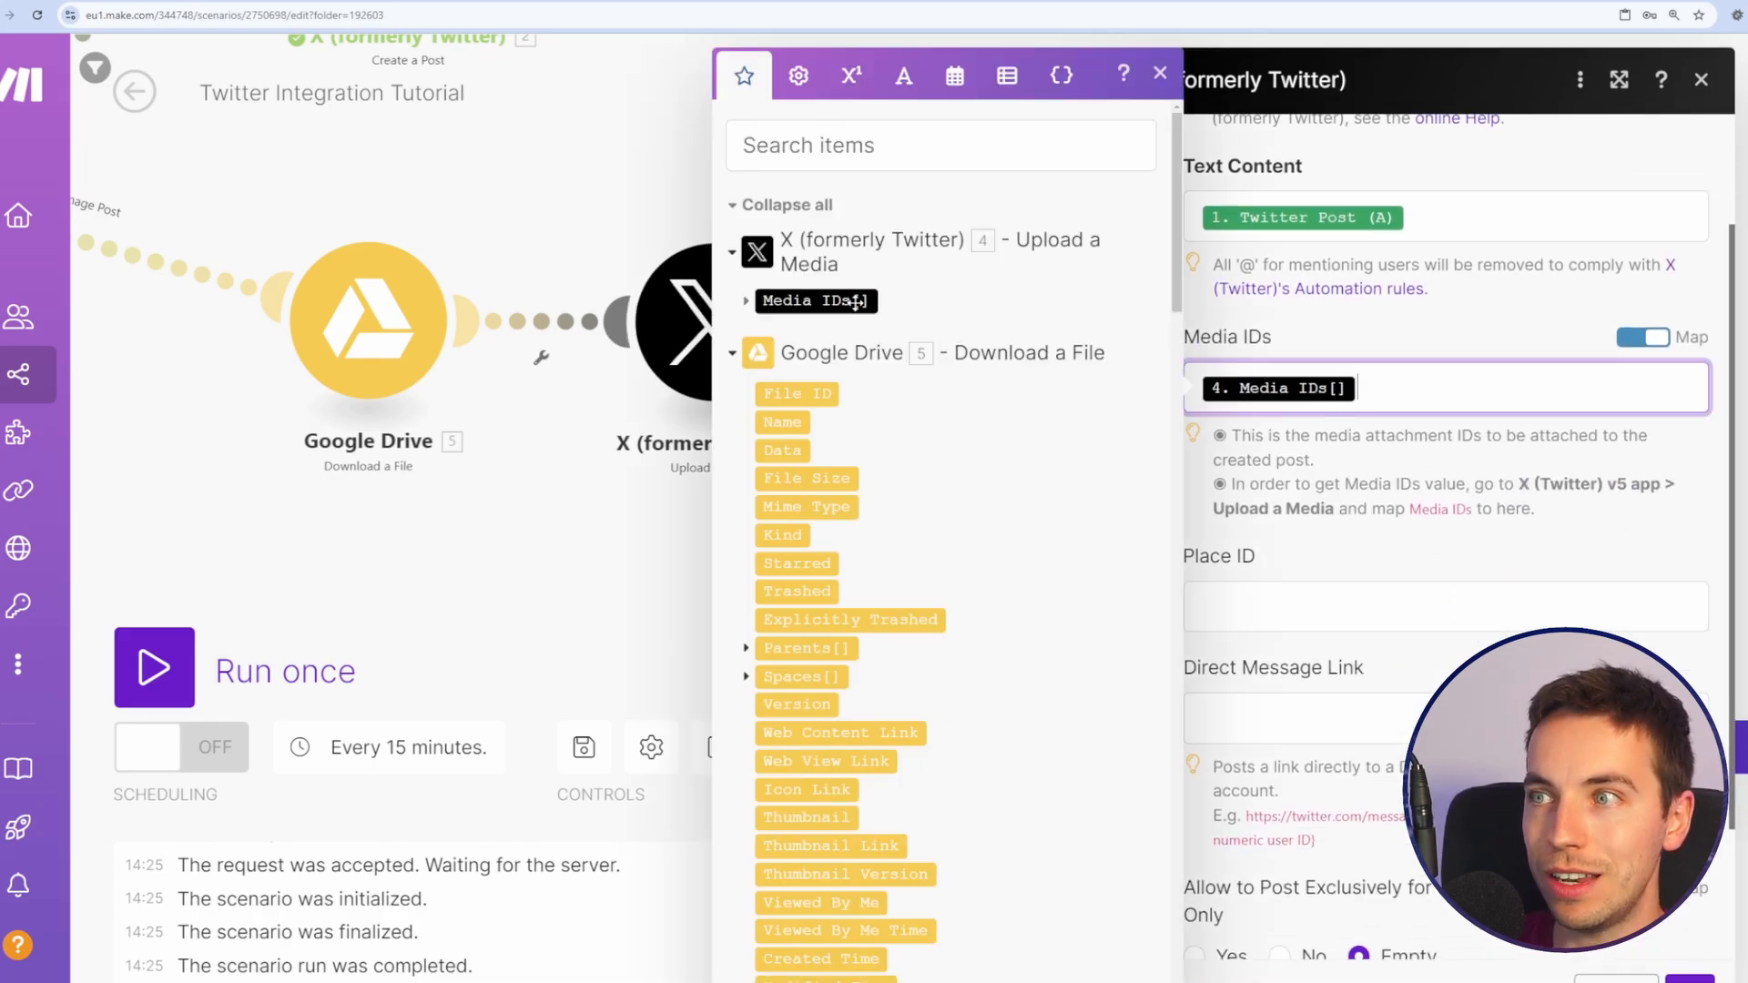
{"action": "left_click", "coordinate": [1161, 74]}
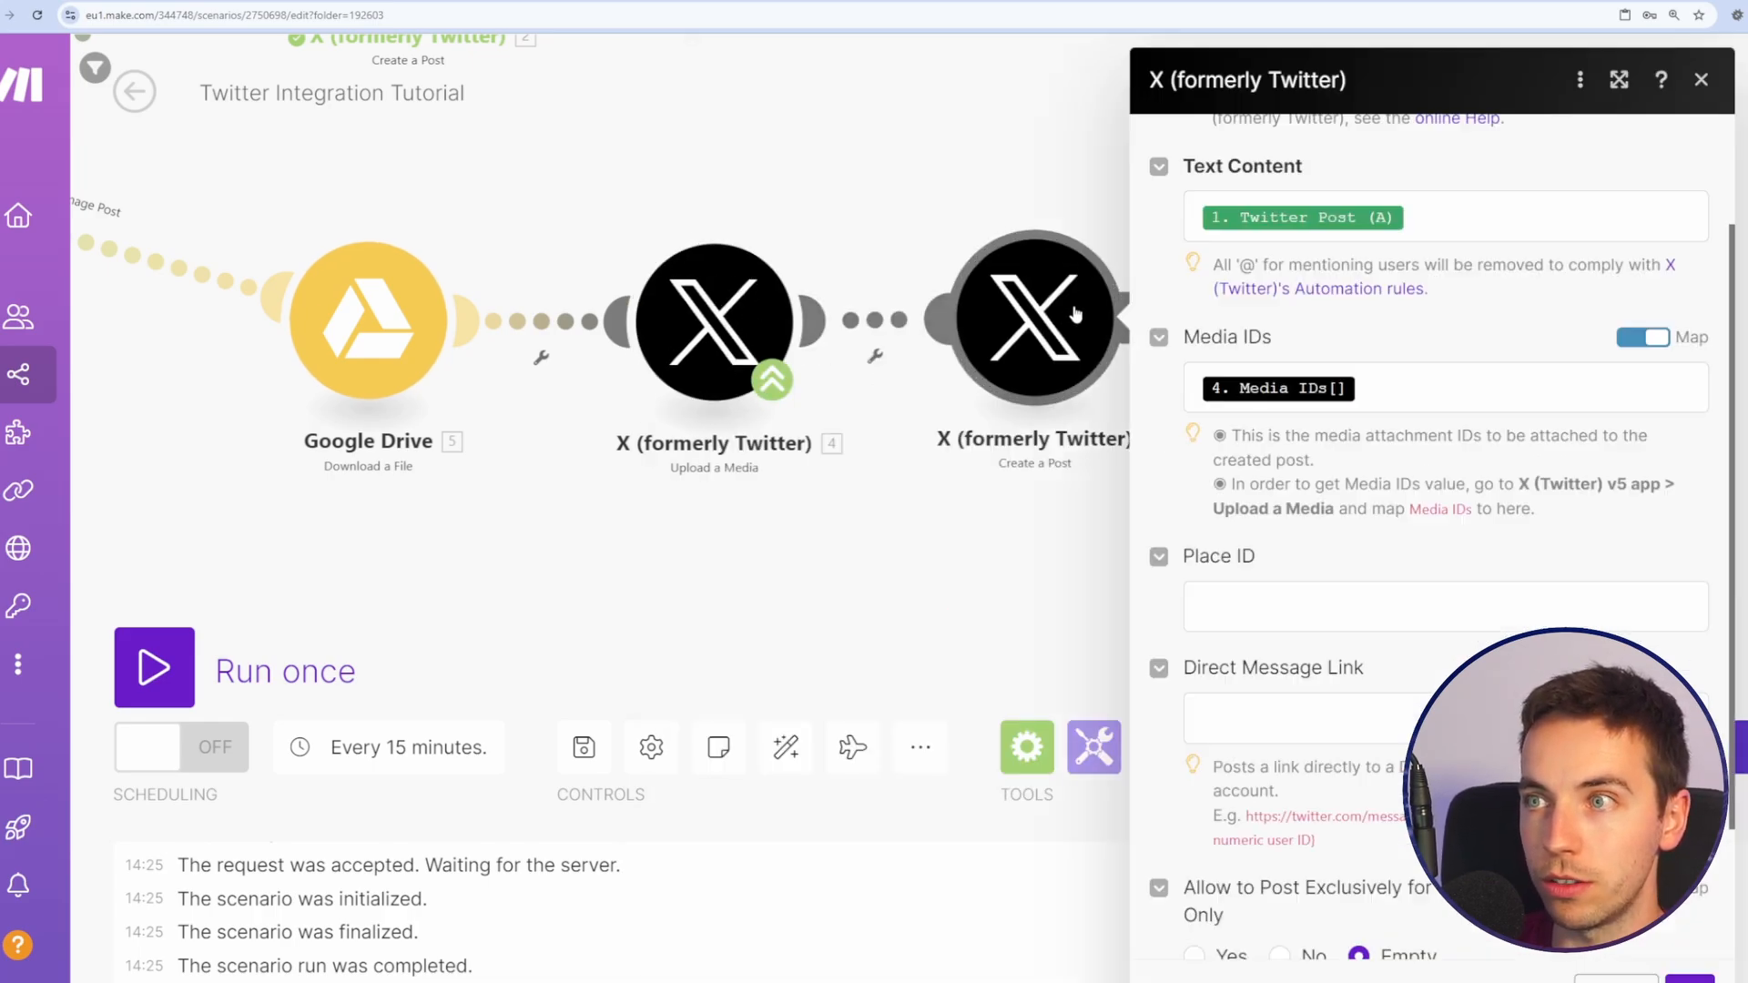
{"action": "left_click", "coordinate": [1700, 79]}
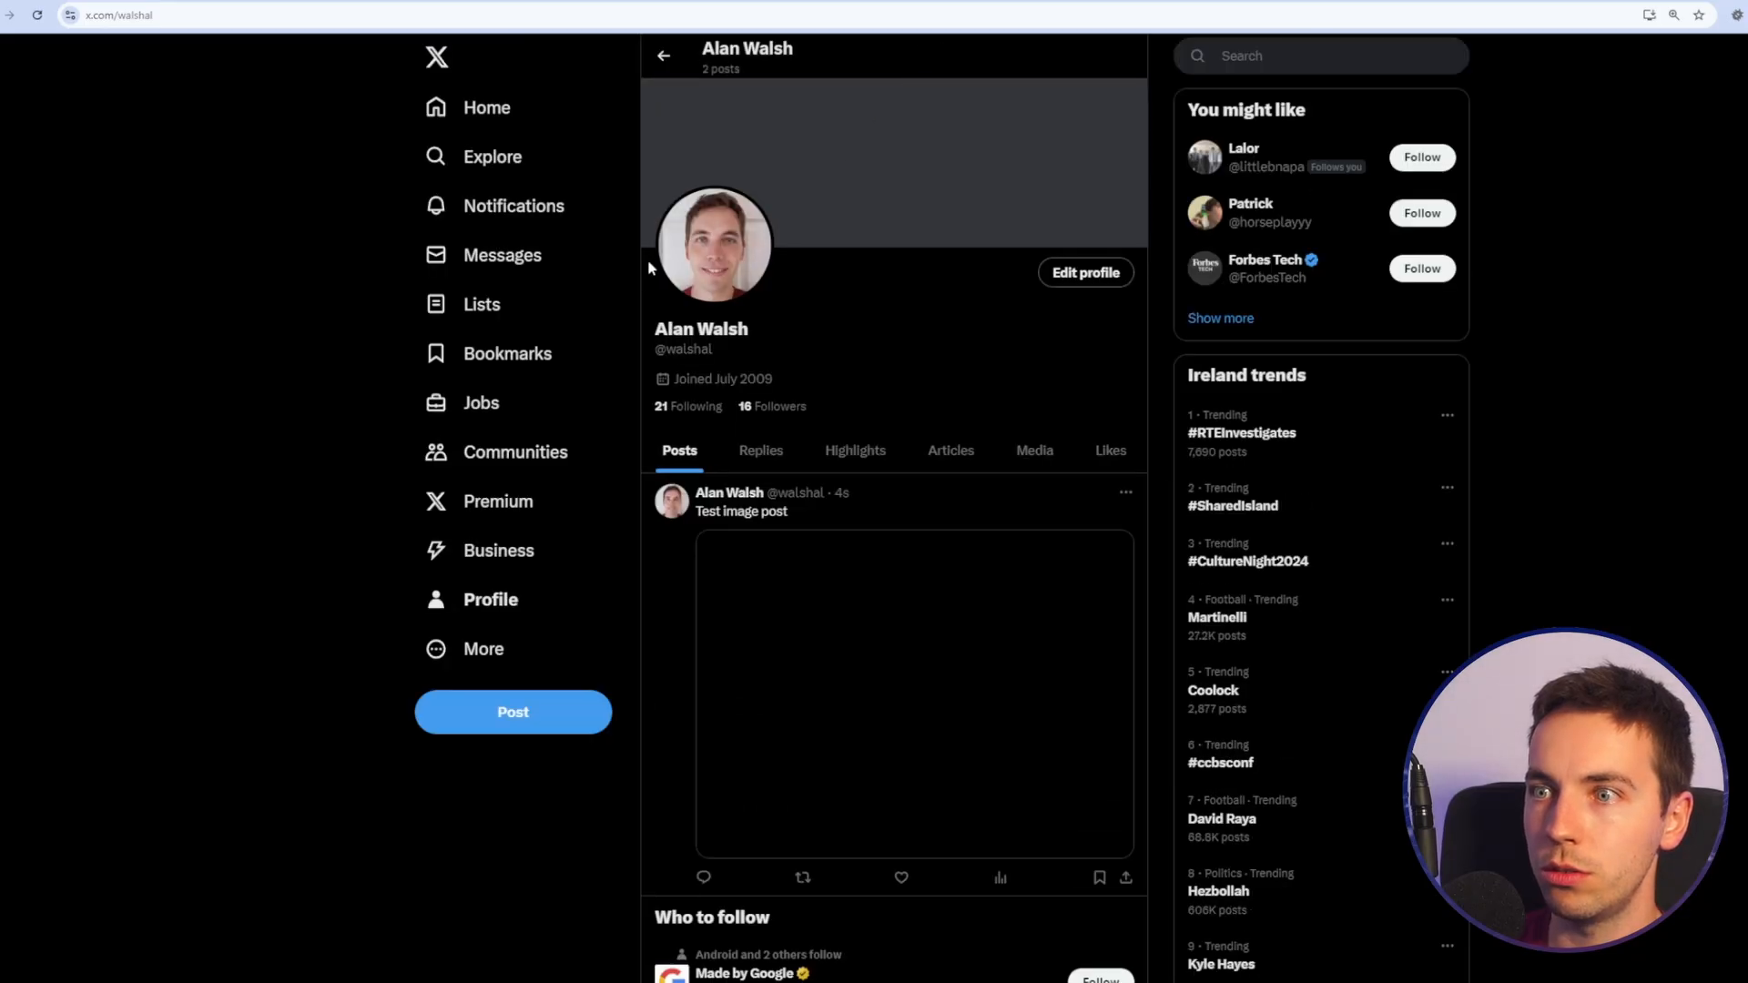
Step: Scroll the X profile to view the newly published Test image post
{"action": "scroll", "scroll_direction": "down", "scroll_amount": 3}
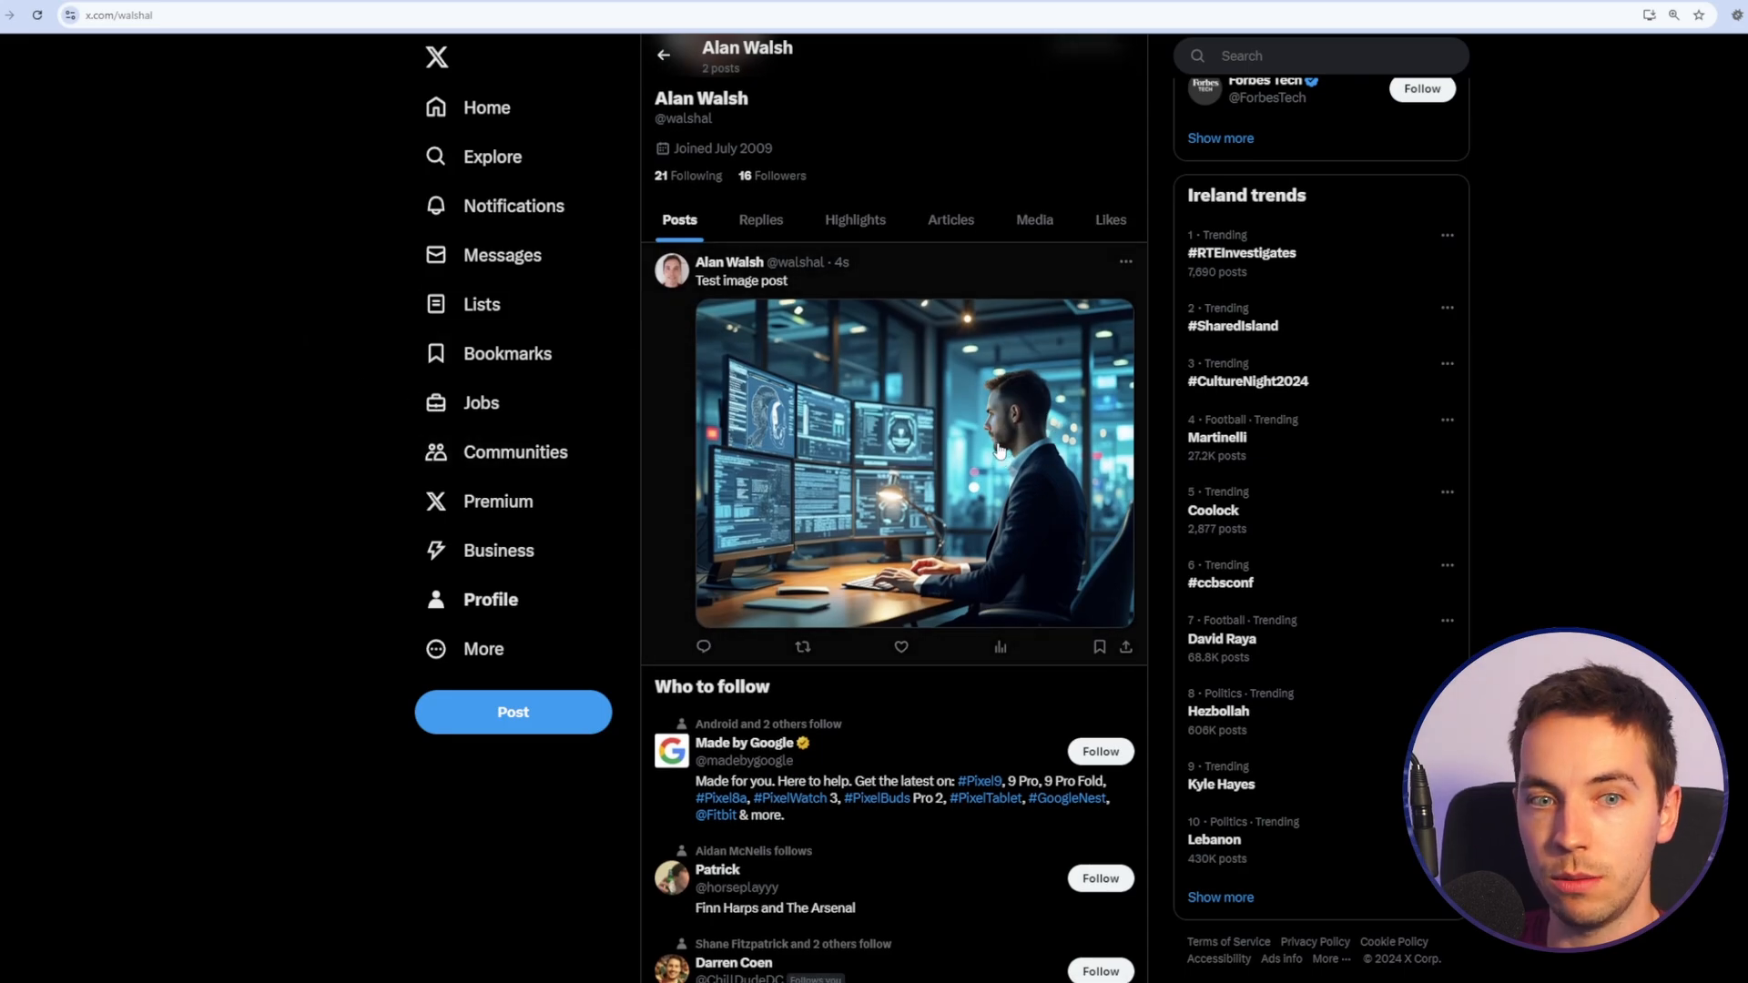
{"action": "left_click", "coordinate": [1125, 262]}
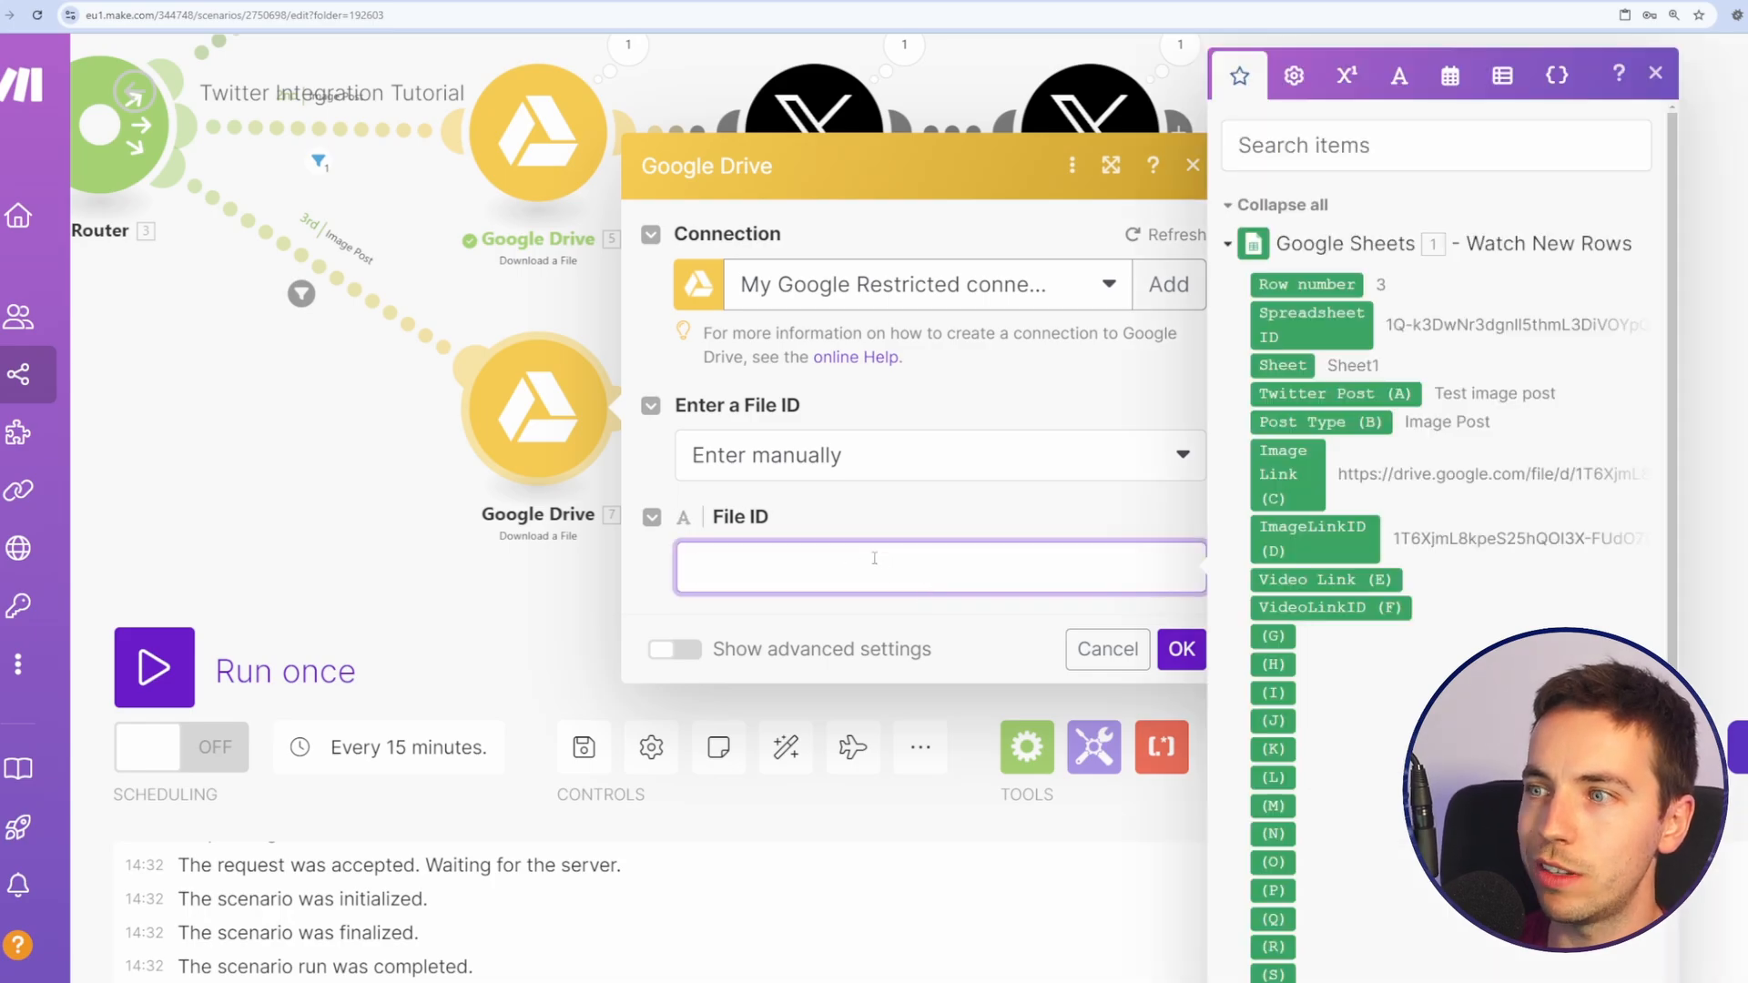
Step: Map the video File ID, confirm the upload module, and save the Post Type = Video Post filter
{"action": "left_click", "coordinate": [1330, 607]}
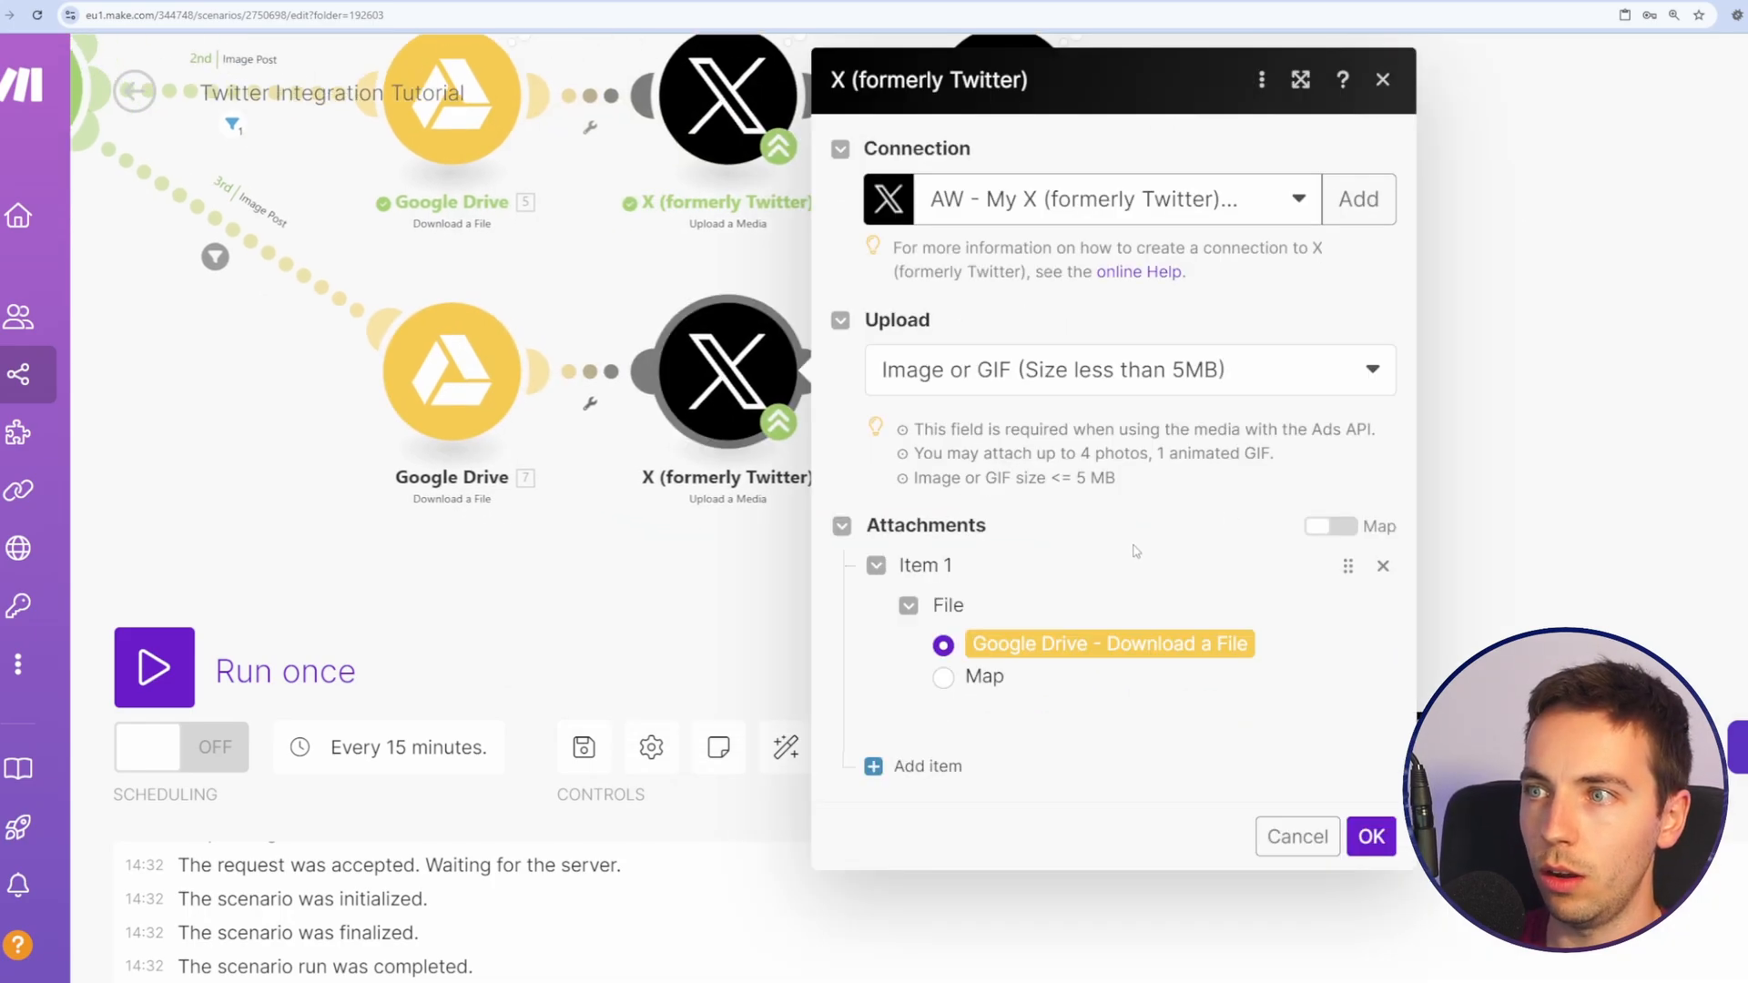
{"action": "left_click", "coordinate": [1128, 369]}
{"action": "type", "text": "Vid"}
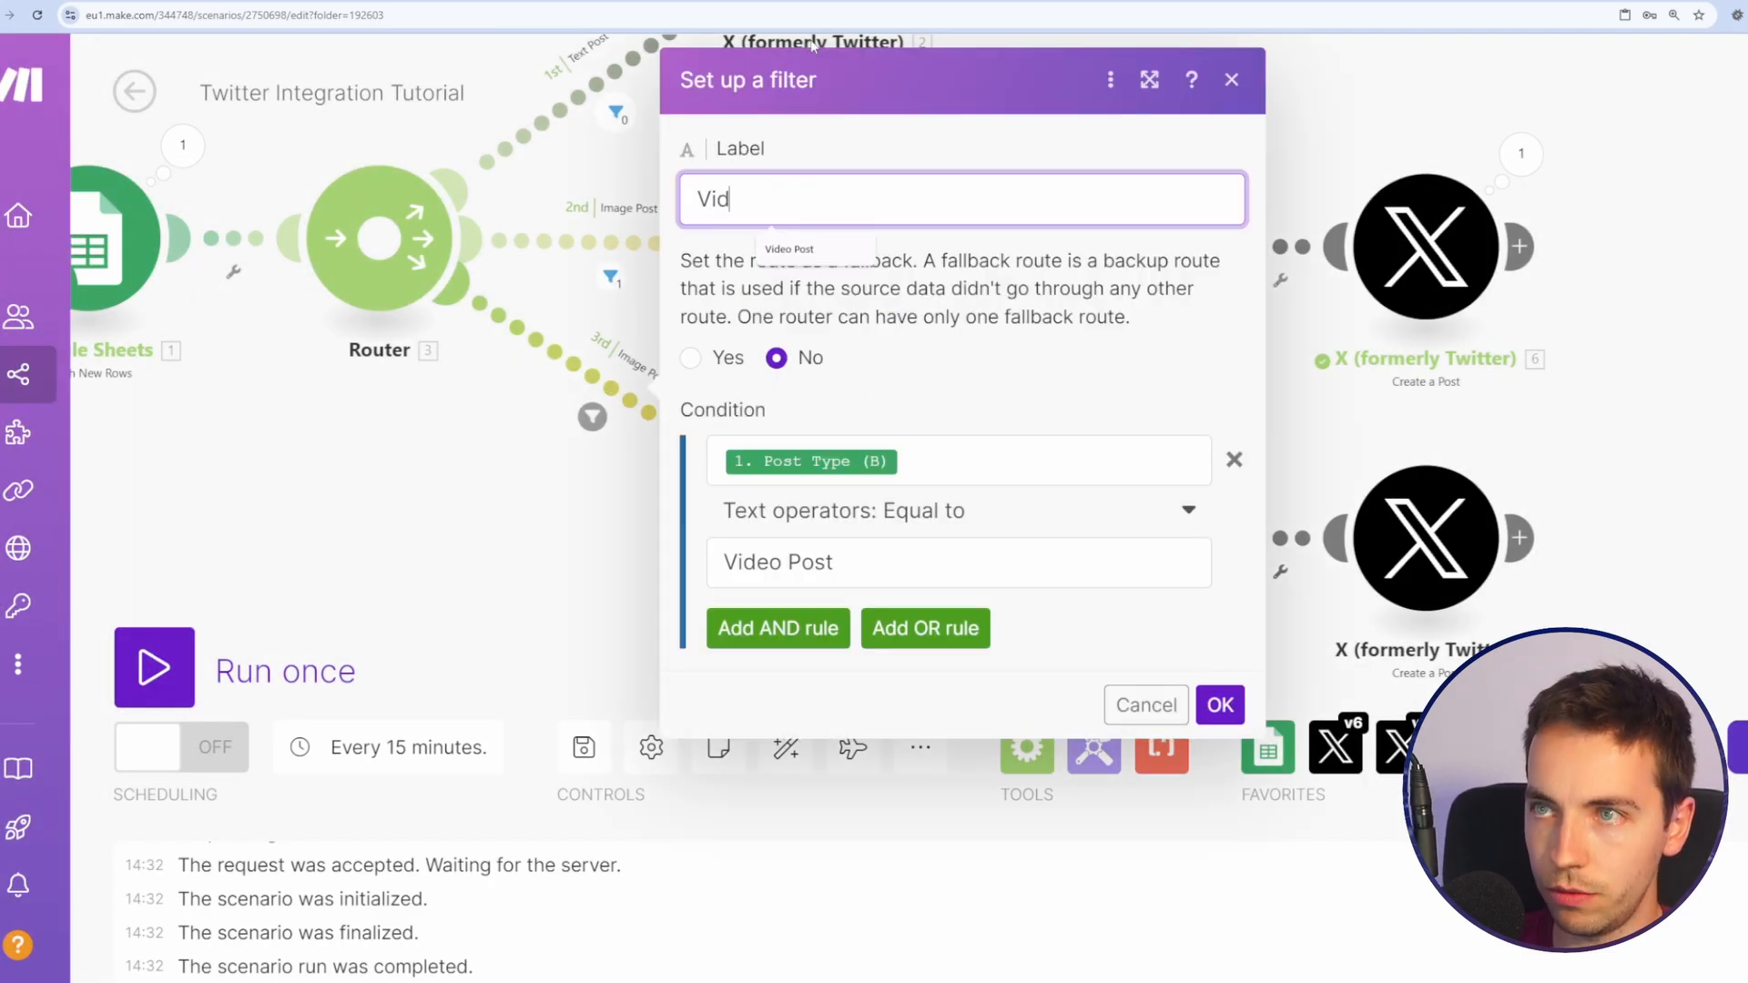
{"action": "left_click", "coordinate": [1217, 705]}
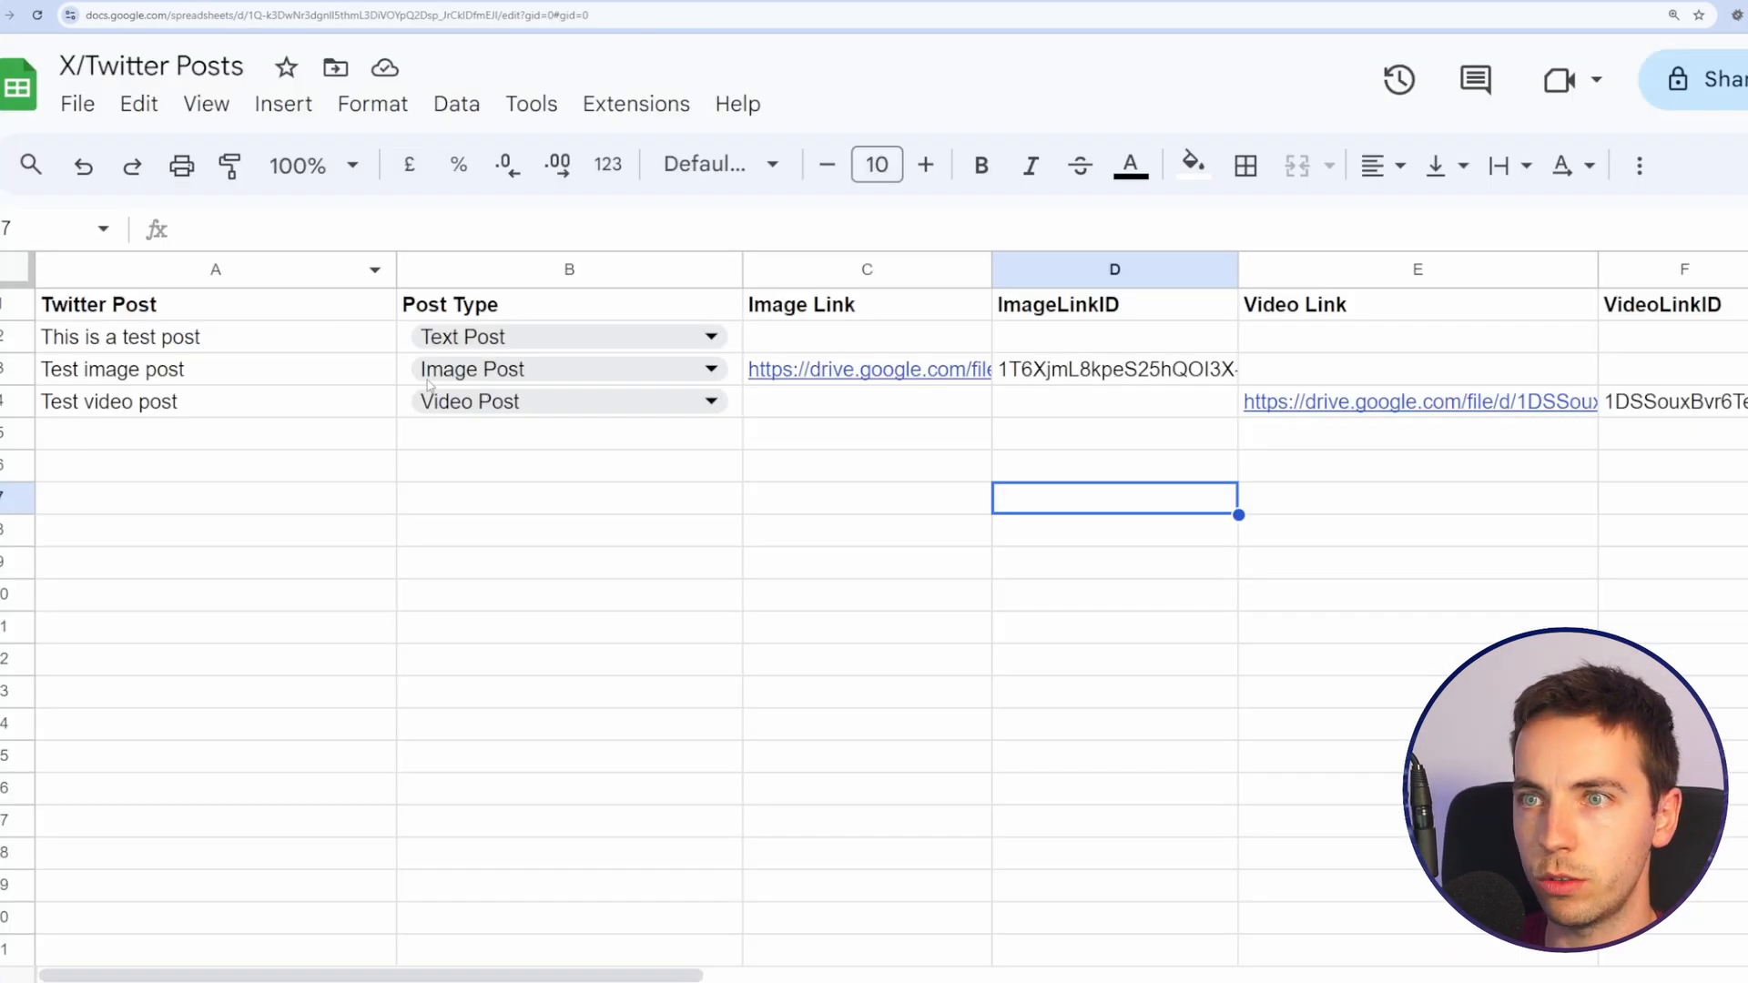
Step: Preview the video_test.mp4 link in cell E4 of the Test video post row
{"action": "left_click", "coordinate": [1420, 401]}
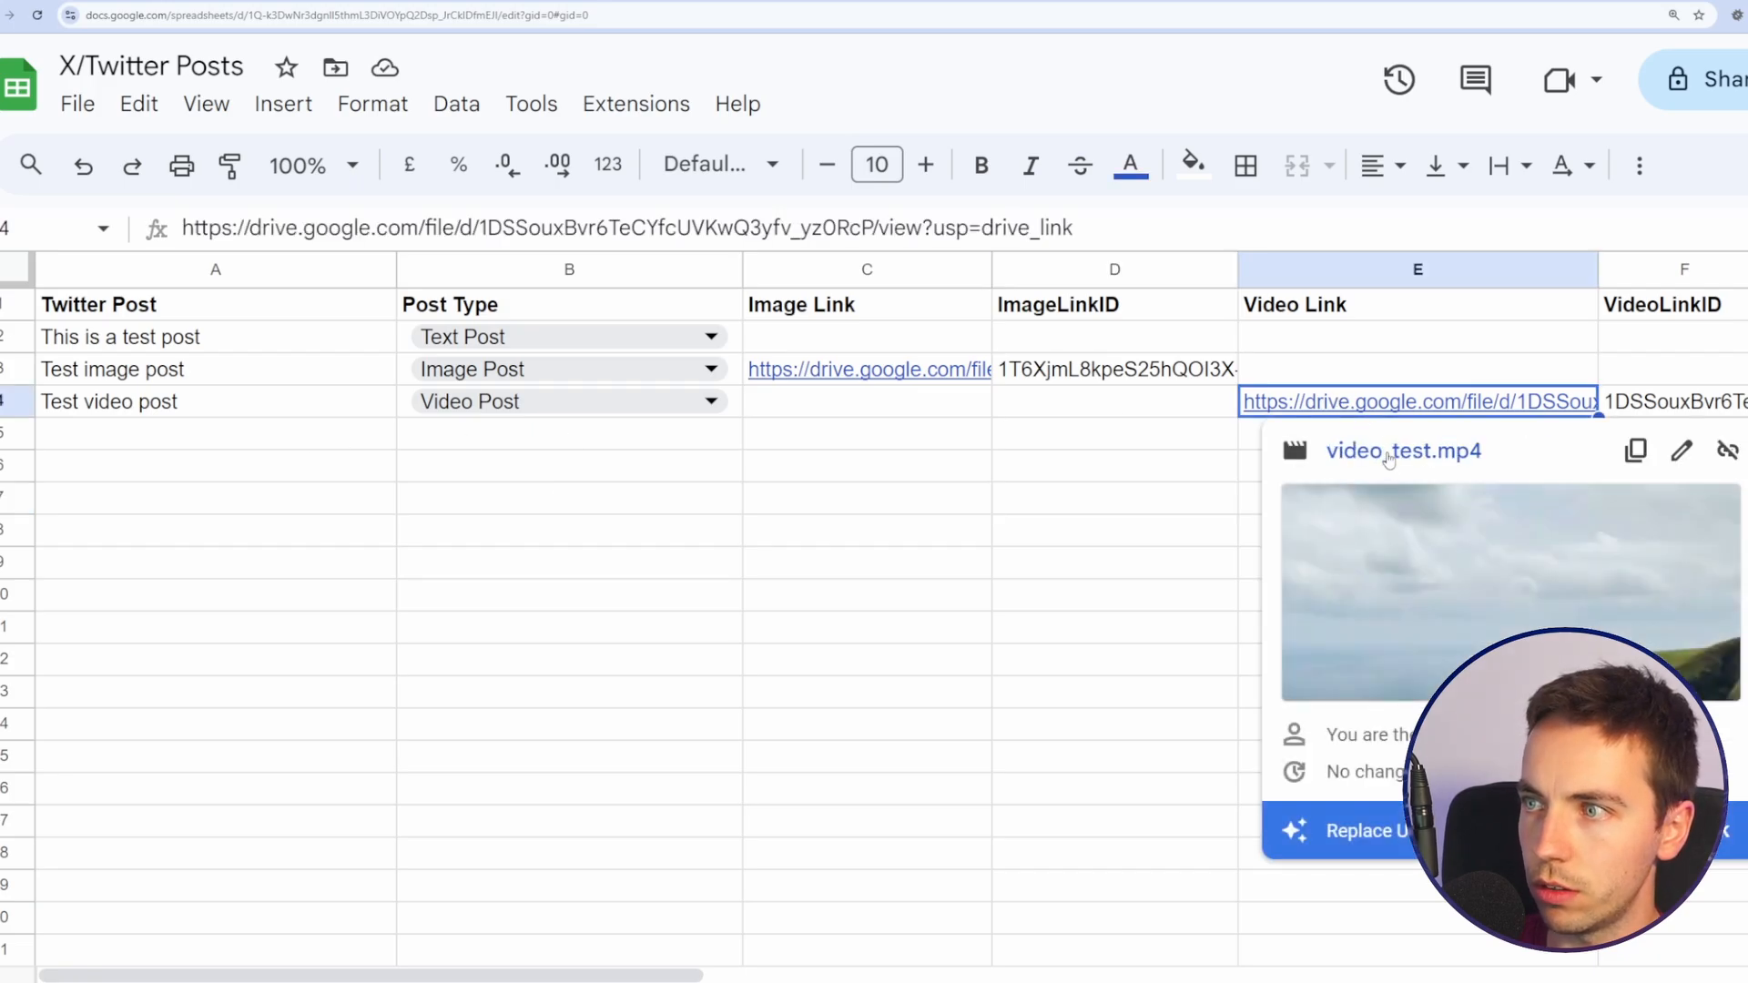
{"action": "left_click", "coordinate": [1112, 401]}
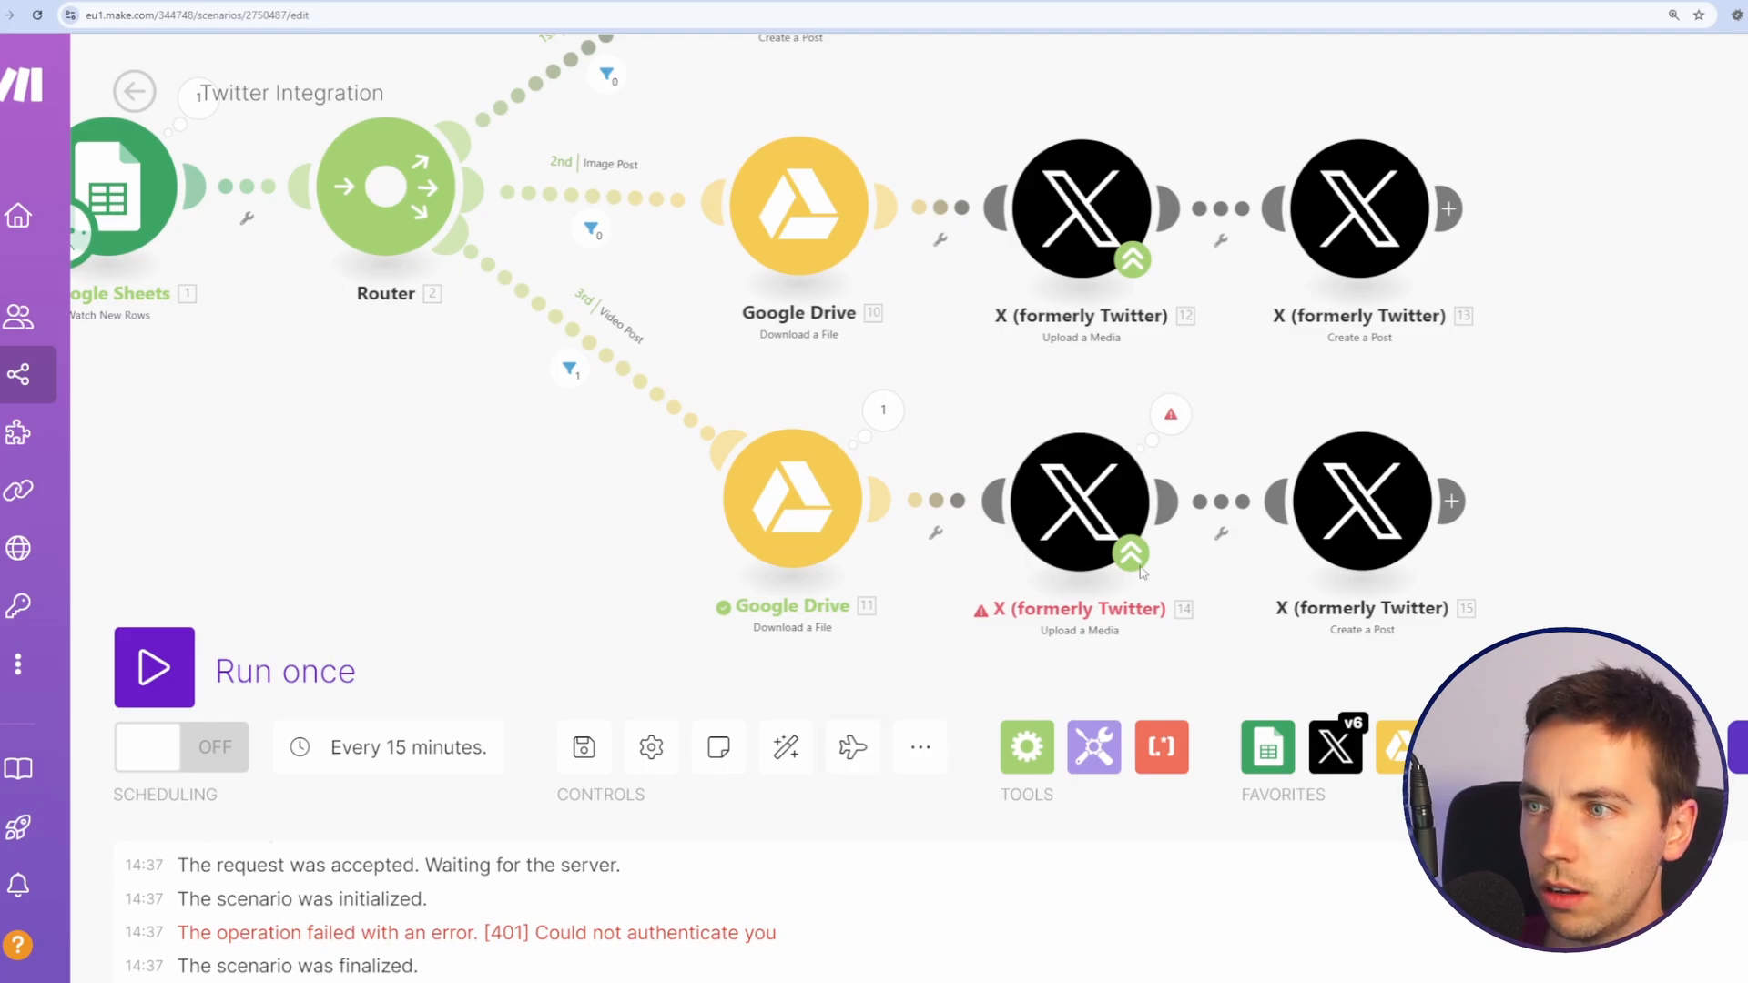
{"action": "mouse_move", "coordinate": [1109, 506]}
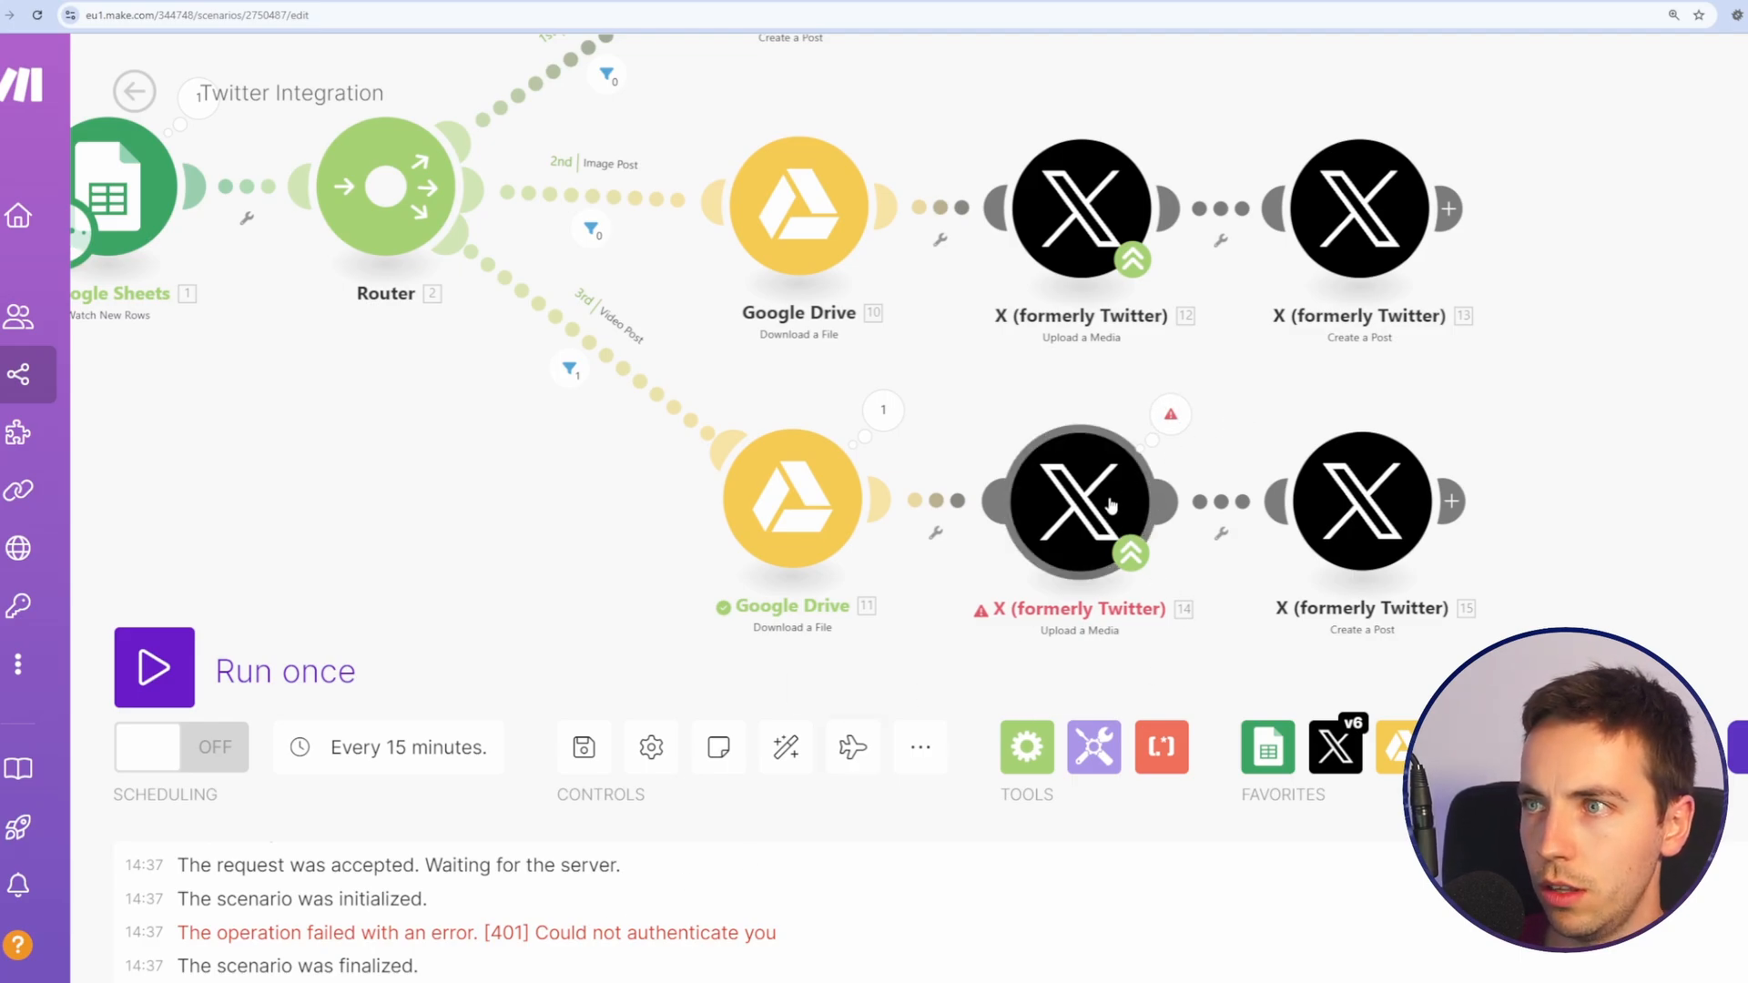
Step: Fix the failed Upload a Media module, set the sheet start point, run once, and play the video
{"action": "left_click", "coordinate": [1077, 208]}
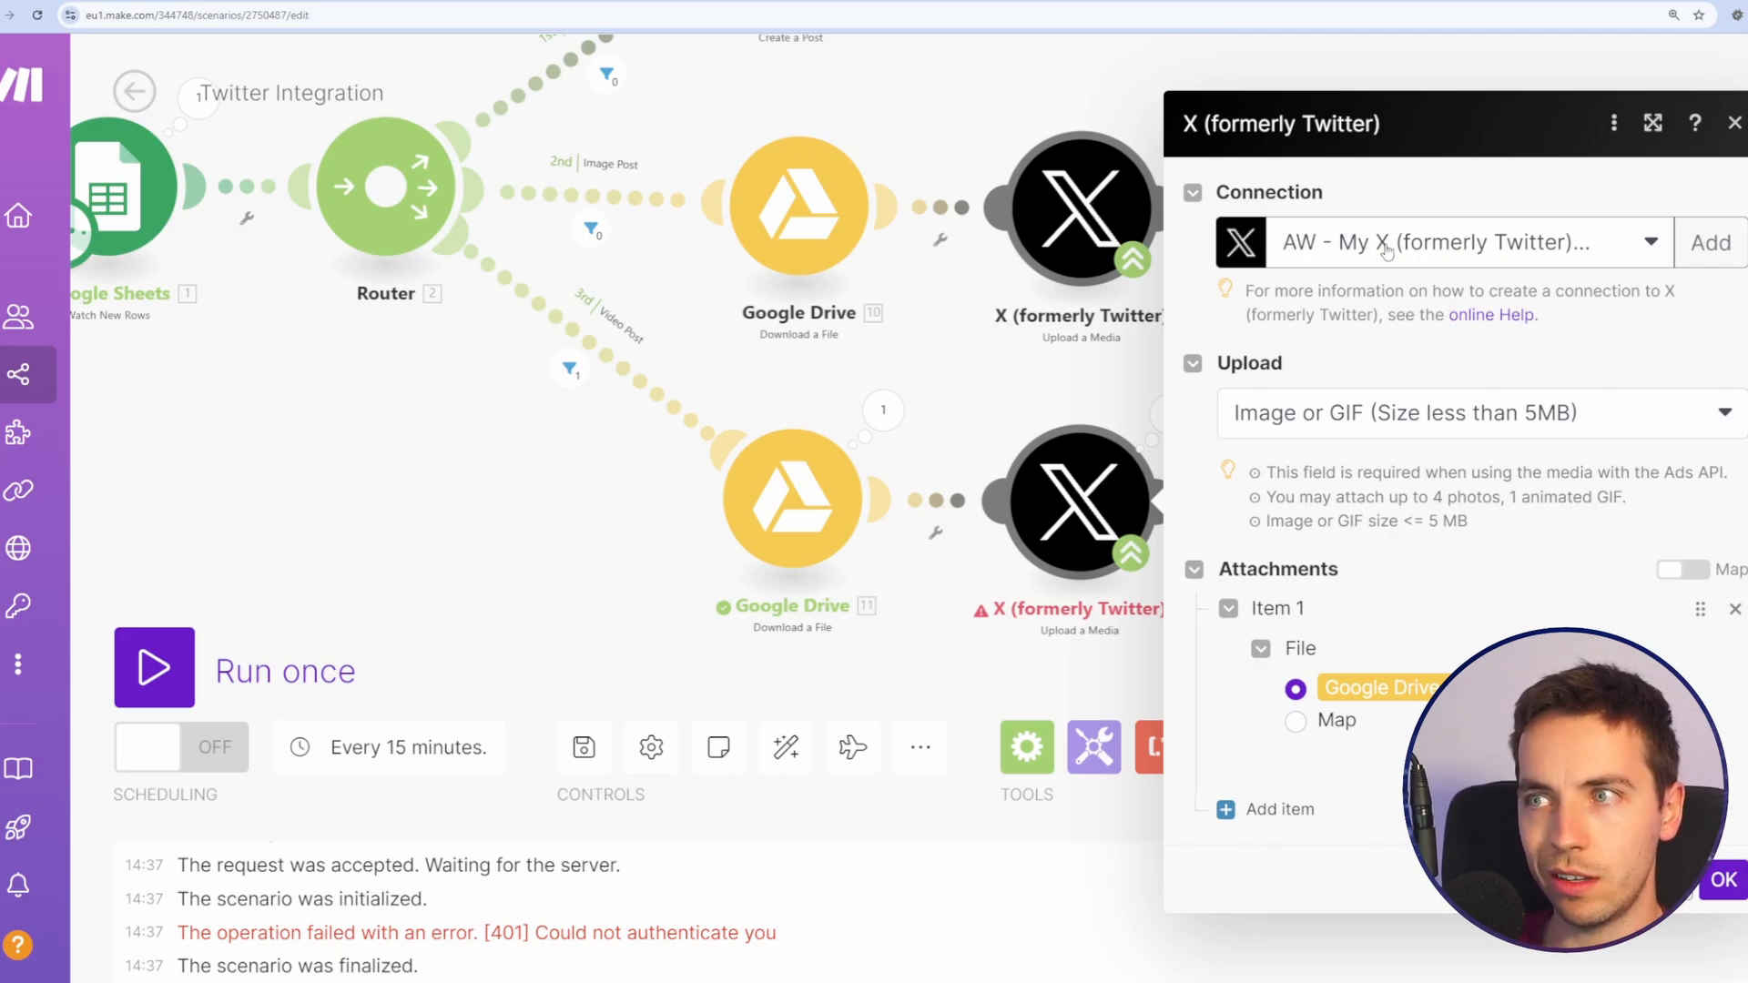
{"action": "mouse_move", "coordinate": [1197, 511]}
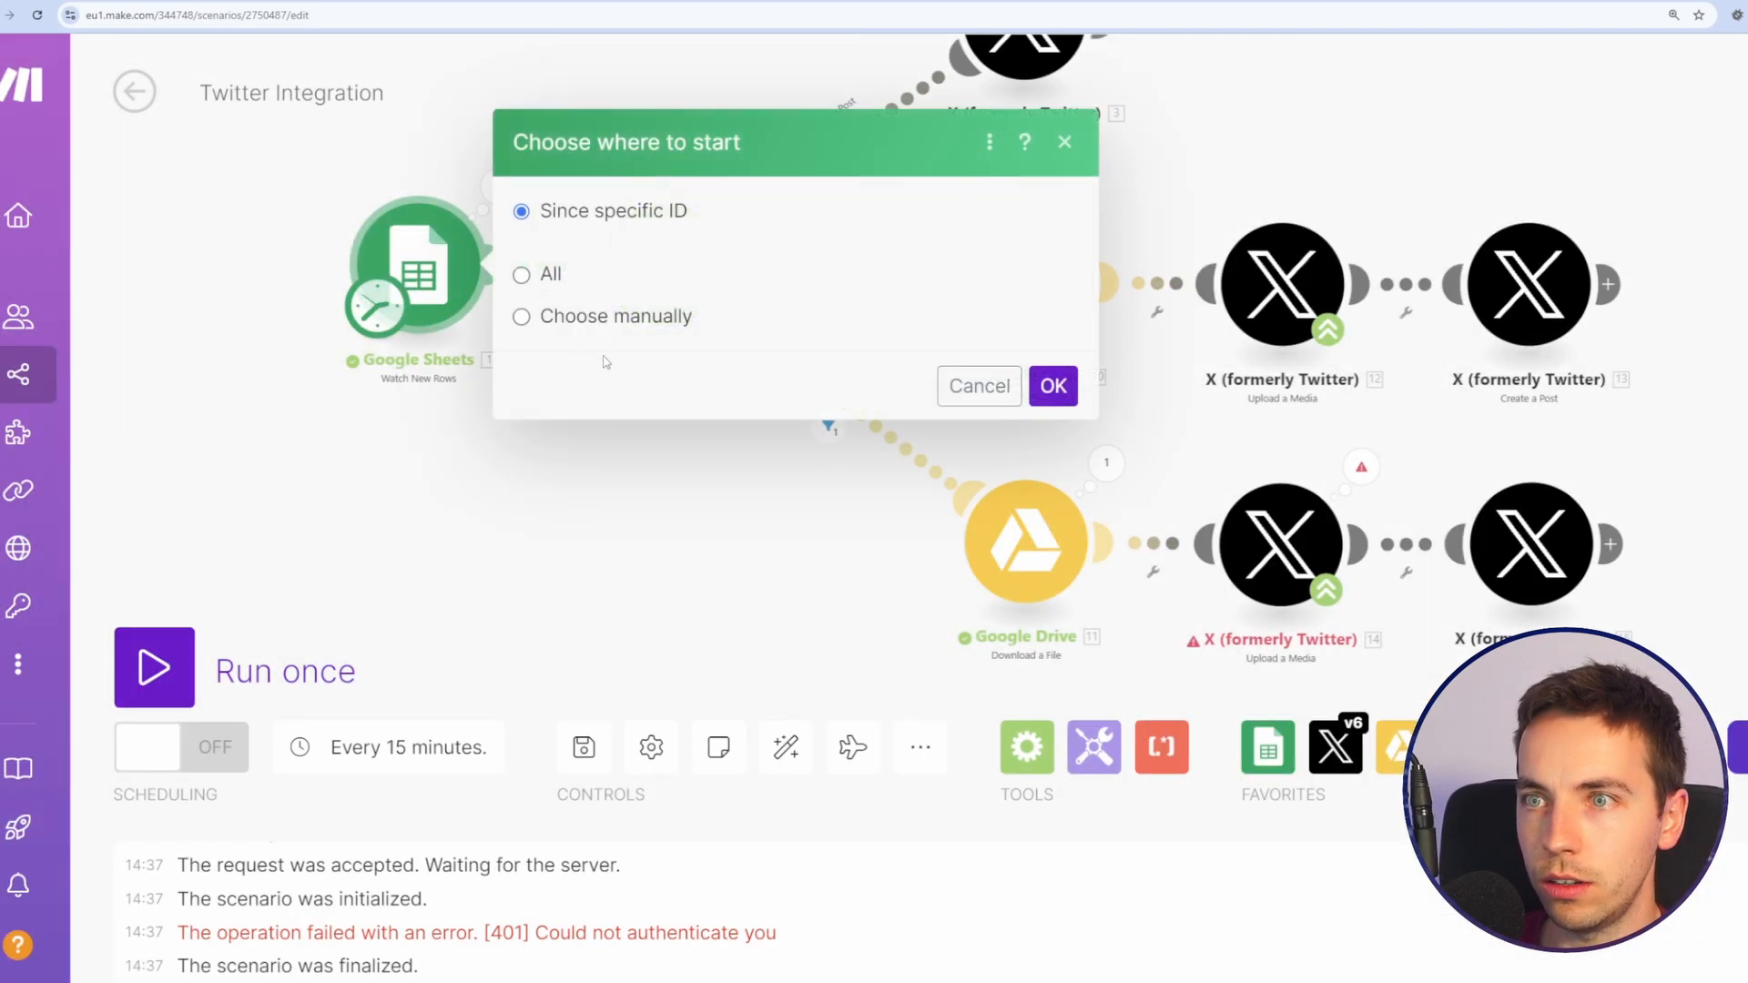
{"action": "left_click", "coordinate": [1052, 386]}
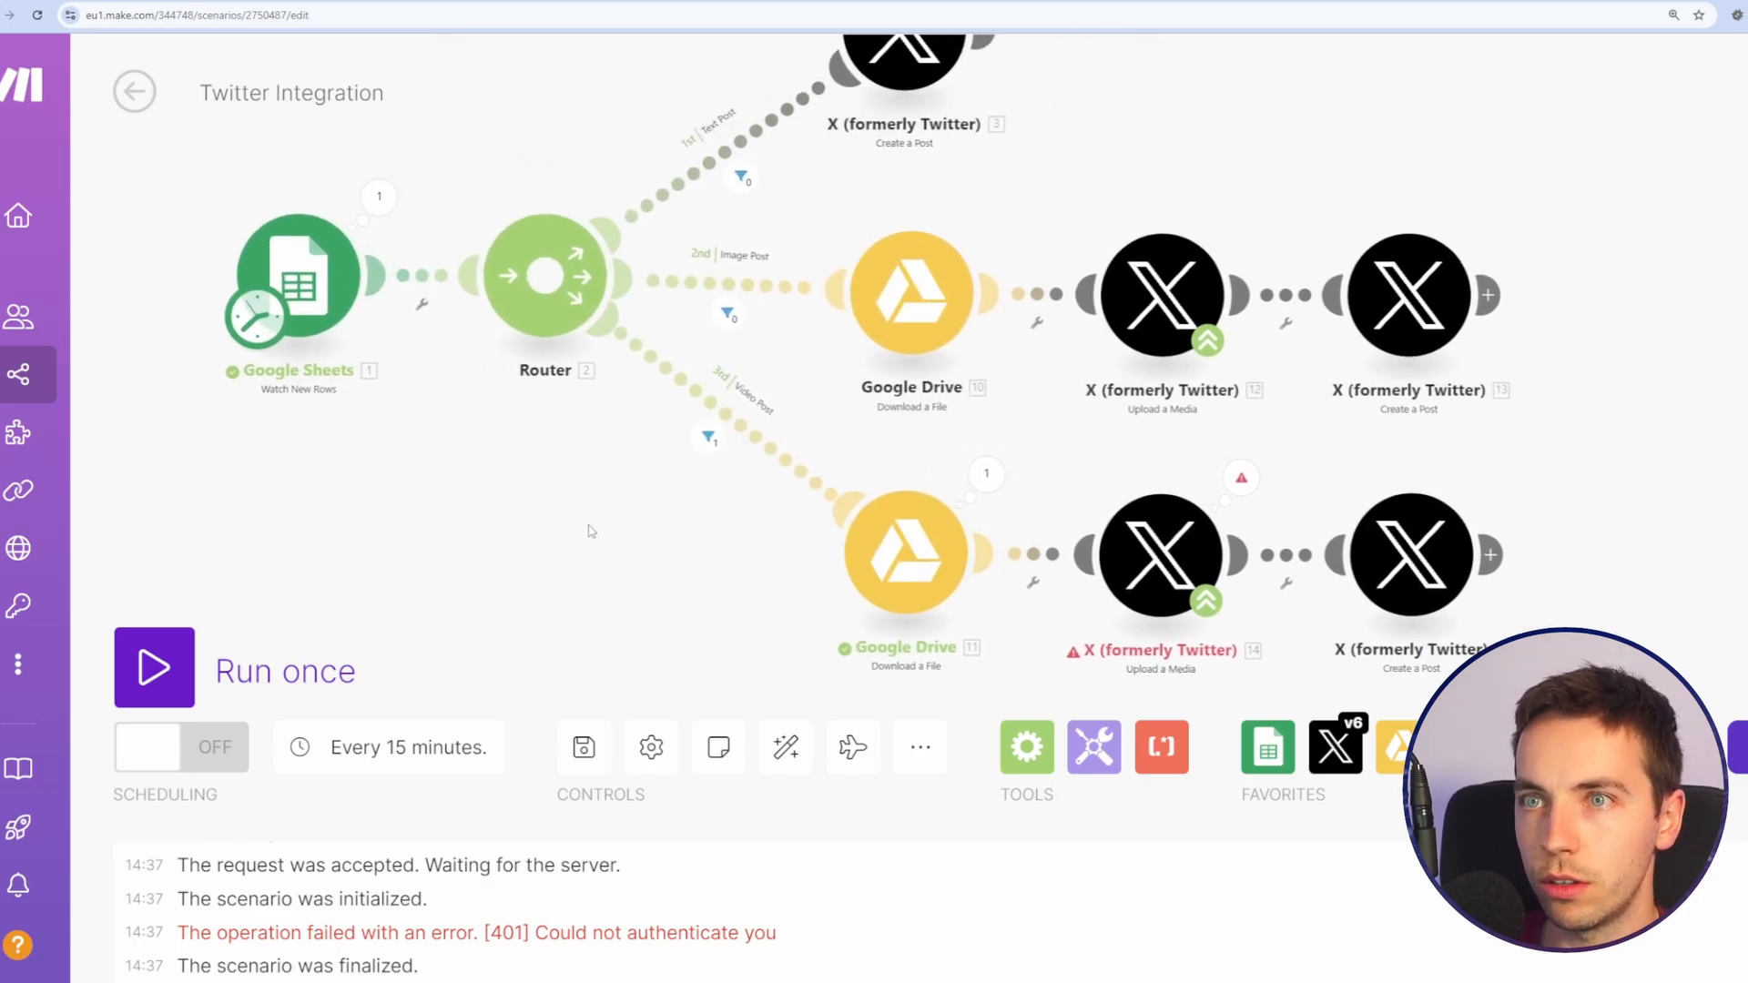
{"action": "left_click", "coordinate": [154, 666]}
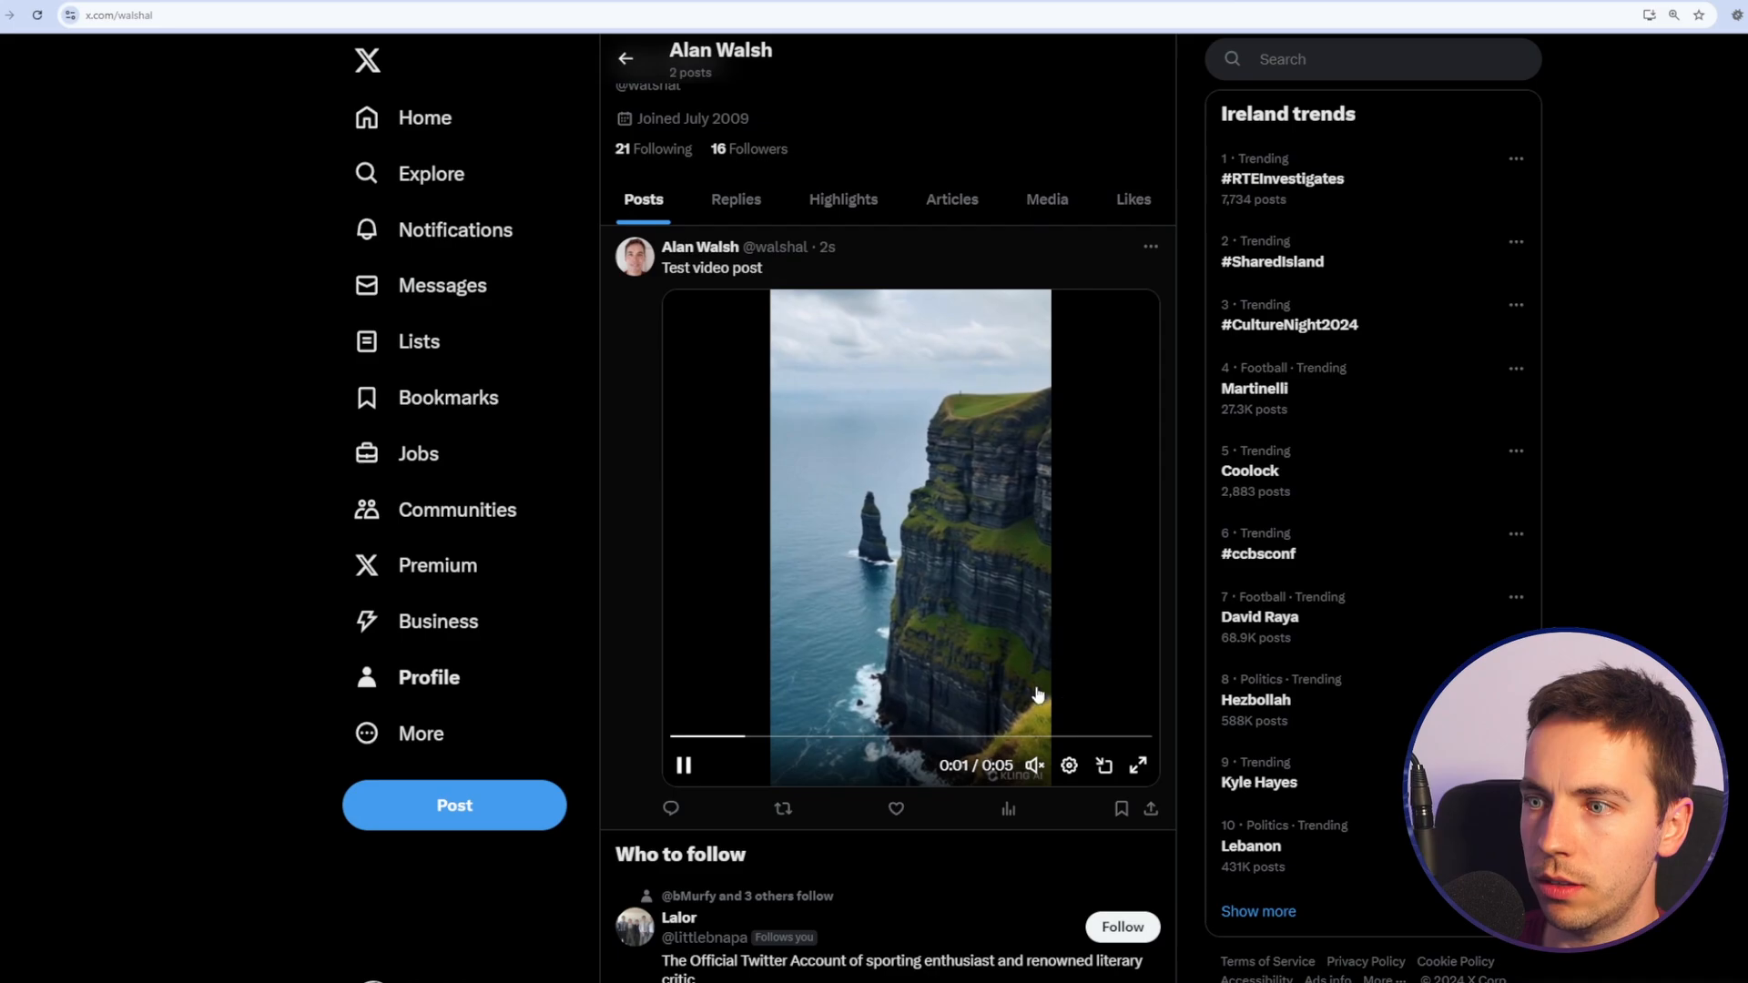
{"action": "left_click", "coordinate": [1149, 247]}
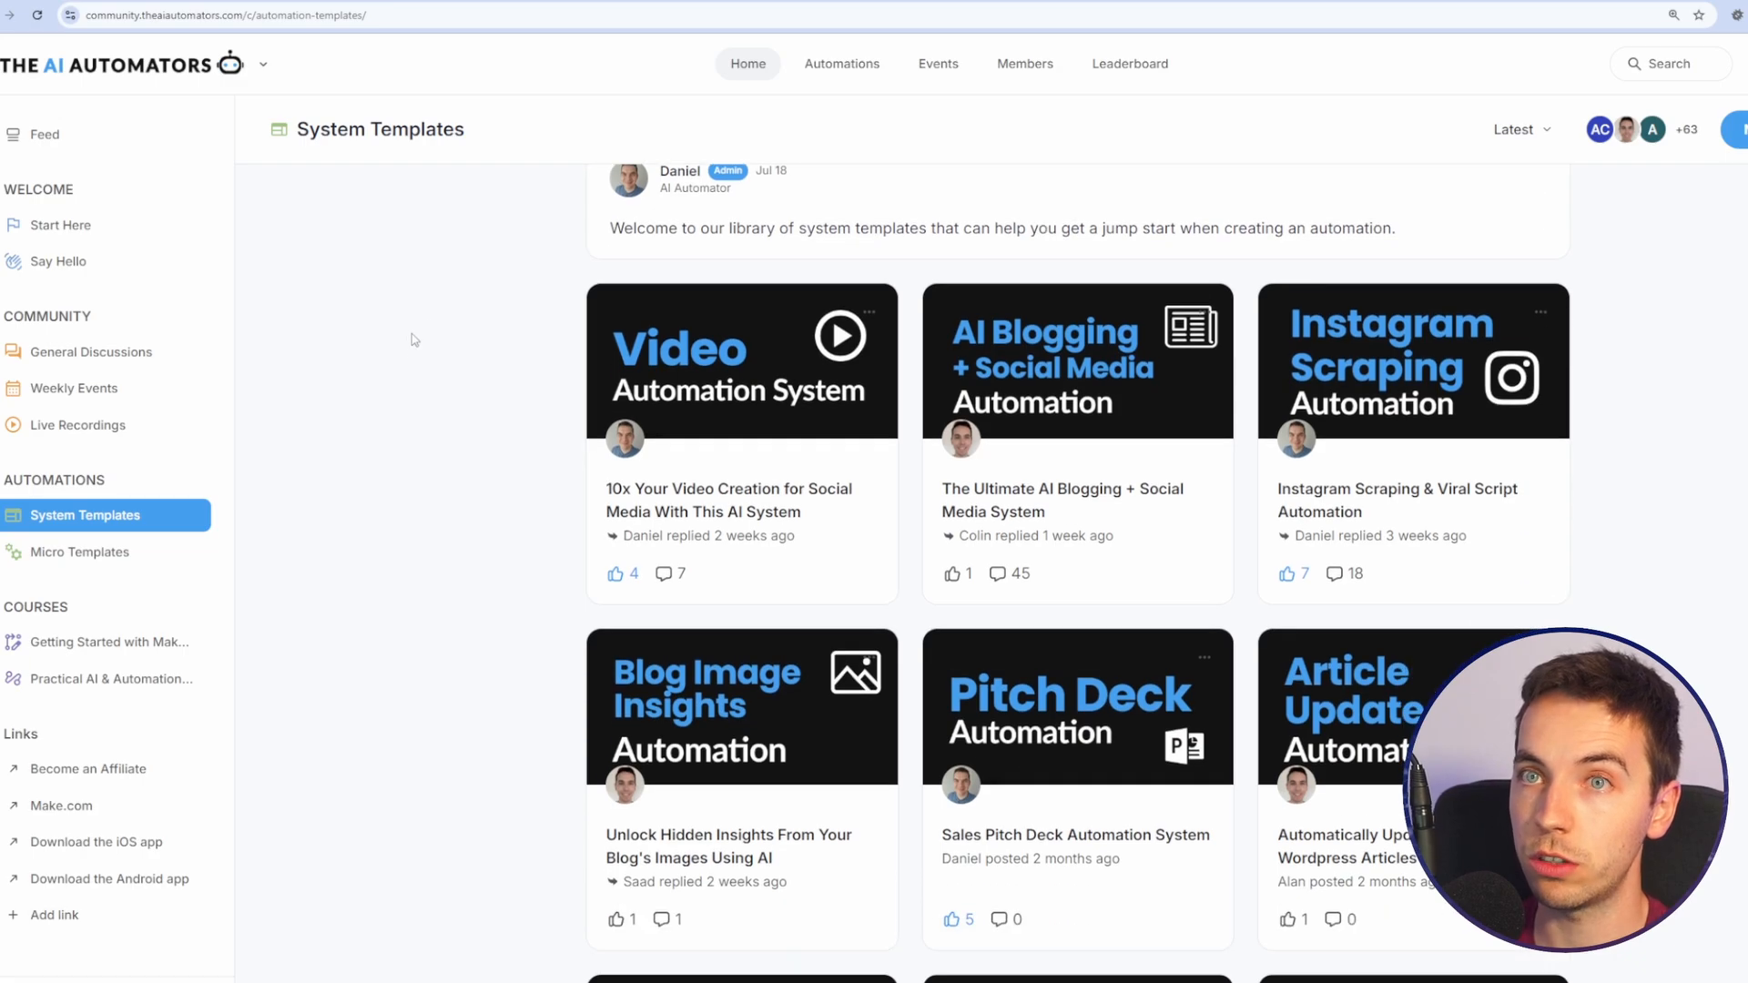
Step: Browse system templates, then go to Feed and Weekly Events for the automation workshop
{"action": "scroll", "scroll_direction": "down", "scroll_amount": 3}
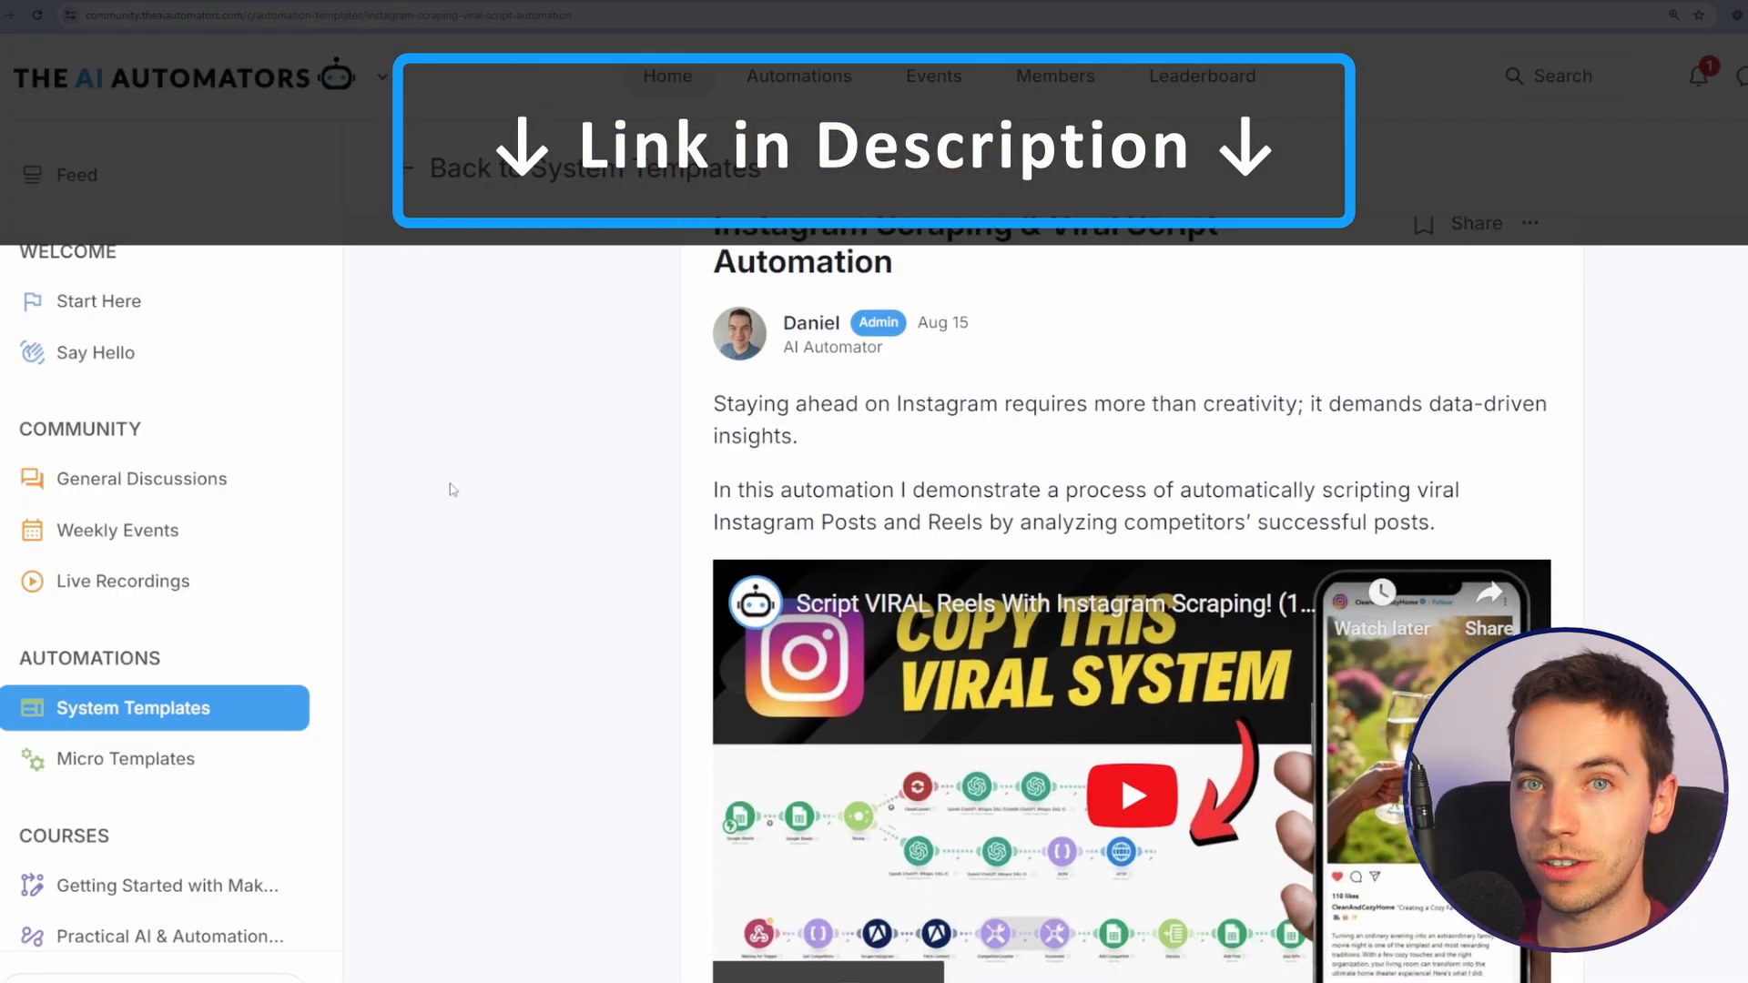
{"action": "left_click", "coordinate": [75, 174]}
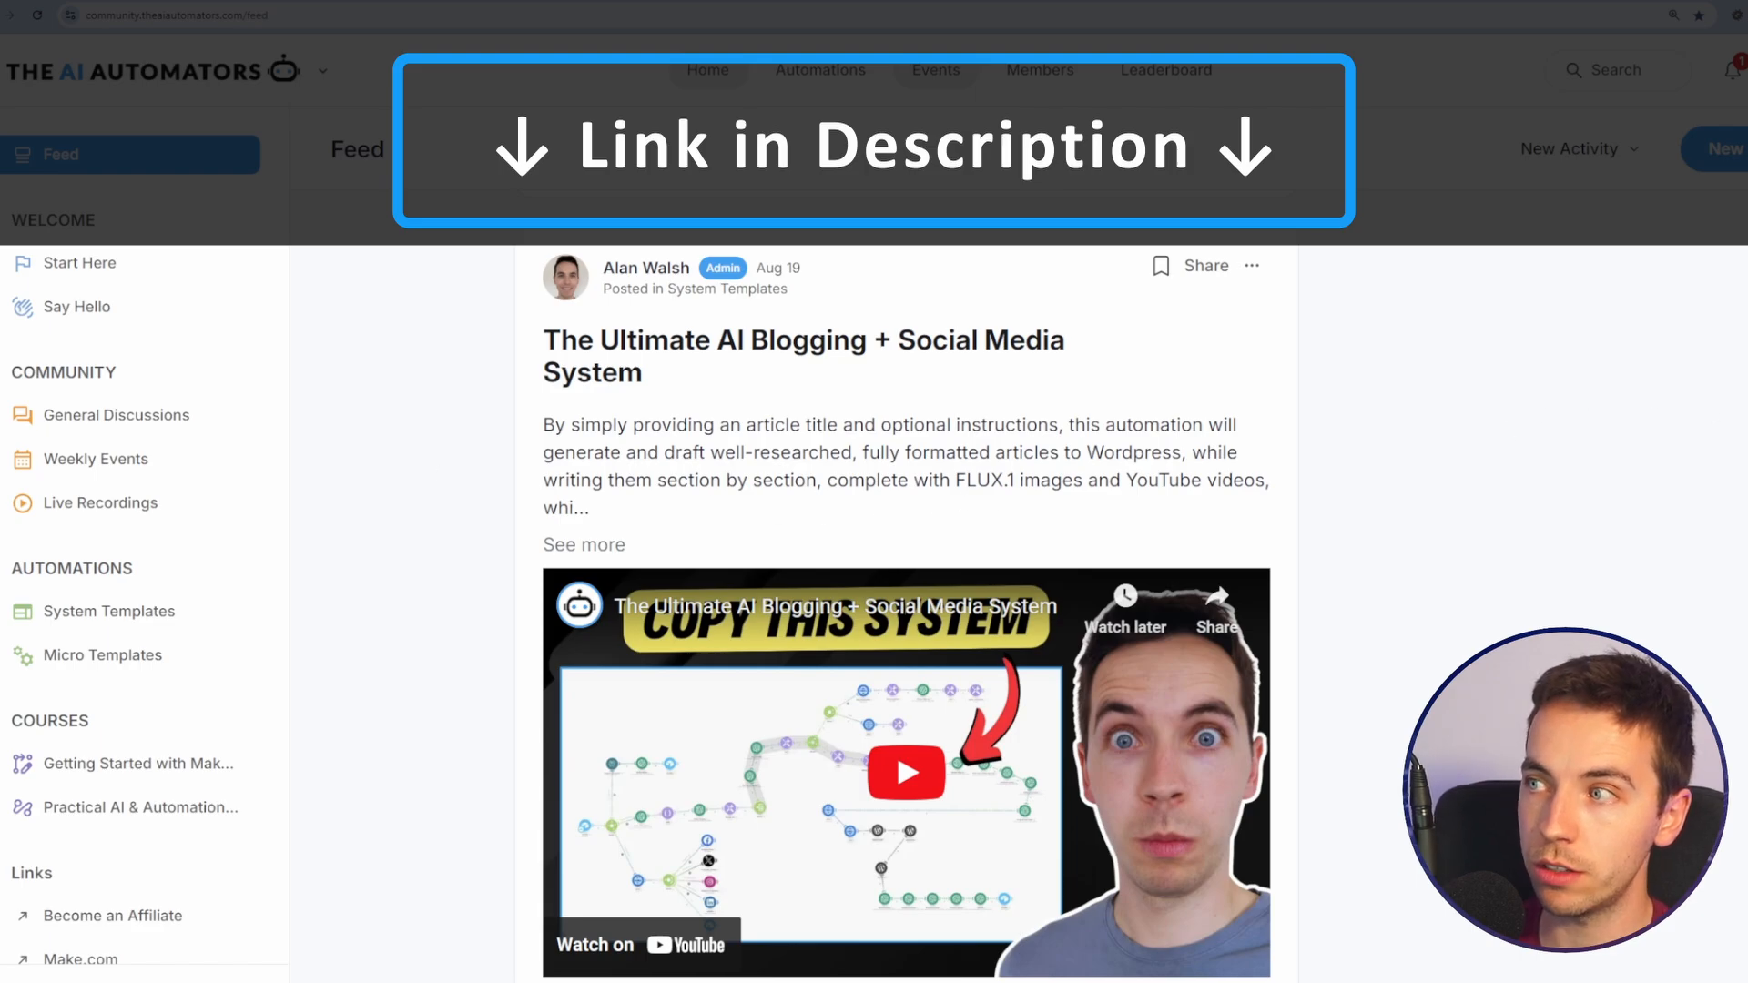
{"action": "left_click", "coordinate": [94, 459]}
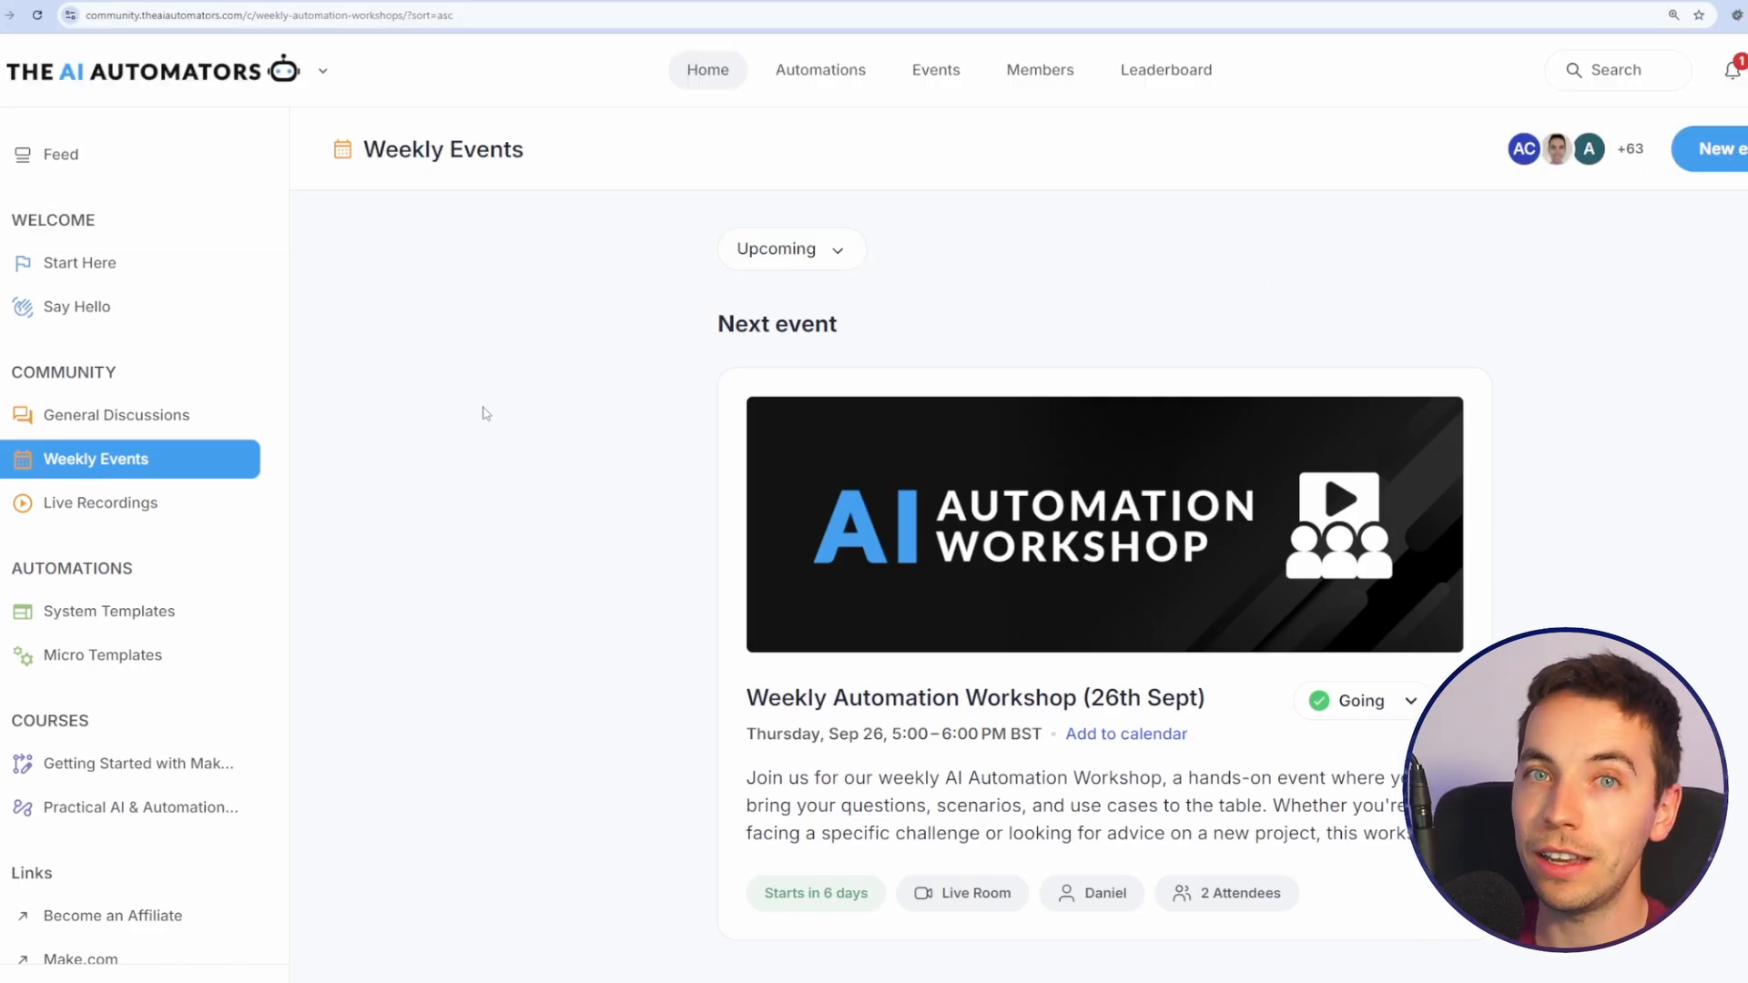
{"action": "mouse_move", "coordinate": [535, 382]}
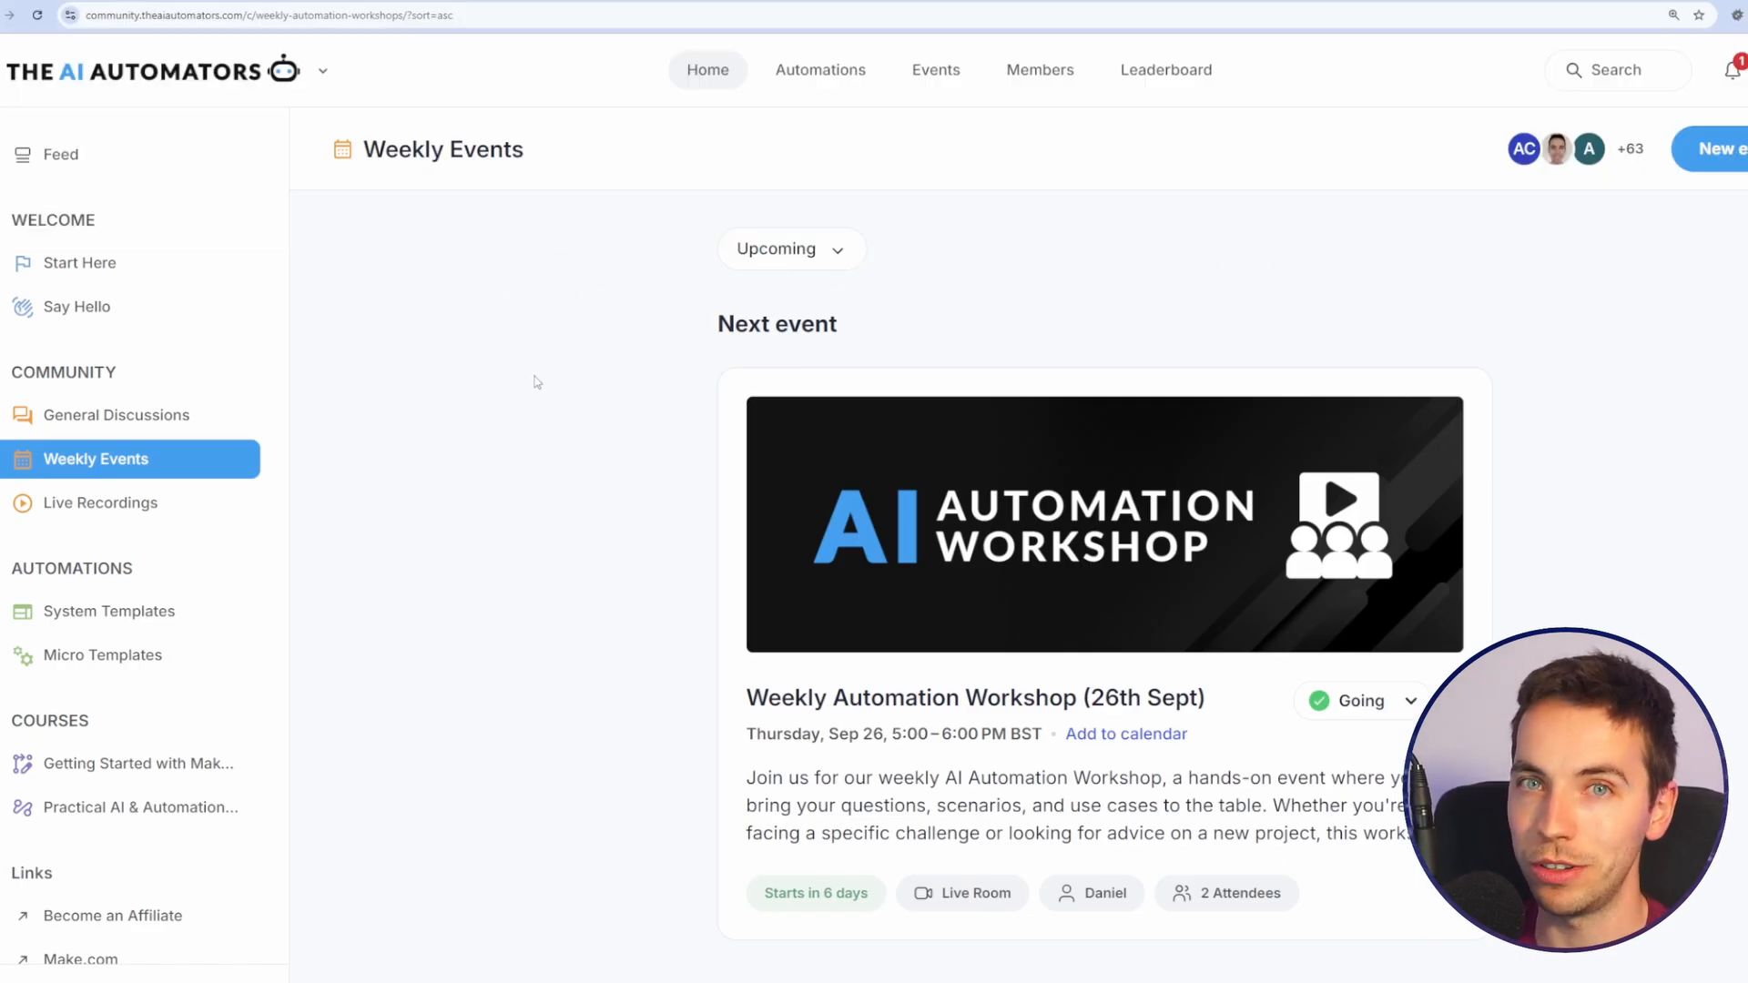